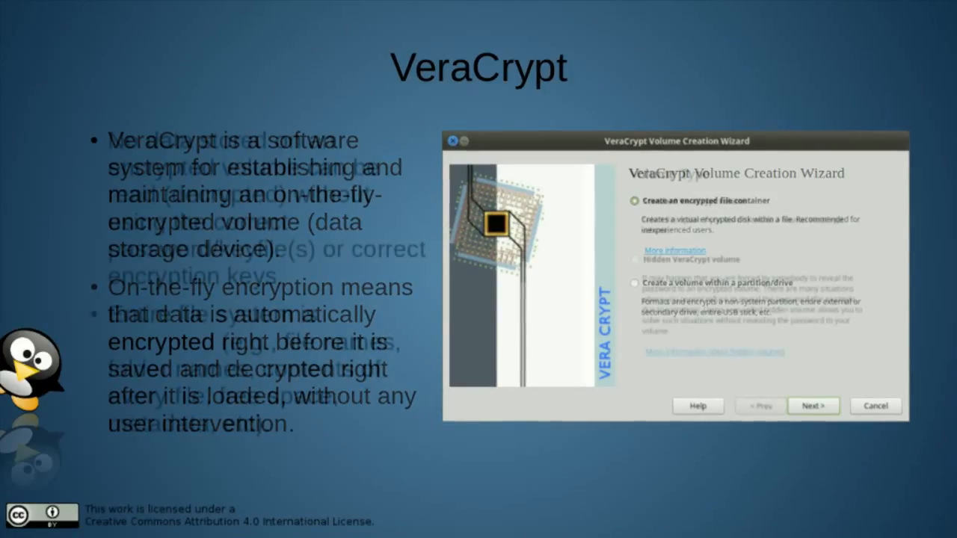
# Advance the slideshow to the VeraCrypt slide on on-the-fly encryption.
pyautogui.click(812, 405)
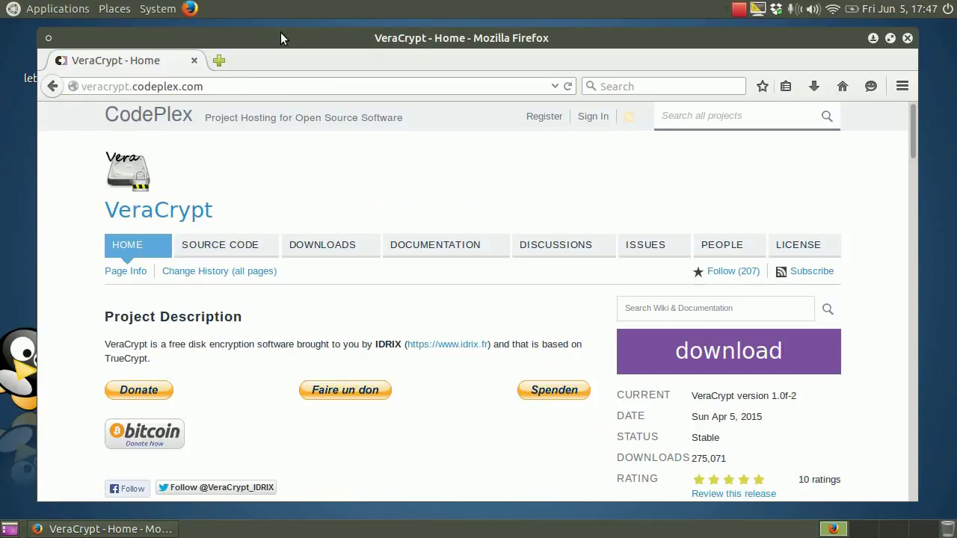
pyautogui.moveTo(403, 202)
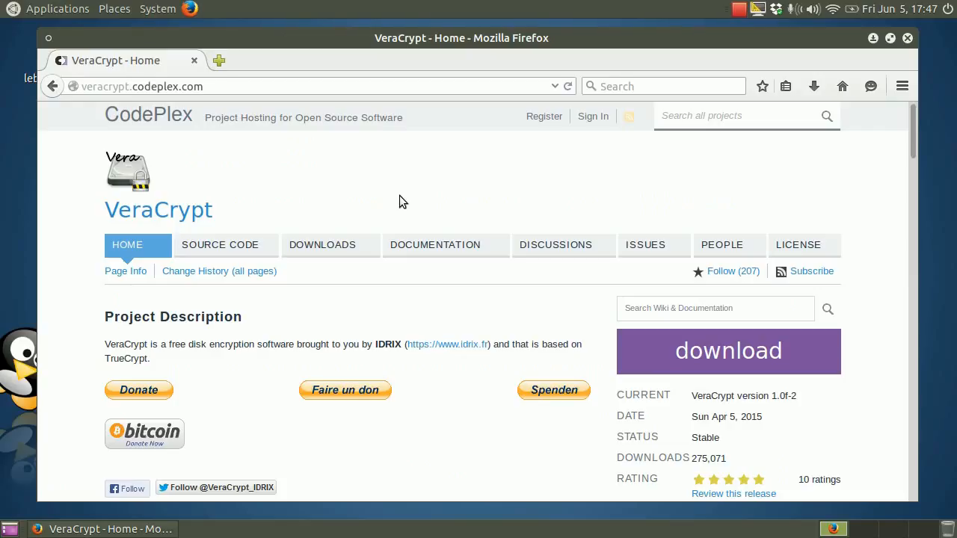
# Go from the VeraCrypt home page to the Downloads page listing version 1.0f-2 installers.
pyautogui.scroll(-3)
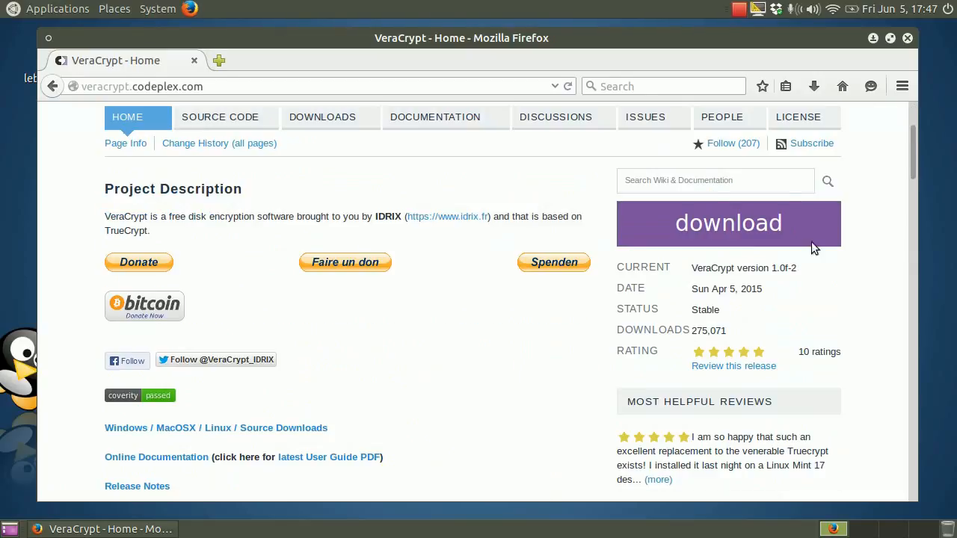
pyautogui.moveTo(719, 223)
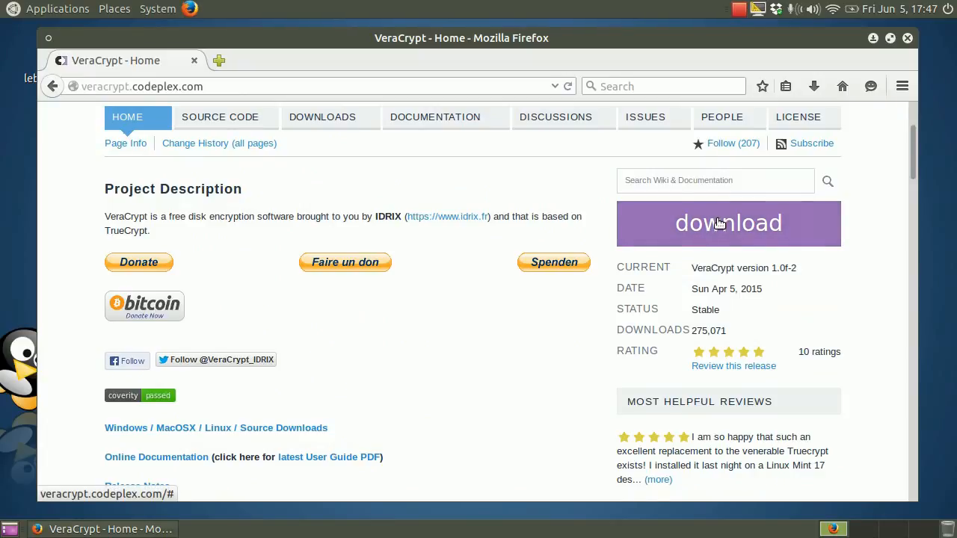
pyautogui.moveTo(529, 348)
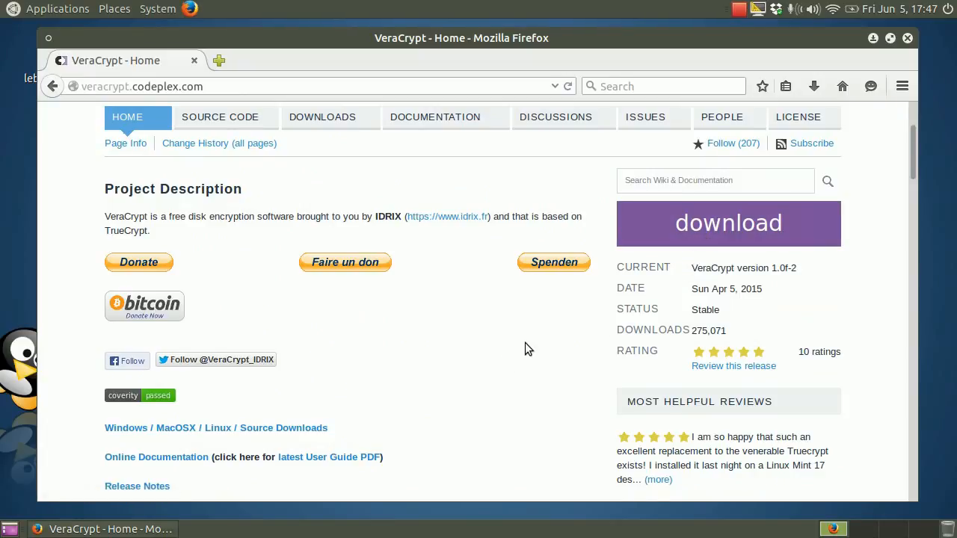
pyautogui.moveTo(236, 434)
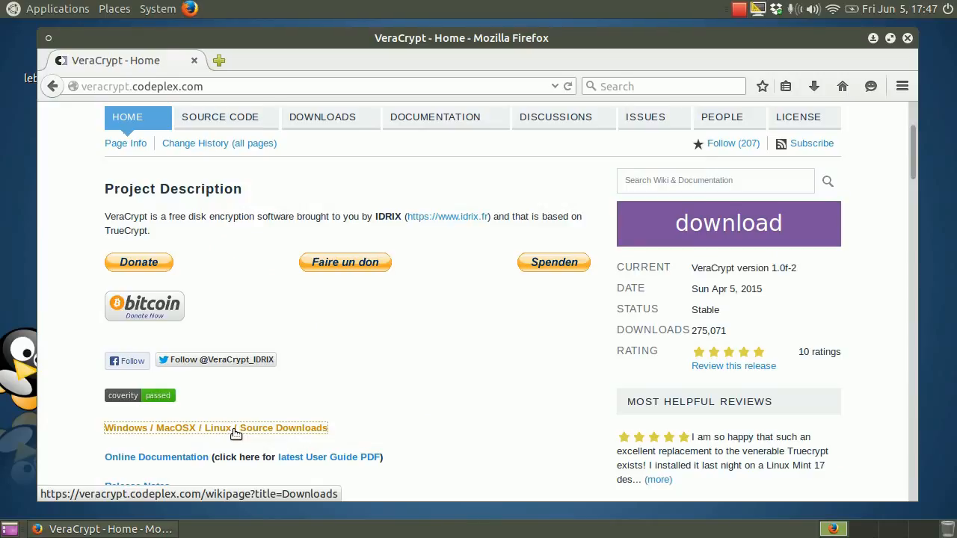
pyautogui.click(216, 428)
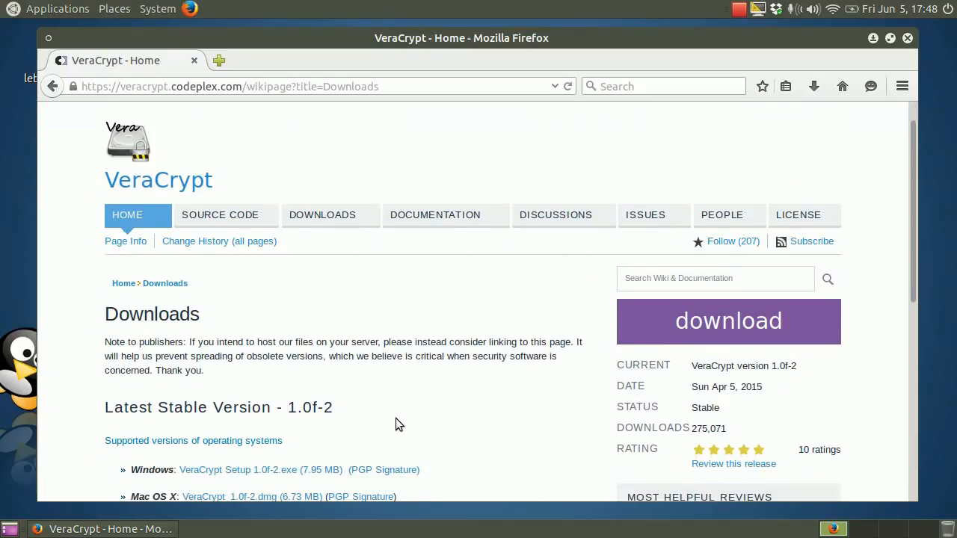
pyautogui.scroll(-3)
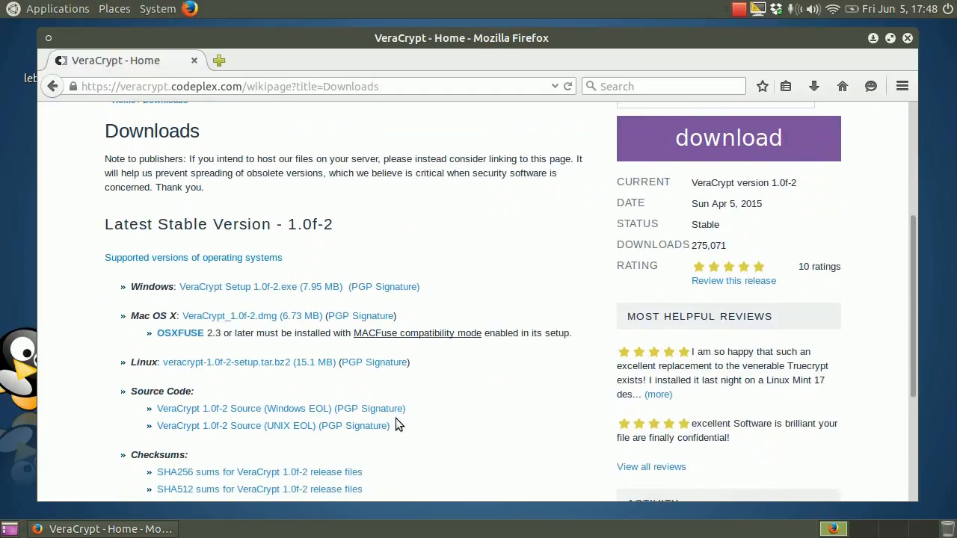
pyautogui.moveTo(269, 373)
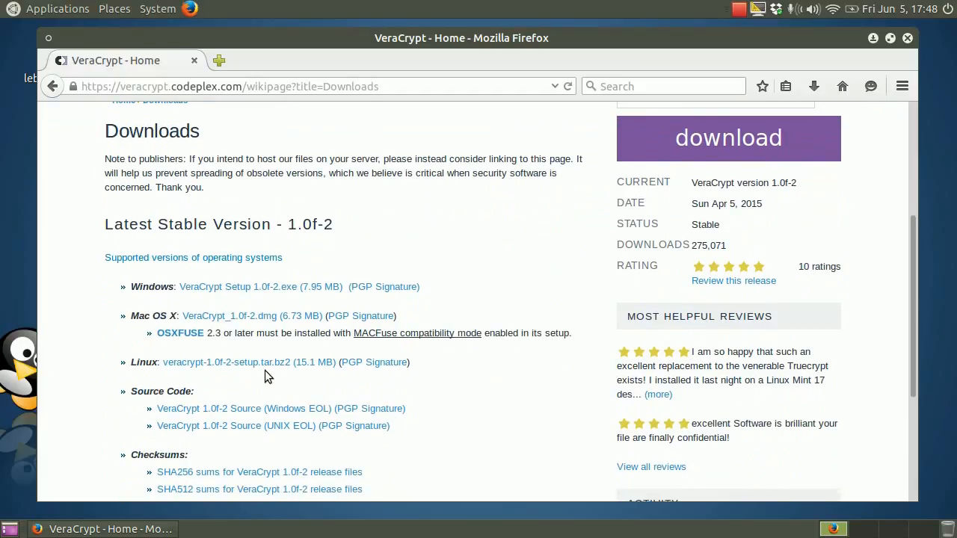
# Download the Linux archive veracrypt-1.0f-2-setup.tar.bz2 and save it to disk.
pyautogui.click(239, 362)
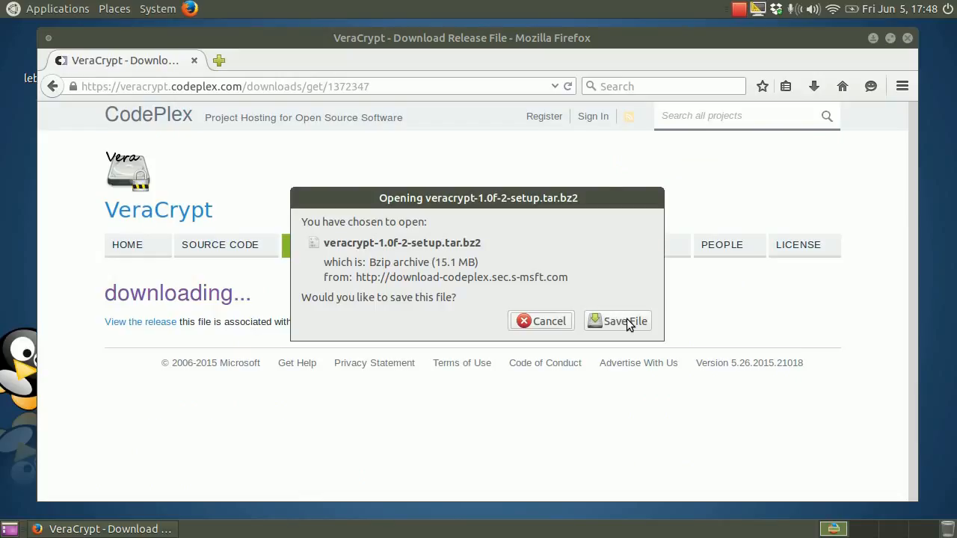
pyautogui.click(617, 321)
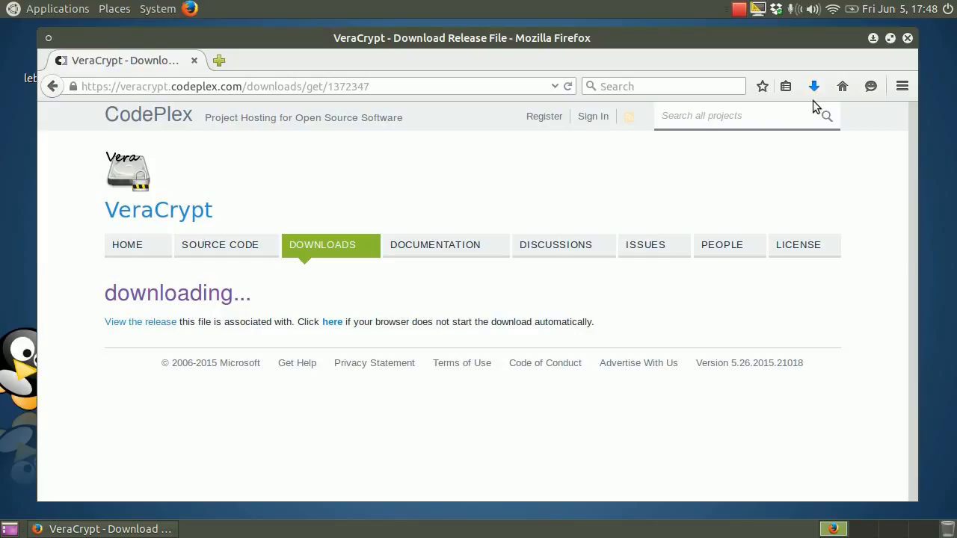
pyautogui.moveTo(870, 81)
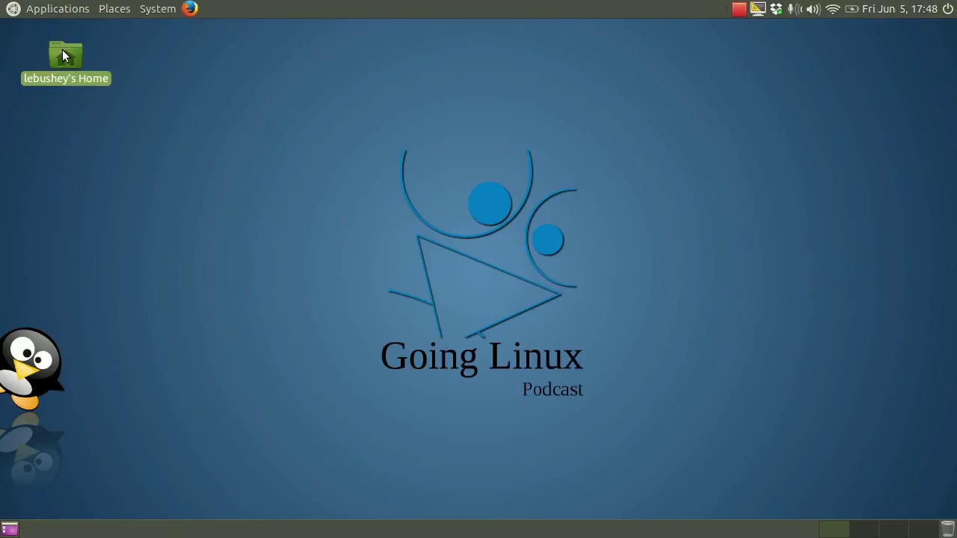
# From the home folder's Downloads, open veracrypt-1.0f-2-setup.tar.bz2 in the archive manager.
pyautogui.doubleClick(65, 54)
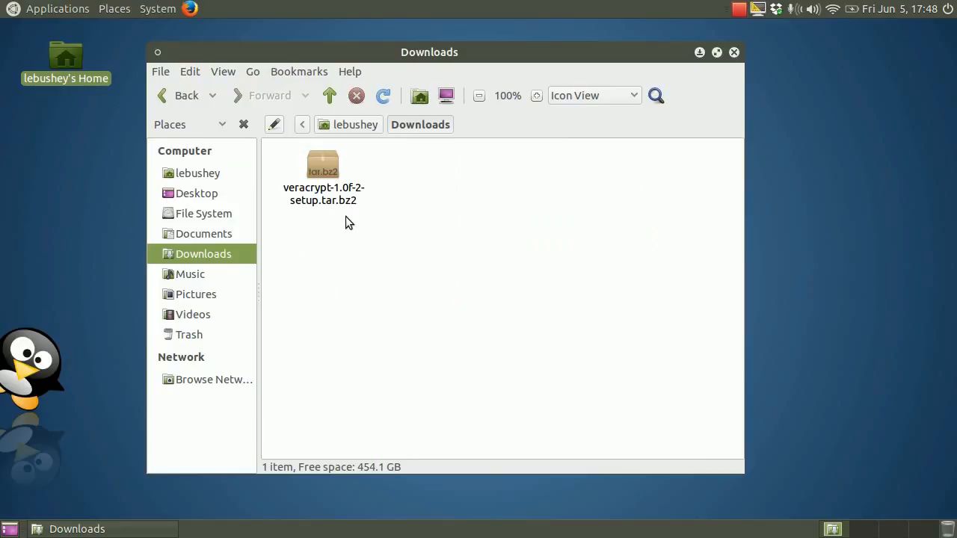
pyautogui.moveTo(353, 217)
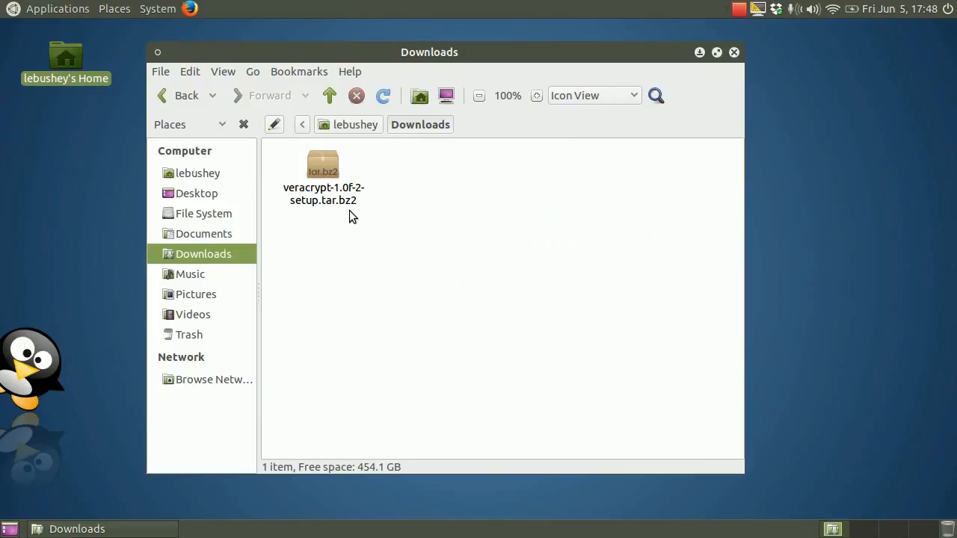
pyautogui.moveTo(314, 216)
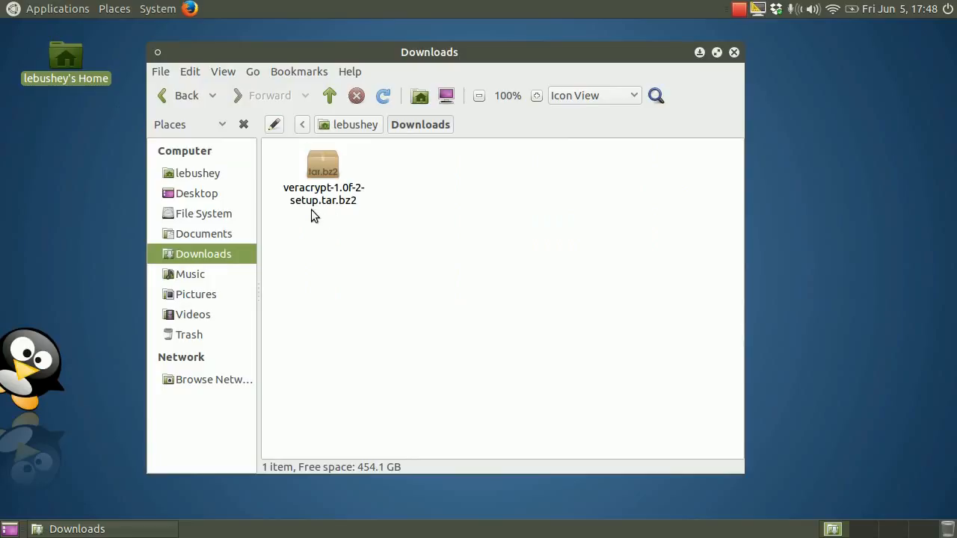
pyautogui.moveTo(341, 217)
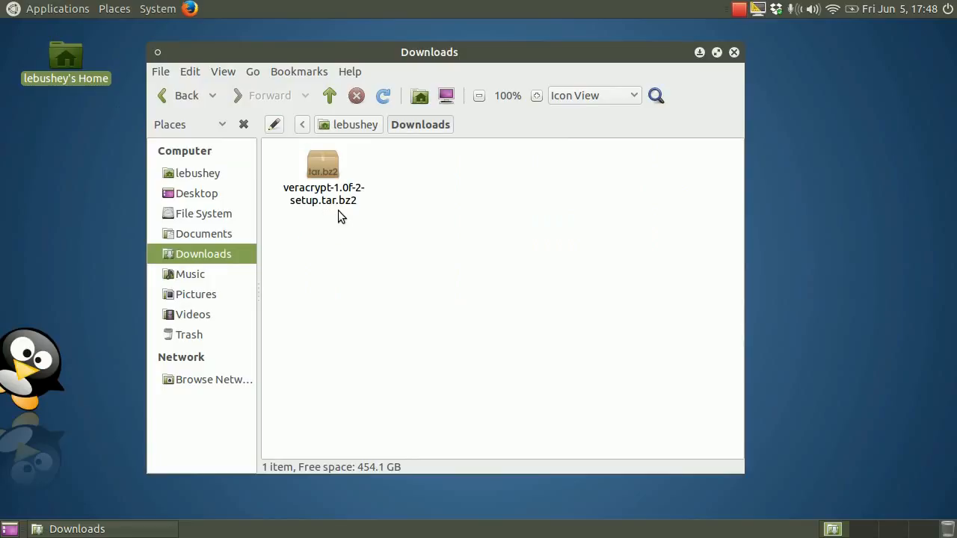
pyautogui.moveTo(342, 204)
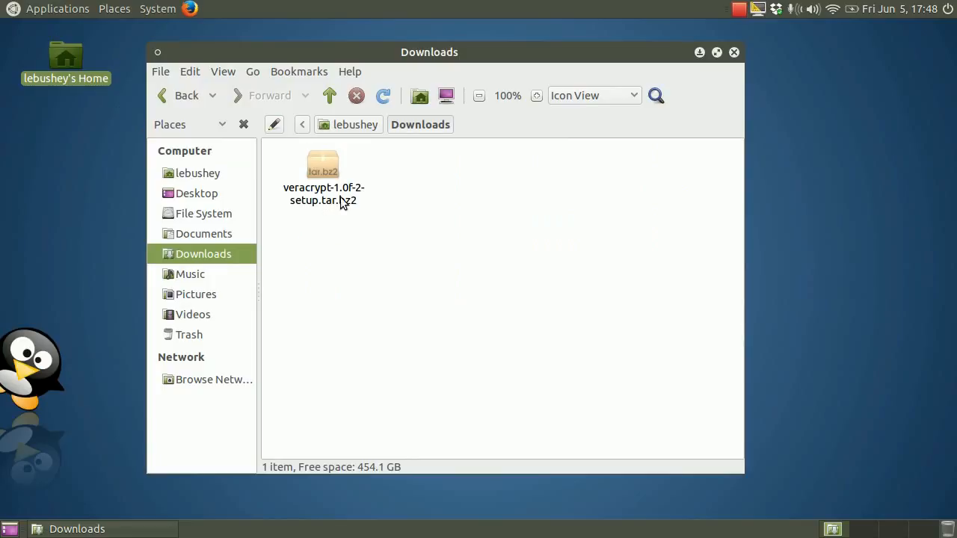
pyautogui.doubleClick(323, 164)
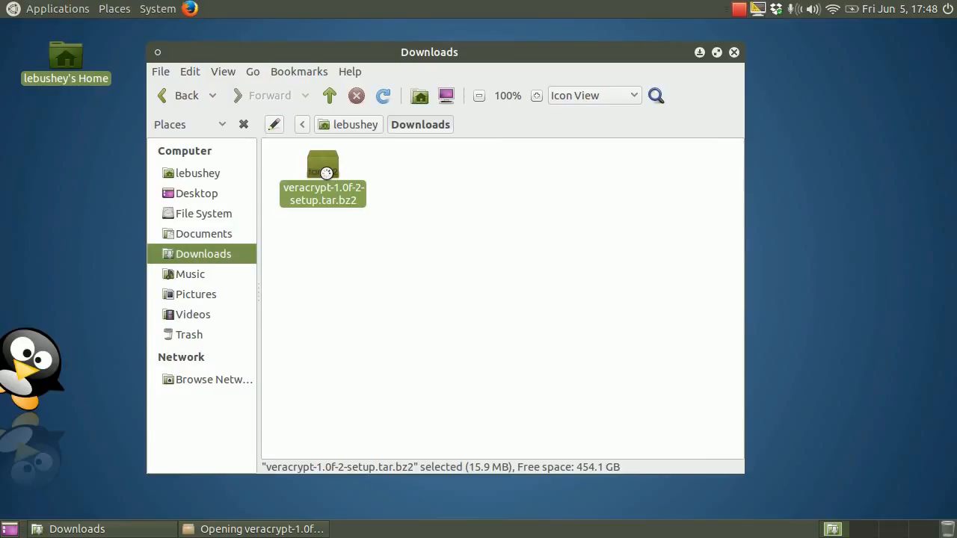
pyautogui.doubleClick(323, 162)
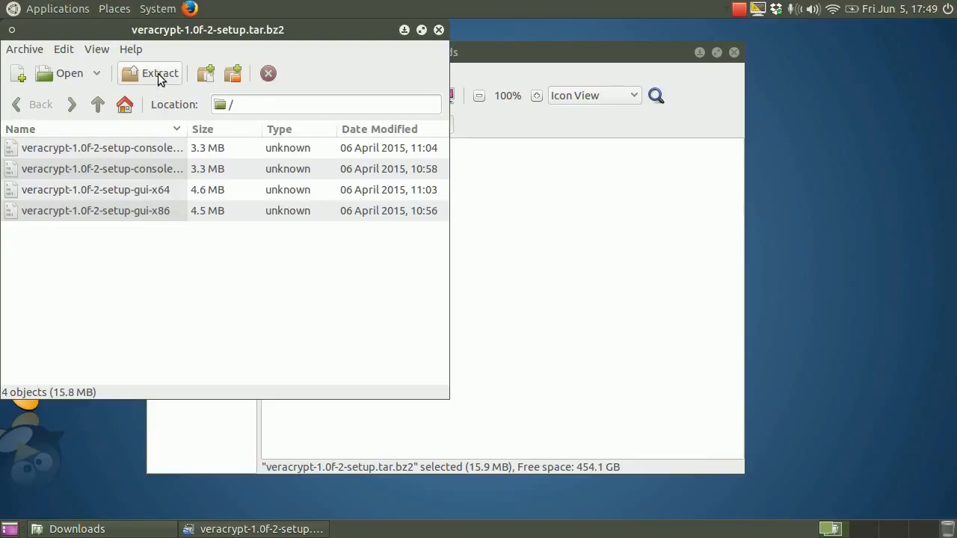
# Extract all four VeraCrypt setup files into the Downloads folder.
pyautogui.click(152, 74)
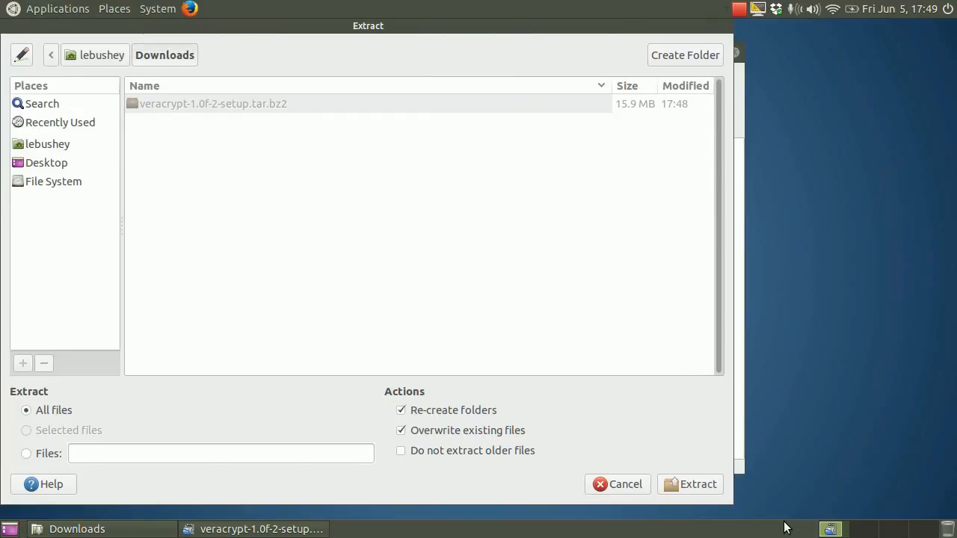
pyautogui.click(697, 485)
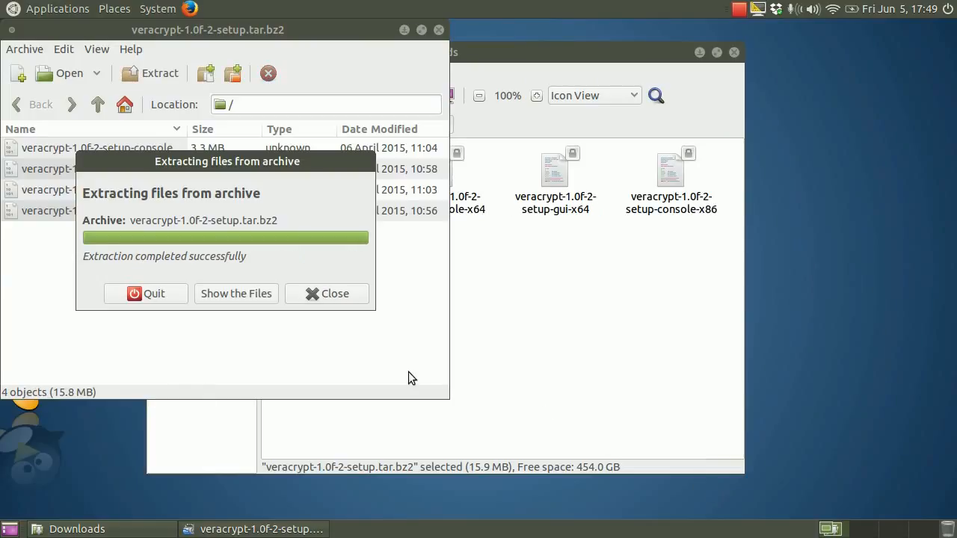
pyautogui.moveTo(200, 276)
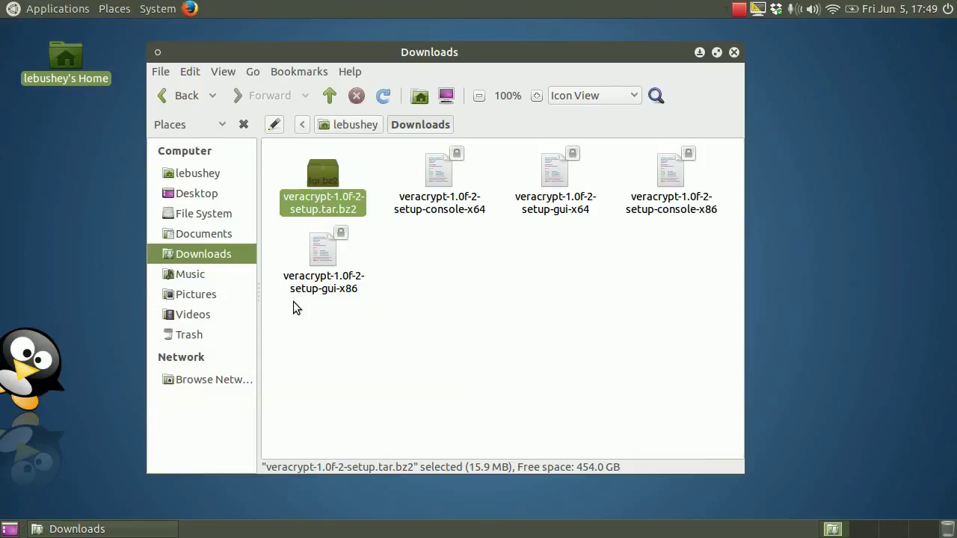
pyautogui.moveTo(447, 224)
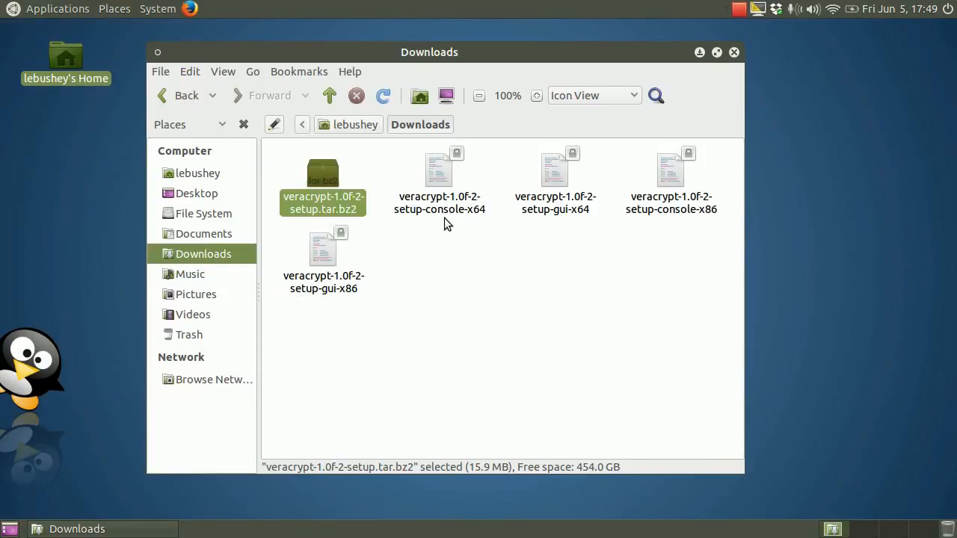
pyautogui.moveTo(563, 220)
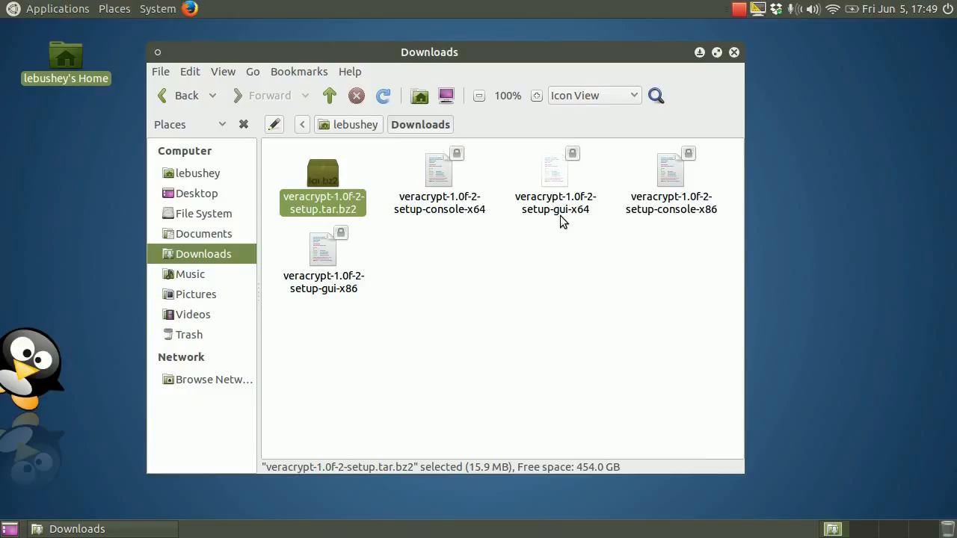
pyautogui.moveTo(587, 219)
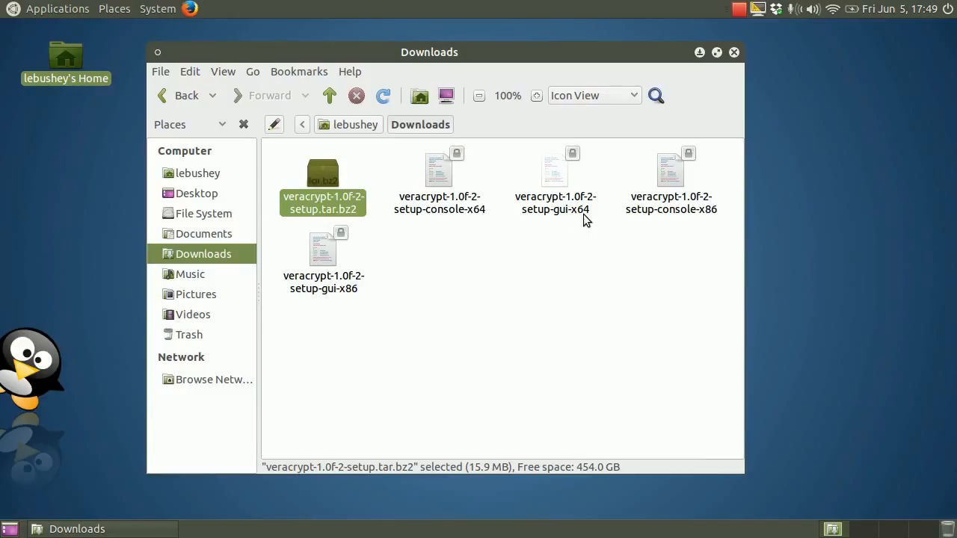
pyautogui.moveTo(577, 213)
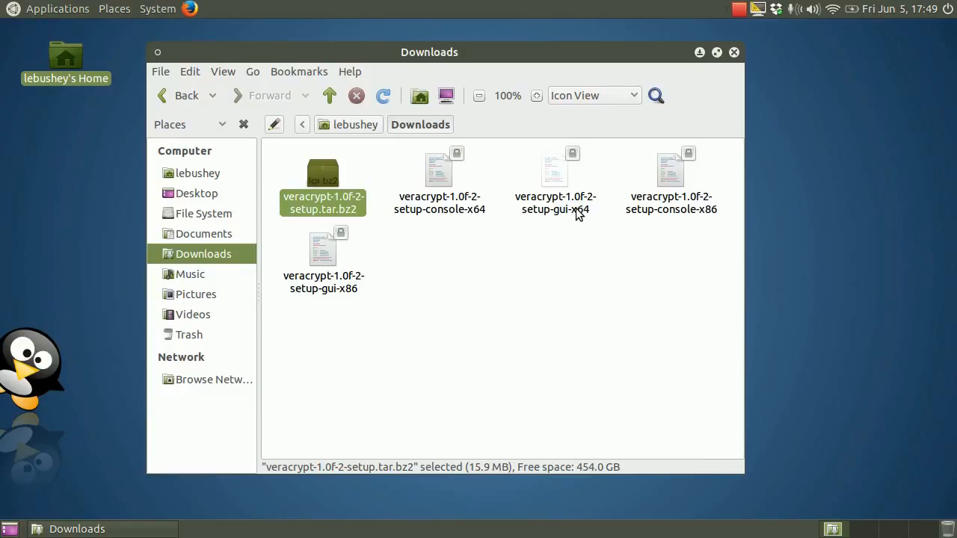
pyautogui.moveTo(343, 314)
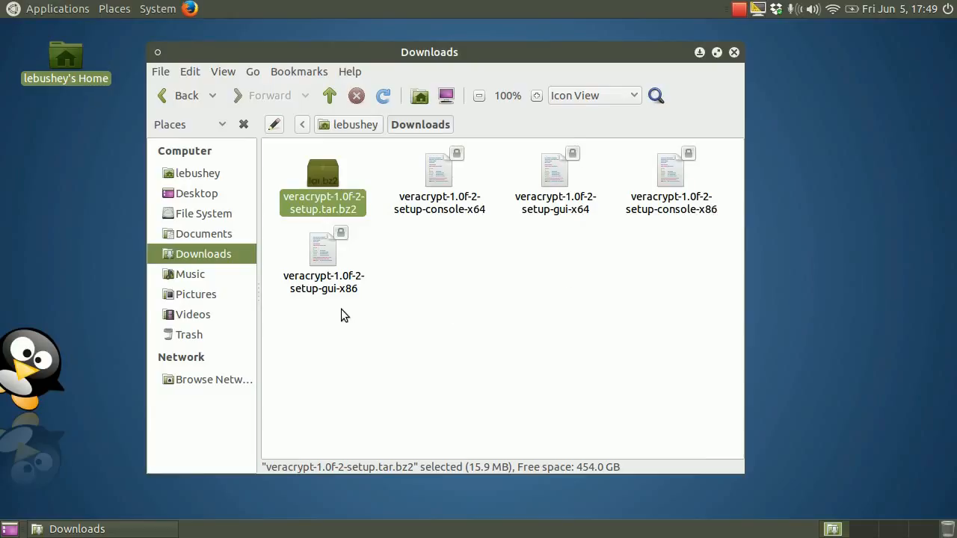
pyautogui.moveTo(466, 282)
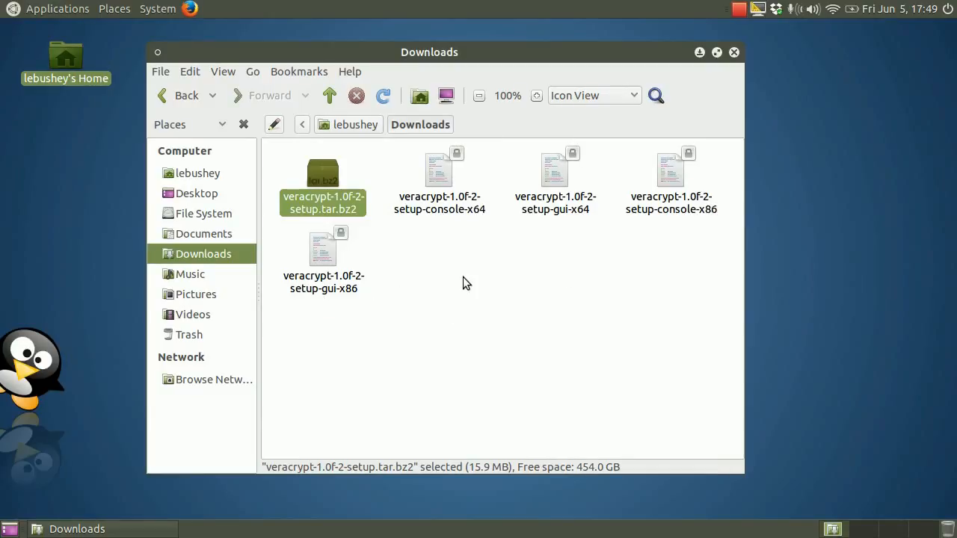
pyautogui.moveTo(365, 308)
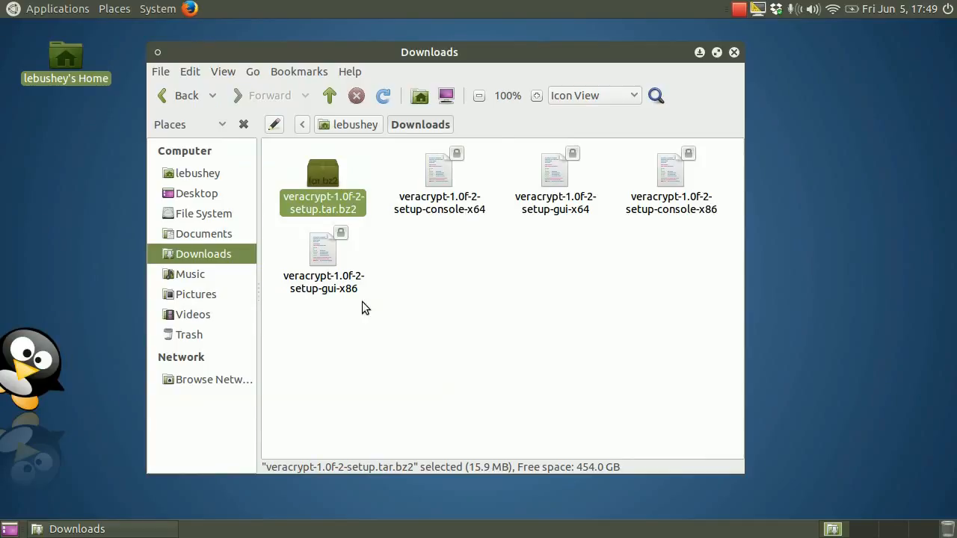
pyautogui.moveTo(447, 225)
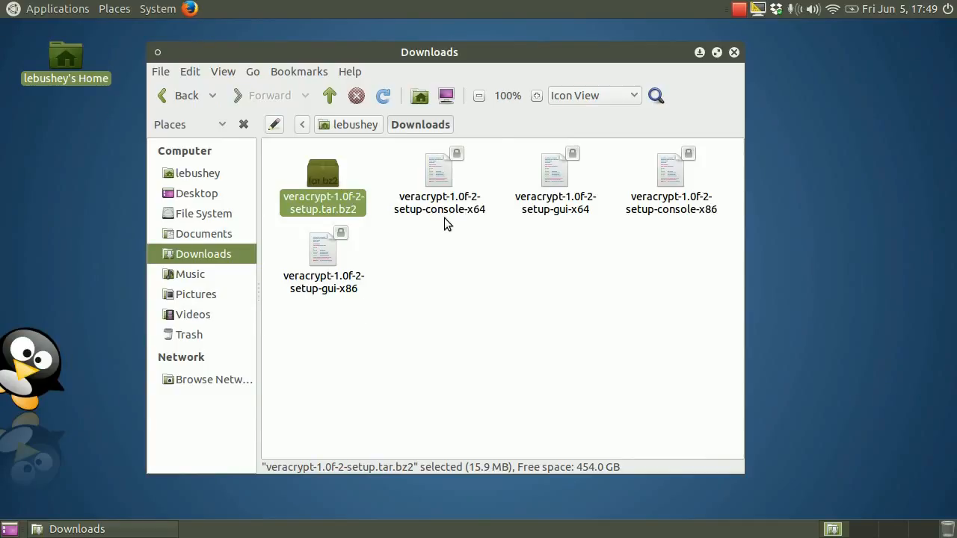
pyautogui.moveTo(563, 221)
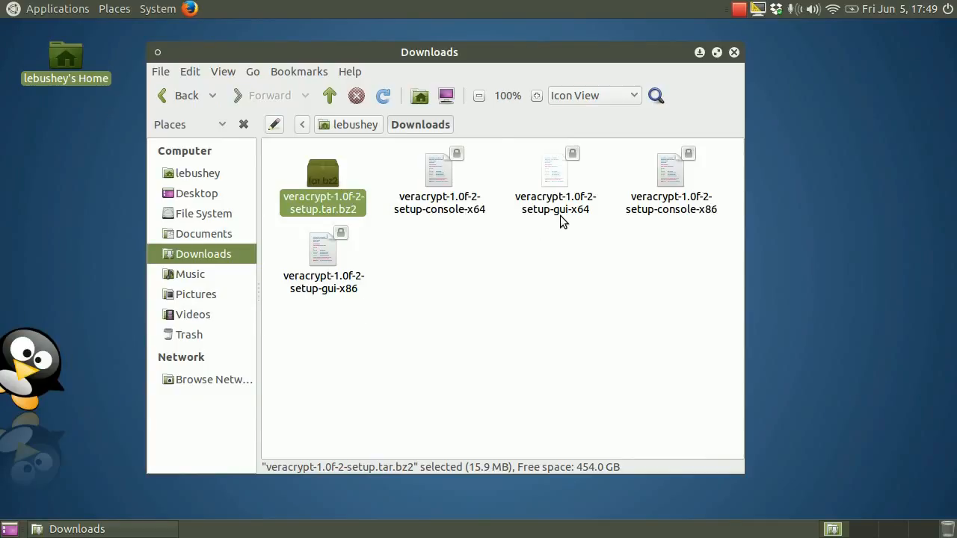
pyautogui.moveTo(587, 219)
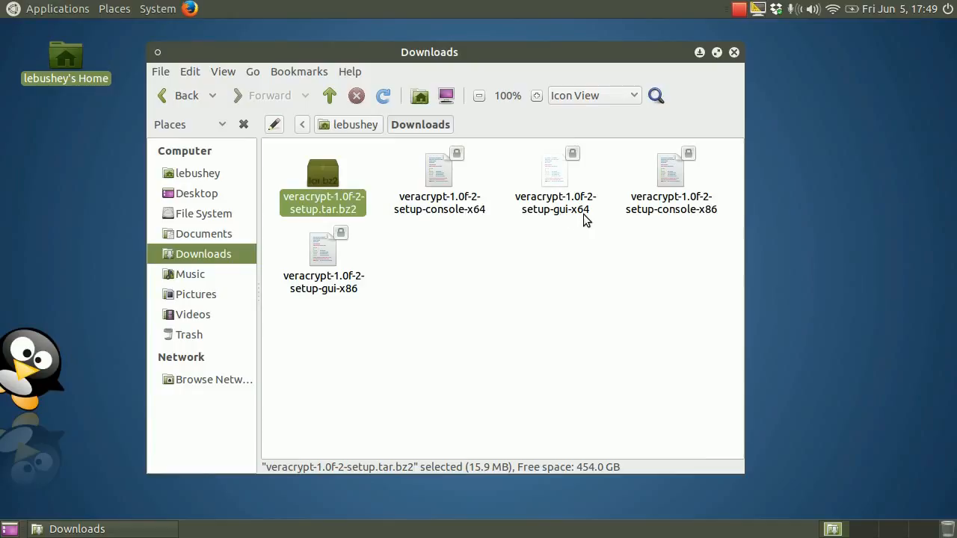
pyautogui.moveTo(577, 214)
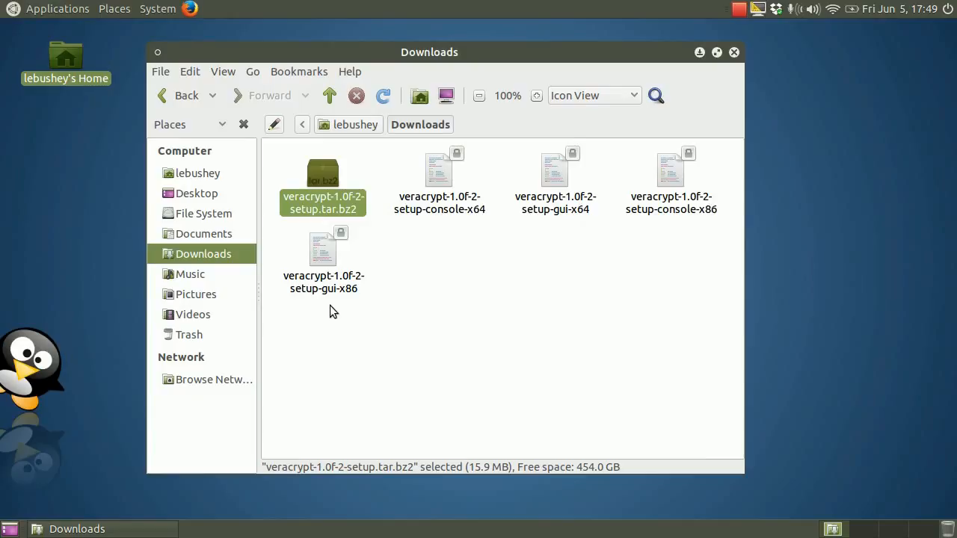
pyautogui.moveTo(466, 283)
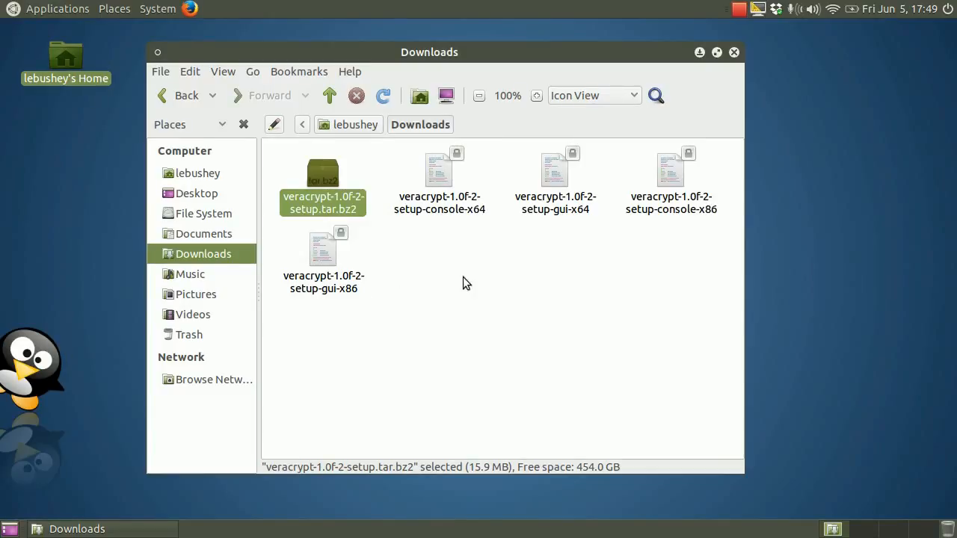
pyautogui.click(554, 172)
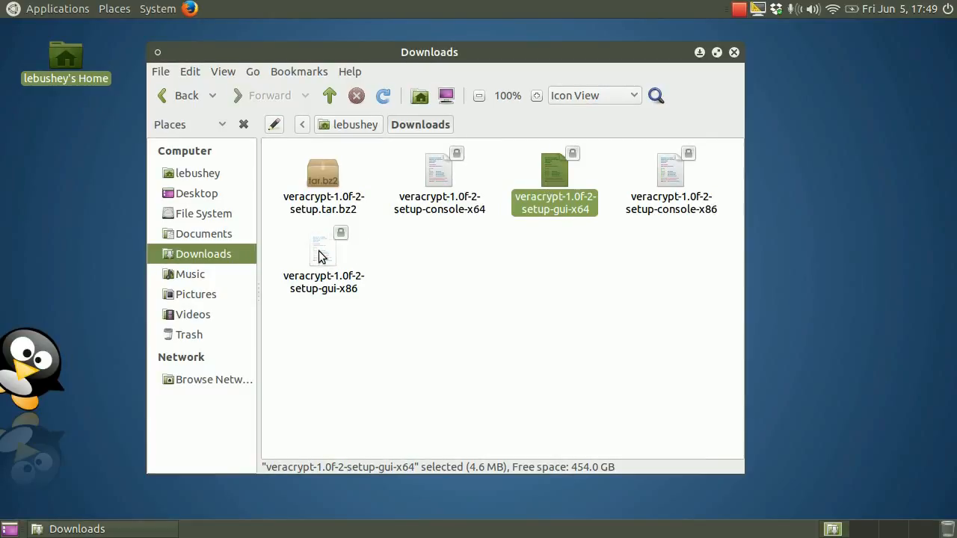
pyautogui.click(323, 251)
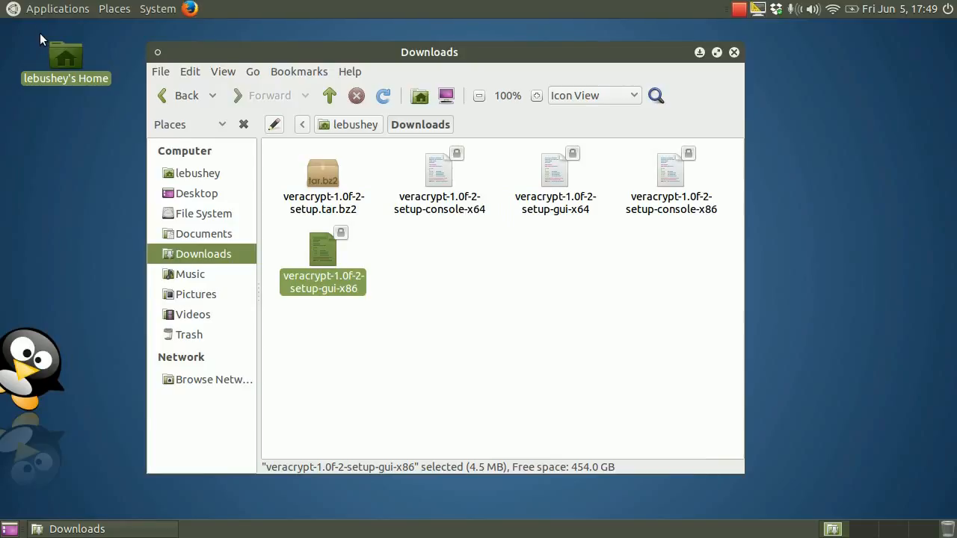
# Launch MATE Terminal and run uname -a, confirming a 32-bit i686 kernel.
pyautogui.click(57, 8)
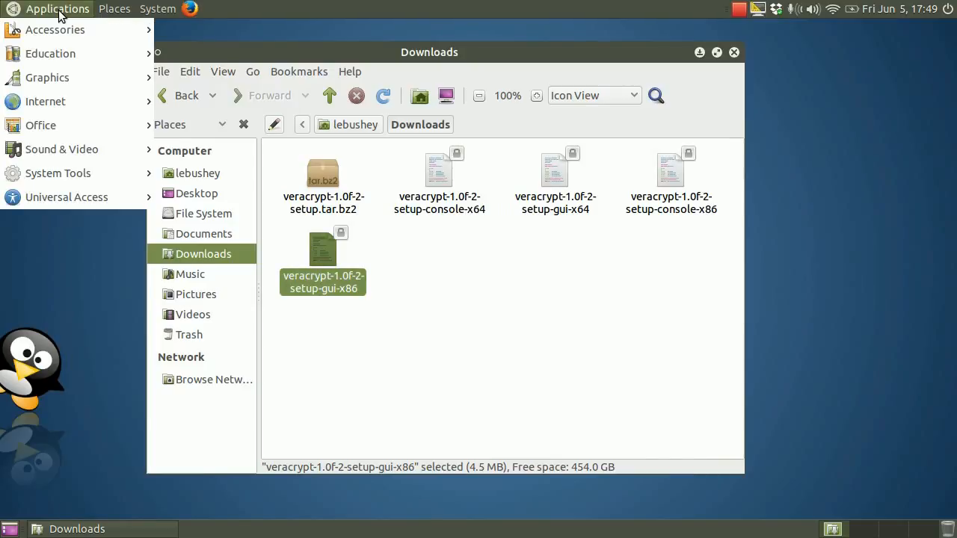
pyautogui.moveTo(50, 53)
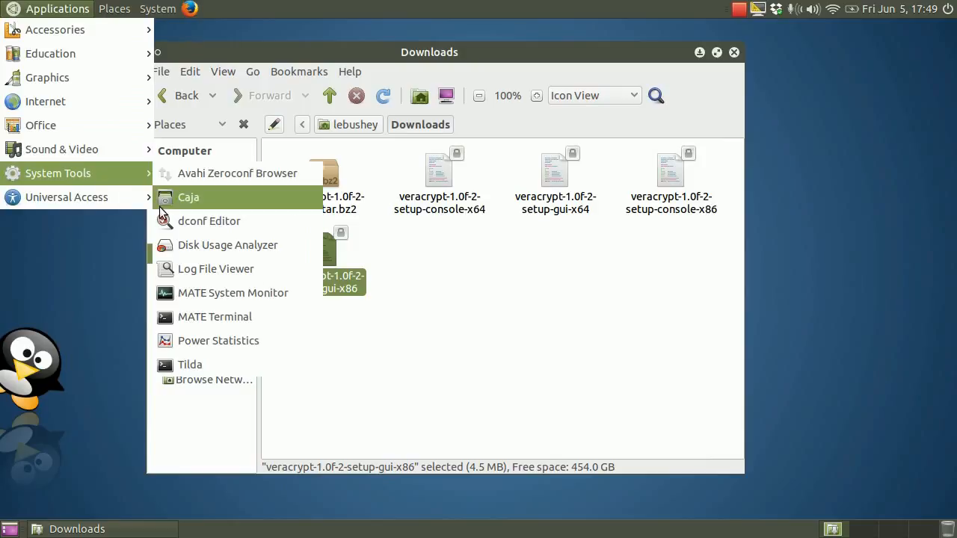
pyautogui.click(215, 317)
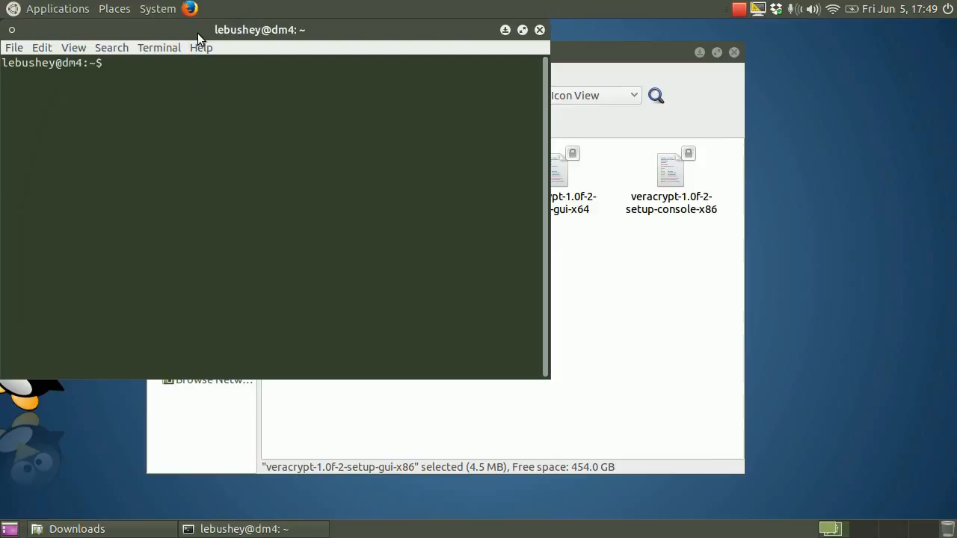
pyautogui.moveTo(260, 29); pyautogui.dragTo(462, 116)
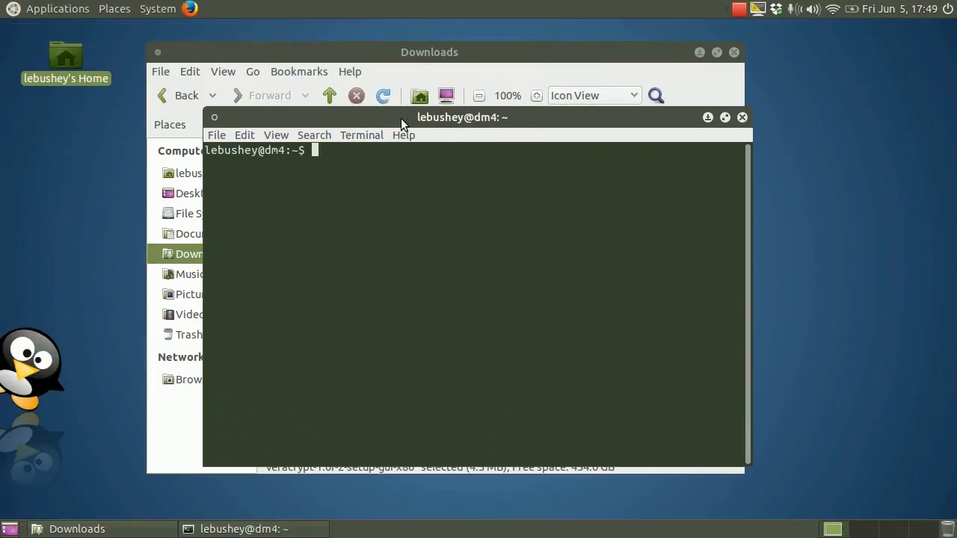
pyautogui.write('uname -a')
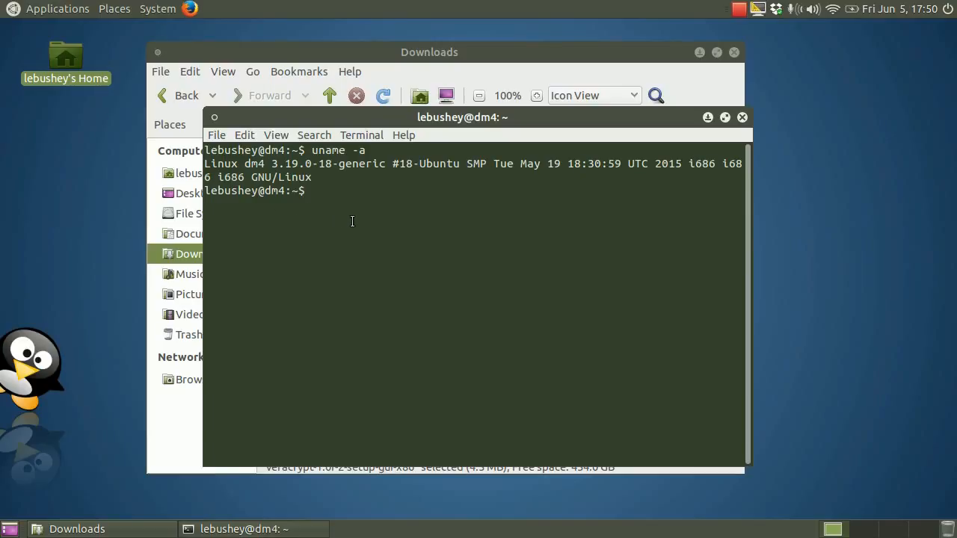
pyautogui.write('ex')
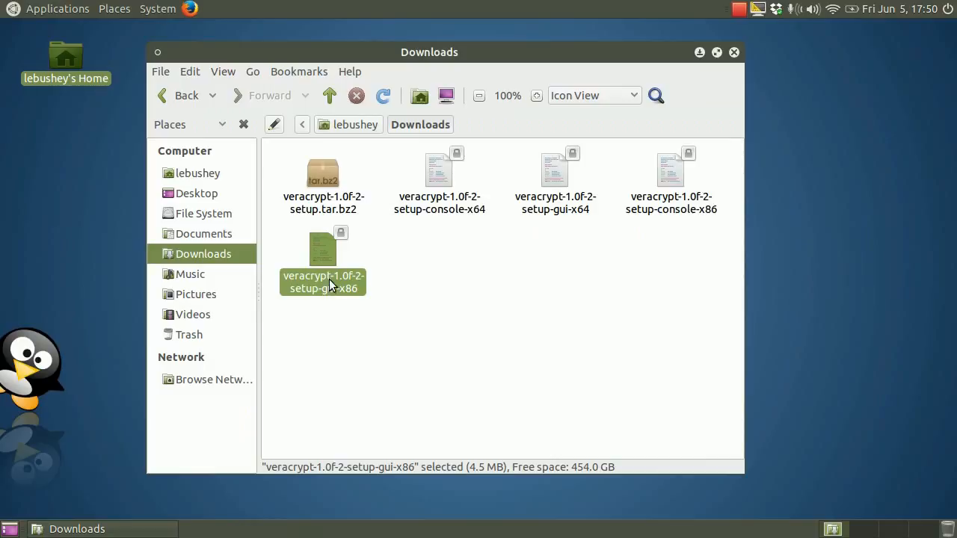
# Open a terminal working inside the Downloads folder from Caja.
pyautogui.rightClick(433, 291)
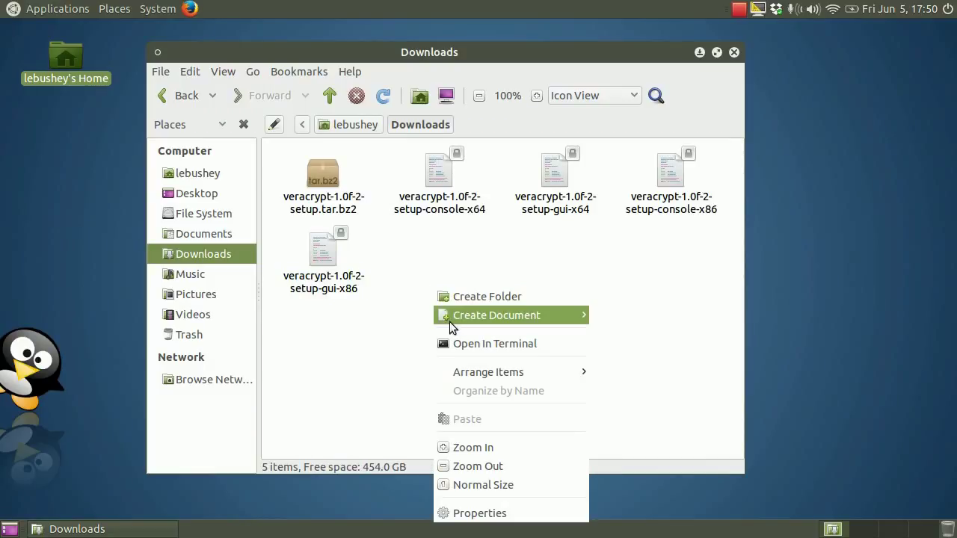
pyautogui.click(495, 343)
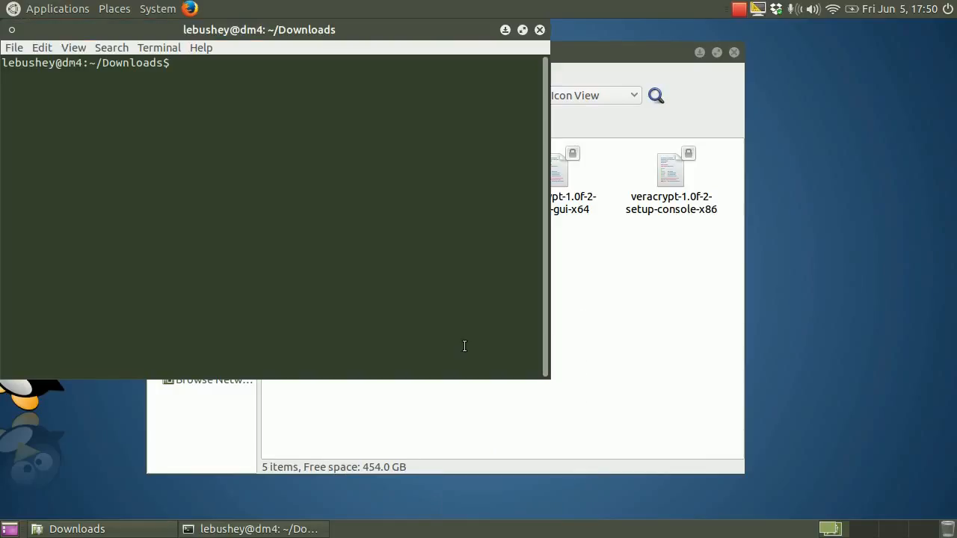
pyautogui.moveTo(256, 30)
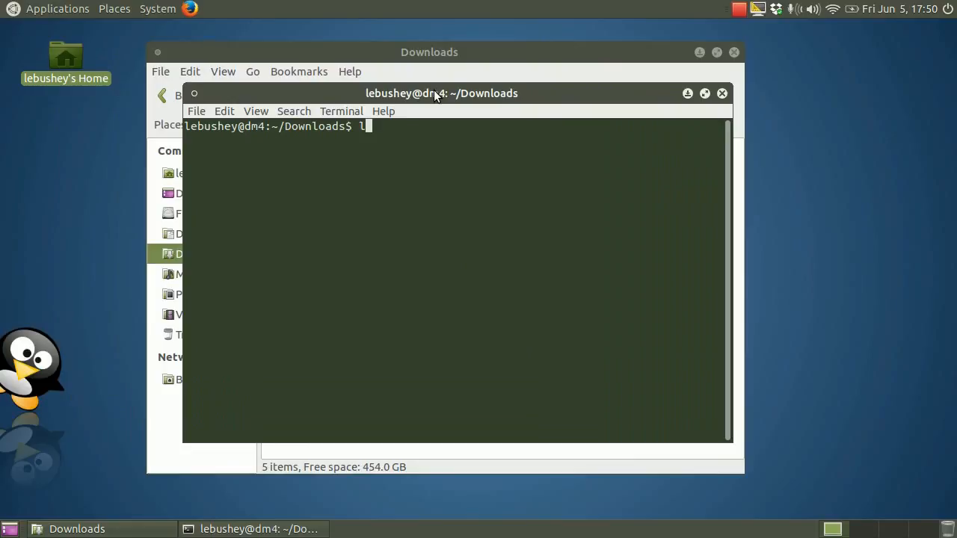
# List the Downloads files and enter ./veracrypt-1.0f-2-setup-gui-x86 to launch the 32-bit installer.
pyautogui.press('Return')
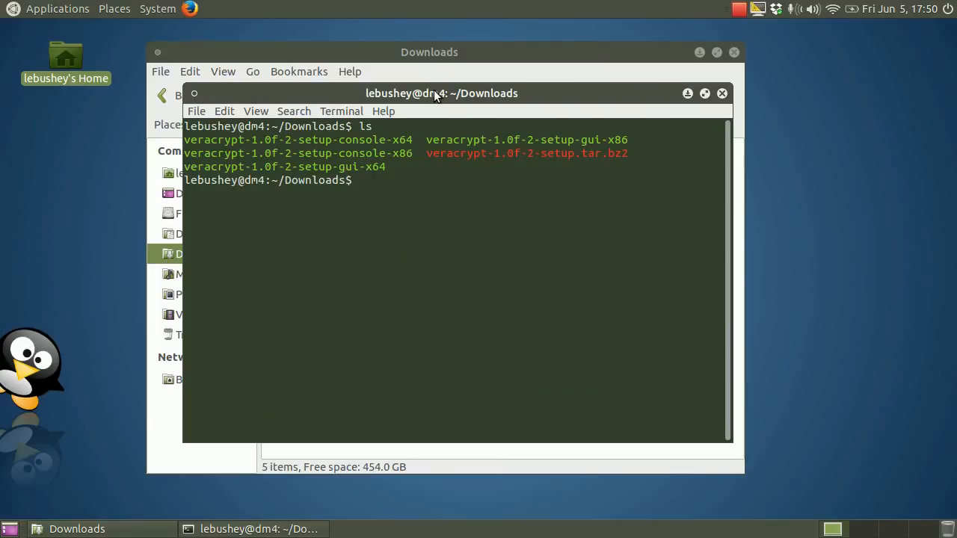
pyautogui.write('./')
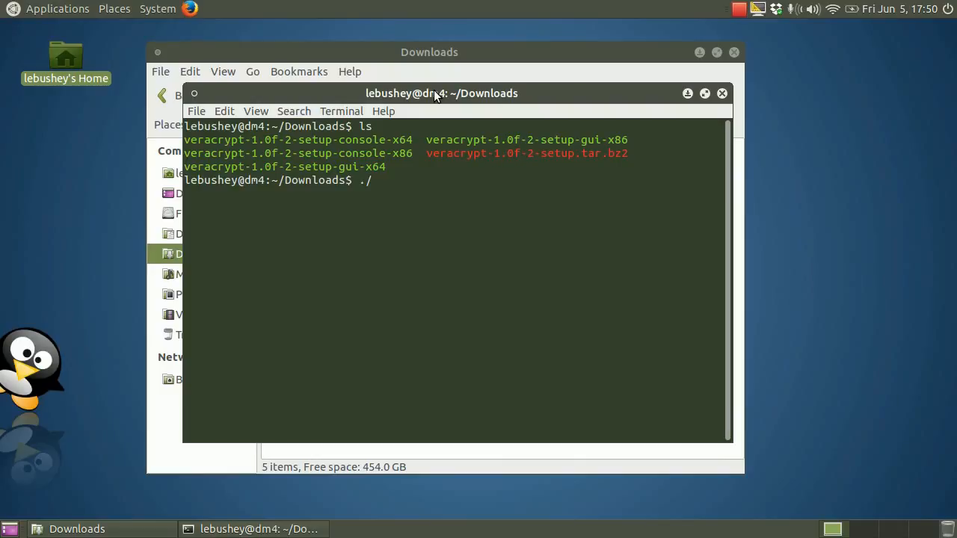
pyautogui.write('veracrypt-1.0f-2-setup-')
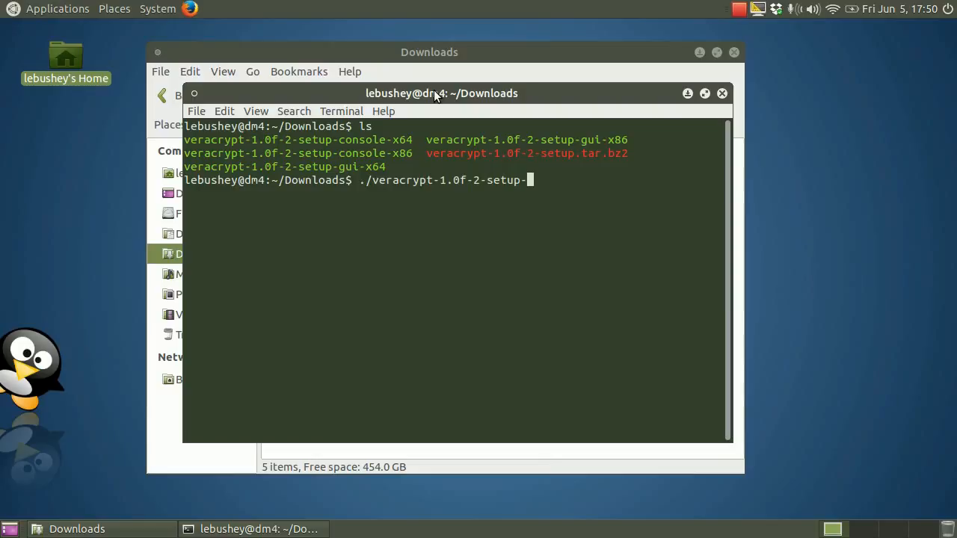
pyautogui.write('gui-x8')
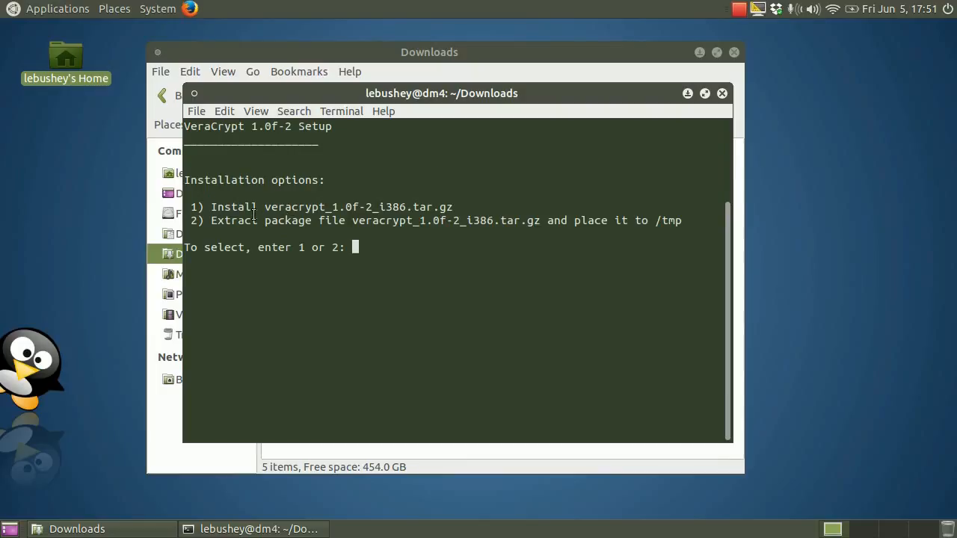
pyautogui.moveTo(345, 279)
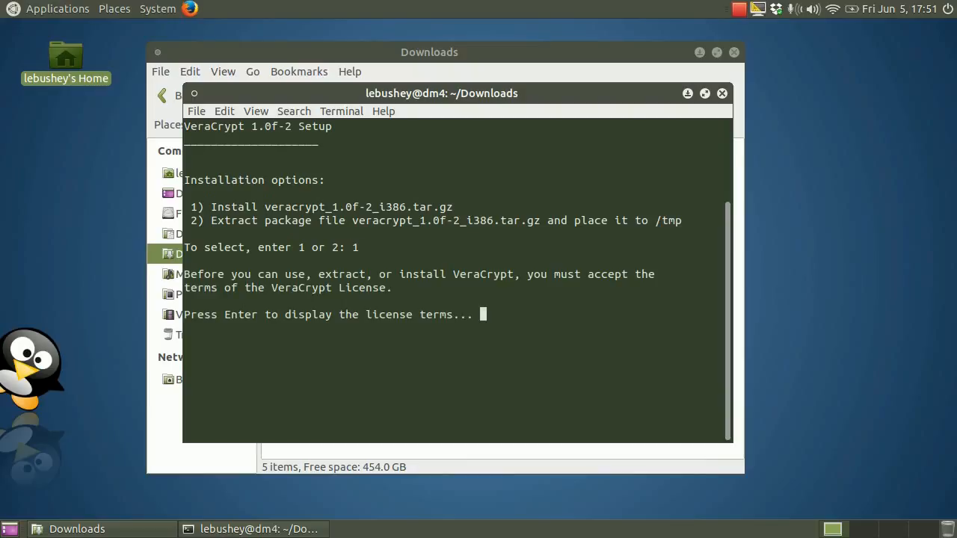
pyautogui.moveTo(279, 291)
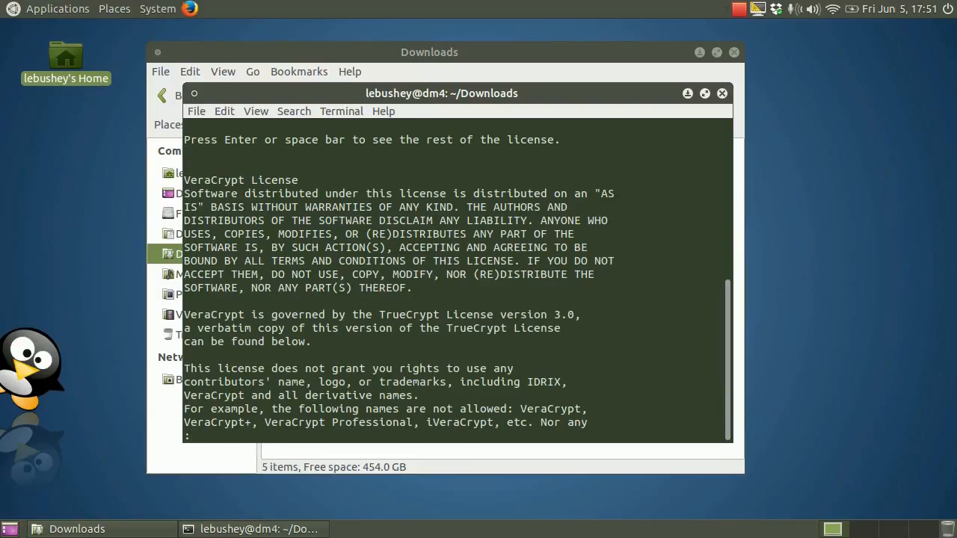
# Page through the VeraCrypt license and accept it with 'yes', reaching the sudo prompt.
pyautogui.press('space')
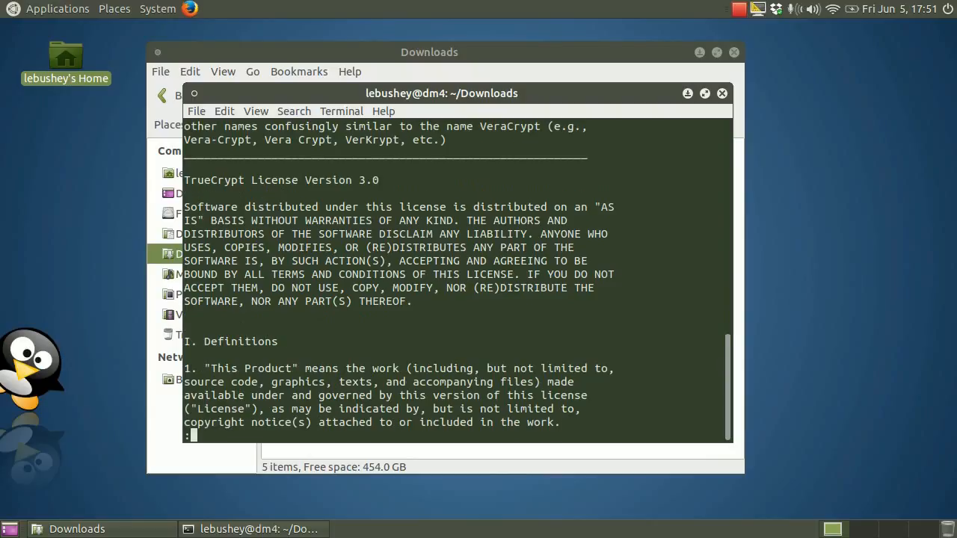
pyautogui.press('space')
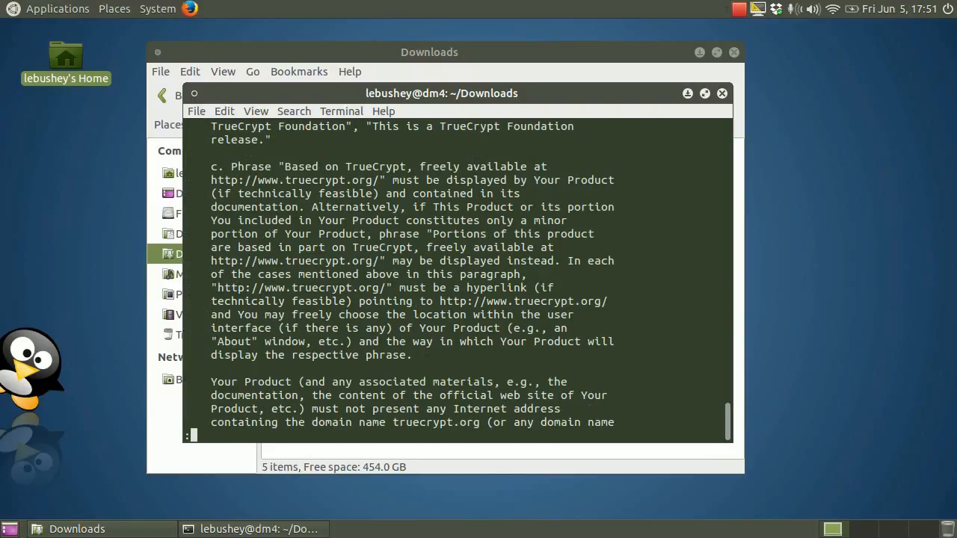
pyautogui.scroll(-3)
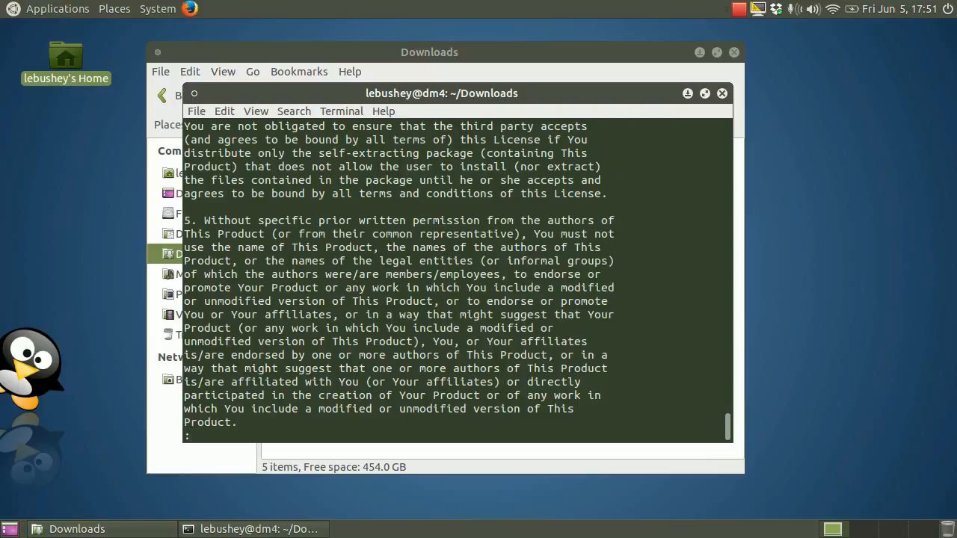
pyautogui.press('space')
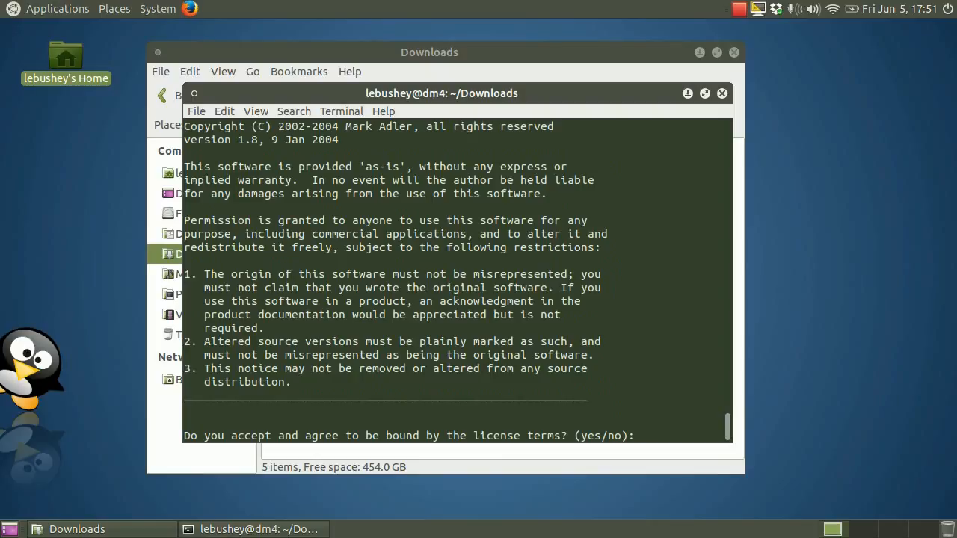
pyautogui.write('yes')
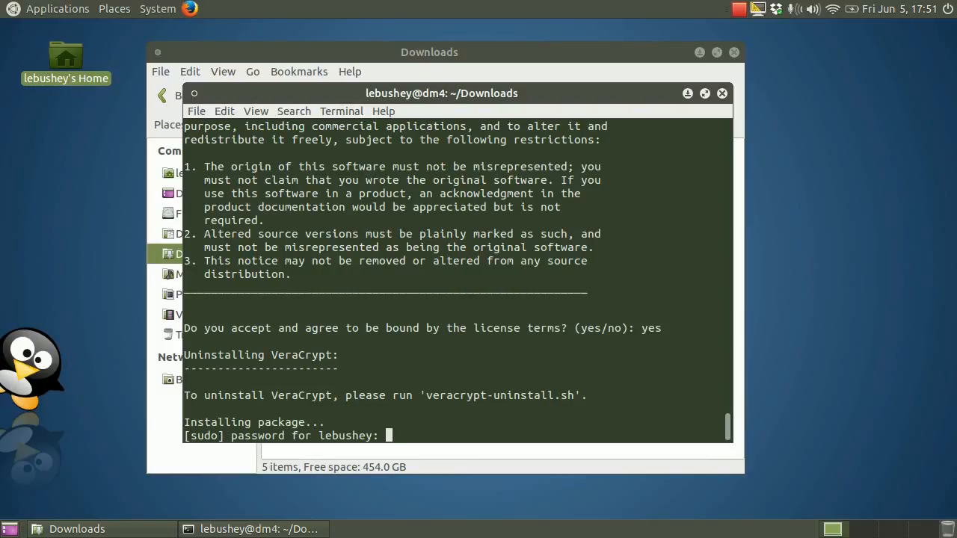
# Submit the sudo password to install VeraCrypt into /usr and note the uninstall script name.
pyautogui.press('Return')
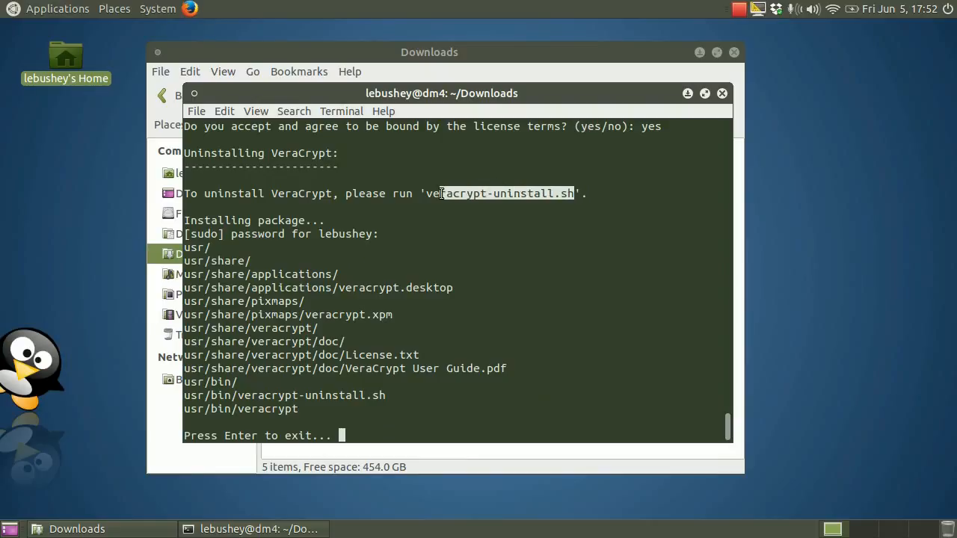
pyautogui.doubleClick(500, 193)
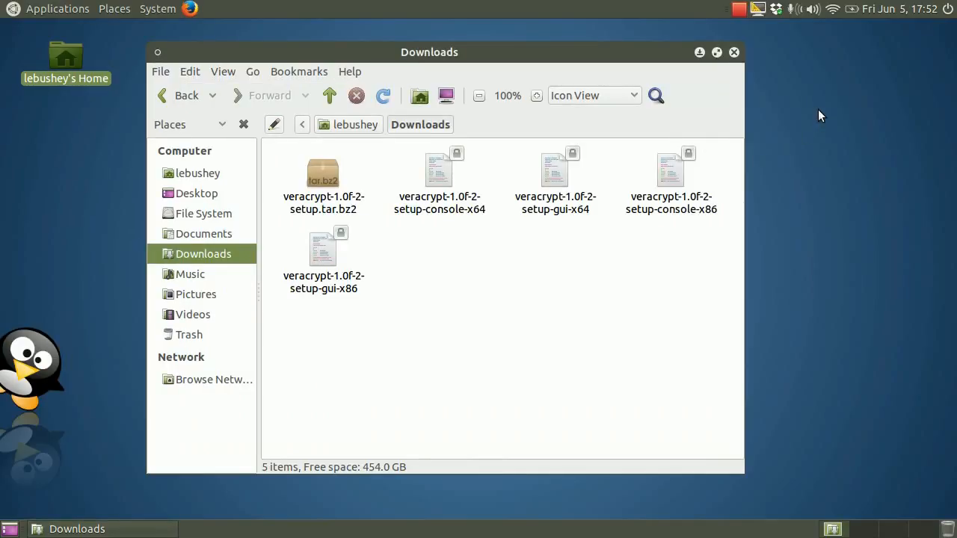
pyautogui.moveTo(733, 52)
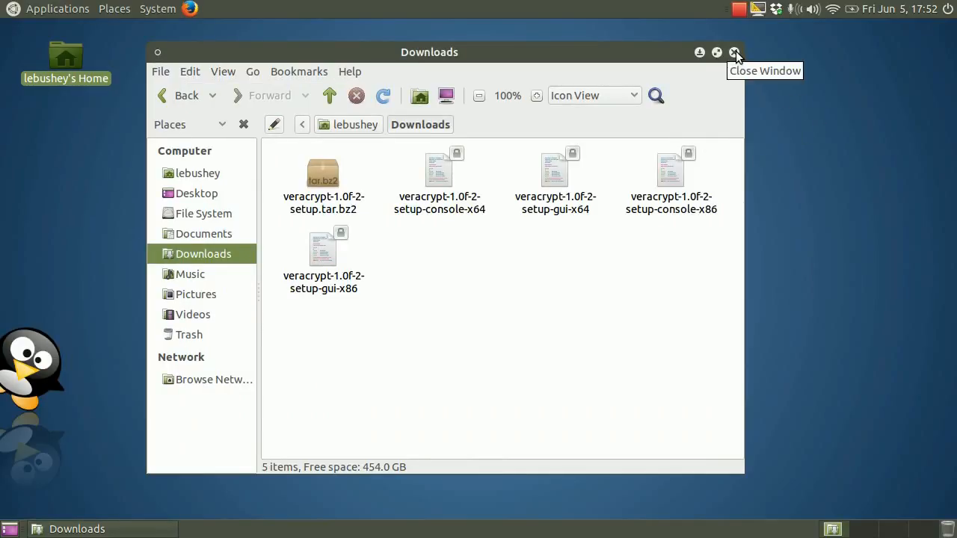
# Close the Downloads window and bring up the desktop Applications menu.
pyautogui.click(734, 53)
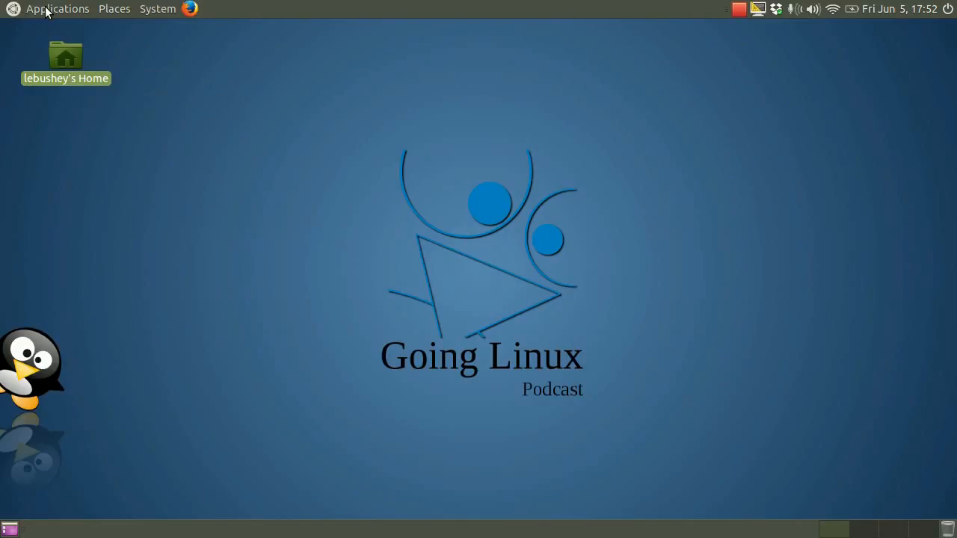
pyautogui.click(57, 9)
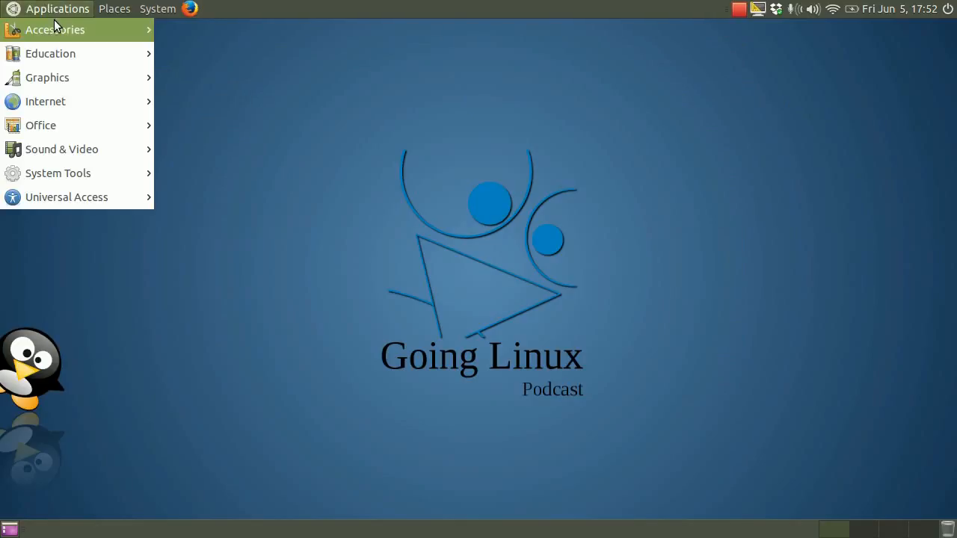
pyautogui.moveTo(55, 29)
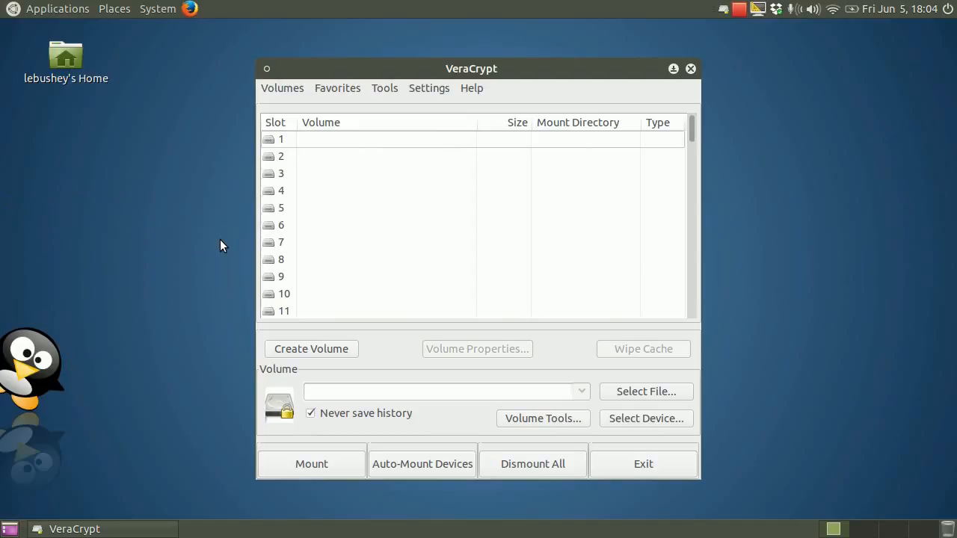
pyautogui.moveTo(281, 119)
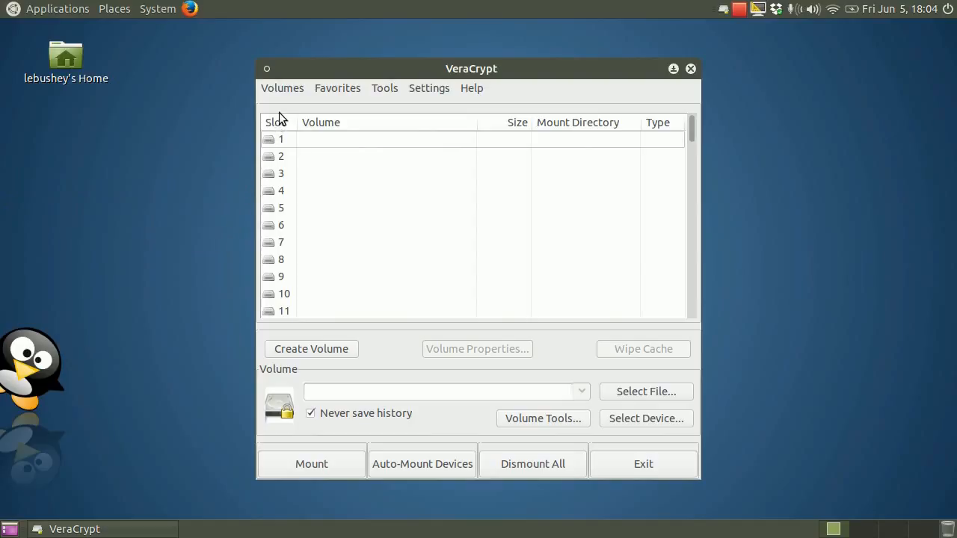
pyautogui.moveTo(383, 101)
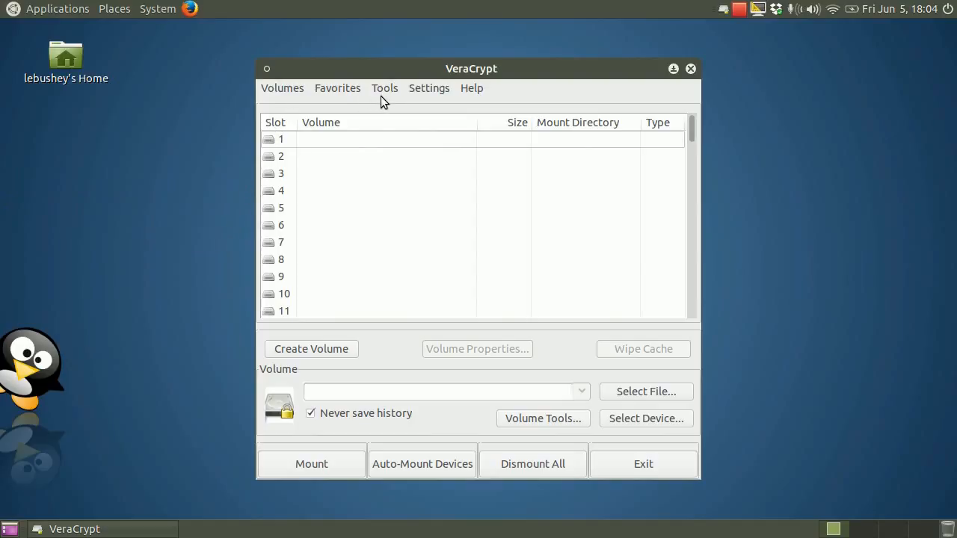
pyautogui.moveTo(547, 365)
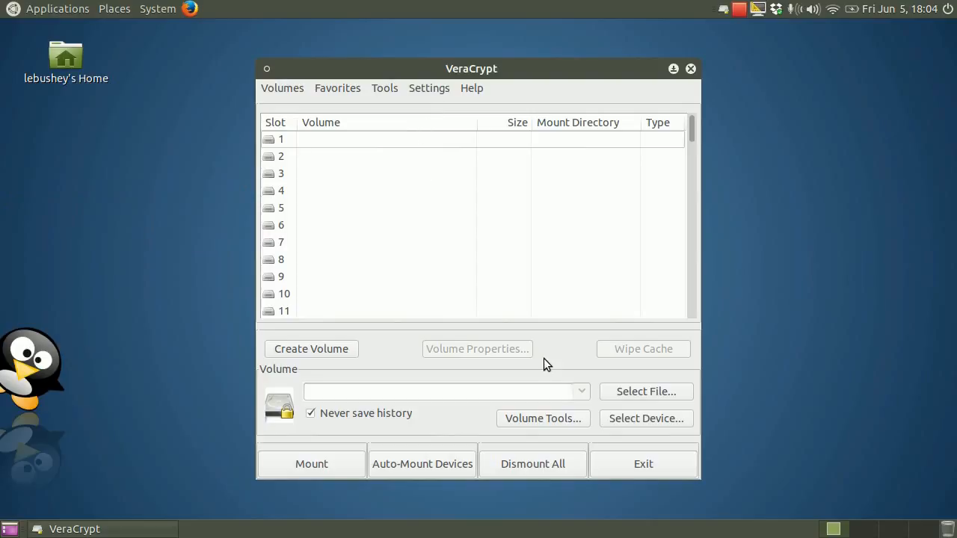
pyautogui.moveTo(540, 324)
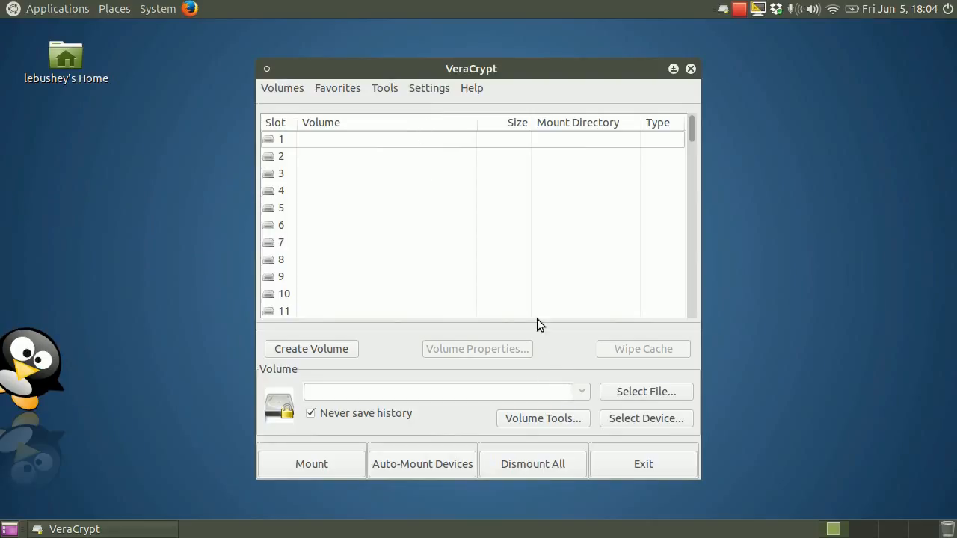
pyautogui.moveTo(403, 343)
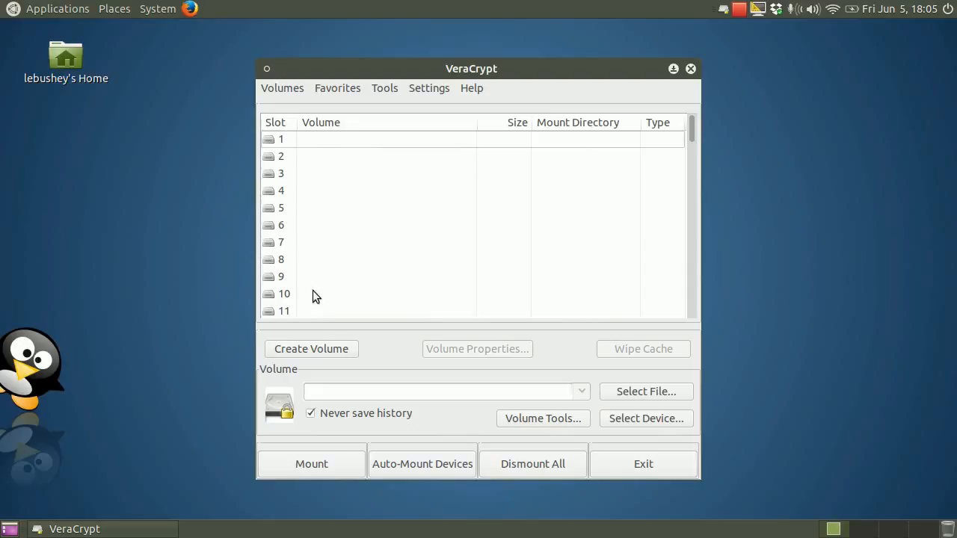
pyautogui.moveTo(489, 107)
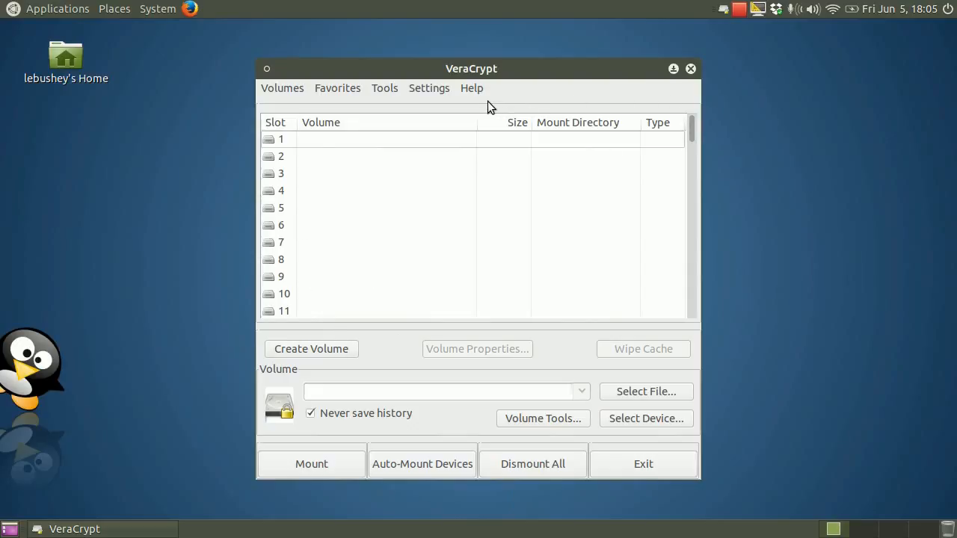
# Show VeraCrypt's Help menu entries.
pyautogui.click(472, 87)
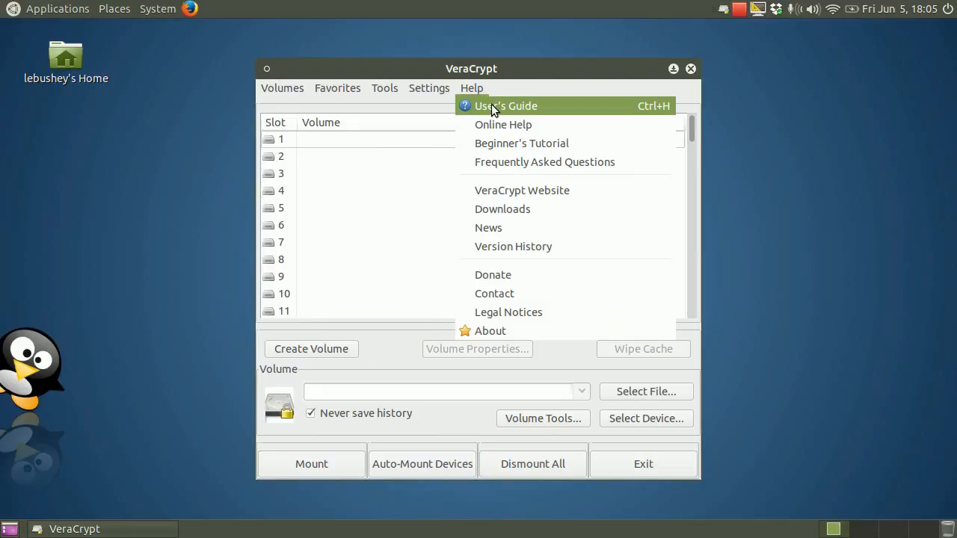
# Launch the VeraCrypt User's Guide PDF from the Help menu.
pyautogui.click(506, 105)
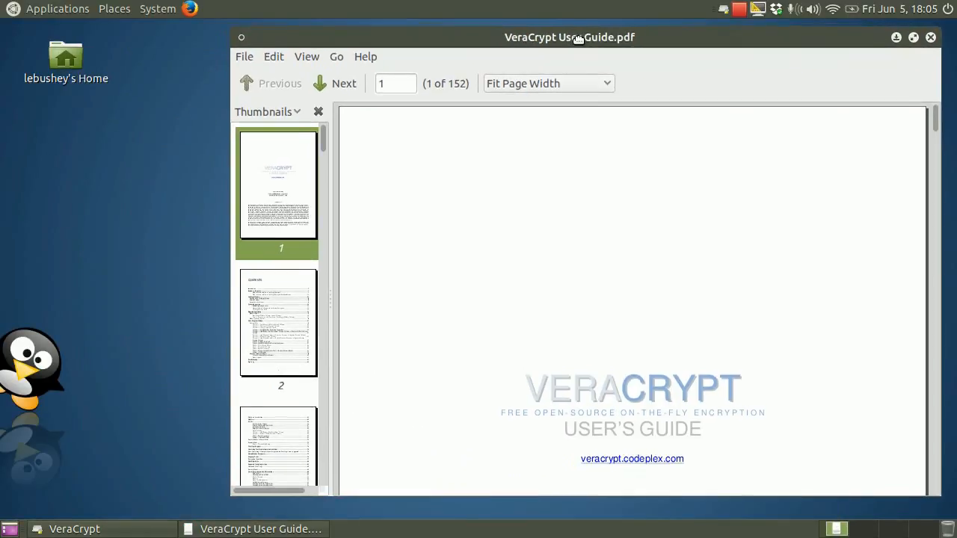
pyautogui.moveTo(39, 460)
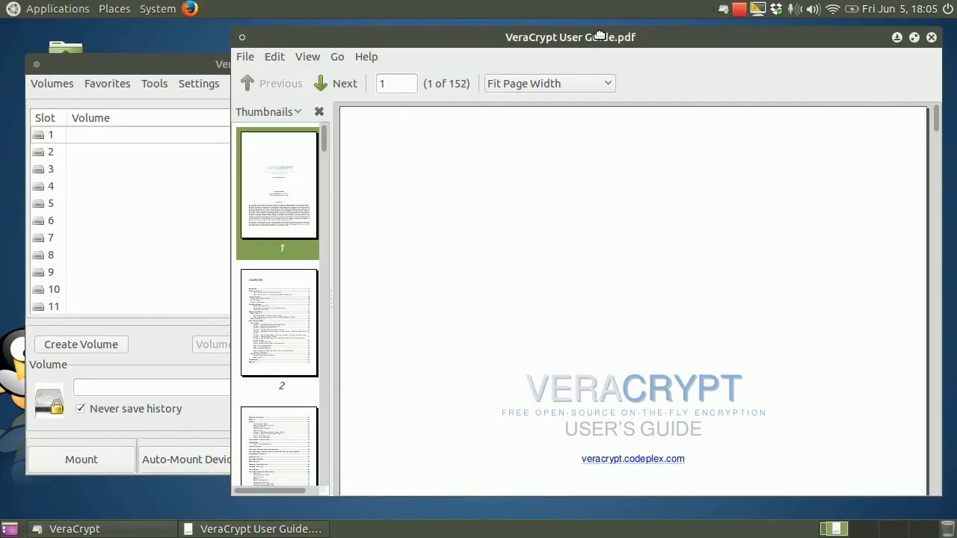
pyautogui.moveTo(656, 322)
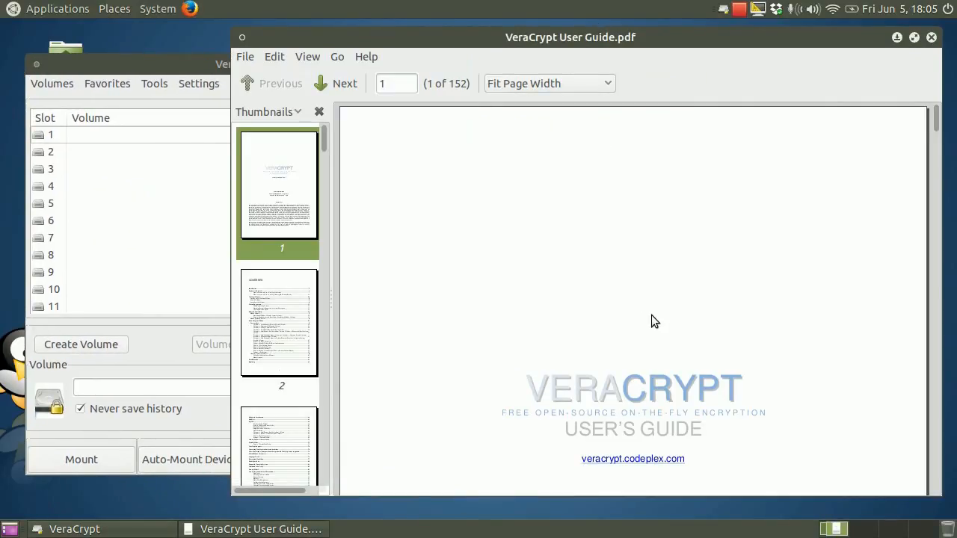
pyautogui.moveTo(264, 314)
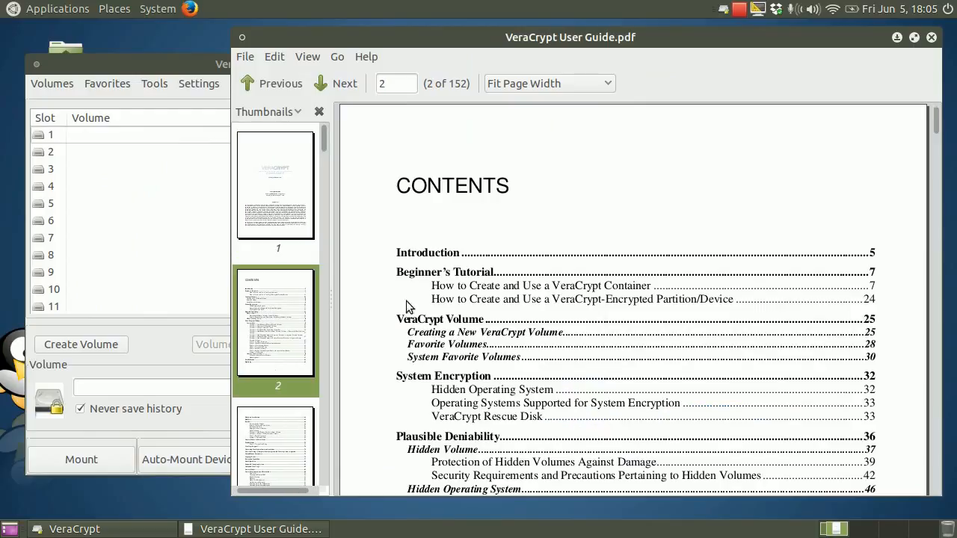
pyautogui.moveTo(523, 280)
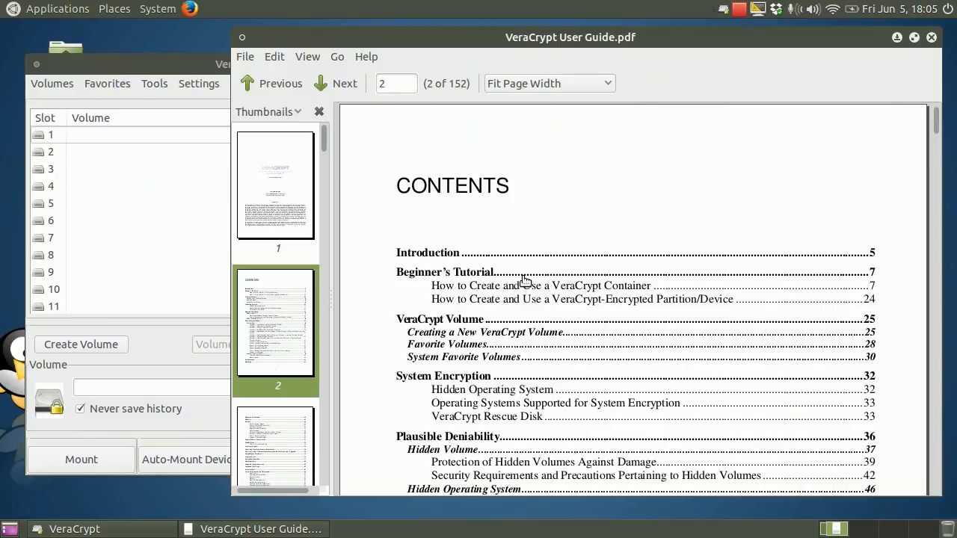
pyautogui.moveTo(561, 286)
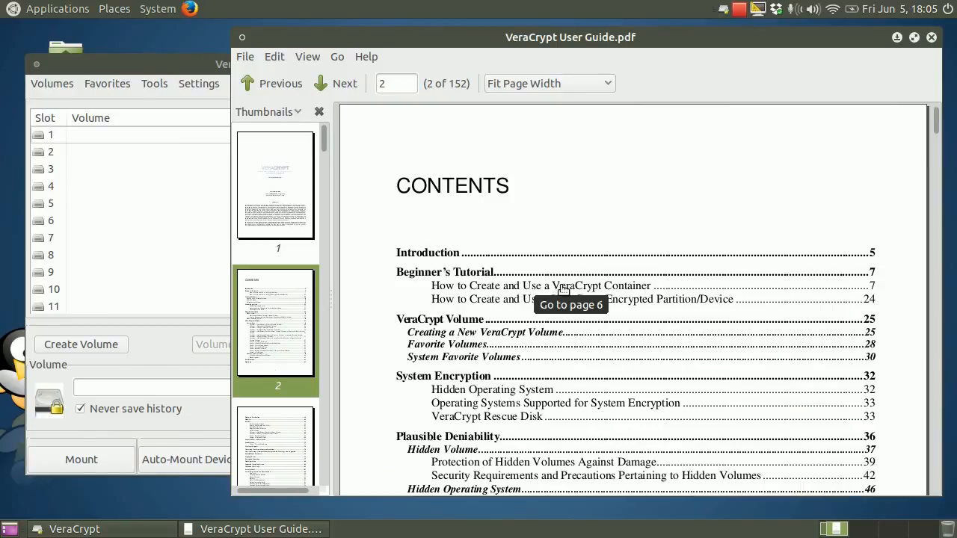
pyautogui.moveTo(697, 299)
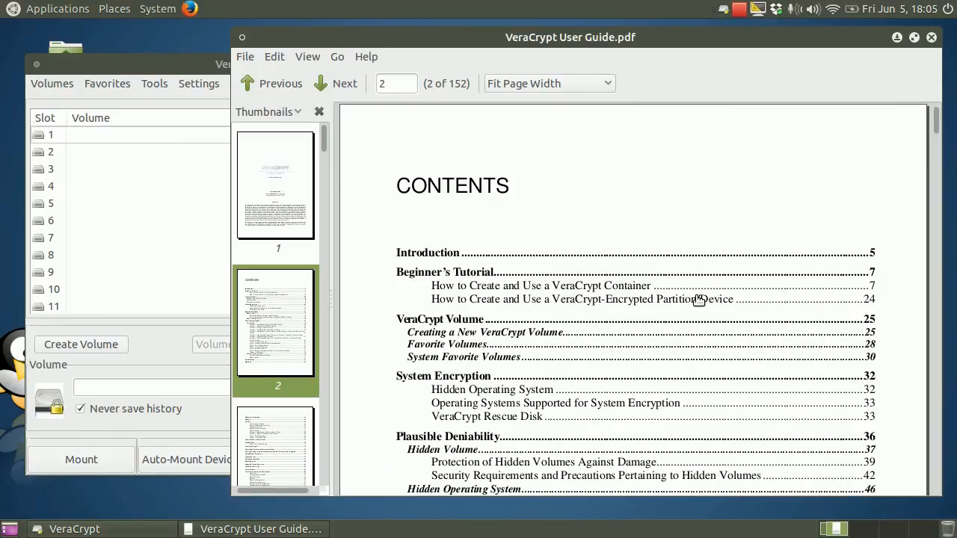
pyautogui.moveTo(718, 307)
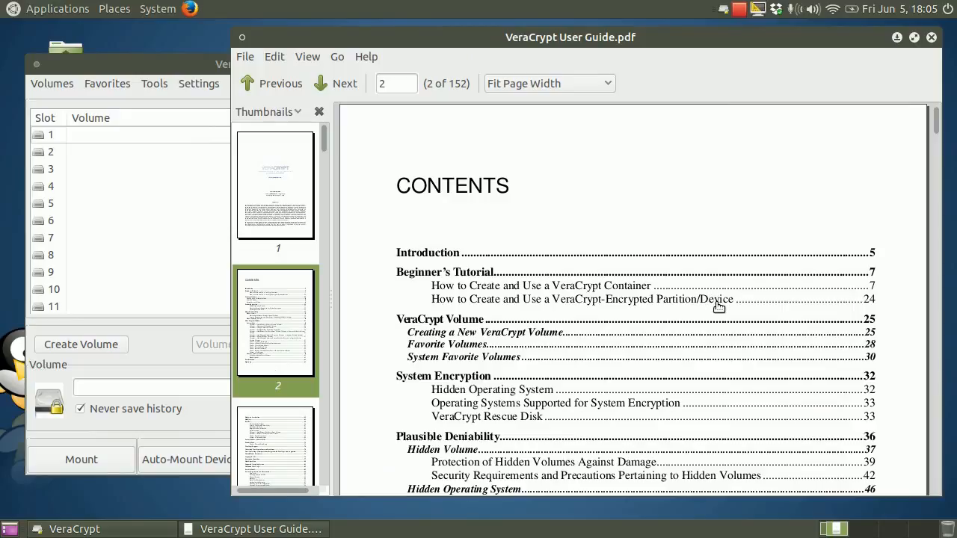
pyautogui.moveTo(719, 306)
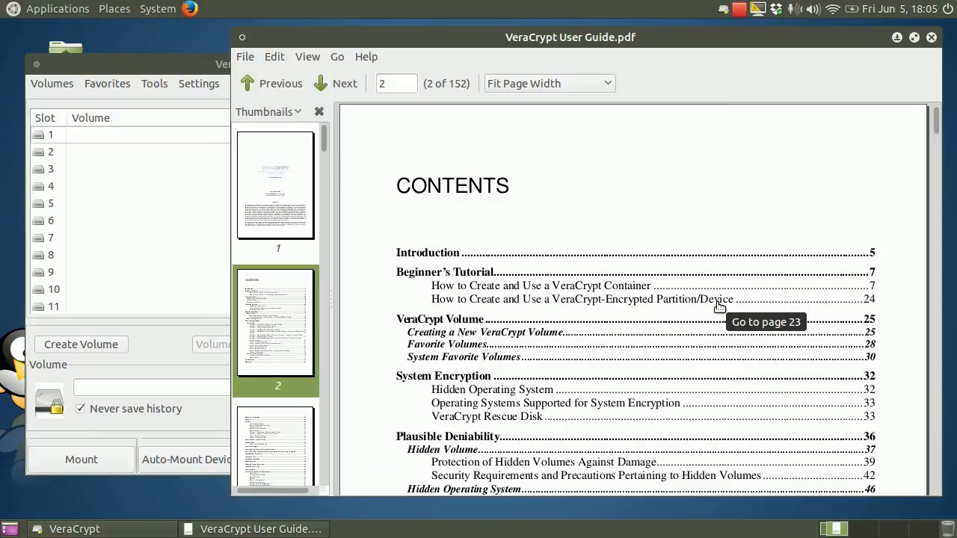
pyautogui.moveTo(654, 341)
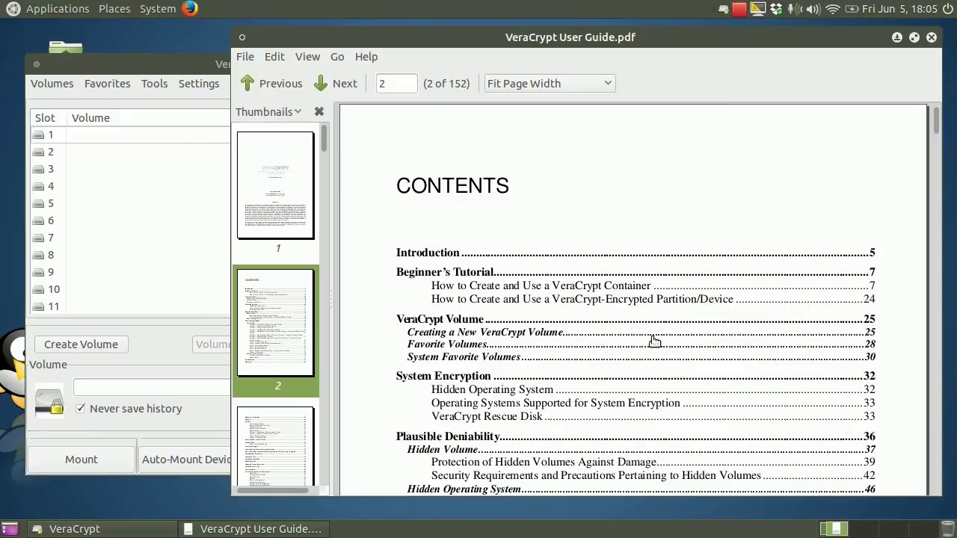
pyautogui.moveTo(617, 406)
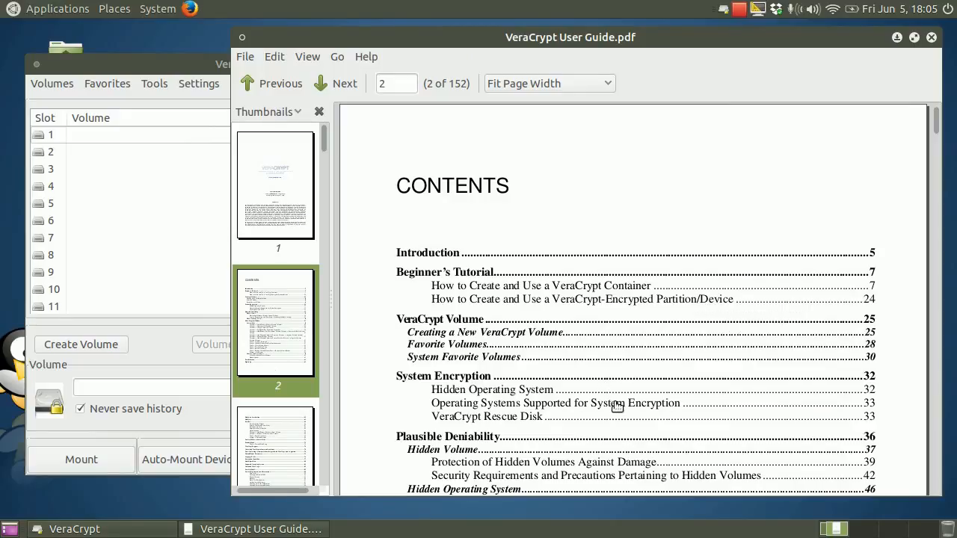
pyautogui.moveTo(641, 412)
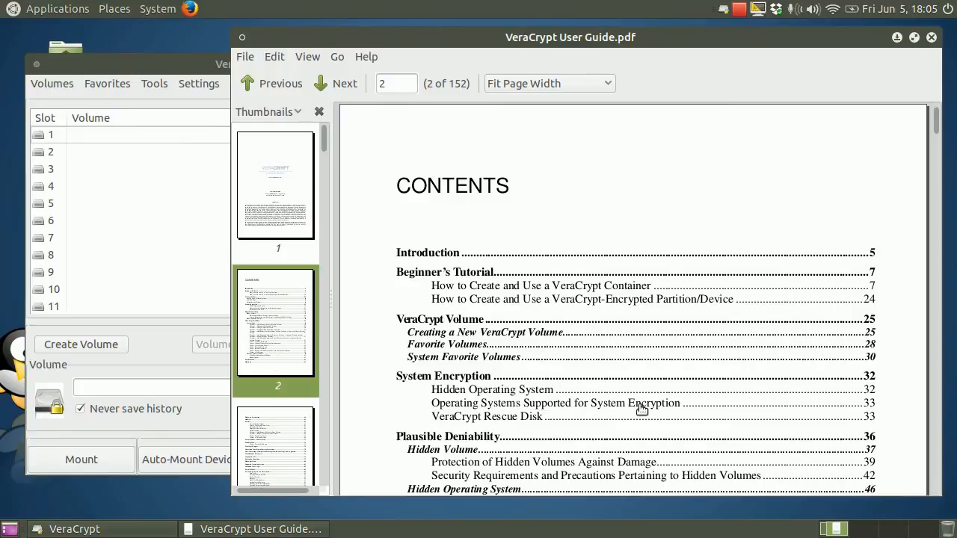
pyautogui.moveTo(668, 391)
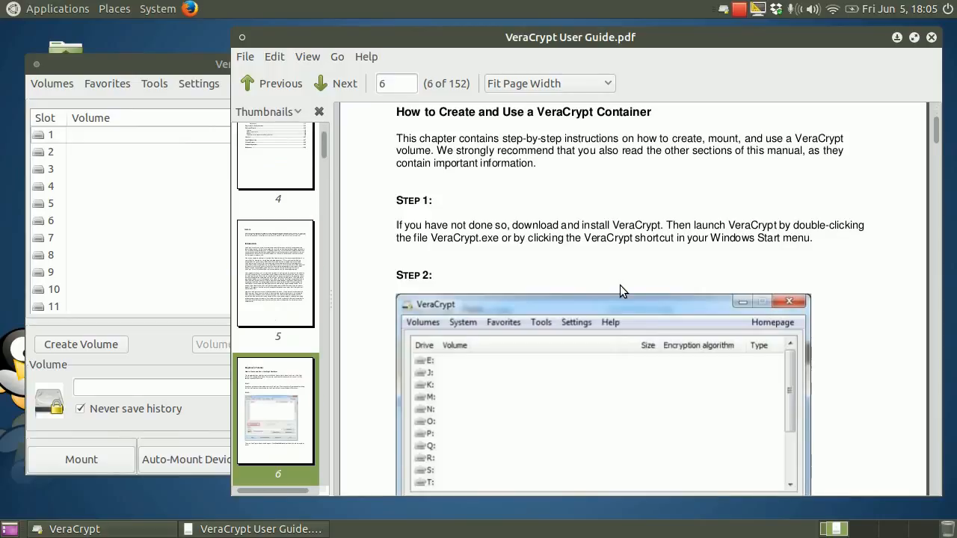
pyautogui.moveTo(630, 295)
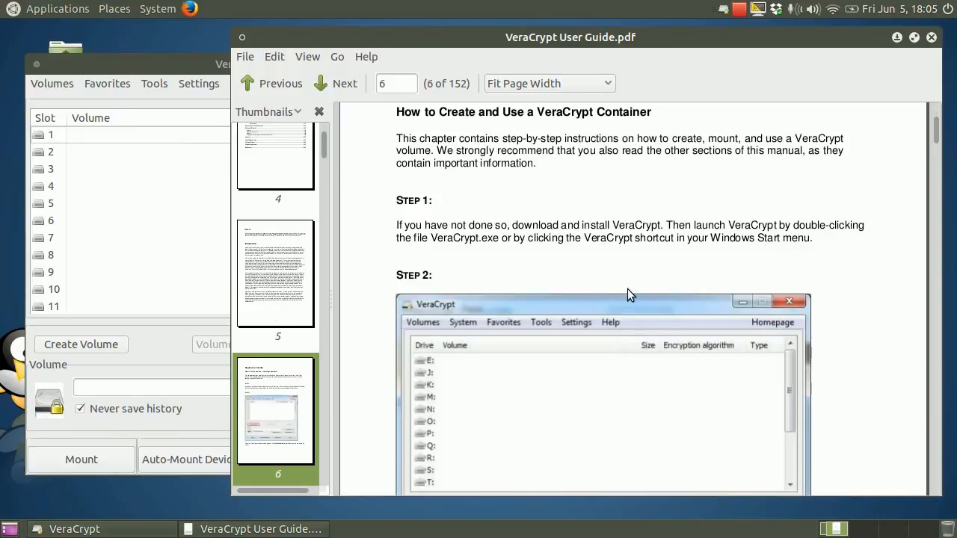
pyautogui.moveTo(786, 263)
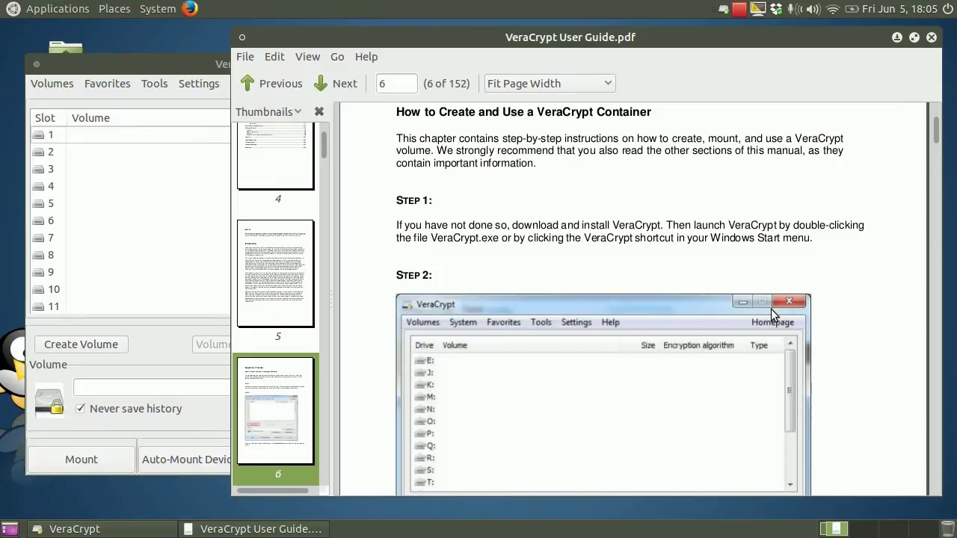
pyautogui.moveTo(811, 281)
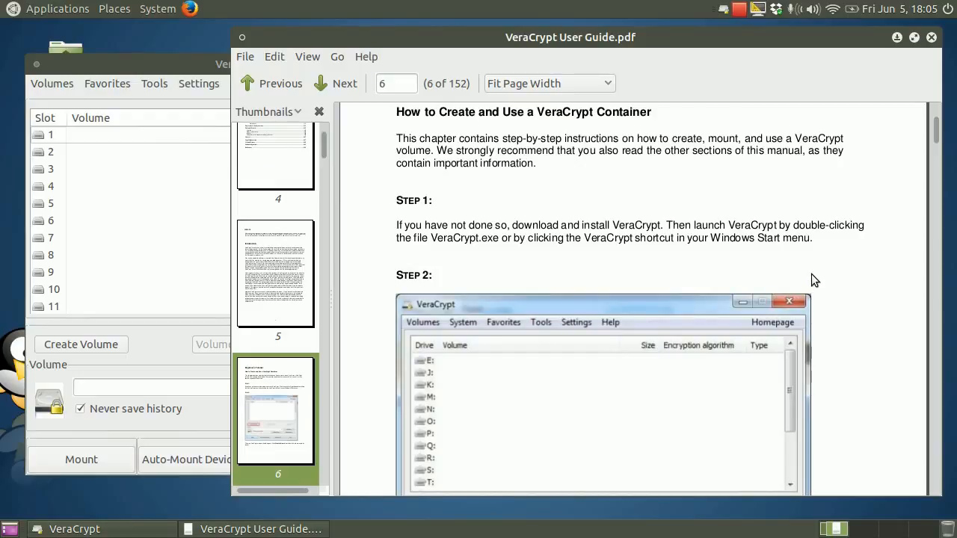
# Skim the guide down to the volume-creation instructions, then close Atril leaving VeraCrypt in front.
pyautogui.scroll(-3)
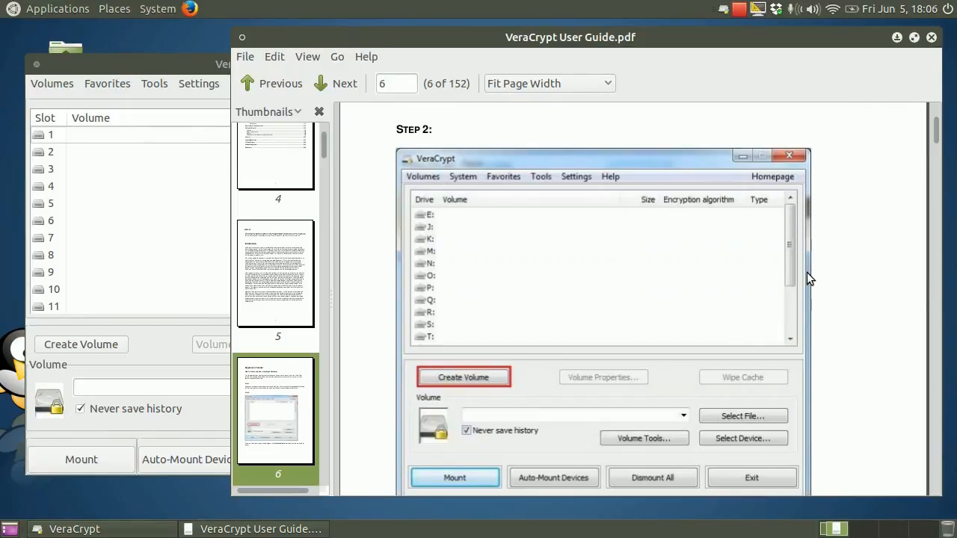
pyautogui.scroll(-3)
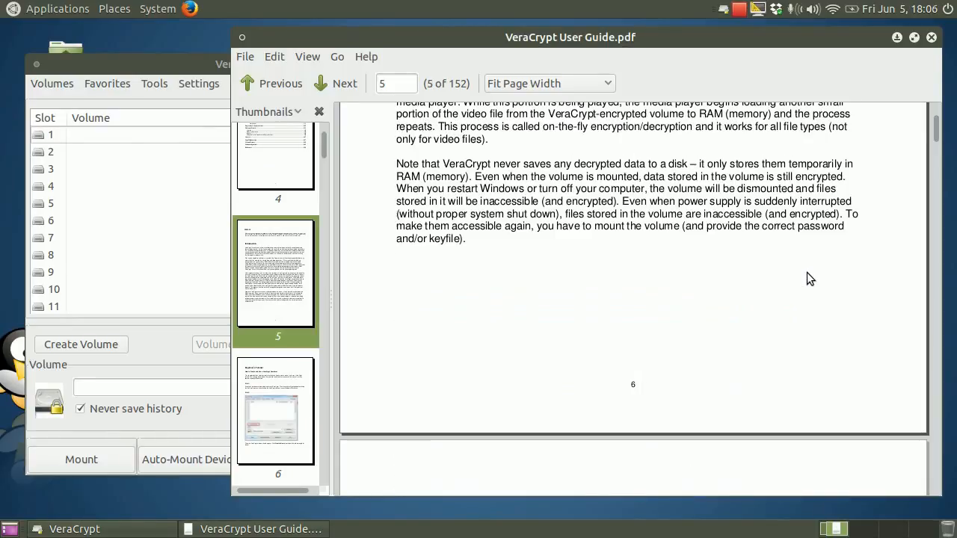
pyautogui.click(335, 83)
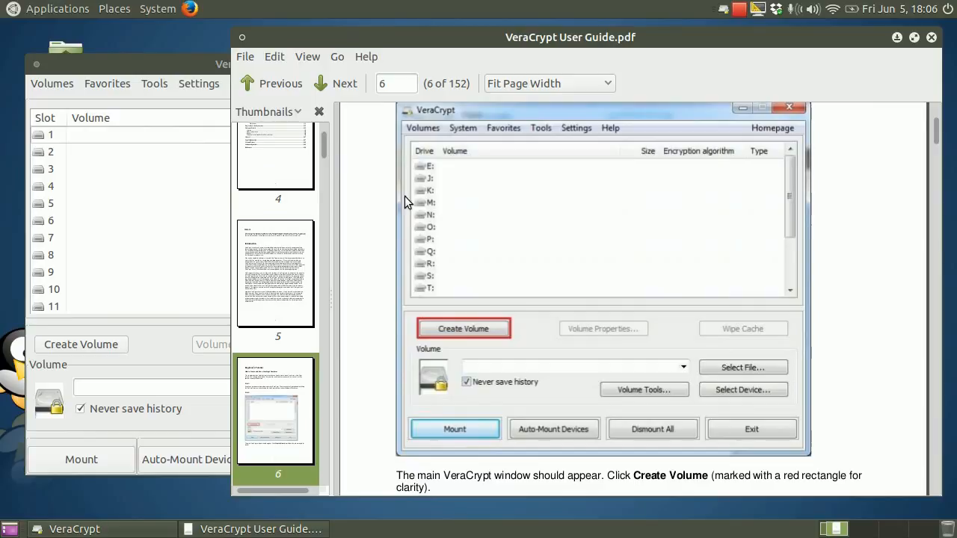
pyautogui.moveTo(177, 92)
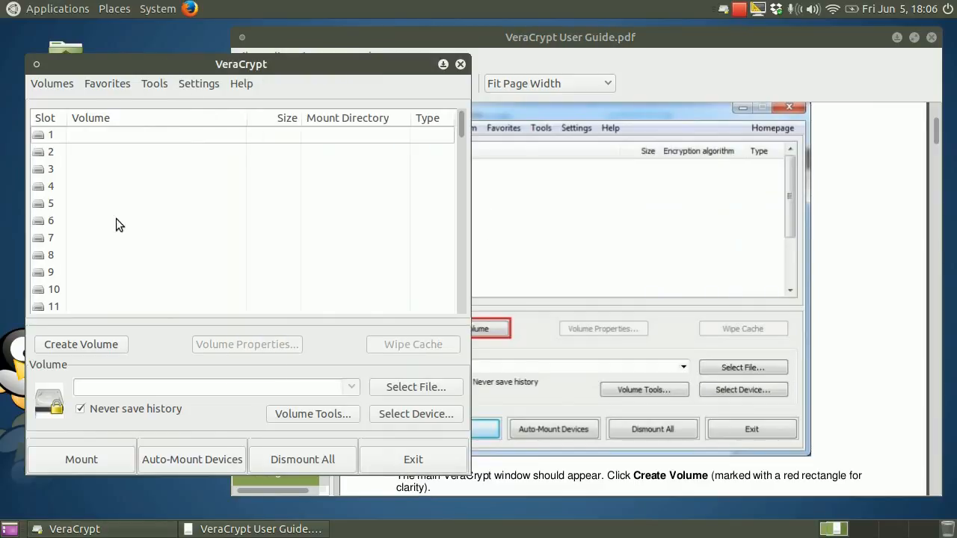
pyautogui.moveTo(483, 80)
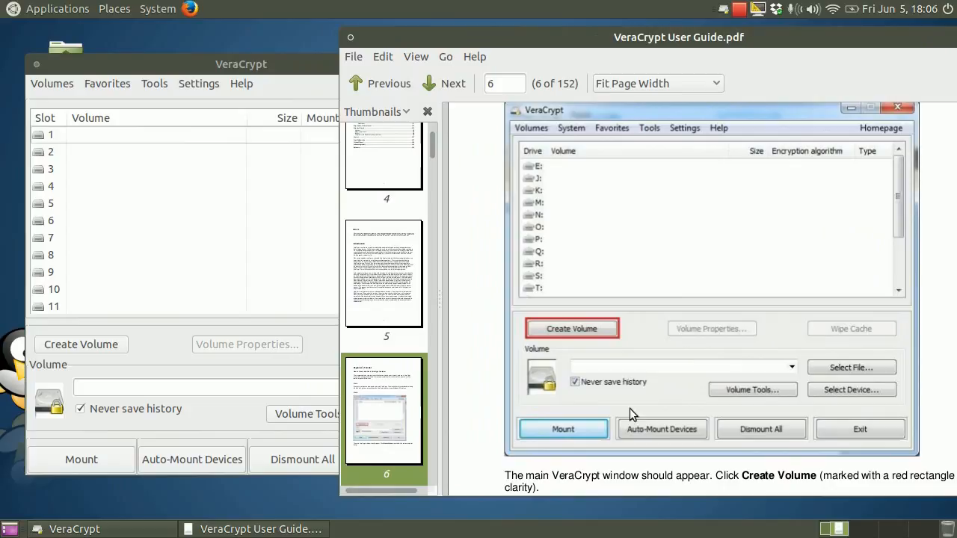
pyautogui.moveTo(177, 50)
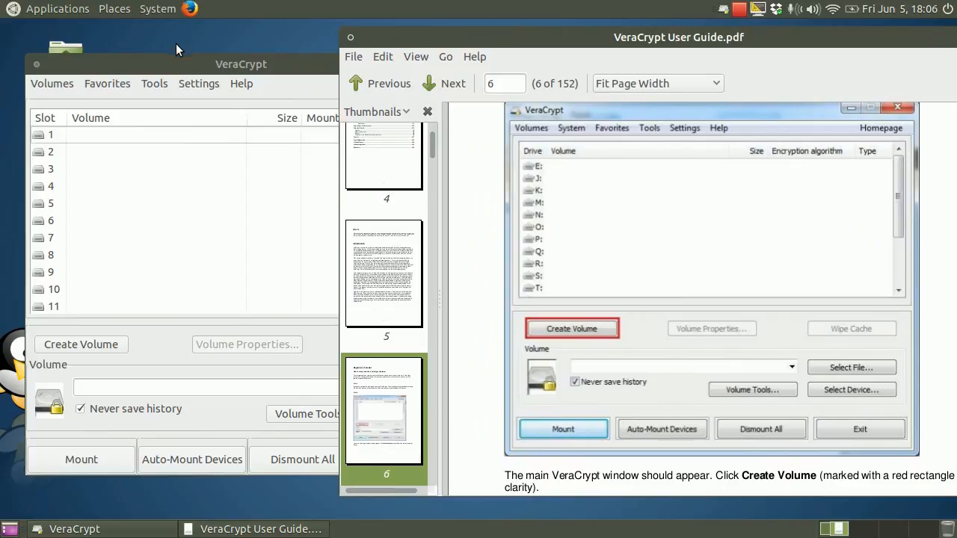
pyautogui.click(241, 63)
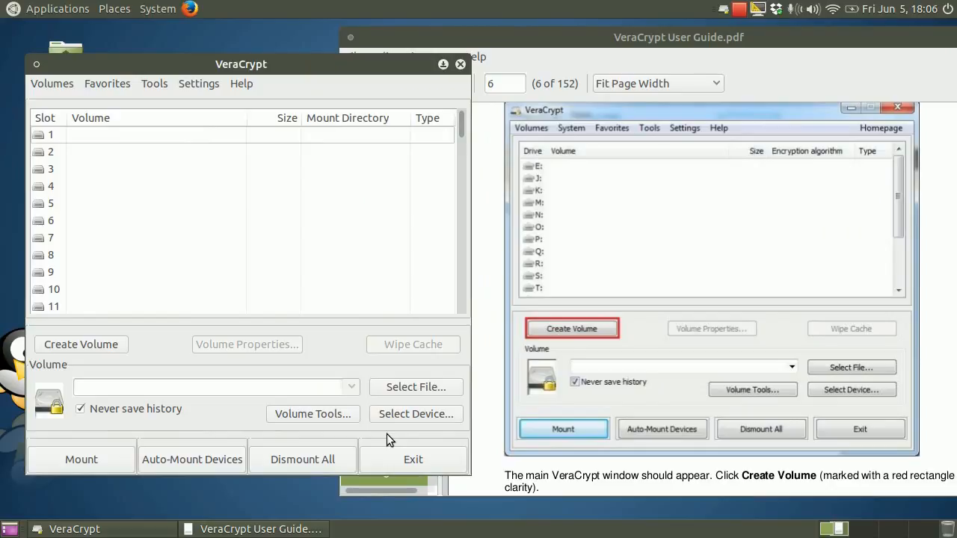
pyautogui.moveTo(720, 71)
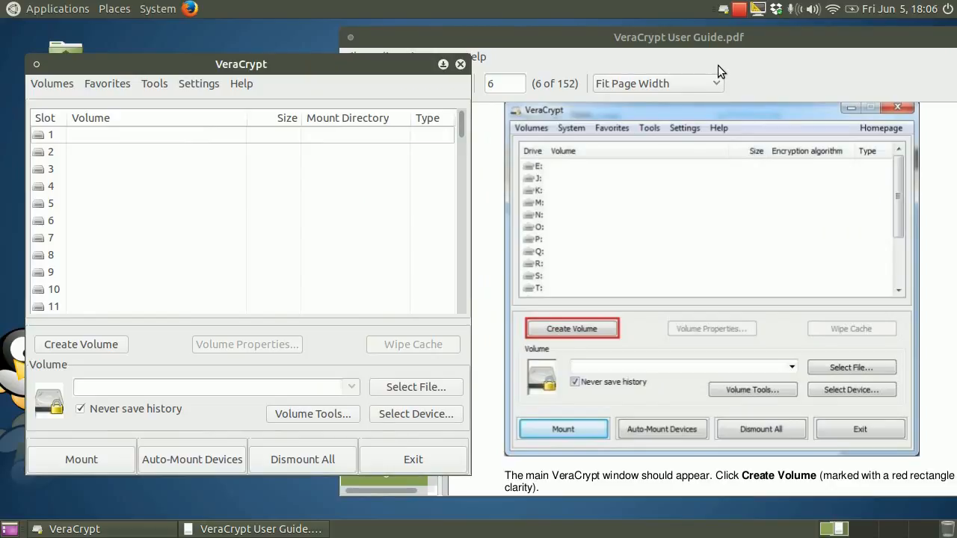
pyautogui.click(692, 36)
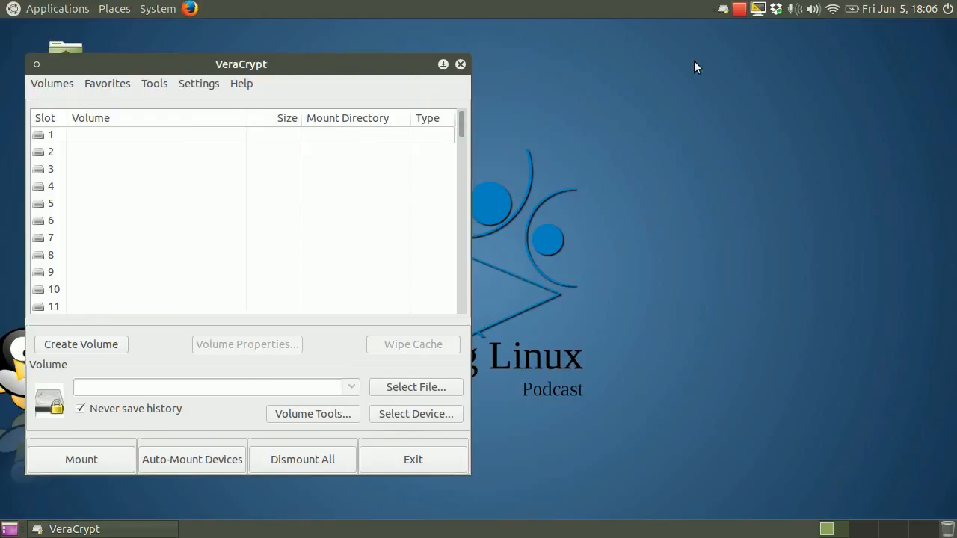
# Centre the VeraCrypt window and begin a new volume as an encrypted file container.
pyautogui.moveTo(240, 63); pyautogui.dragTo(470, 64)
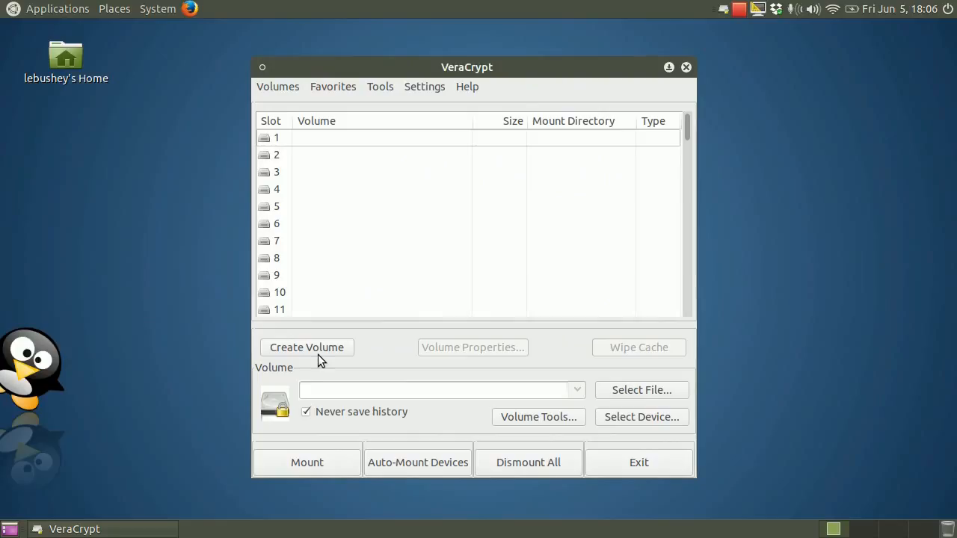
pyautogui.moveTo(318, 355)
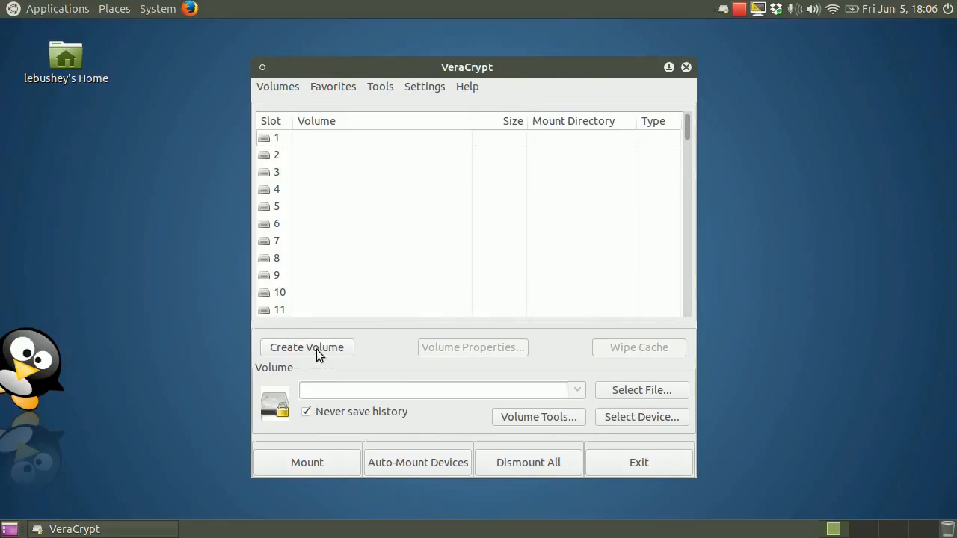
pyautogui.click(307, 348)
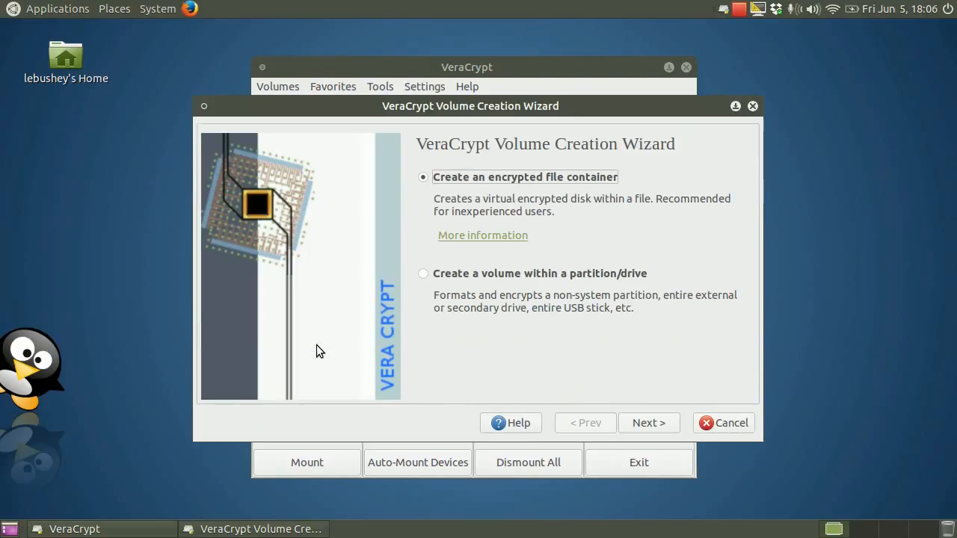
pyautogui.moveTo(624, 191)
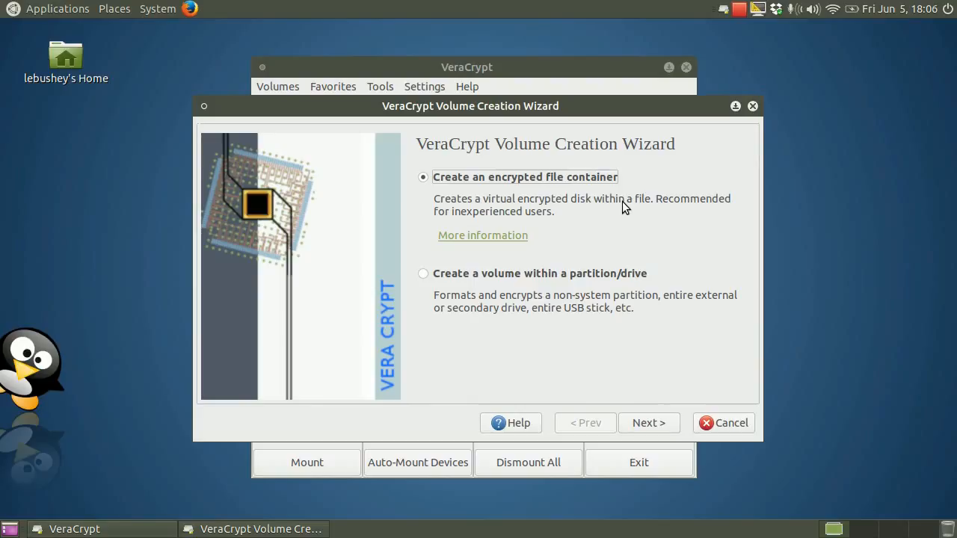
pyautogui.moveTo(658, 433)
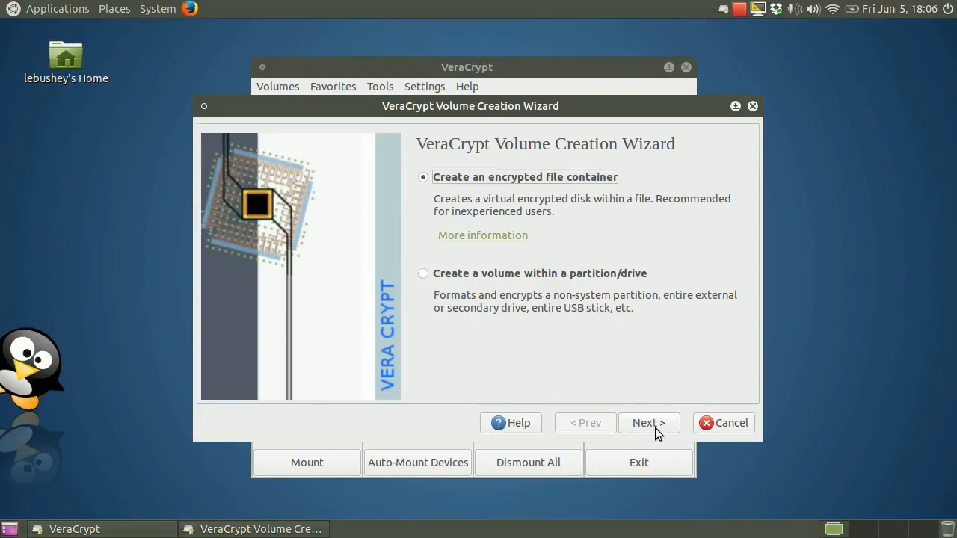
pyautogui.click(648, 422)
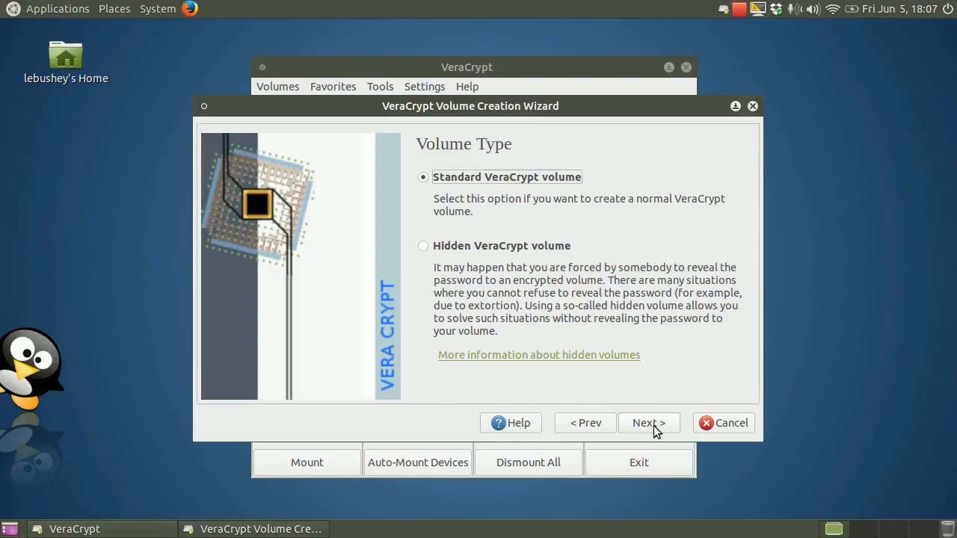
# Keep a standard VeraCrypt volume and bring up the Select File chooser for its location.
pyautogui.click(649, 422)
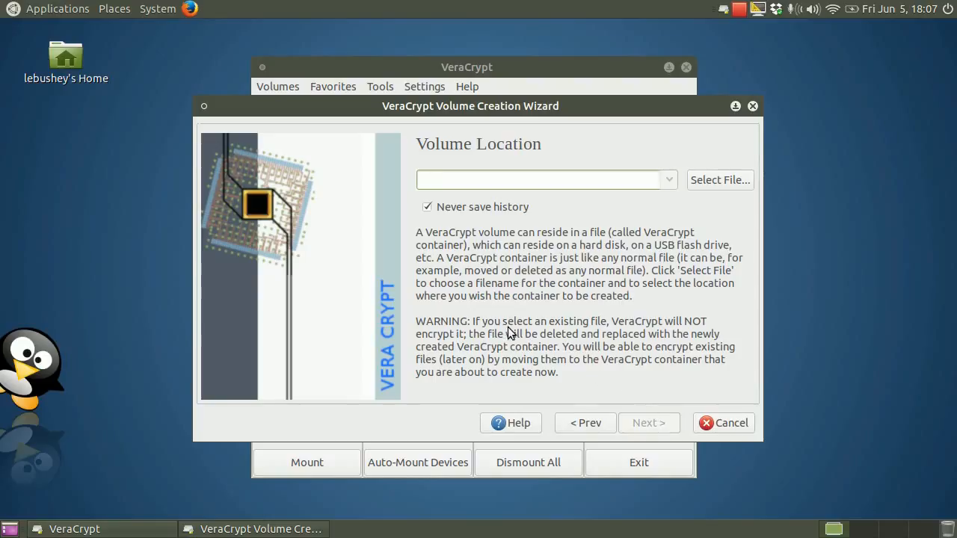
pyautogui.moveTo(581, 333)
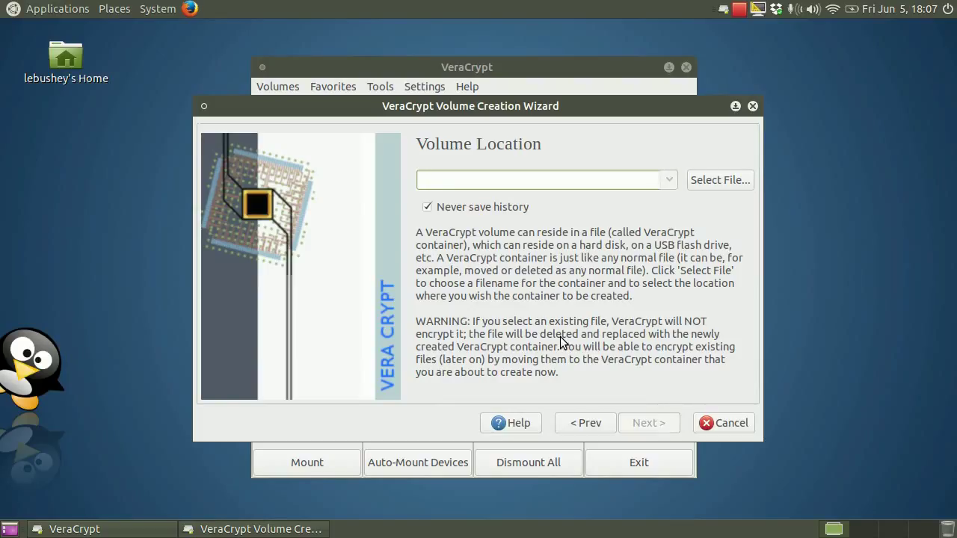
pyautogui.moveTo(554, 361)
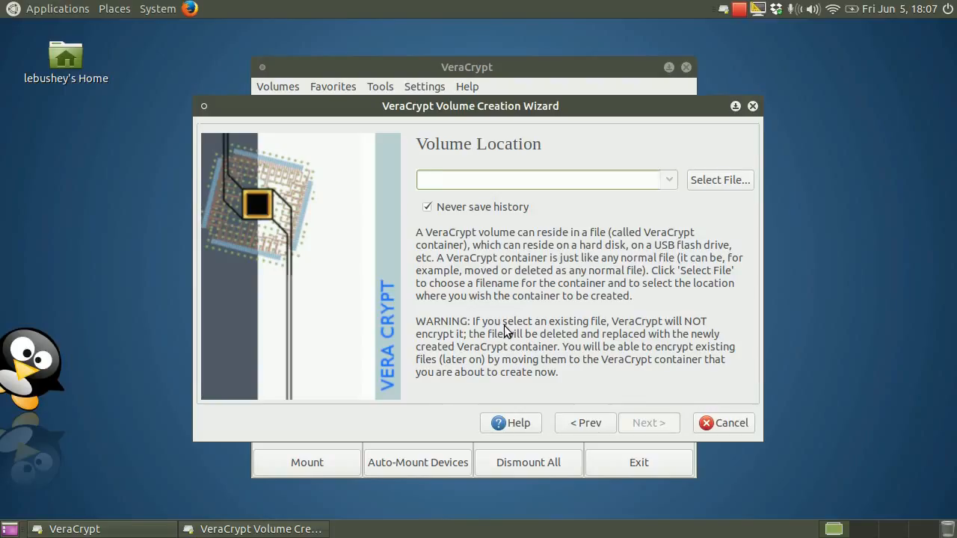
pyautogui.moveTo(582, 335)
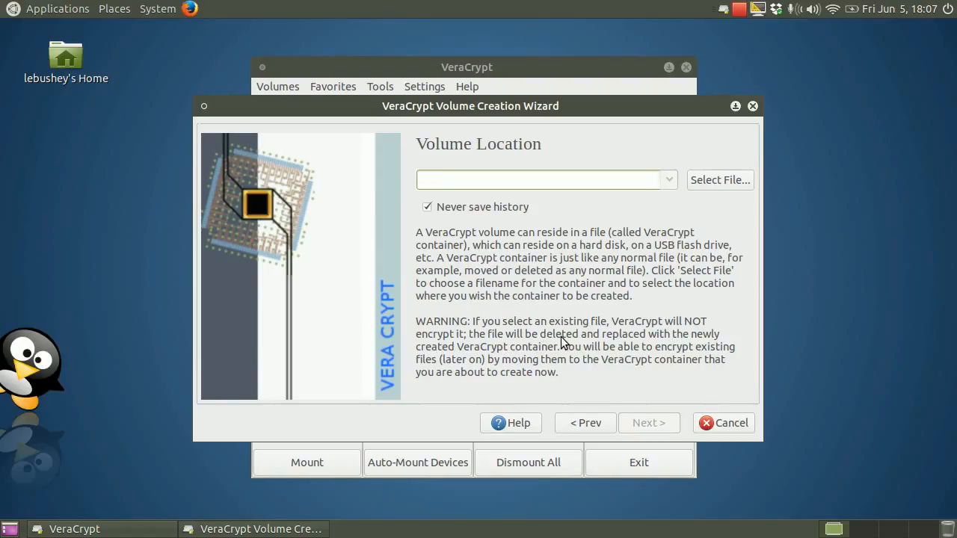
pyautogui.moveTo(553, 362)
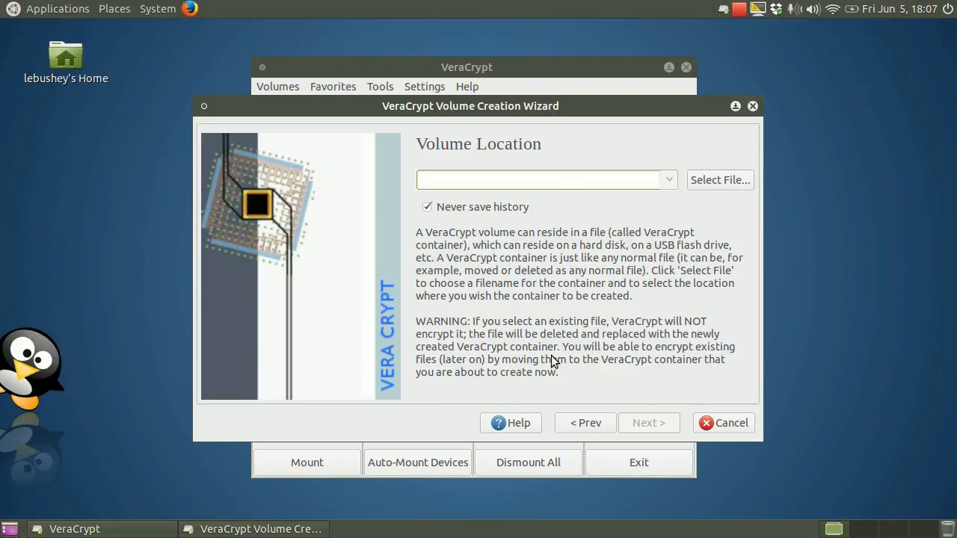
pyautogui.click(538, 179)
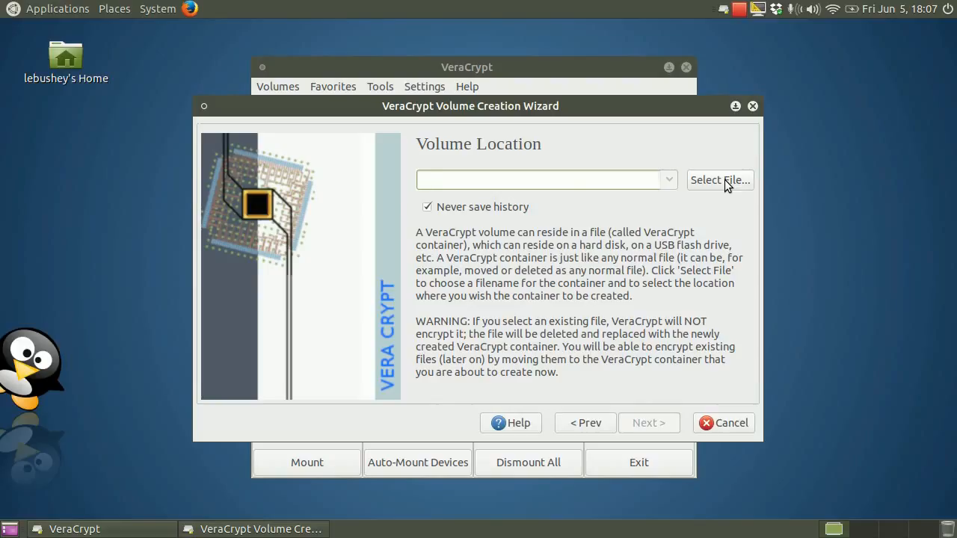
pyautogui.click(720, 180)
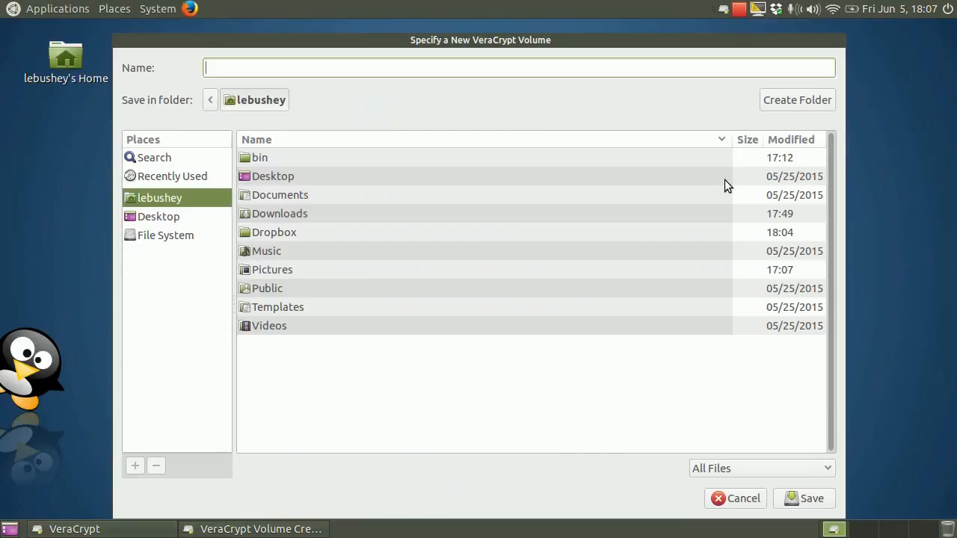
pyautogui.moveTo(452, 207)
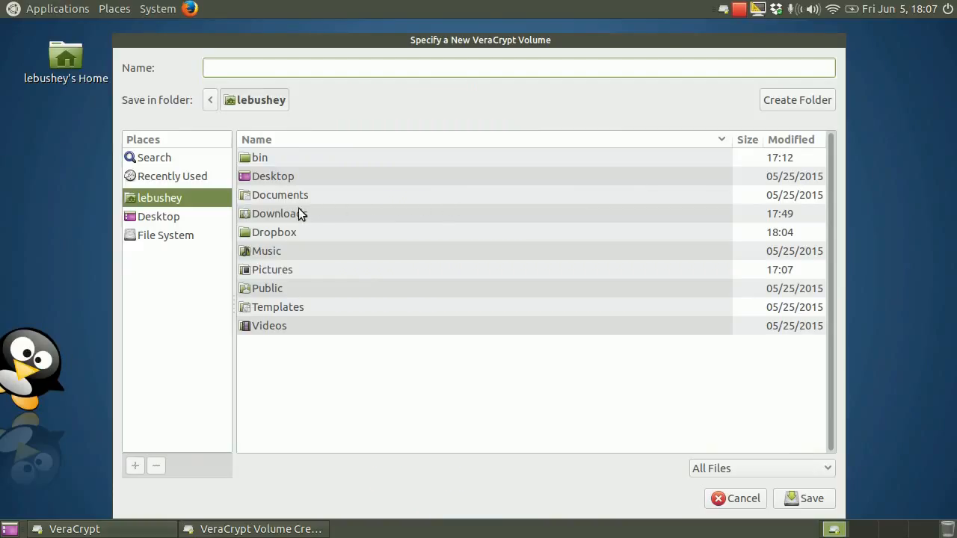
# Save the container as MyTestVolume.ppt inside the Documents folder.
pyautogui.doubleClick(280, 195)
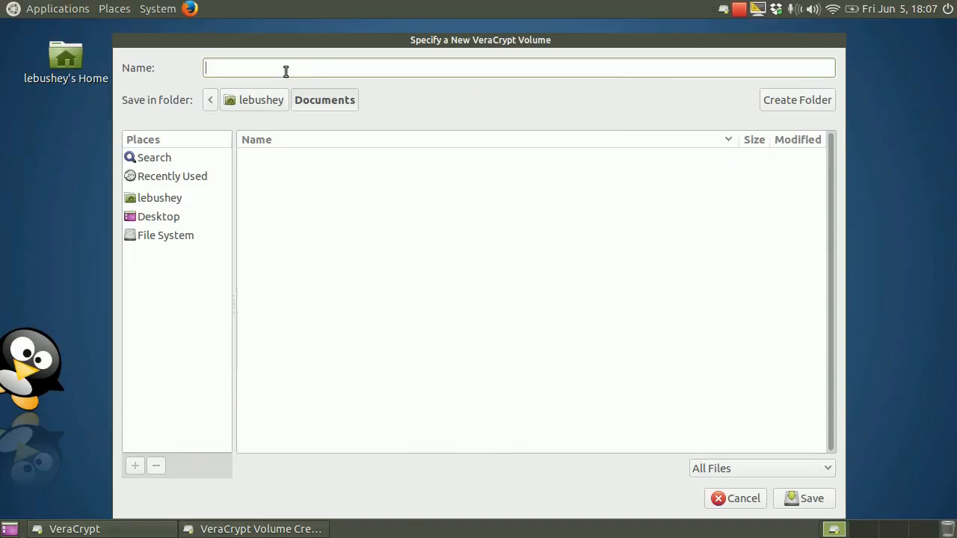
pyautogui.write('MyTe')
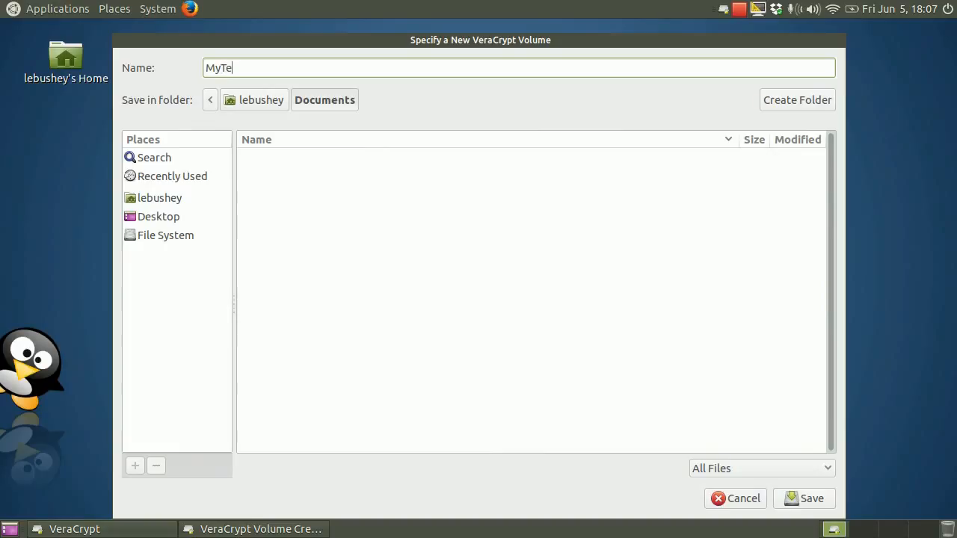
pyautogui.write('st')
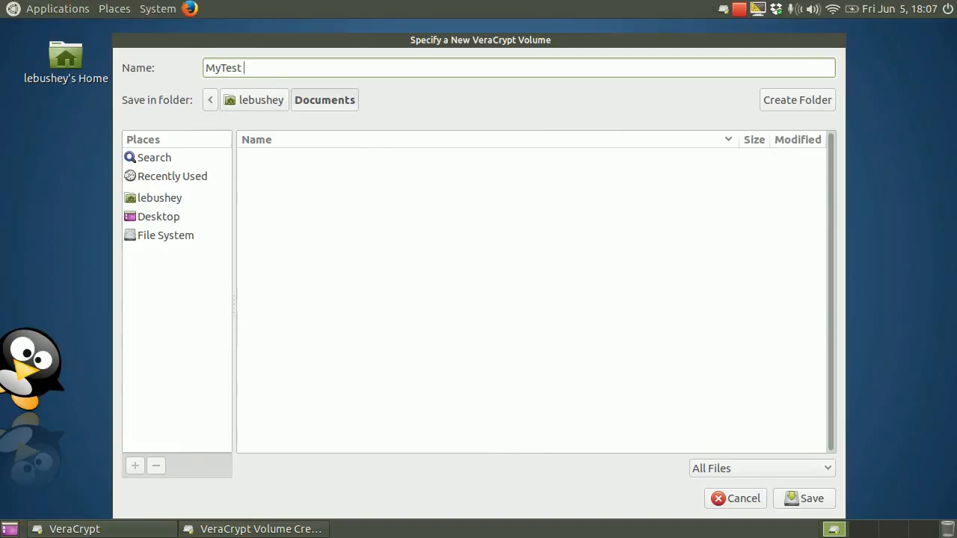
pyautogui.write('Volume.ppt')
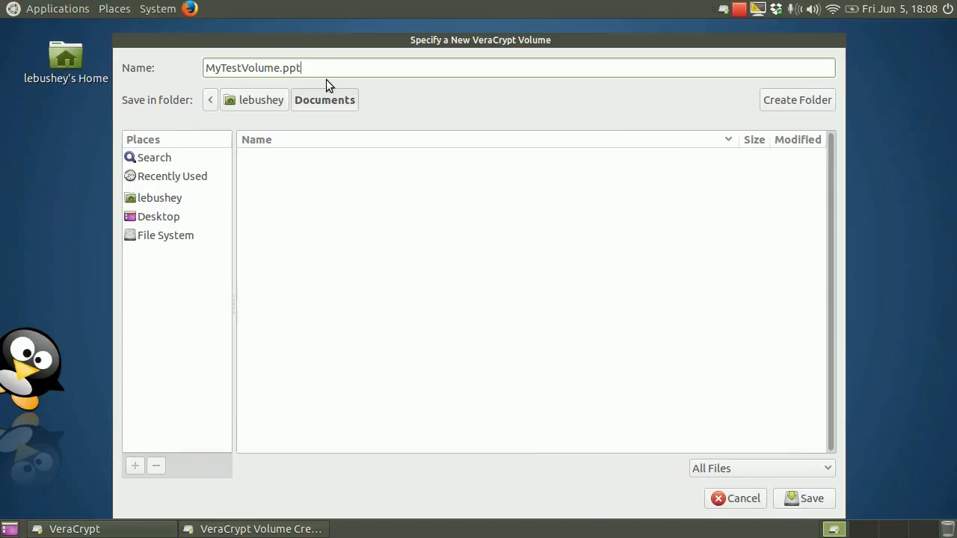
pyautogui.moveTo(784, 466)
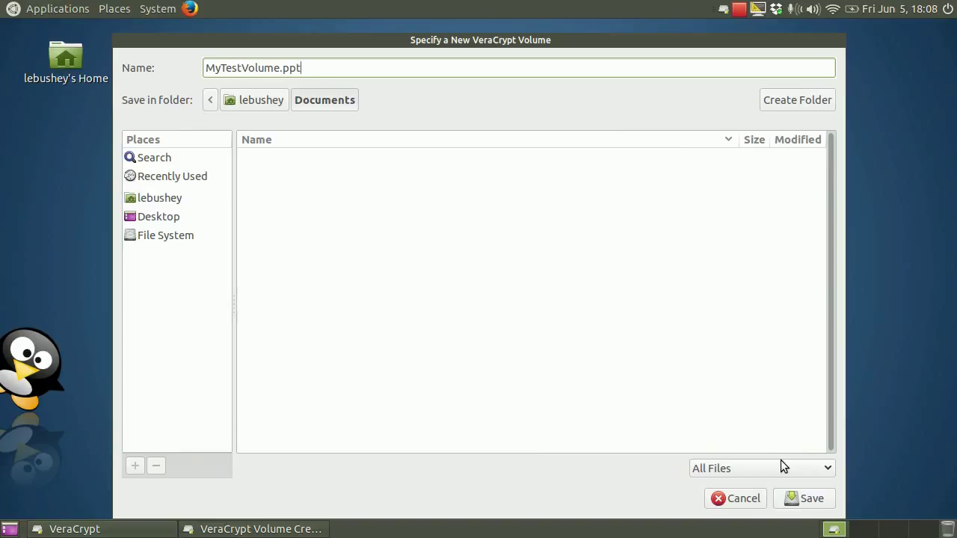
pyautogui.moveTo(796, 498)
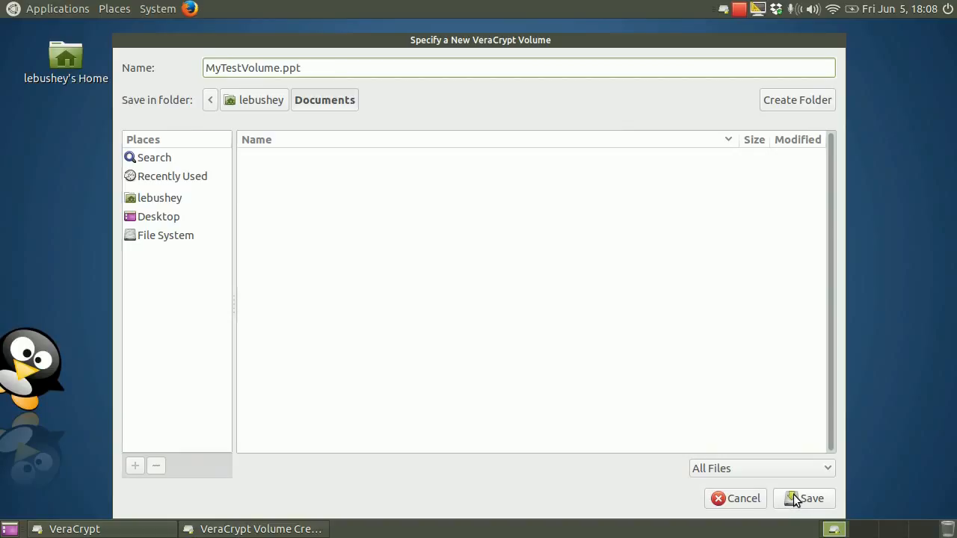
pyautogui.click(812, 498)
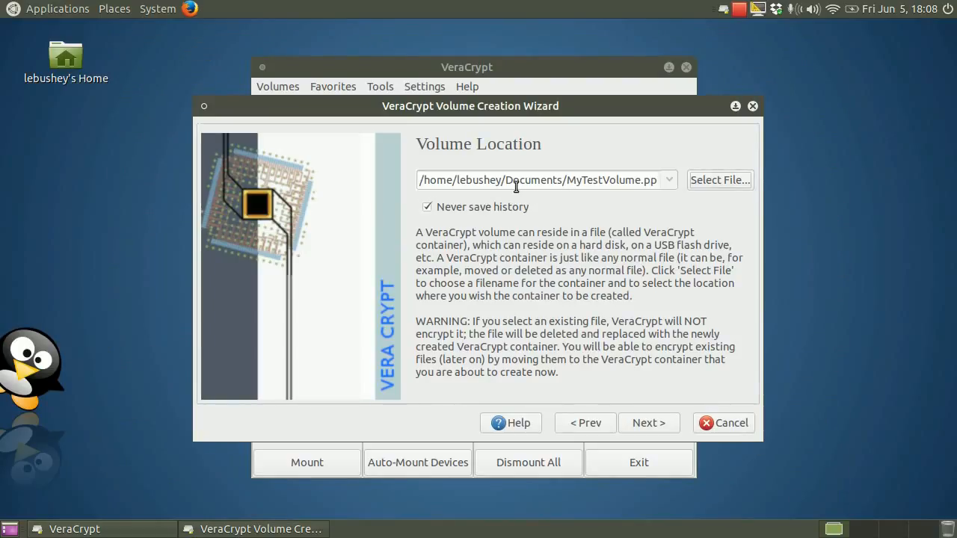
pyautogui.moveTo(614, 200)
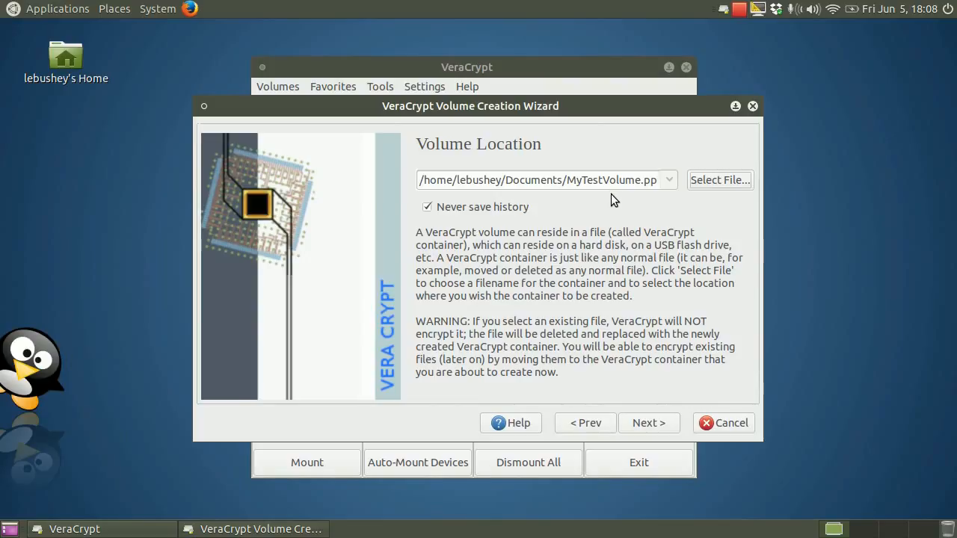
pyautogui.moveTo(654, 445)
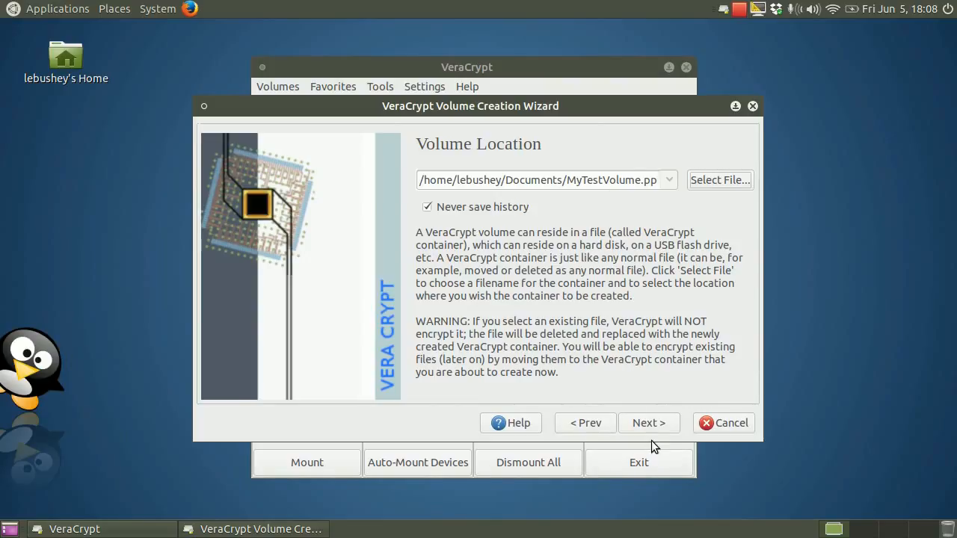
# Accept the location and keep AES with SHA-512, reaching the Volume Size page.
pyautogui.click(649, 422)
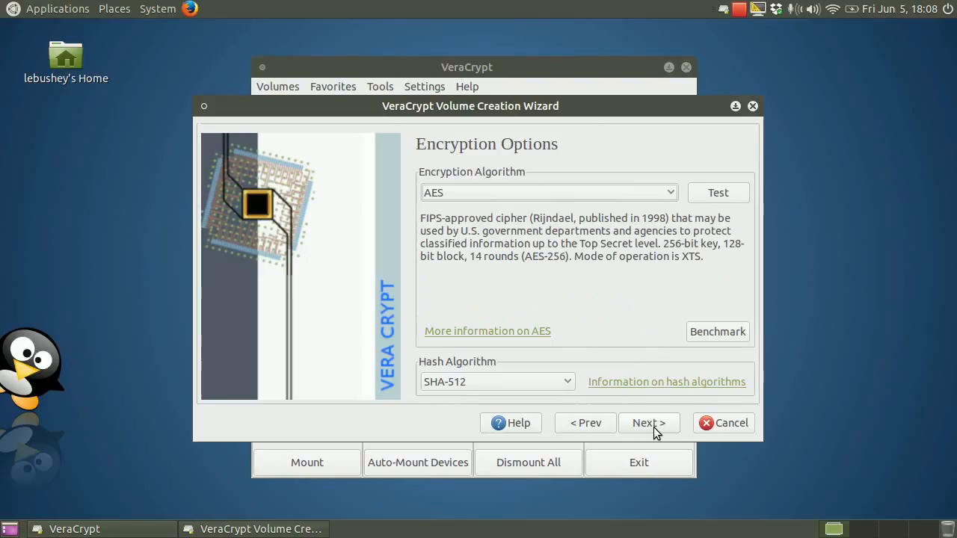
pyautogui.moveTo(680, 218)
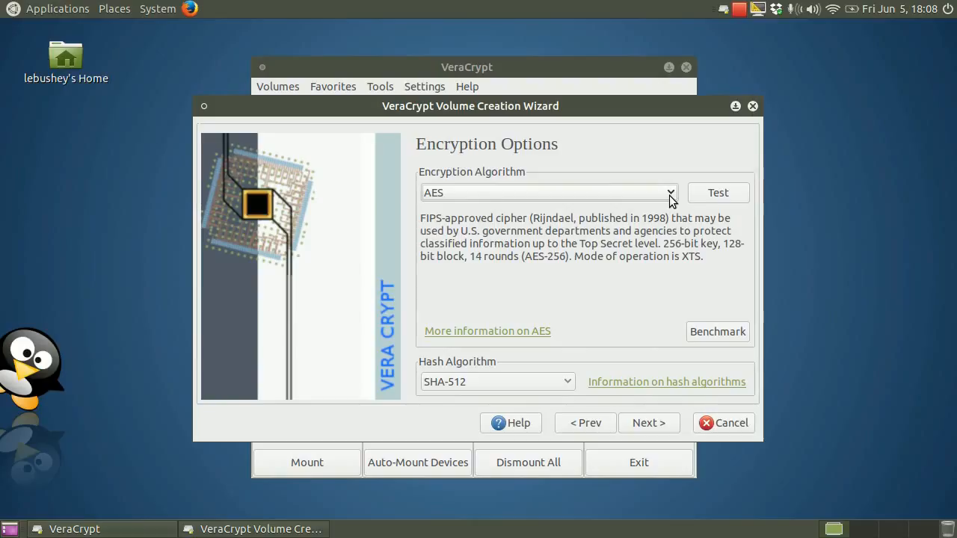
pyautogui.moveTo(572, 384)
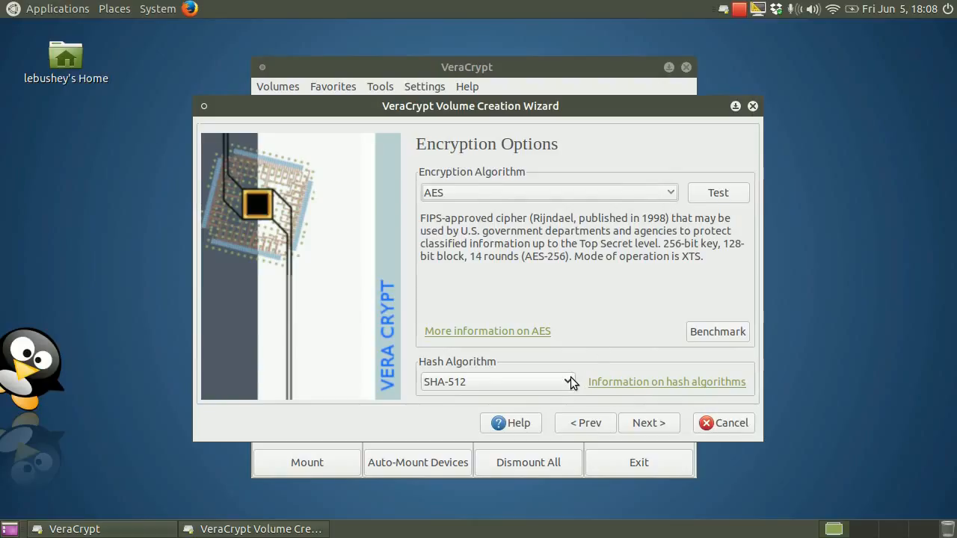
pyautogui.click(649, 423)
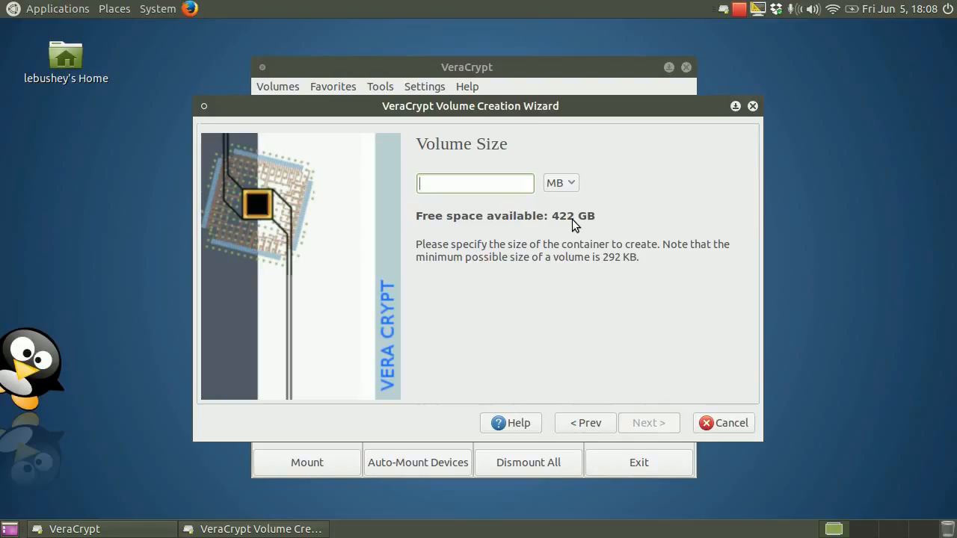
# Set the volume size to 20 MB and continue to the password page.
pyautogui.write('2')
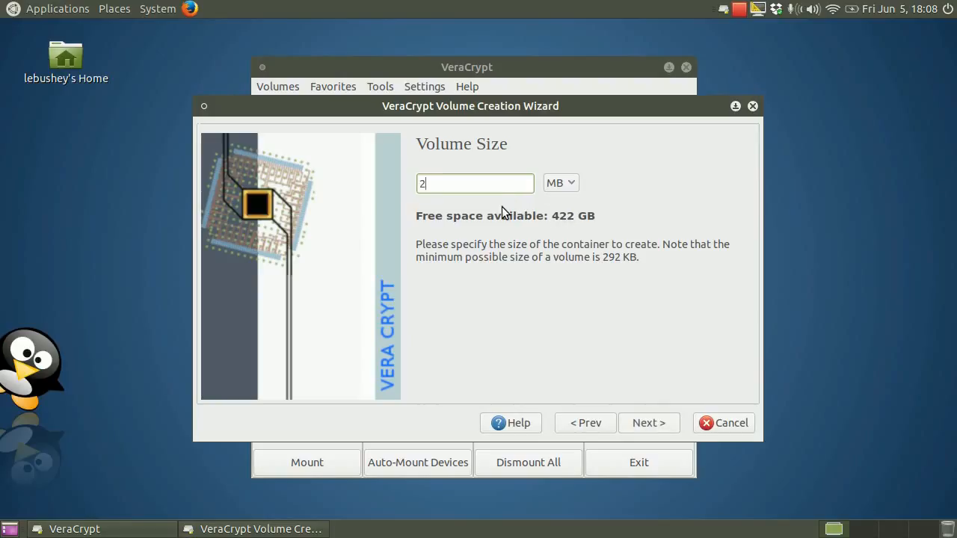
pyautogui.write('0')
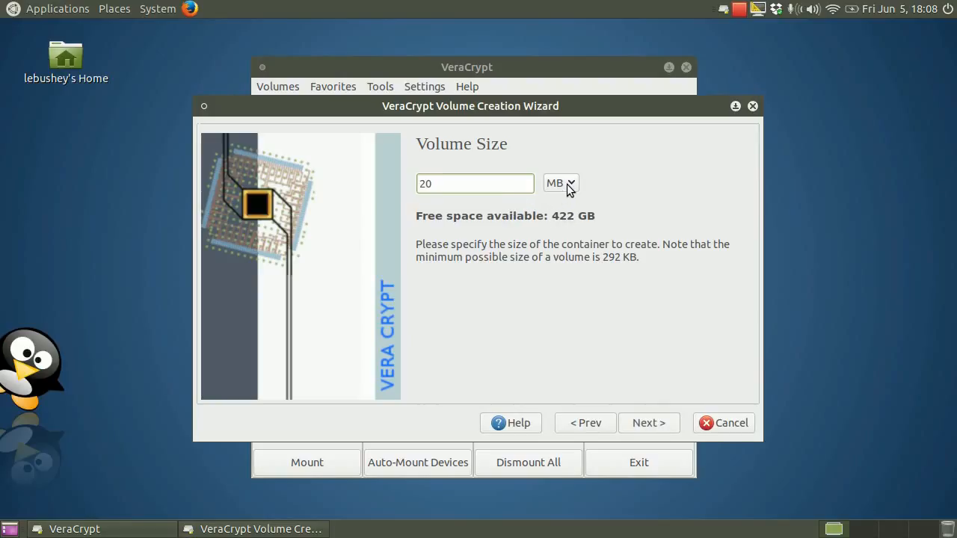
pyautogui.click(562, 183)
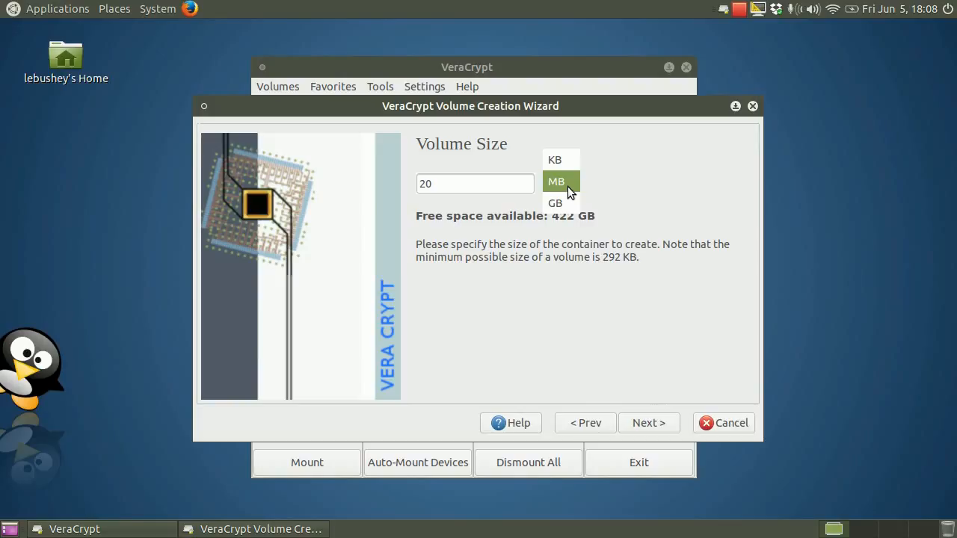
pyautogui.click(556, 181)
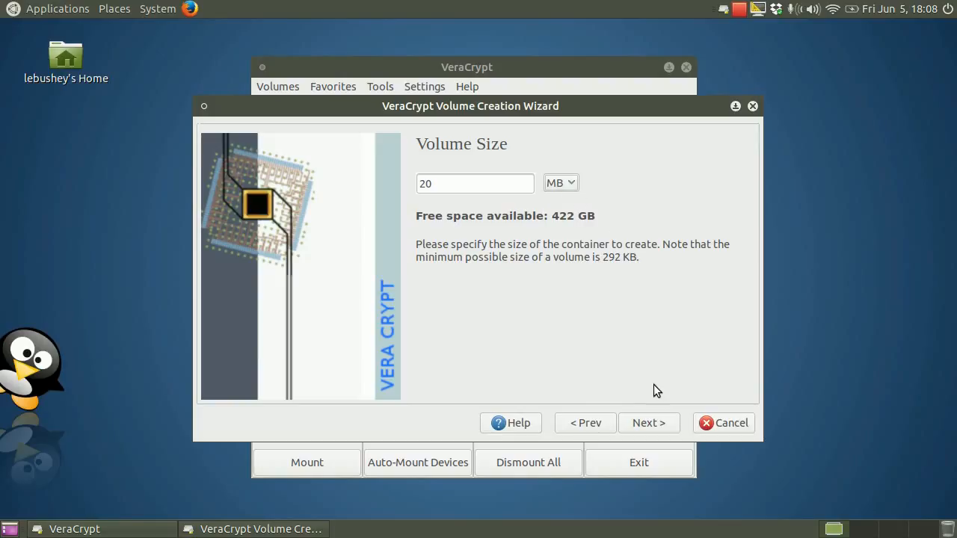
pyautogui.moveTo(649, 425)
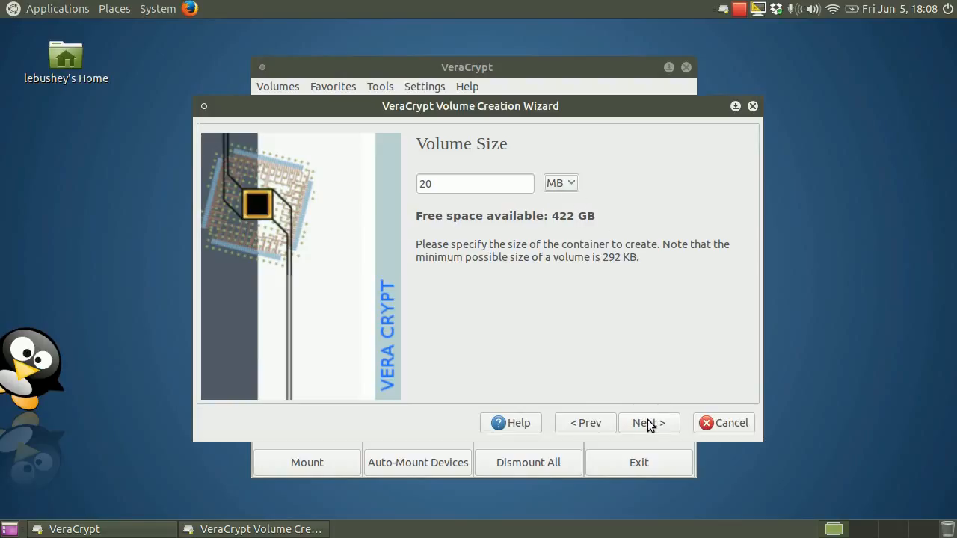
pyautogui.click(649, 423)
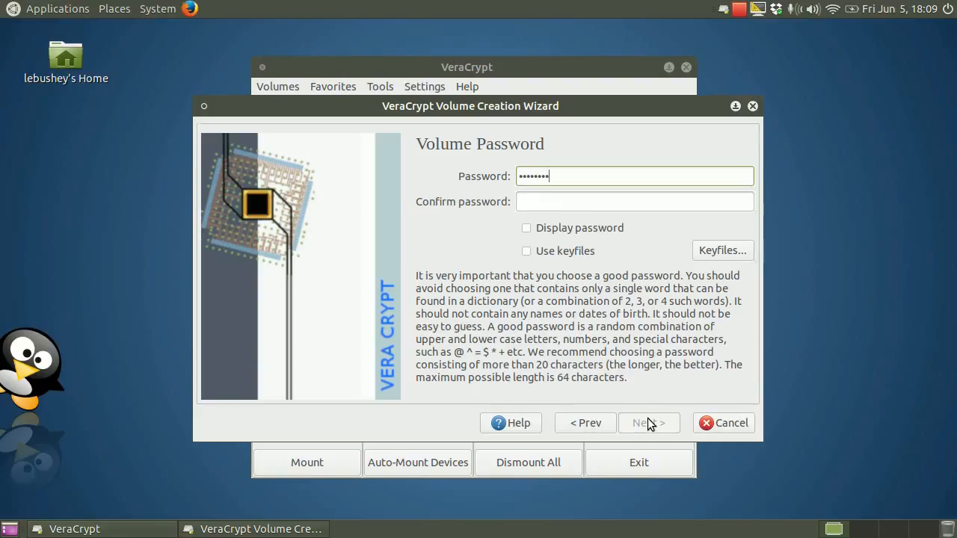
# Enter and confirm the password, accepting the short-password warning to reach Format Options.
pyautogui.write('•••')
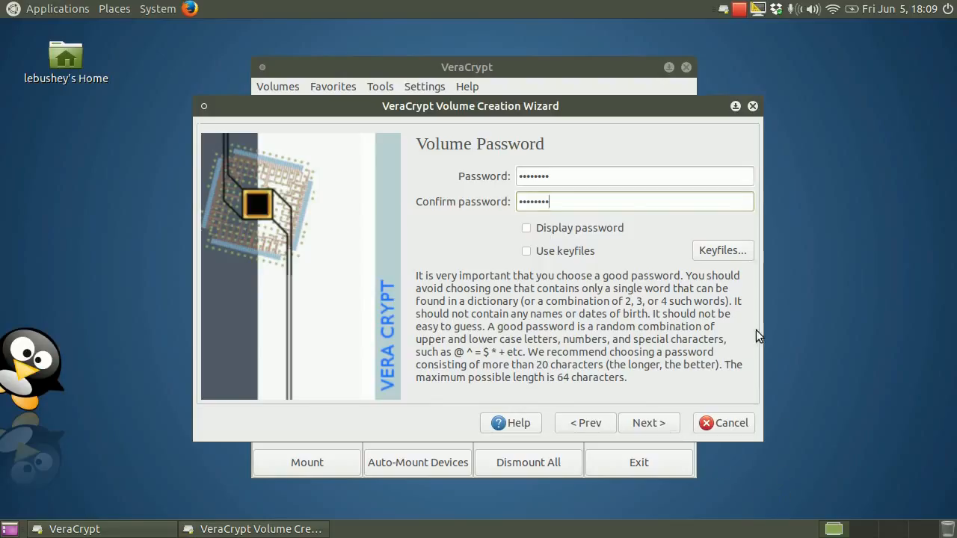
pyautogui.click(648, 422)
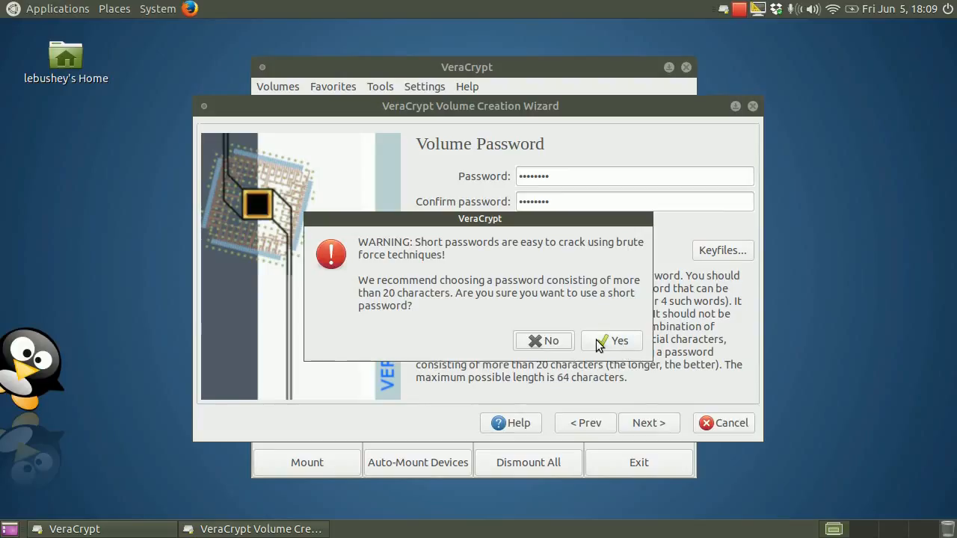
pyautogui.moveTo(404, 293)
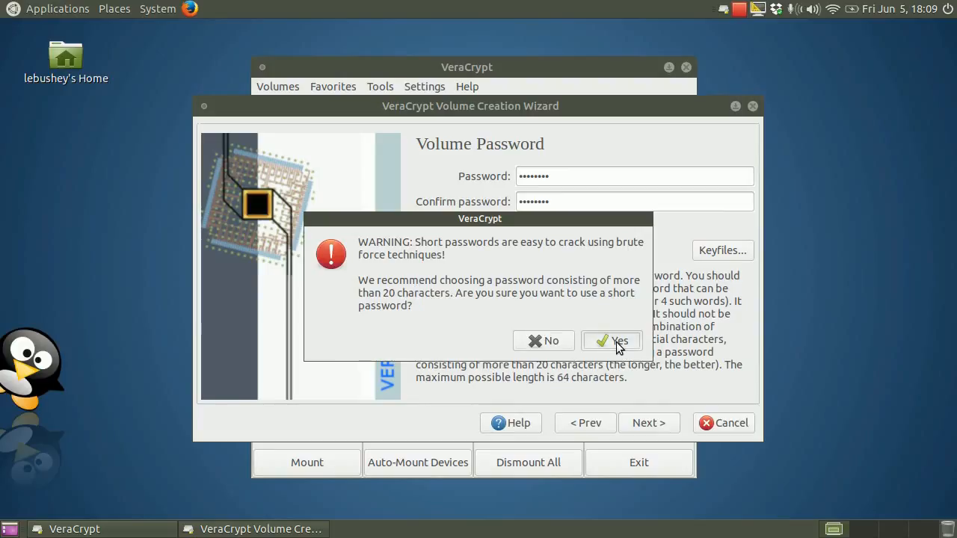
pyautogui.click(612, 341)
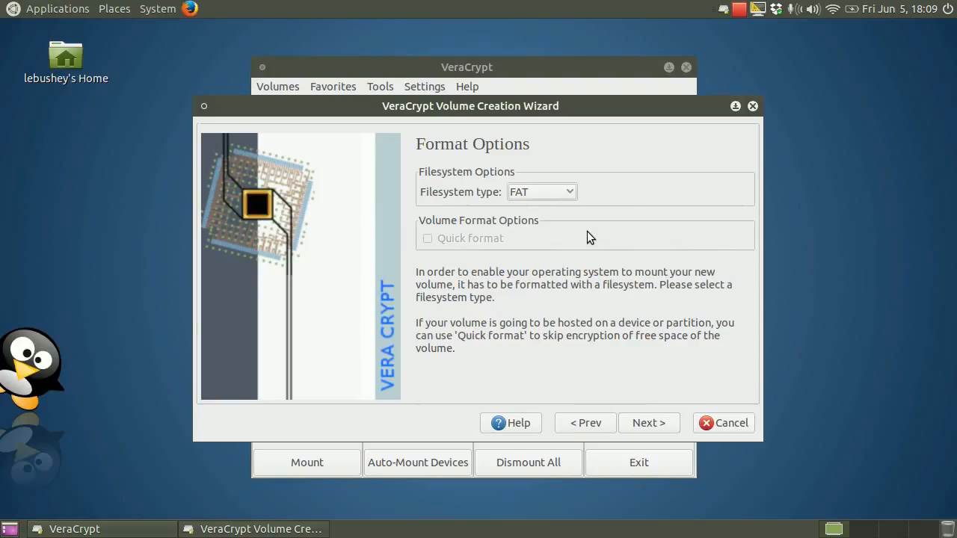
# Choose Linux Ext4 from the filesystem type list in Format Options.
pyautogui.click(541, 191)
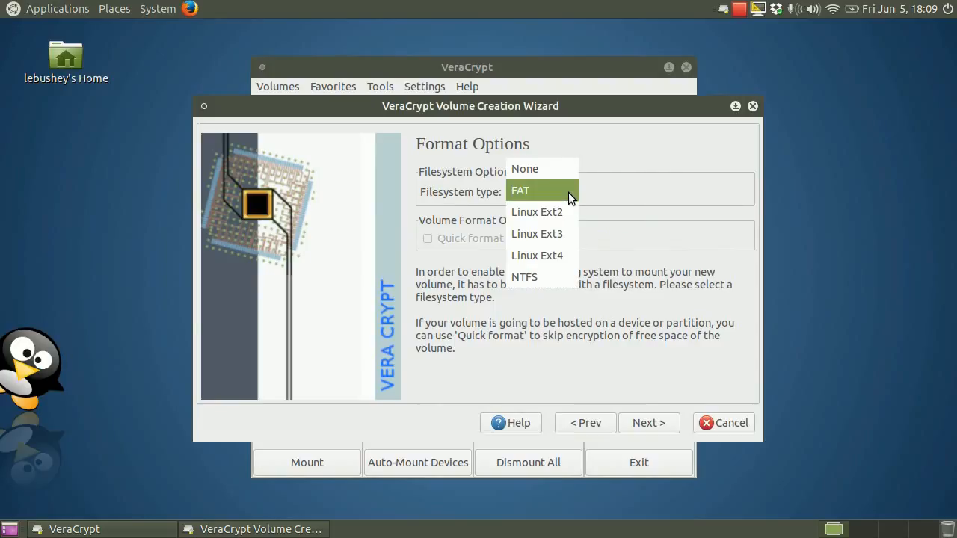
pyautogui.moveTo(557, 196)
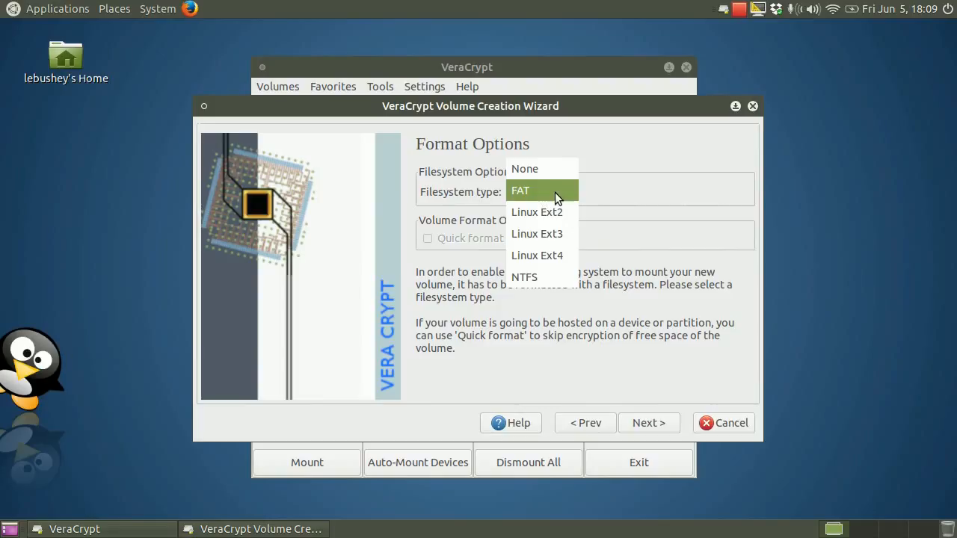
pyautogui.moveTo(545, 194)
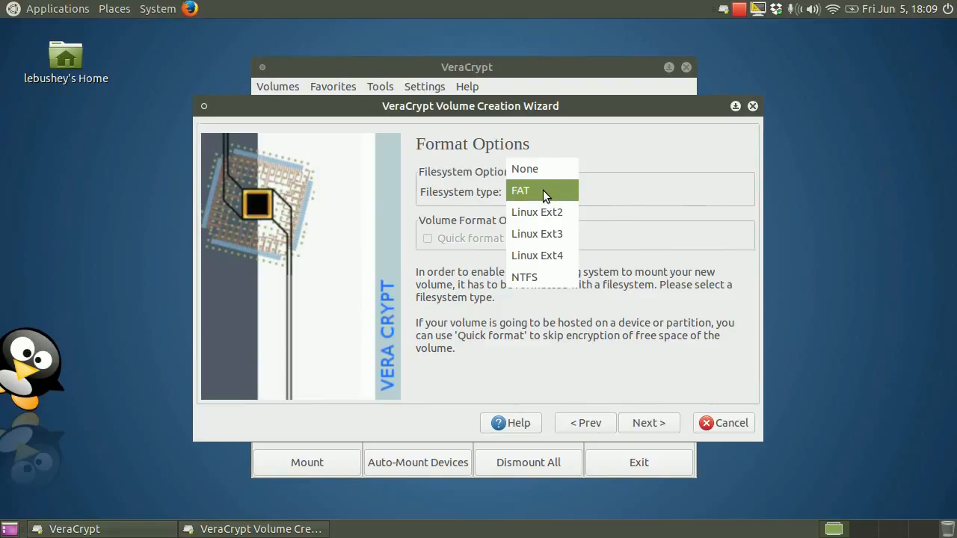
pyautogui.moveTo(554, 260)
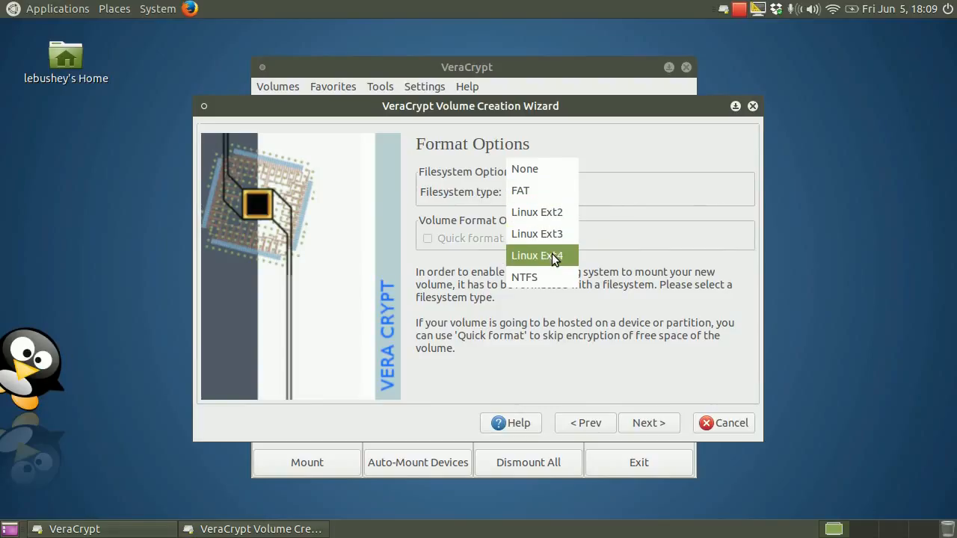
pyautogui.click(538, 255)
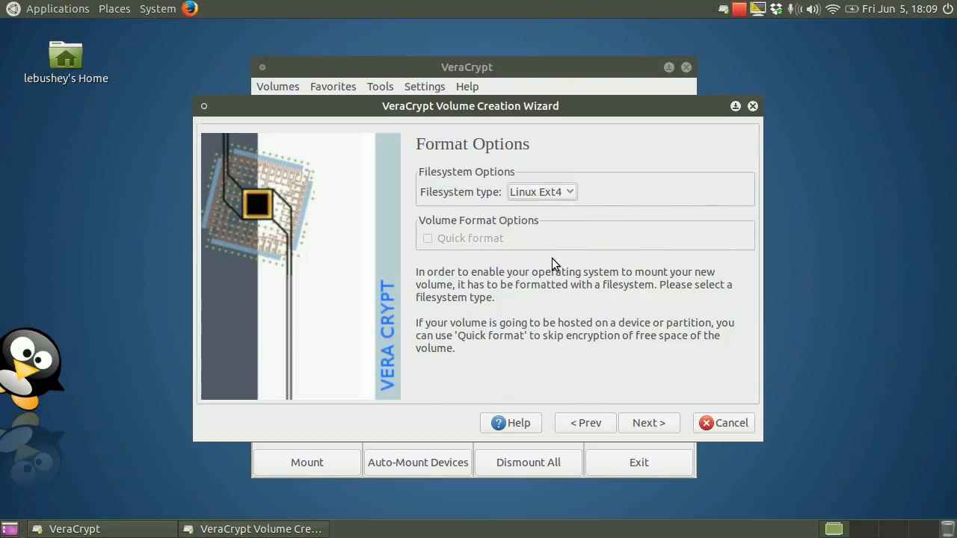
pyautogui.moveTo(595, 324)
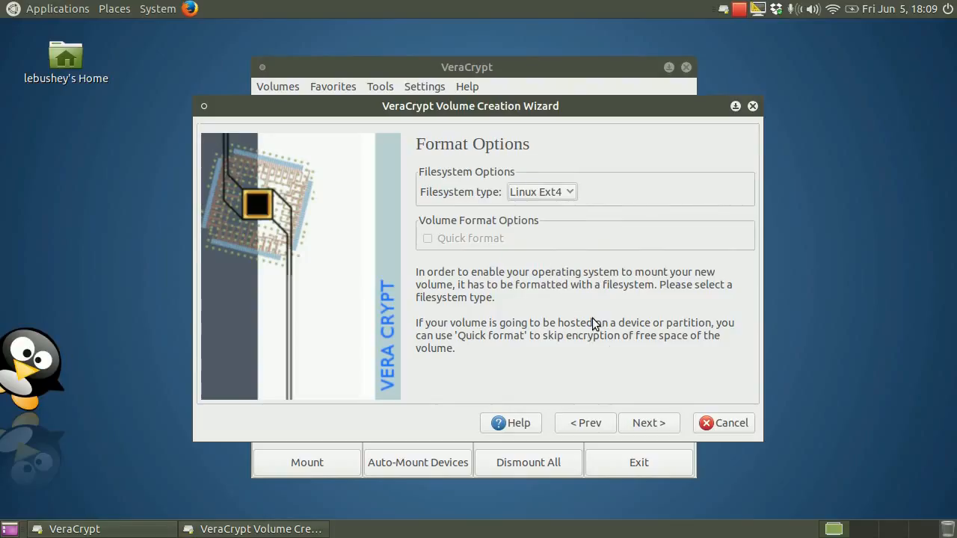
pyautogui.moveTo(651, 414)
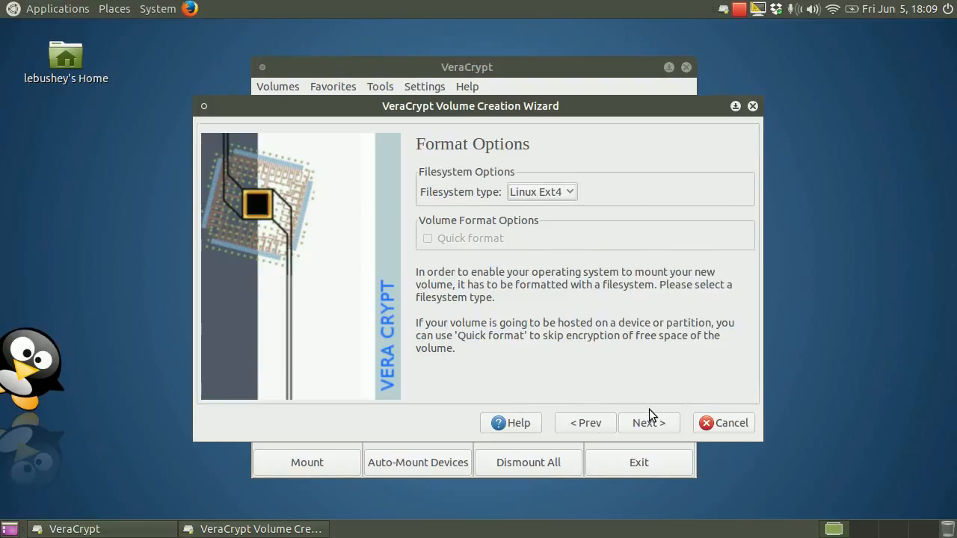
# Advance past Cross-Platform Support keeping 'I will mount the volume on other platforms'.
pyautogui.click(649, 423)
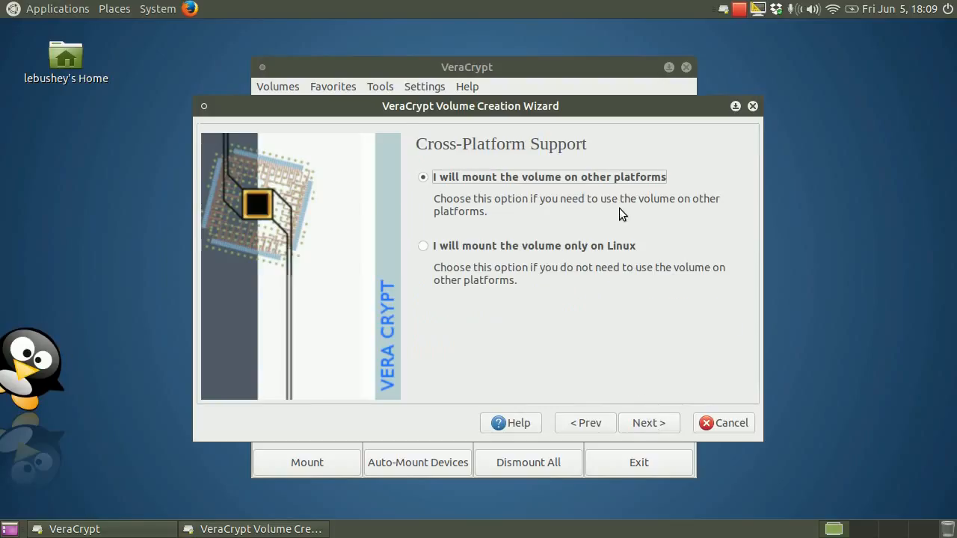
pyautogui.moveTo(613, 185)
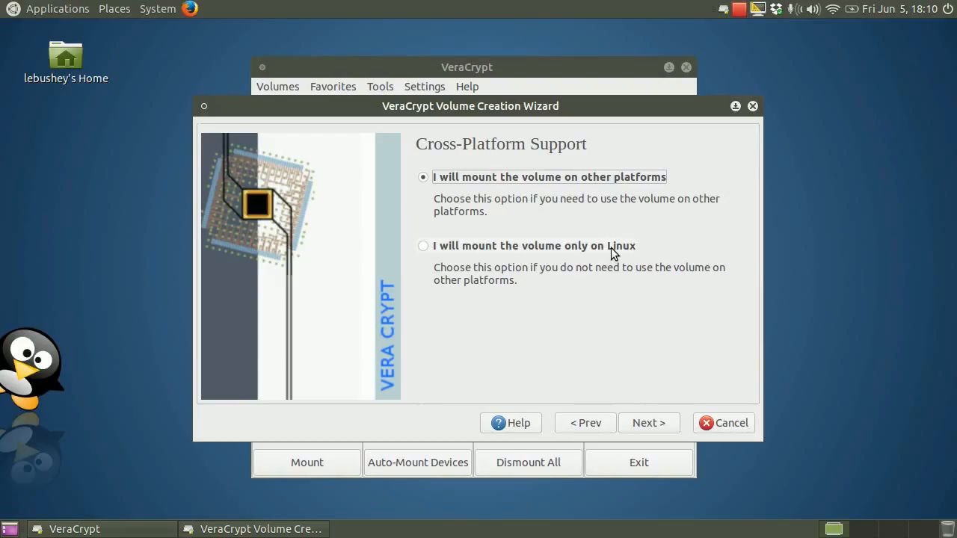
pyautogui.moveTo(610, 257)
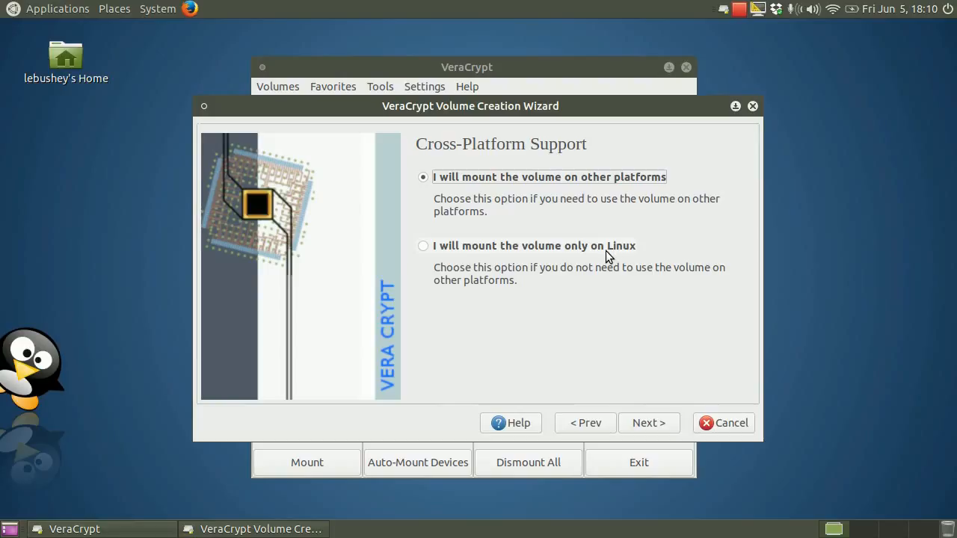
pyautogui.moveTo(446, 254)
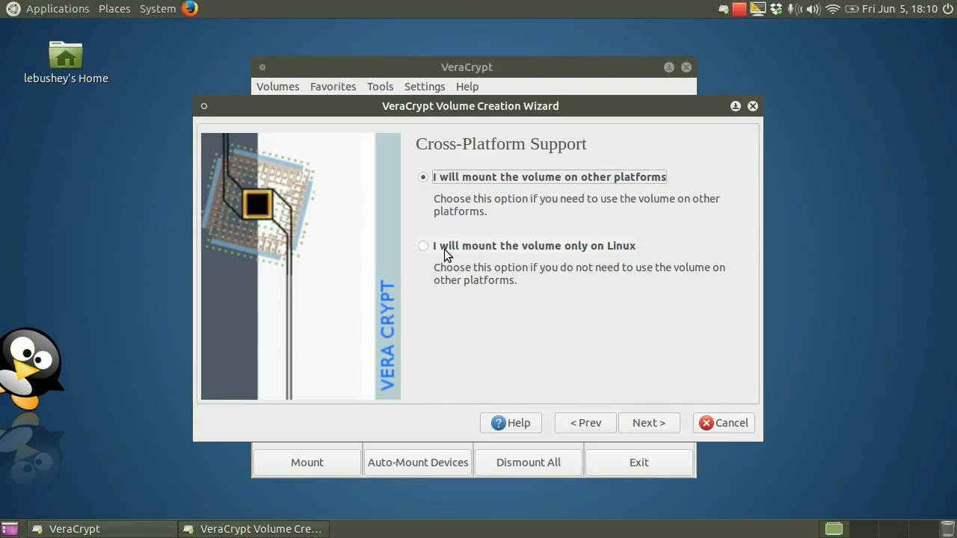
pyautogui.click(649, 422)
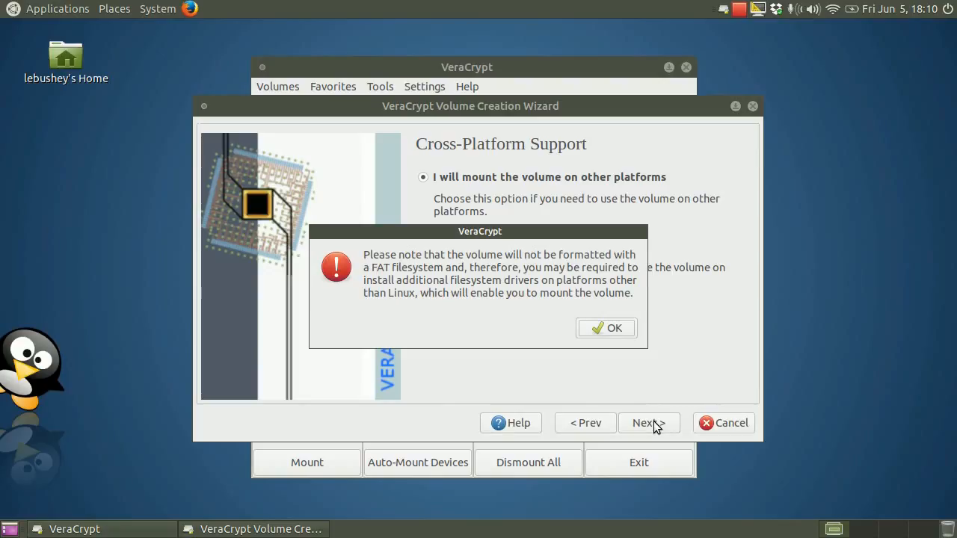
pyautogui.moveTo(622, 345)
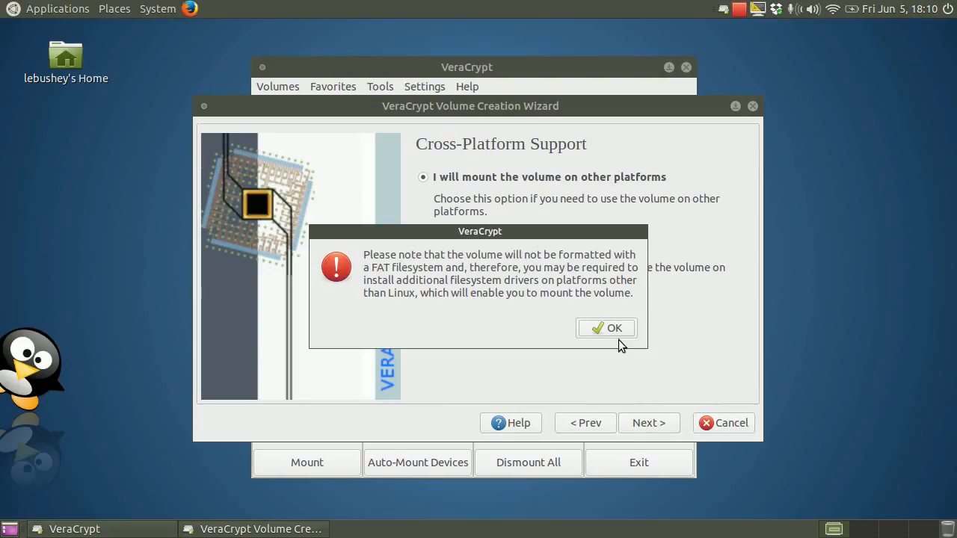
pyautogui.moveTo(614, 330)
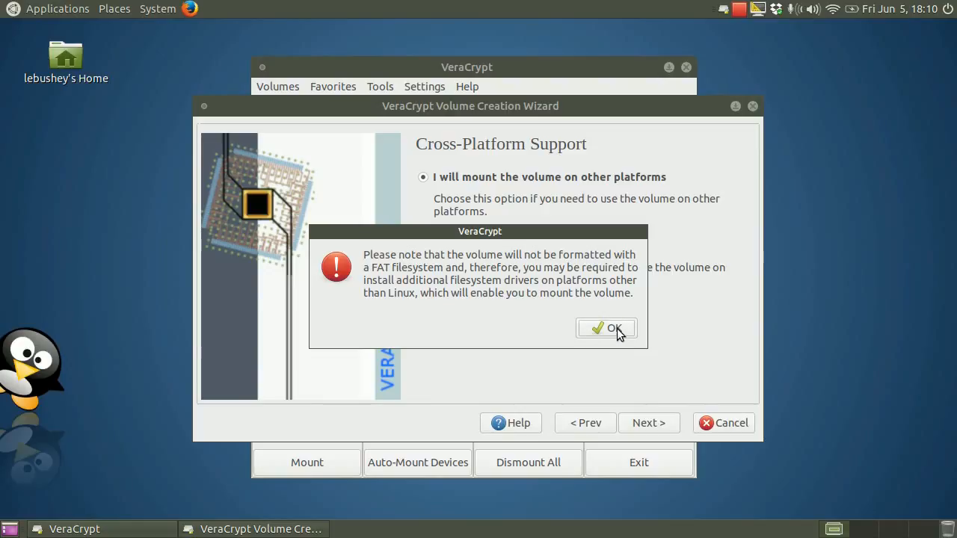
# Acknowledge the non-FAT notice and start formatting the new volume.
pyautogui.click(607, 328)
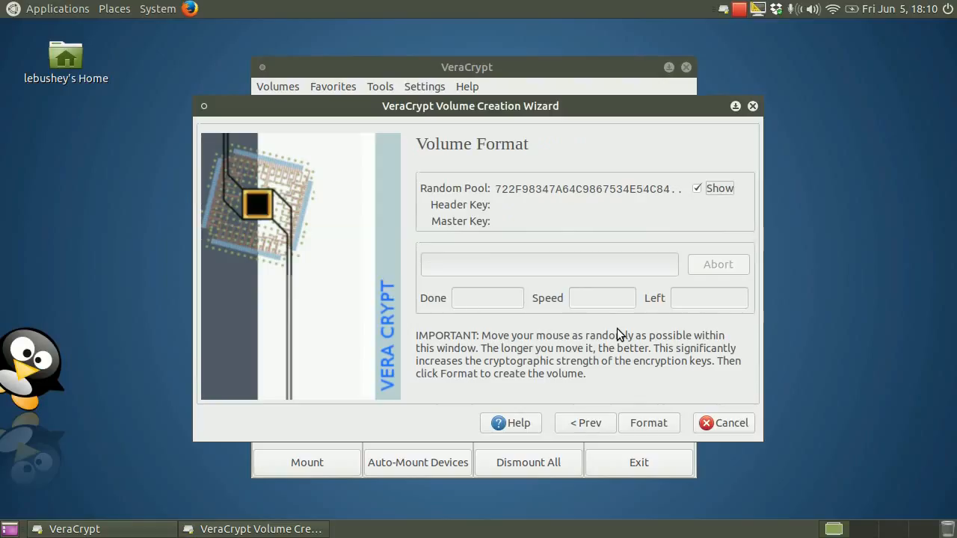
pyautogui.moveTo(582, 258)
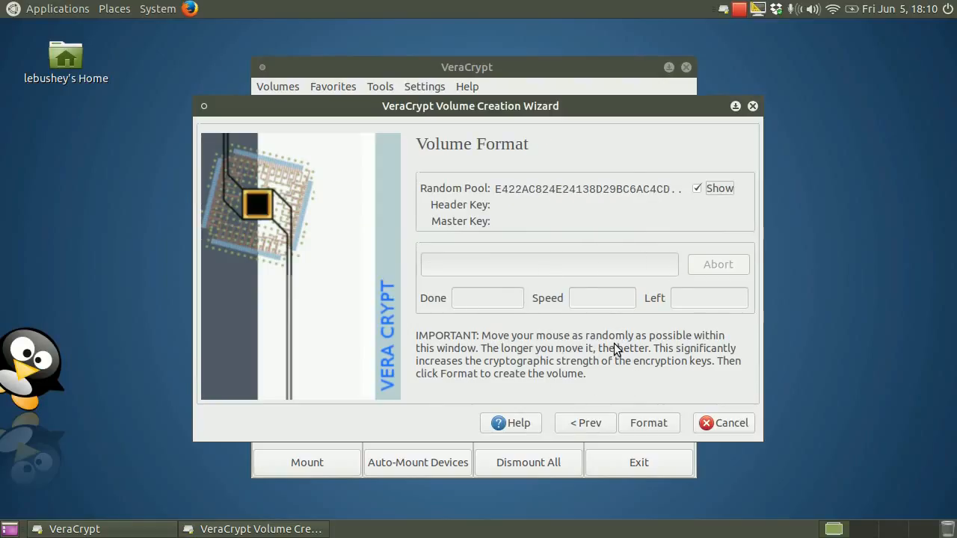
pyautogui.moveTo(332, 326)
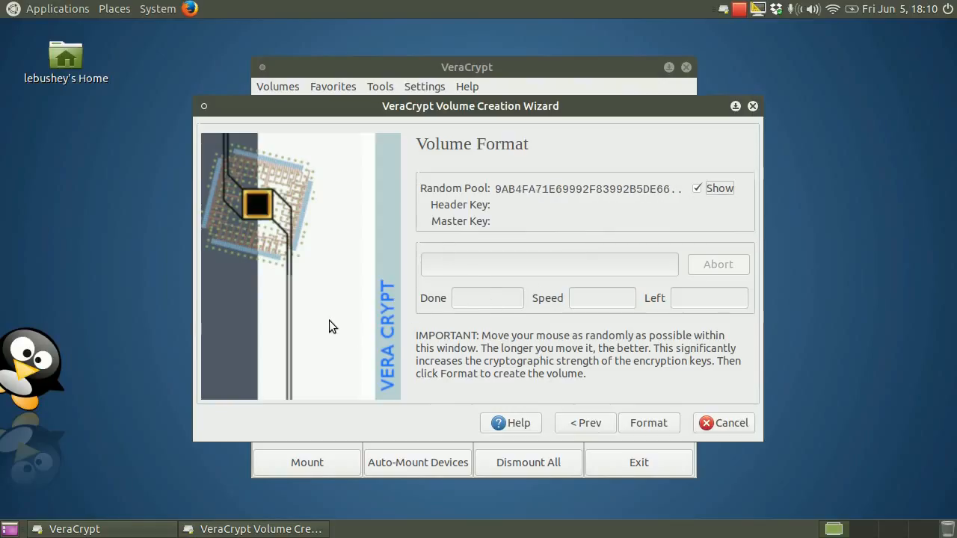
pyautogui.moveTo(403, 396)
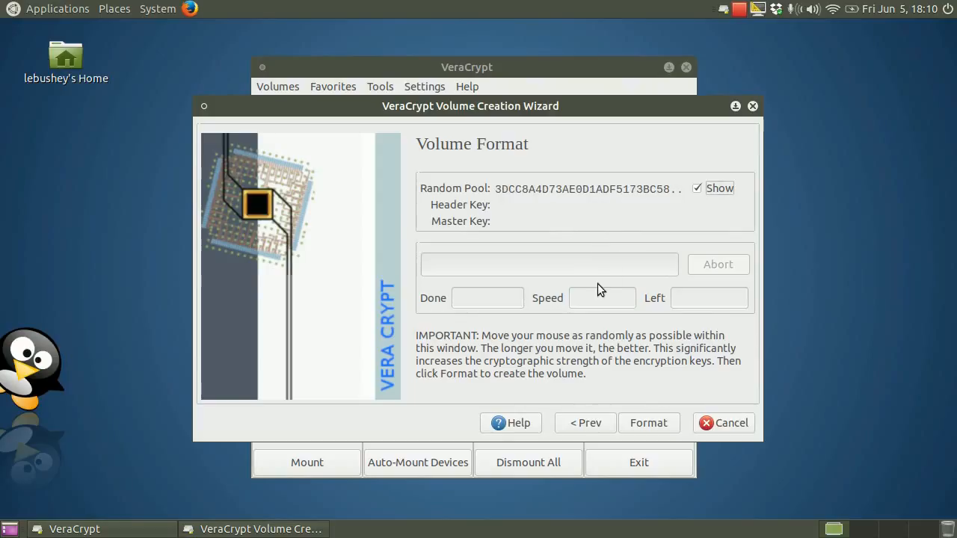
pyautogui.moveTo(503, 354)
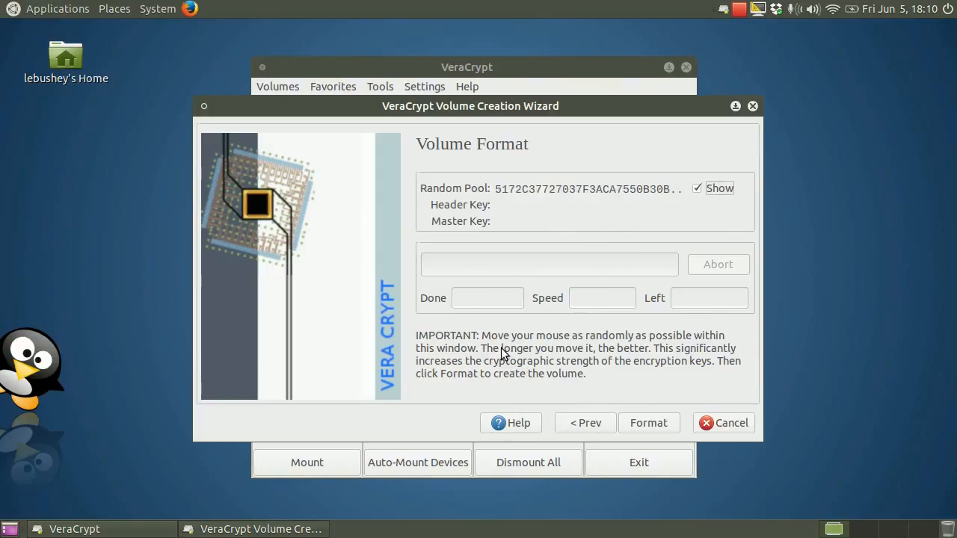
pyautogui.click(648, 422)
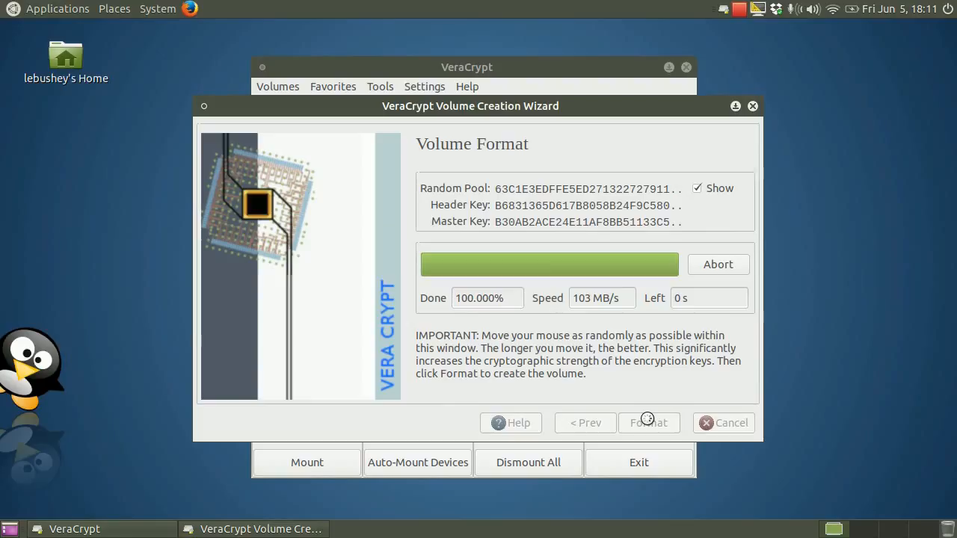
# Confirm the administrator password prompt so volume creation can finish.
pyautogui.click(649, 422)
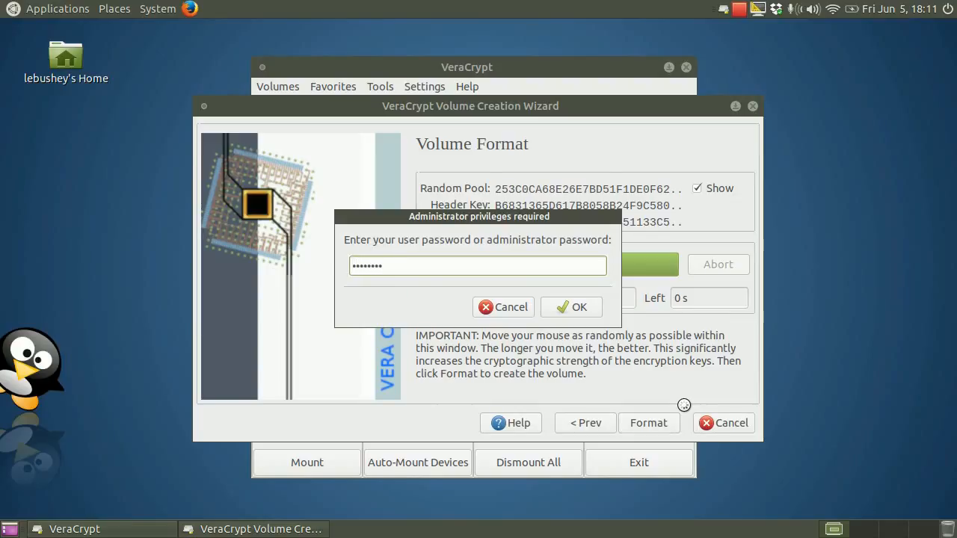
pyautogui.moveTo(618, 352)
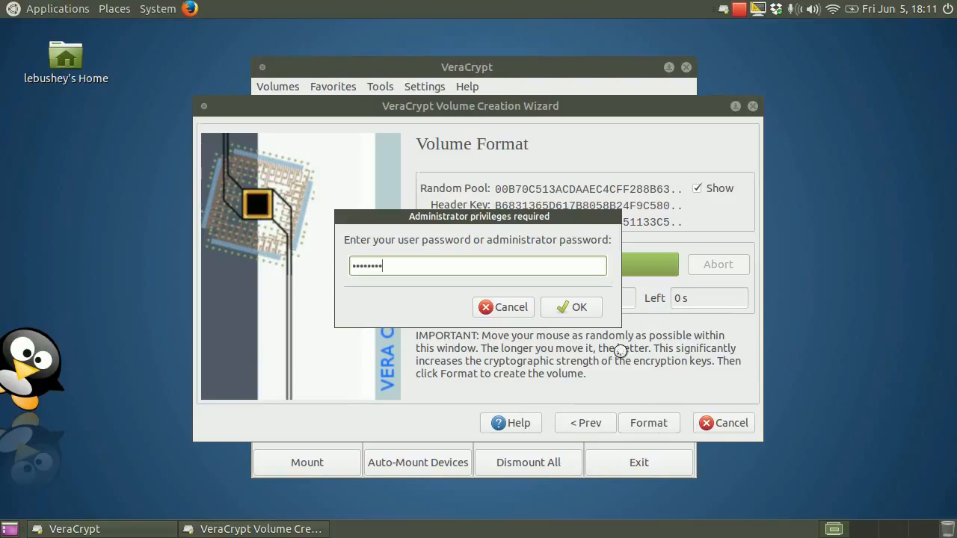
pyautogui.click(572, 307)
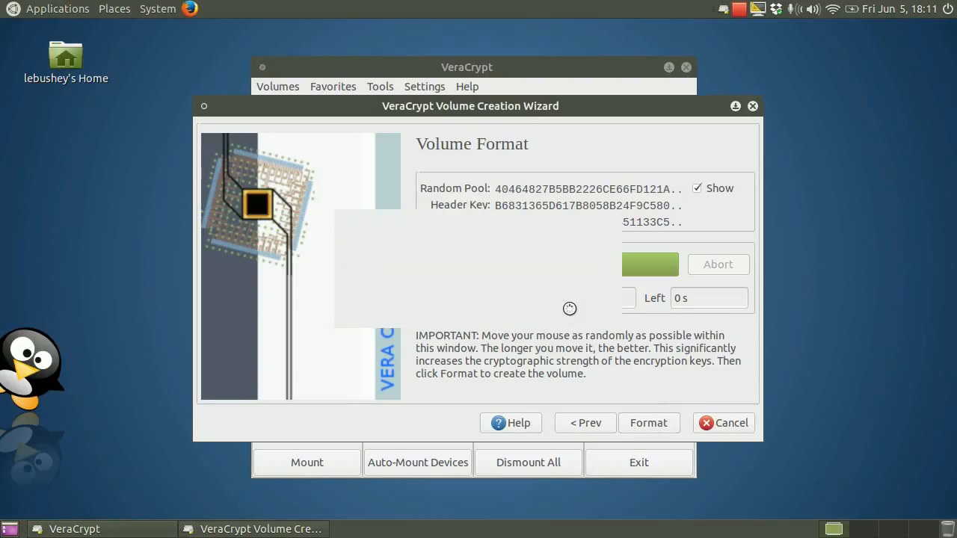
pyautogui.moveTo(569, 308)
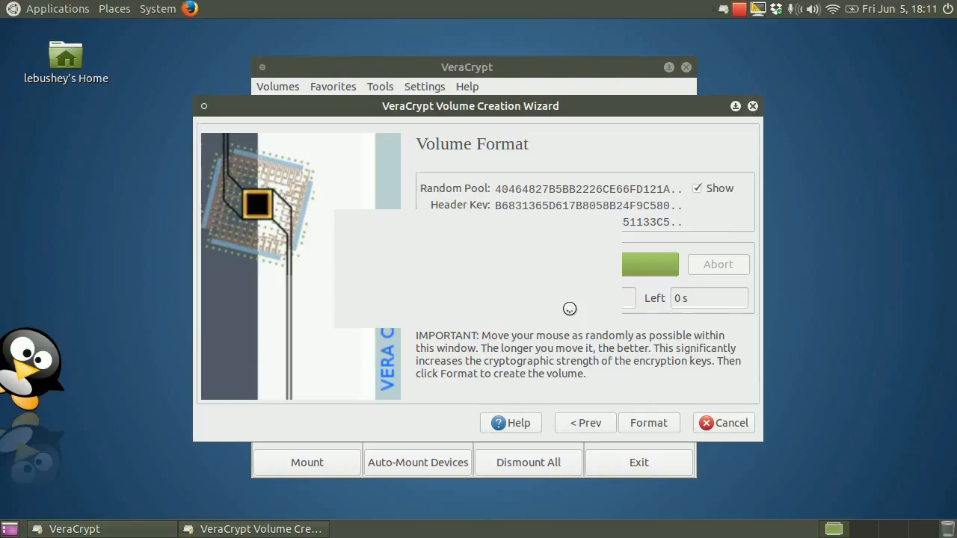
pyautogui.moveTo(569, 309)
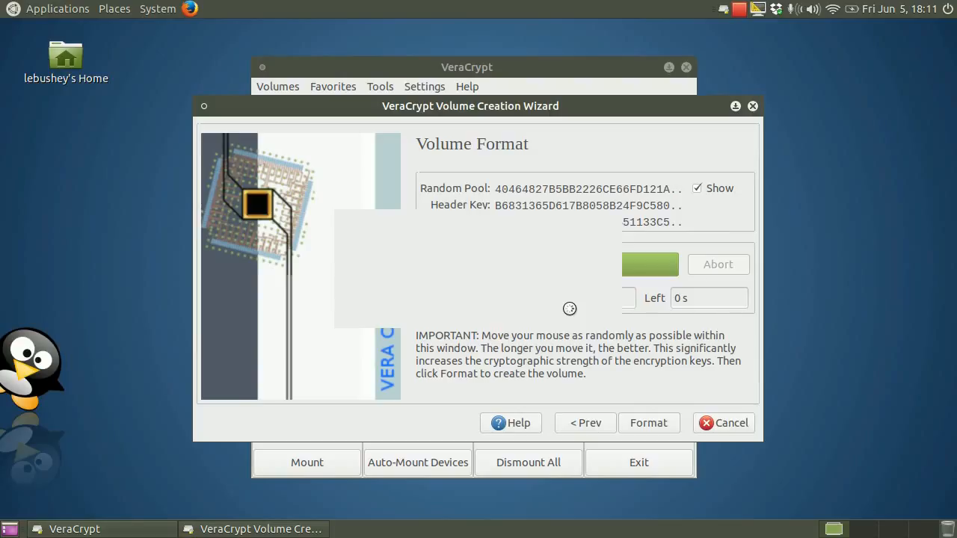
pyautogui.moveTo(569, 308)
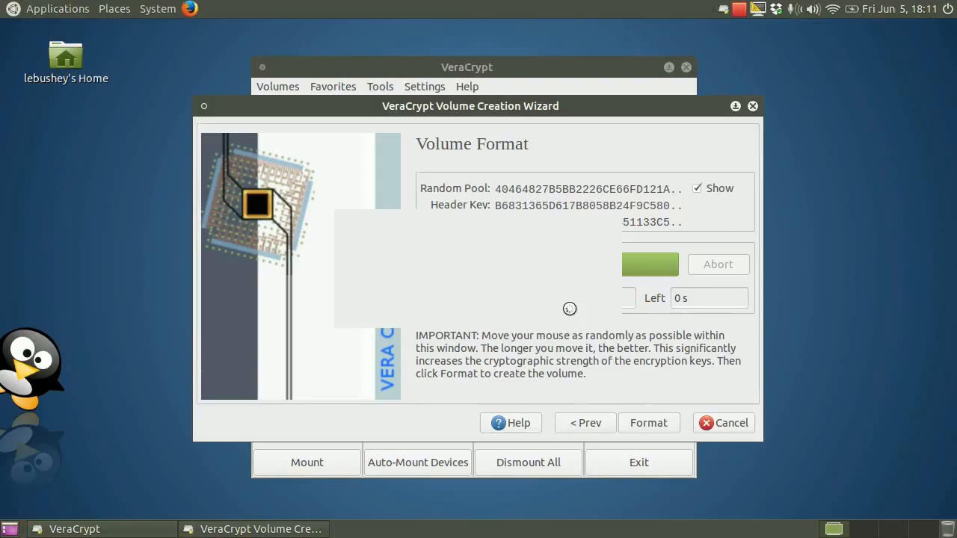
pyautogui.moveTo(569, 309)
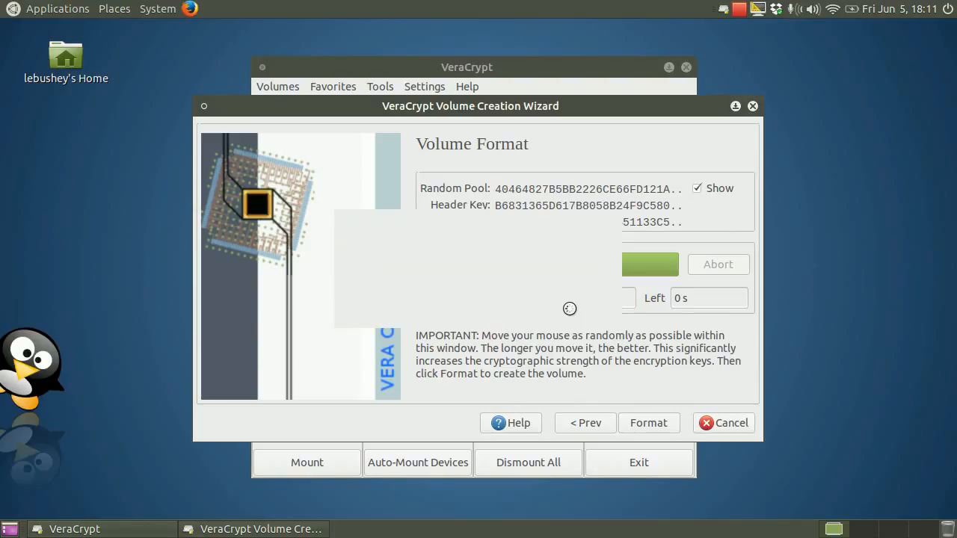
pyautogui.moveTo(570, 308)
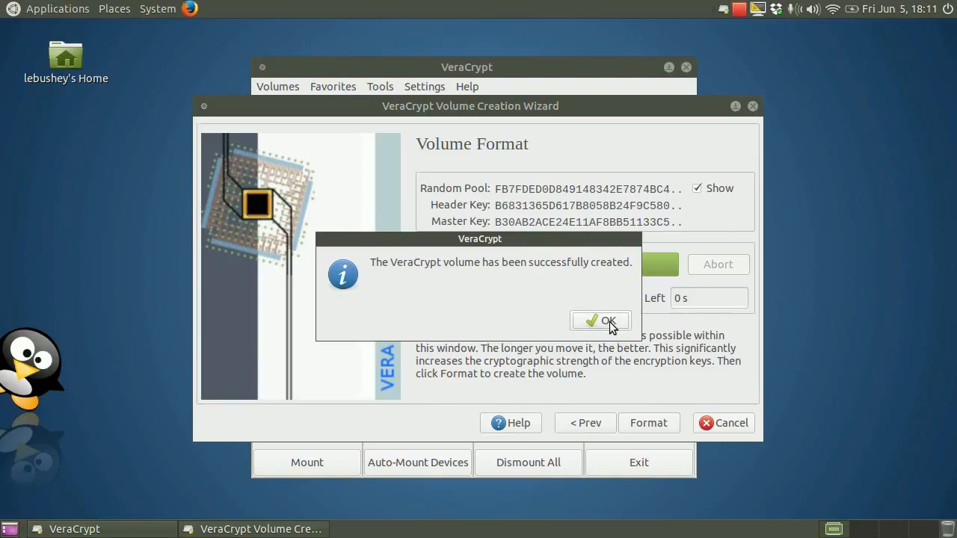
# Dismiss the volume-created message and exit the wizard to the volume list.
pyautogui.click(600, 321)
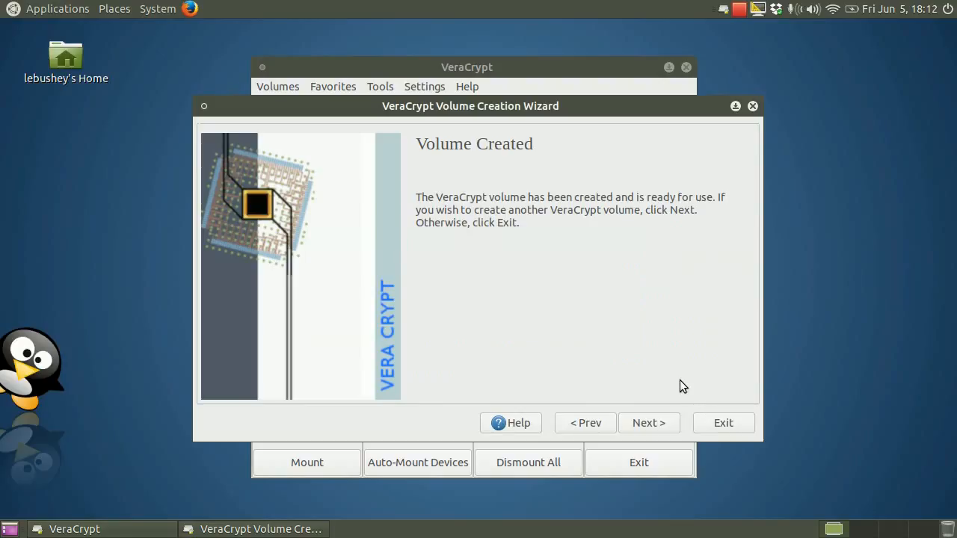
pyautogui.click(723, 423)
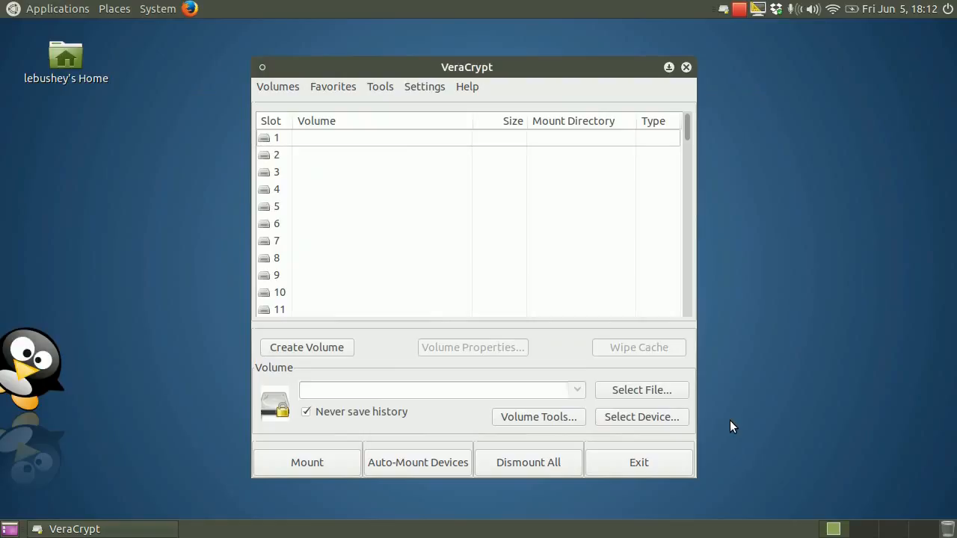
pyautogui.moveTo(639, 402)
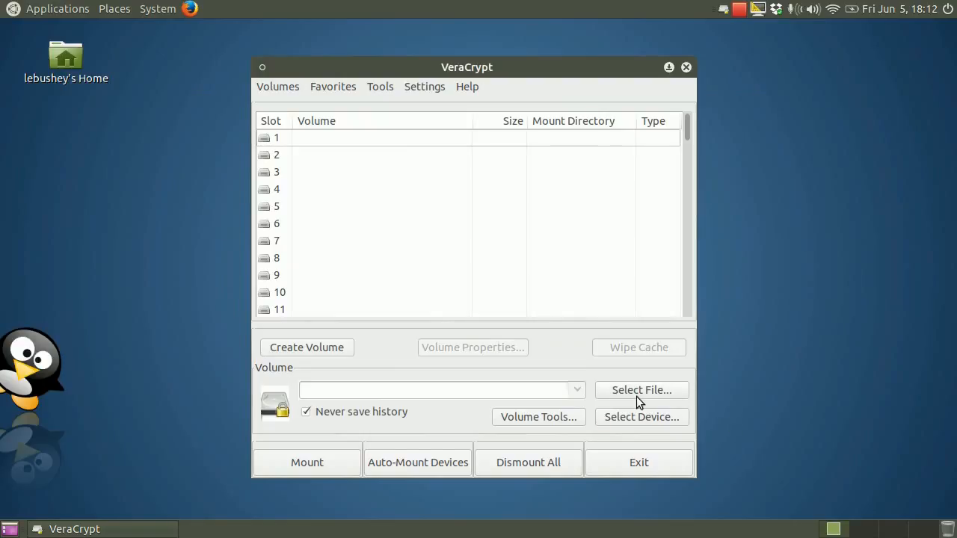
pyautogui.moveTo(320, 467)
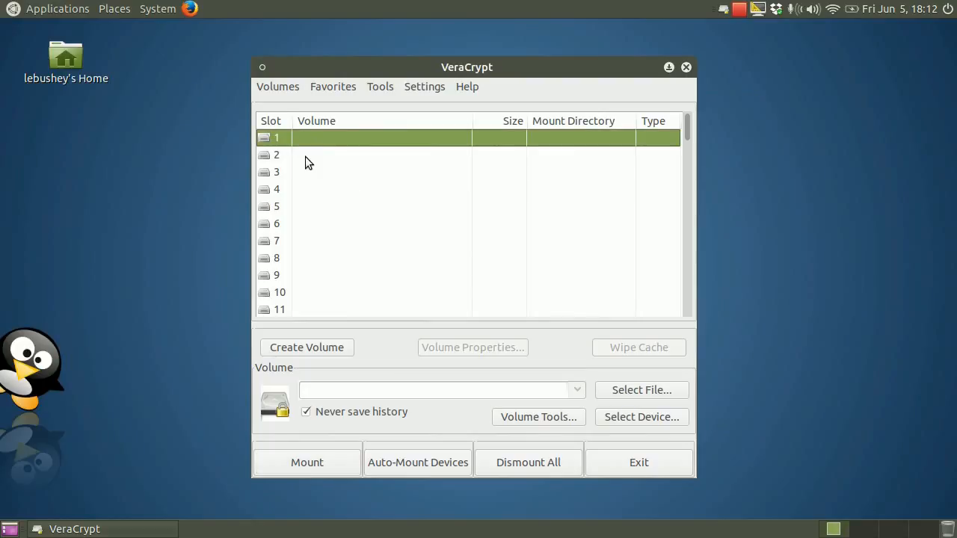
# Mount MyTestVolume.ppt with its password so the empty 21 MB volume opens in Caja.
pyautogui.click(642, 389)
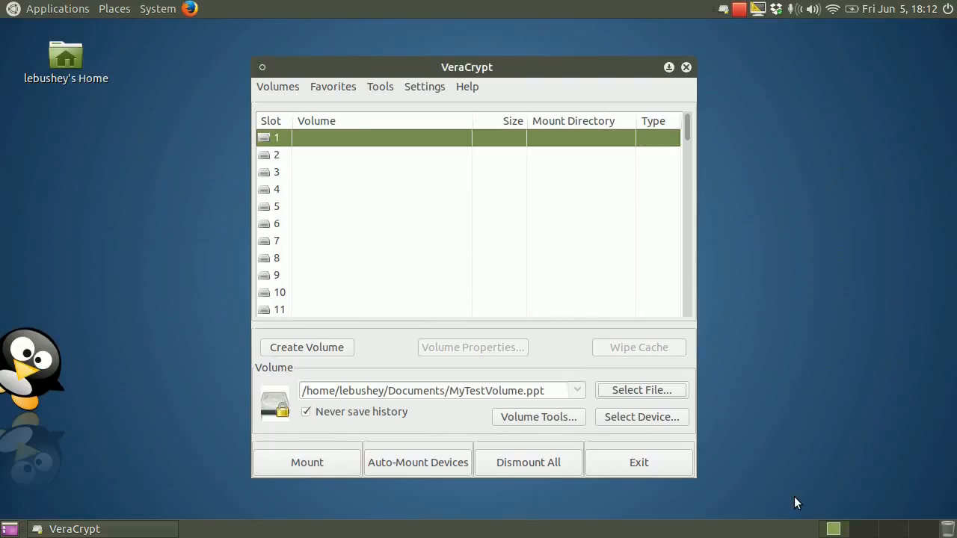
pyautogui.moveTo(239, 444)
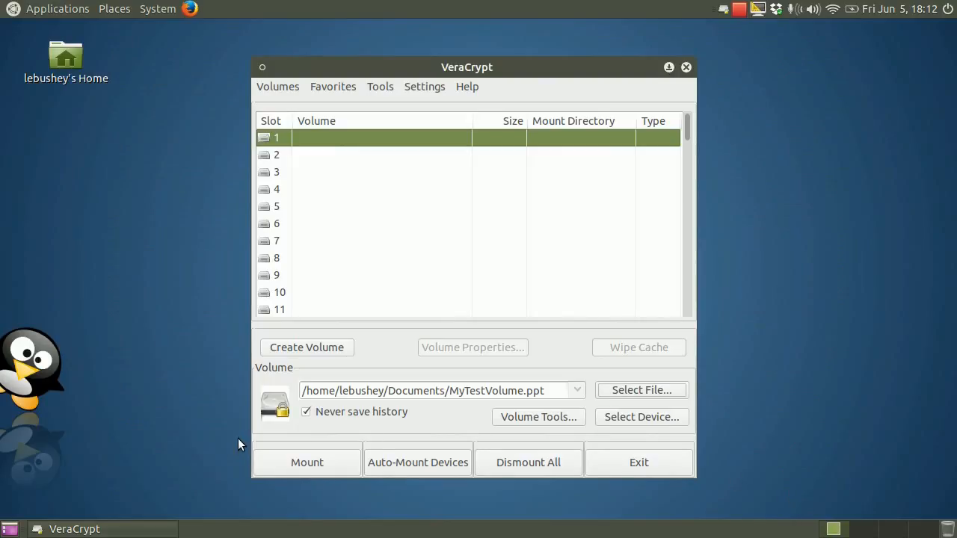
pyautogui.click(306, 462)
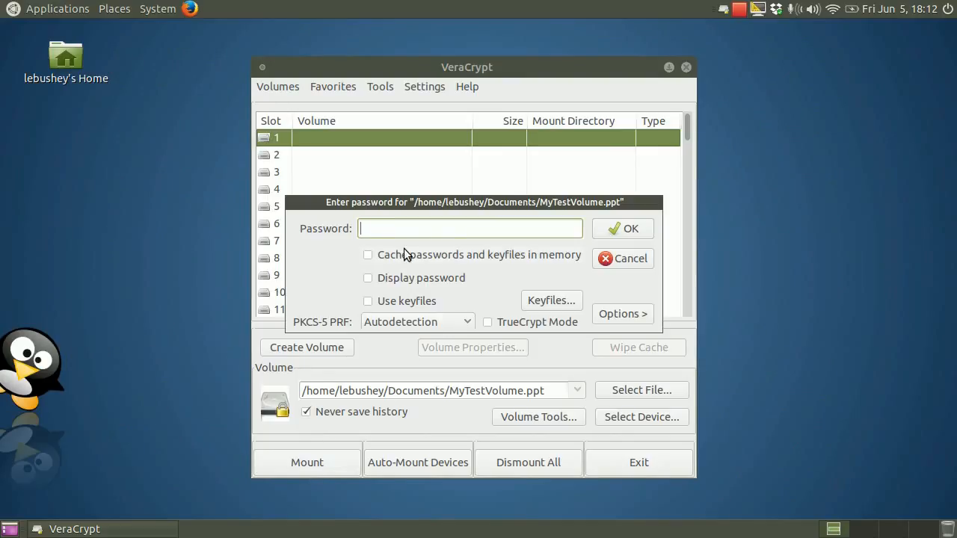
pyautogui.moveTo(500, 280)
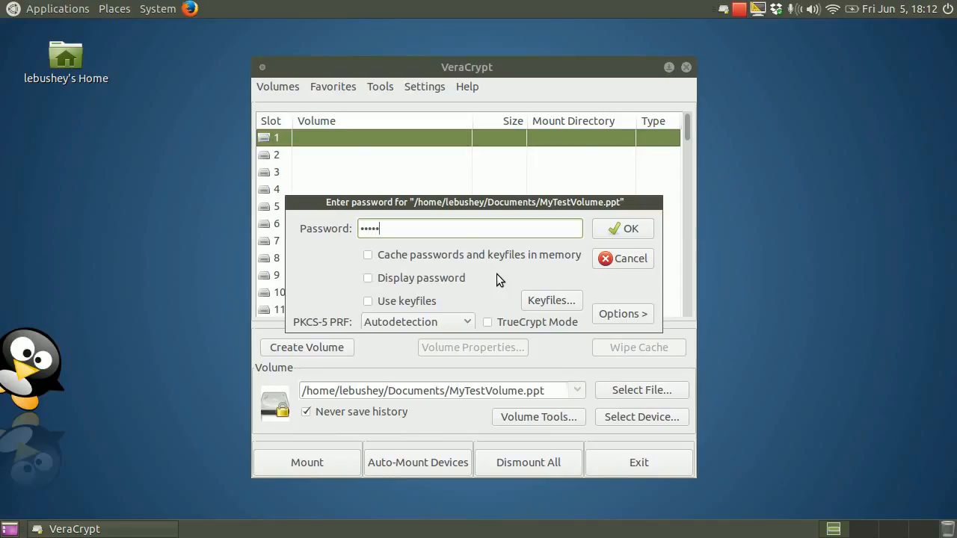
pyautogui.write('••••')
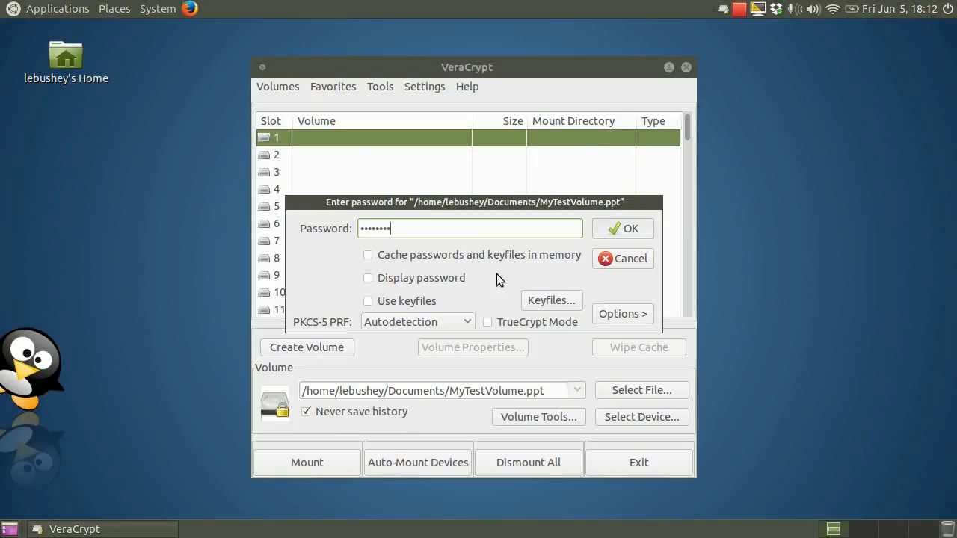
pyautogui.click(623, 228)
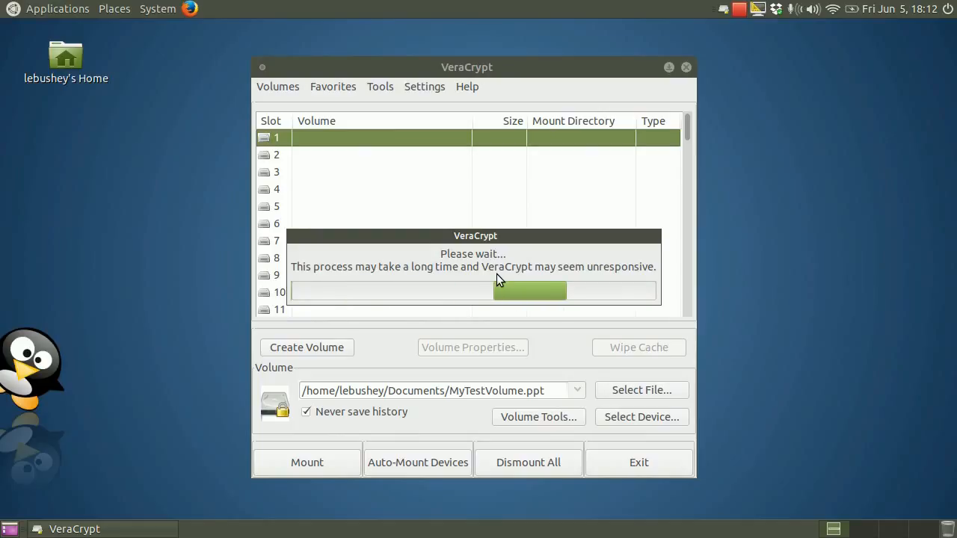
pyautogui.click(307, 462)
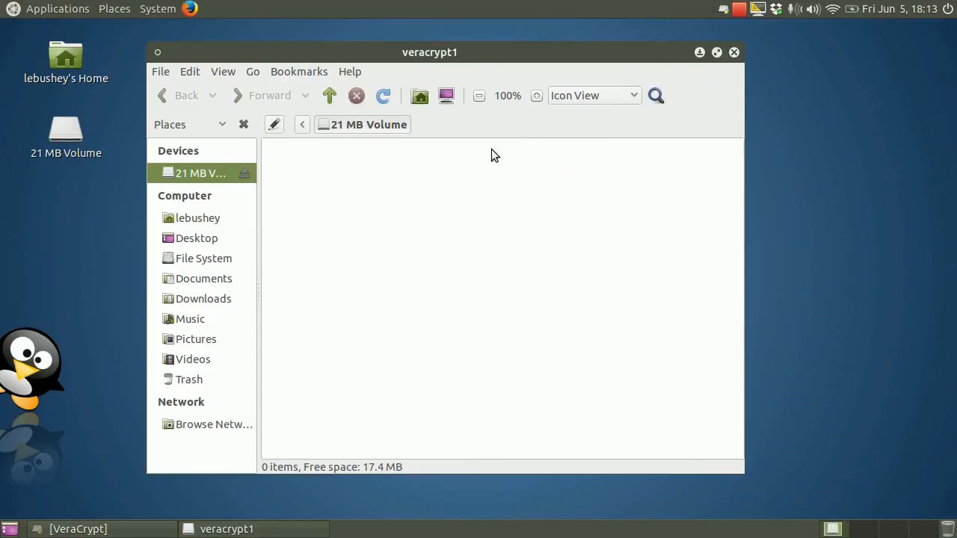
pyautogui.moveTo(200, 176)
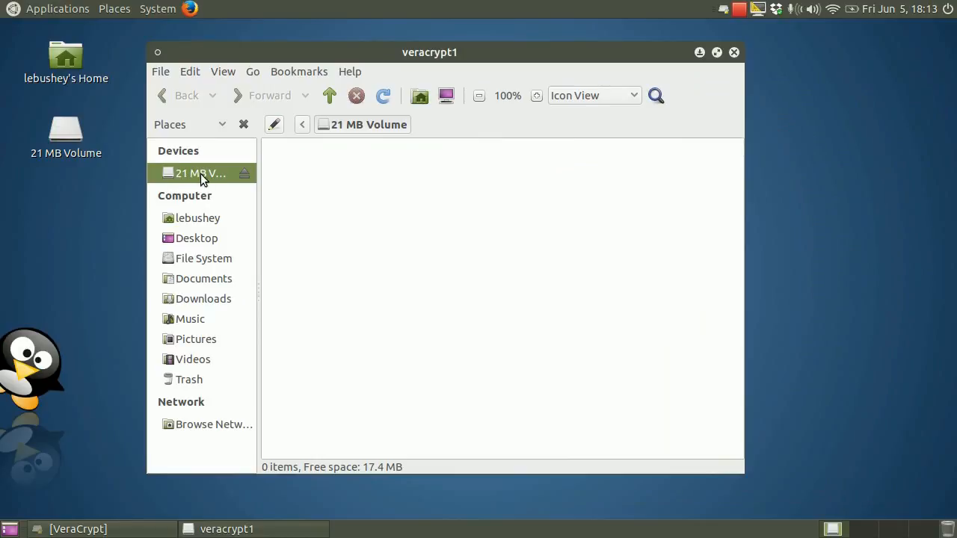
pyautogui.moveTo(207, 223)
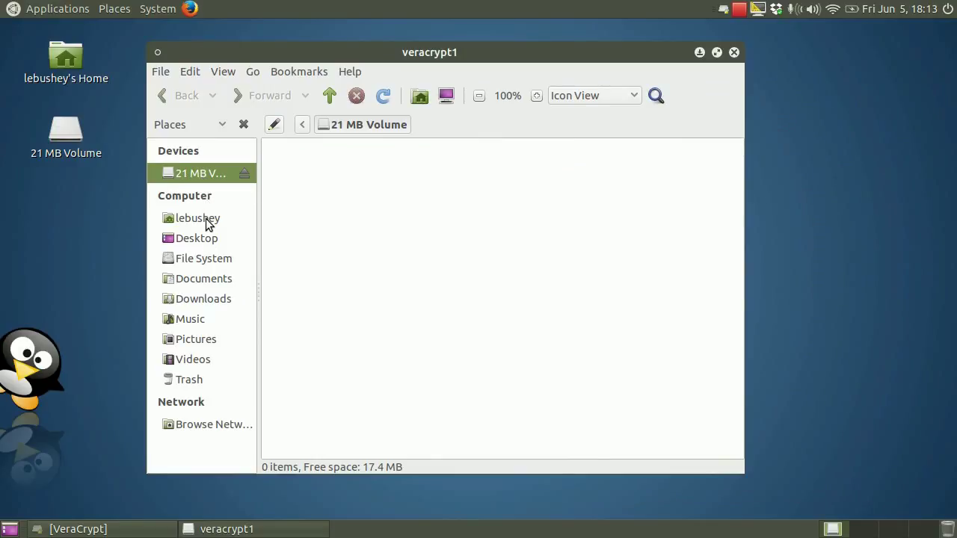
# Browse home Pictures to GoingLinuxPodcast_1920x1080.png, then return to the 21 MB volume.
pyautogui.click(197, 218)
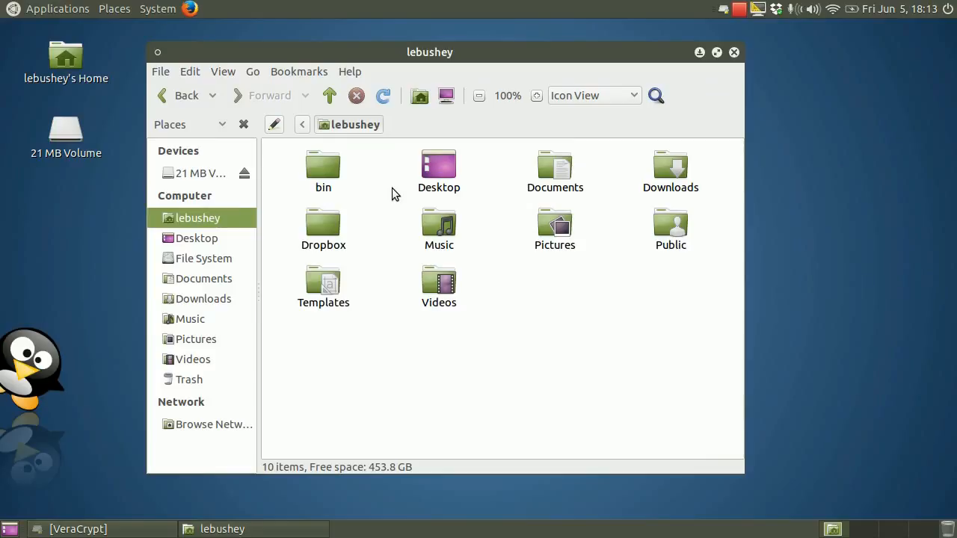
pyautogui.moveTo(484, 257)
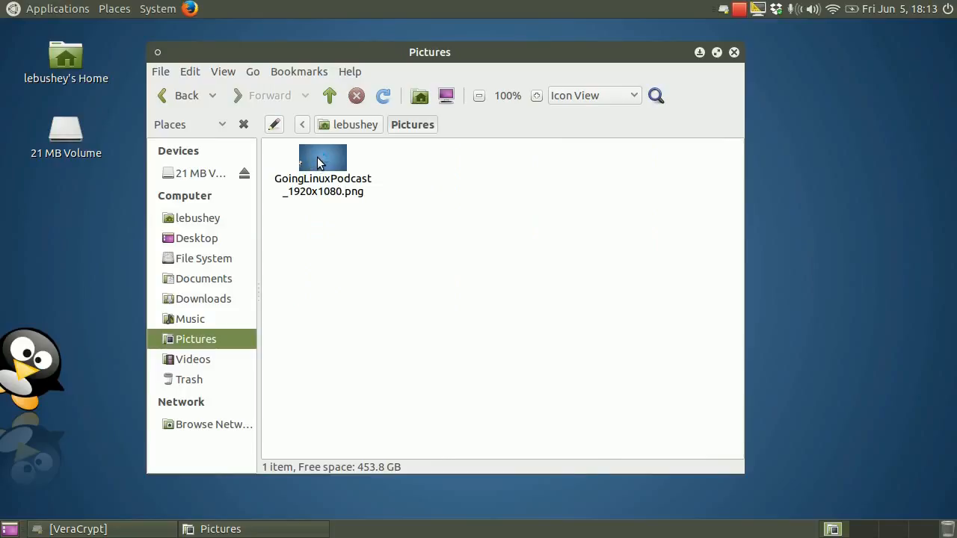
pyautogui.click(322, 159)
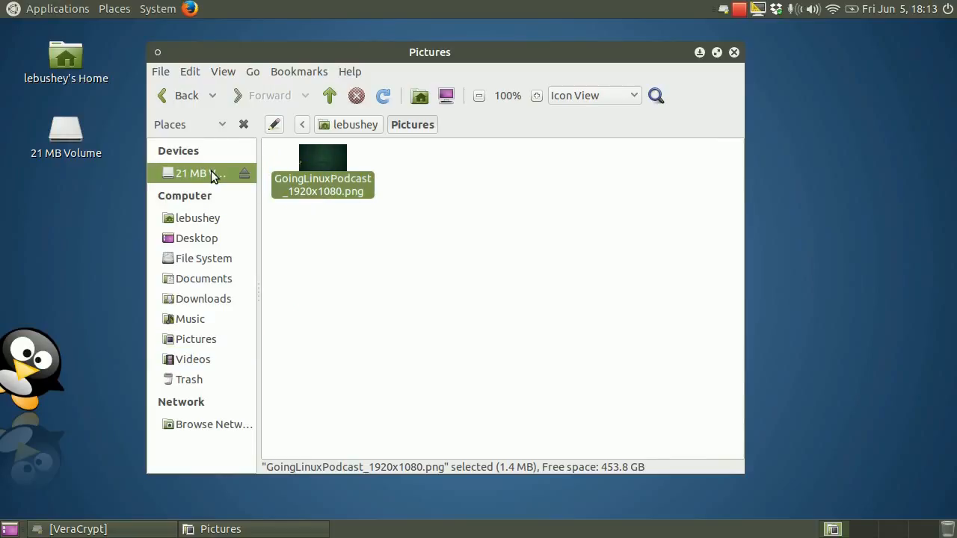
pyautogui.click(193, 173)
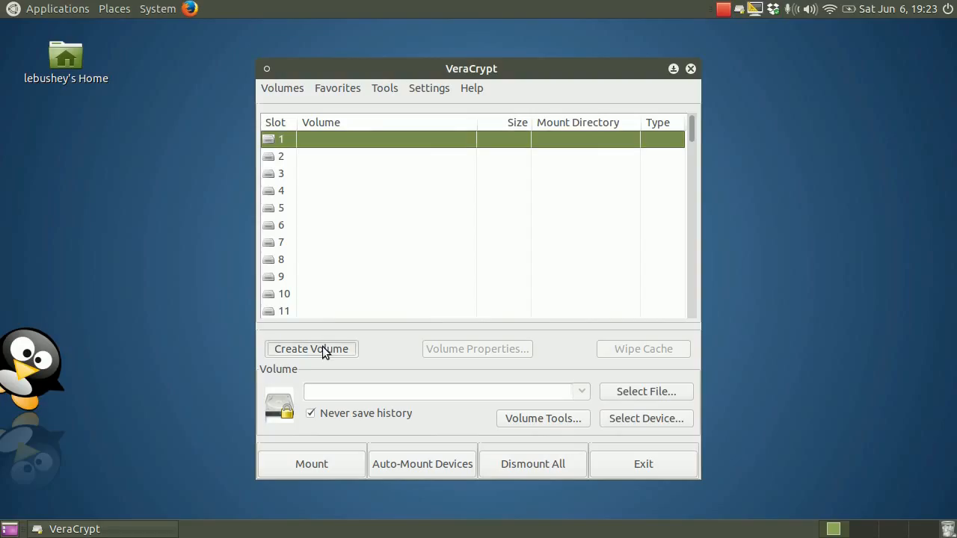
# Start a new standard encrypted file container and browse into the Dropbox folder.
pyautogui.click(311, 349)
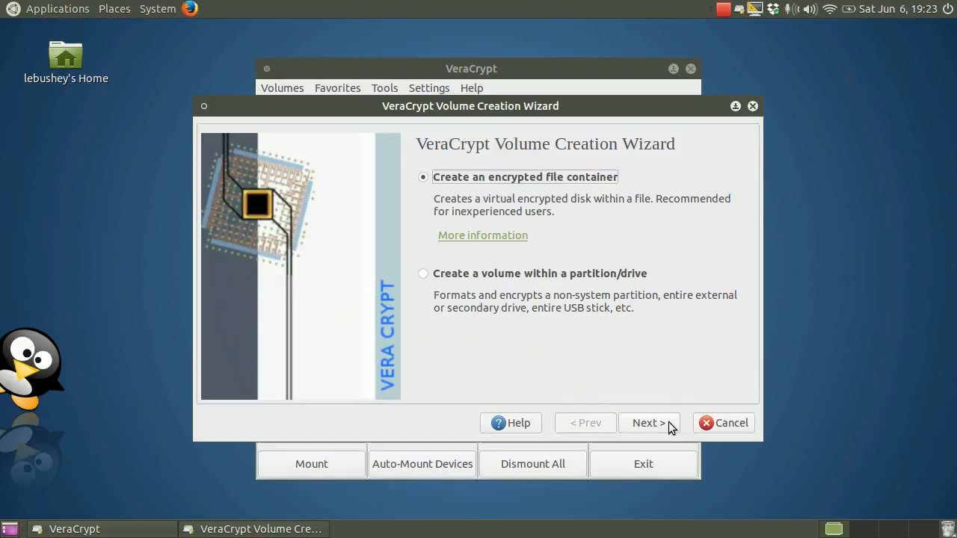
pyautogui.click(649, 423)
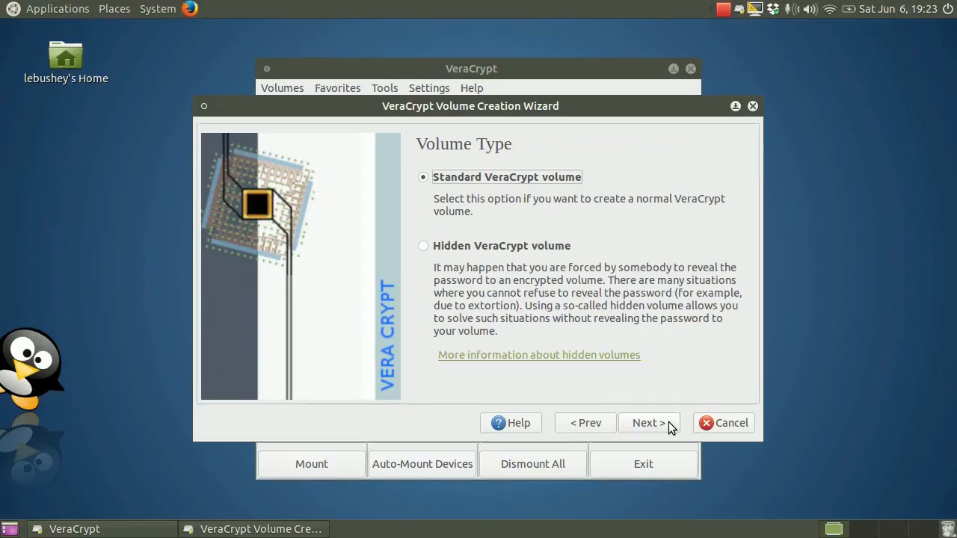
pyautogui.click(649, 423)
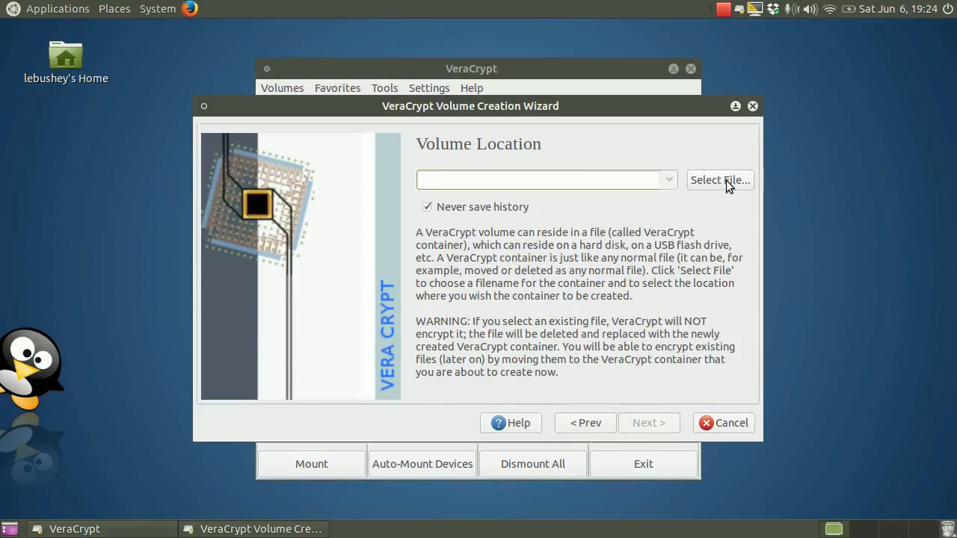
pyautogui.click(720, 180)
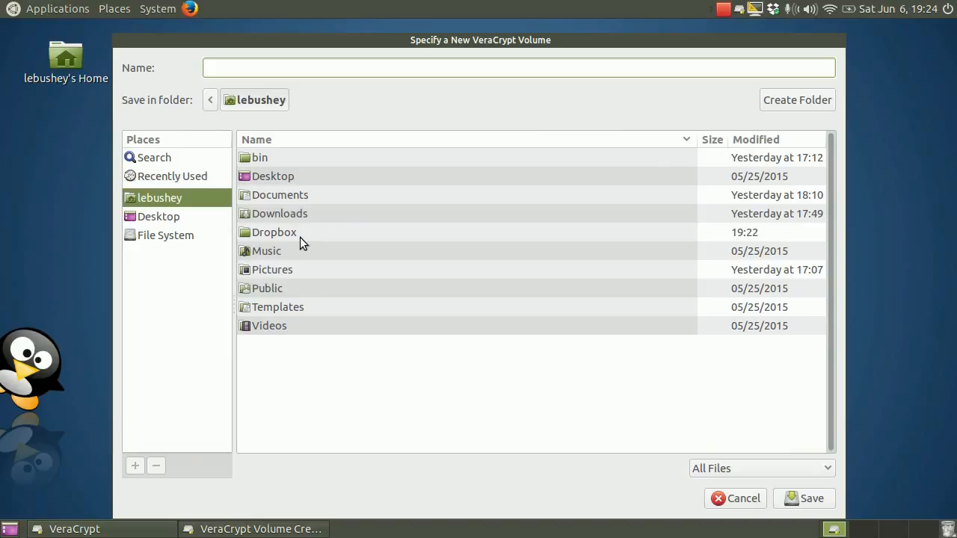
pyautogui.click(274, 231)
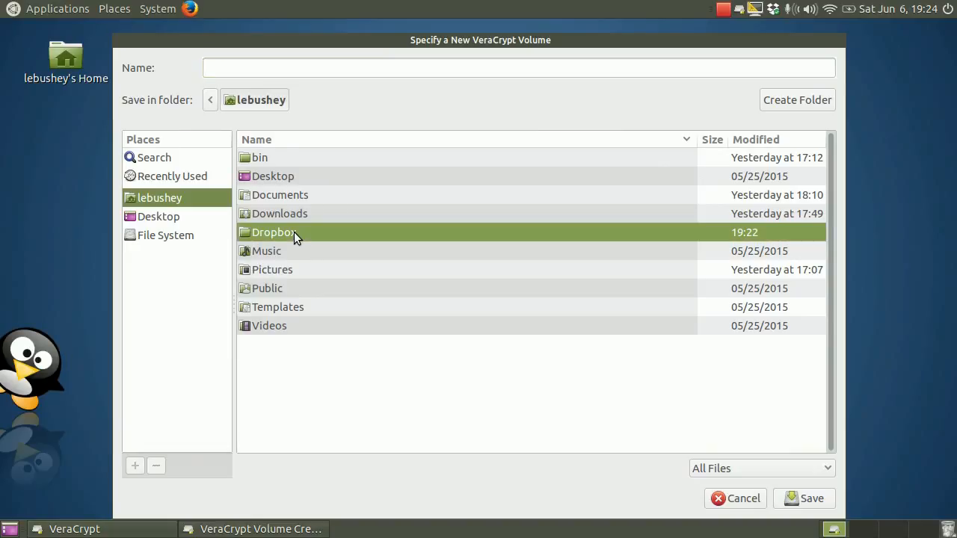
pyautogui.doubleClick(274, 231)
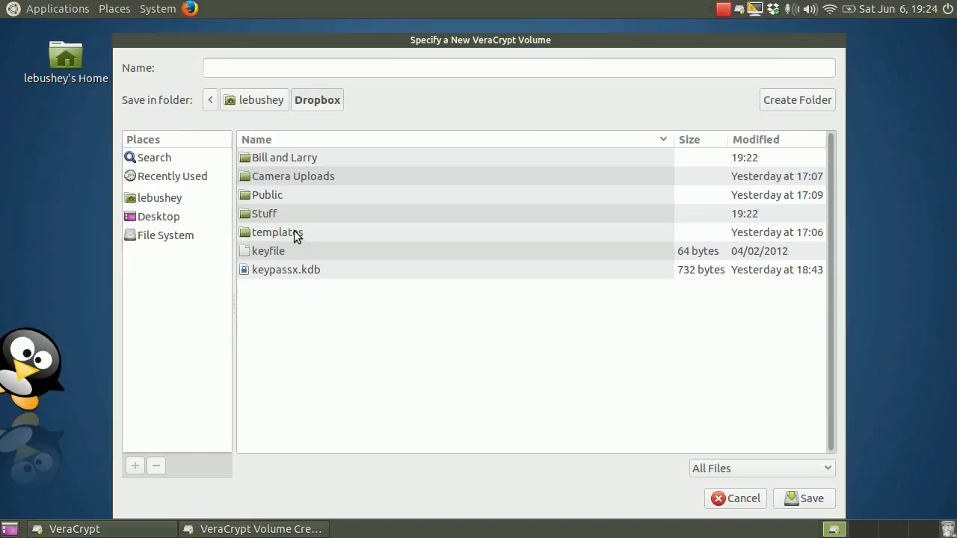
pyautogui.moveTo(323, 275)
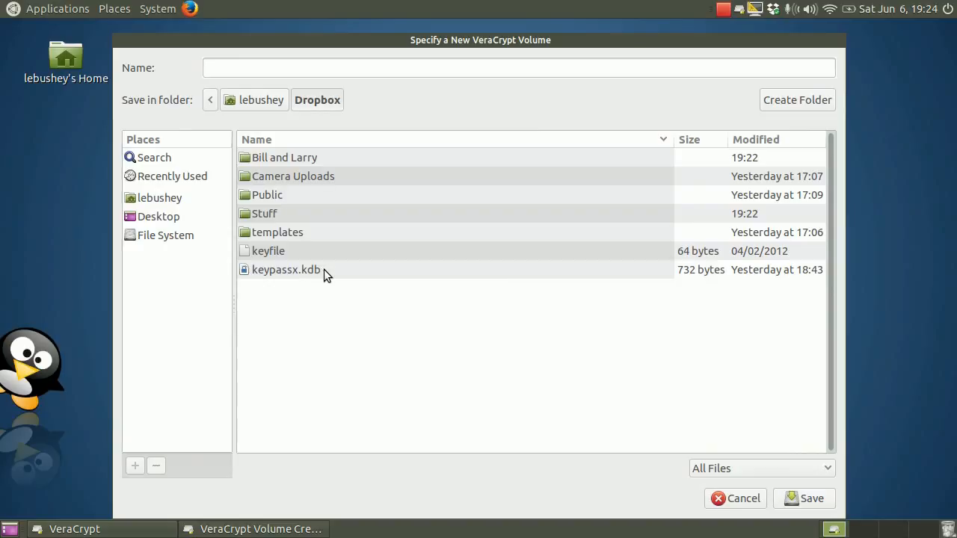
pyautogui.moveTo(332, 293)
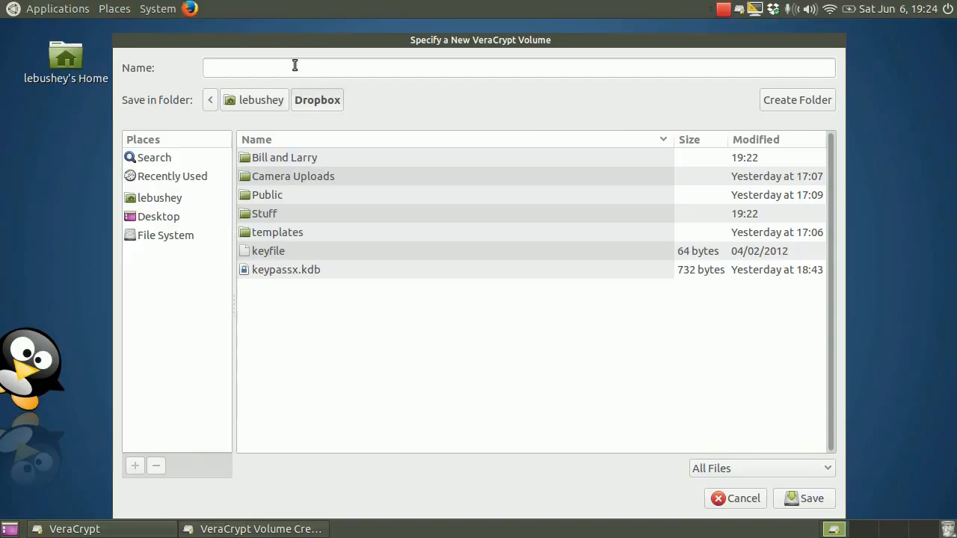
# Name the container boring_presentation.ppt in Dropbox and save the location.
pyautogui.click(295, 68)
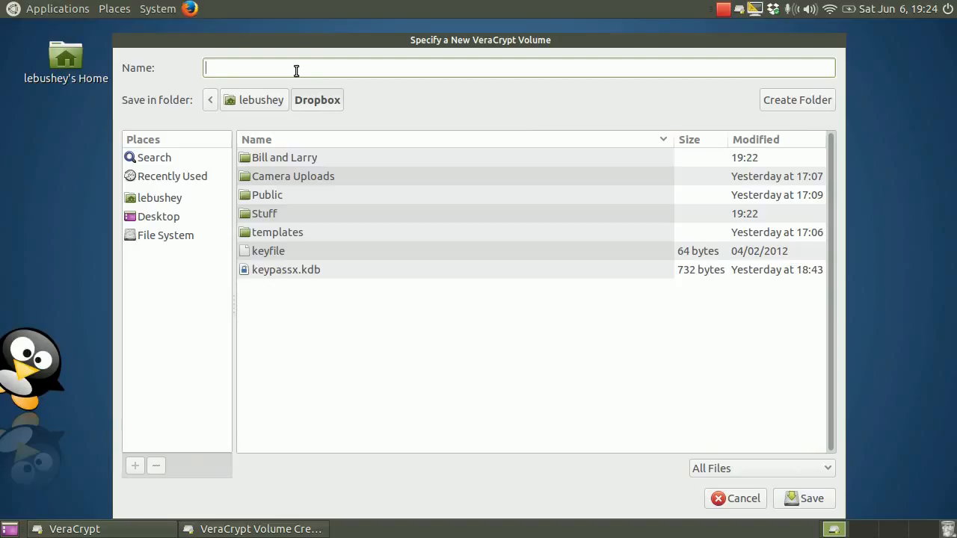
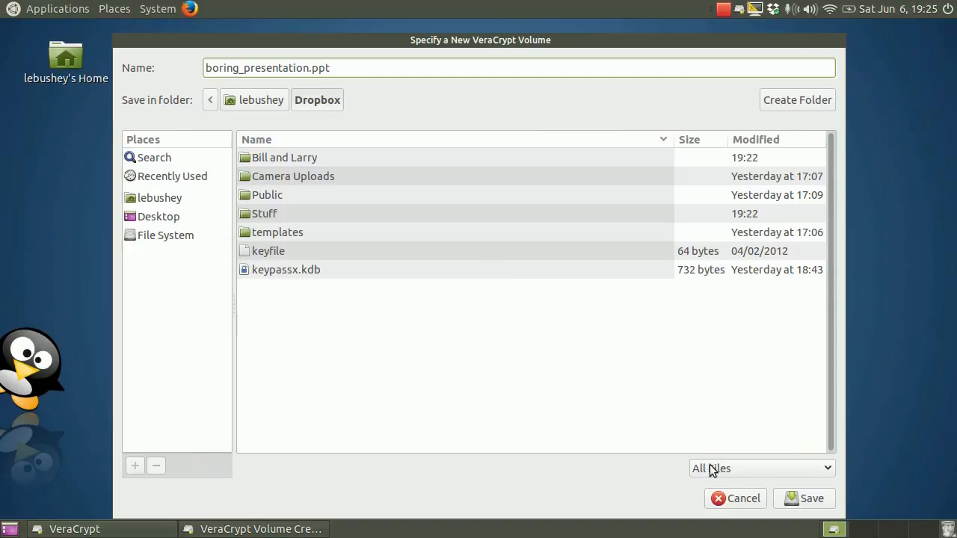
pyautogui.click(811, 499)
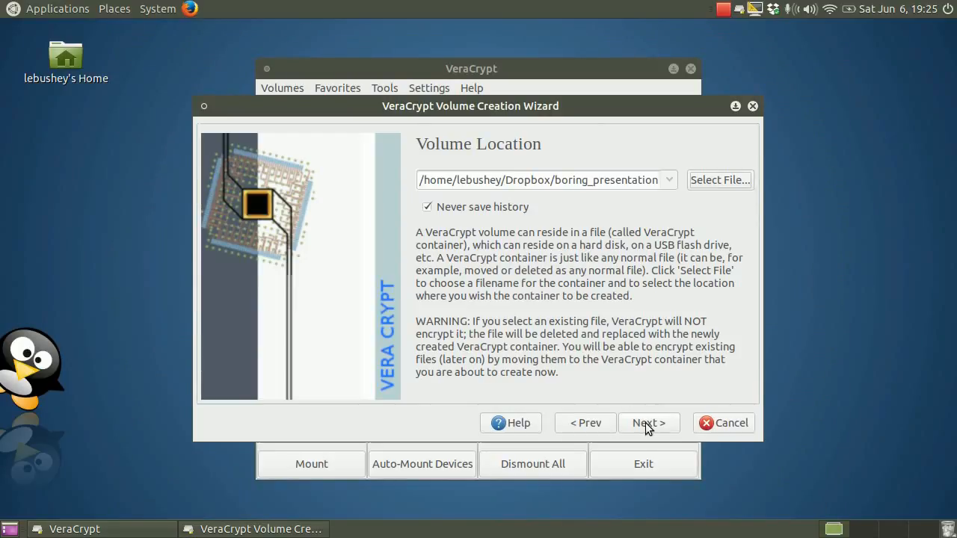
# Set a 20 MB size, confirm the password, and choose FAT as the filesystem.
pyautogui.click(648, 424)
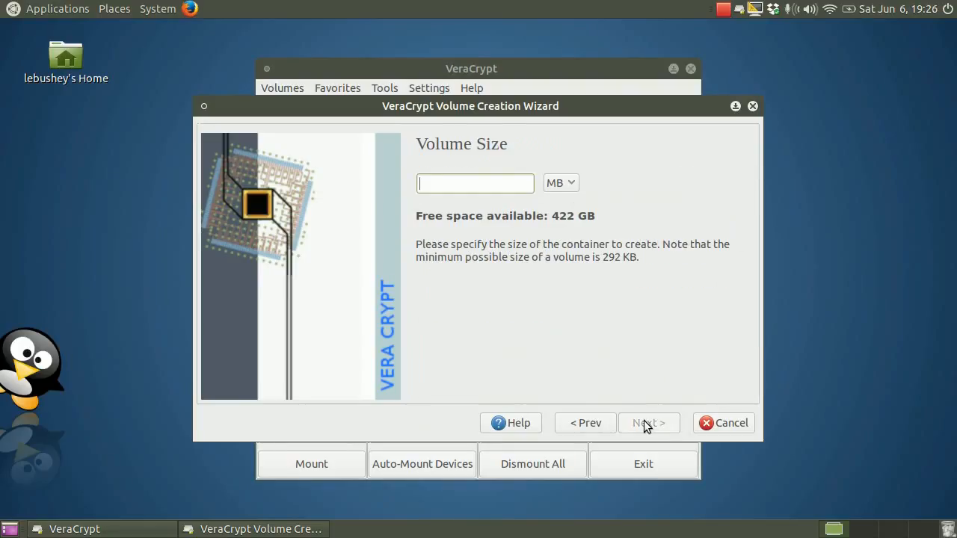
pyautogui.write('20')
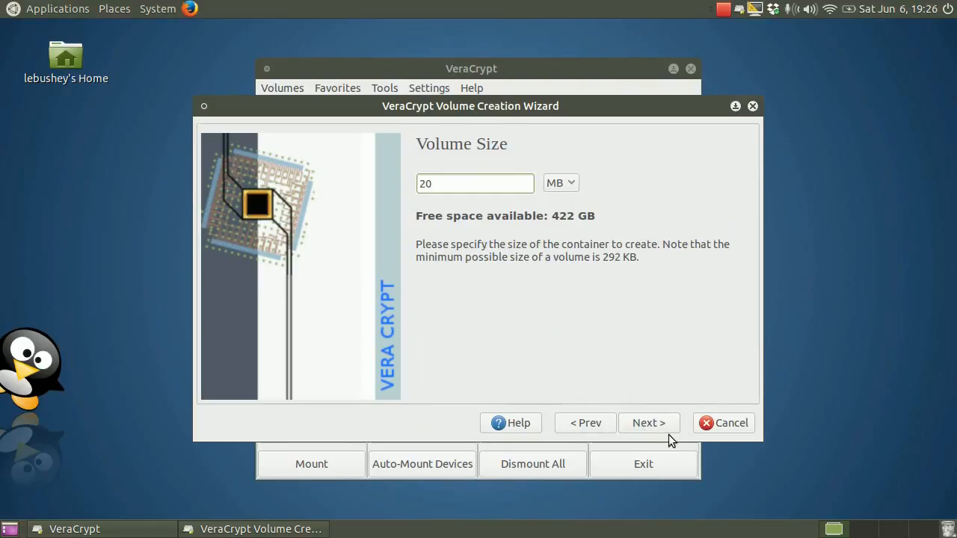
pyautogui.click(649, 423)
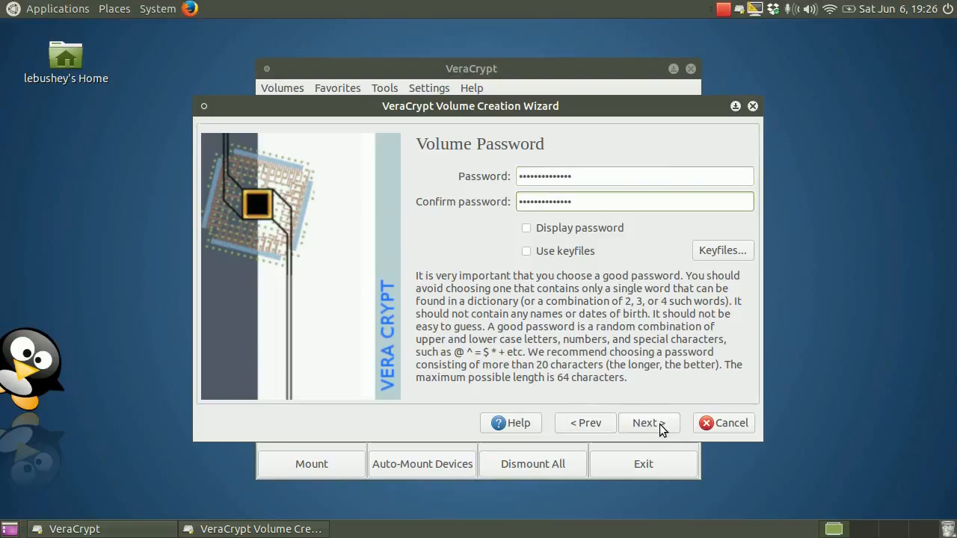
pyautogui.moveTo(664, 431)
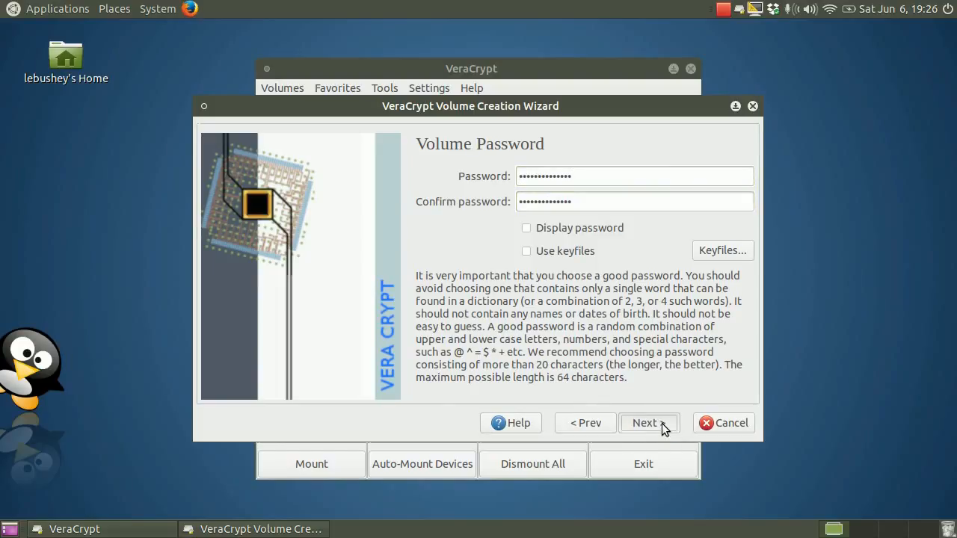
pyautogui.click(648, 423)
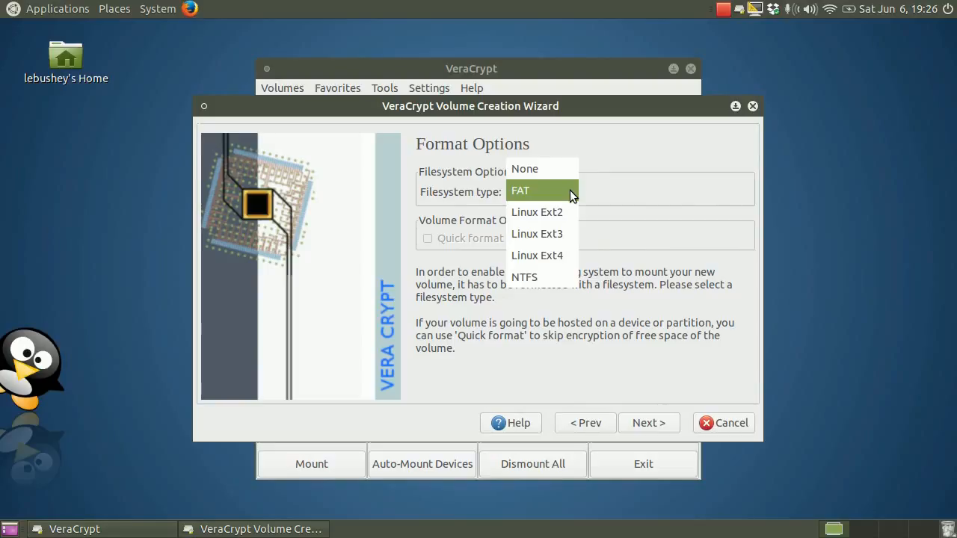
pyautogui.moveTo(558, 200)
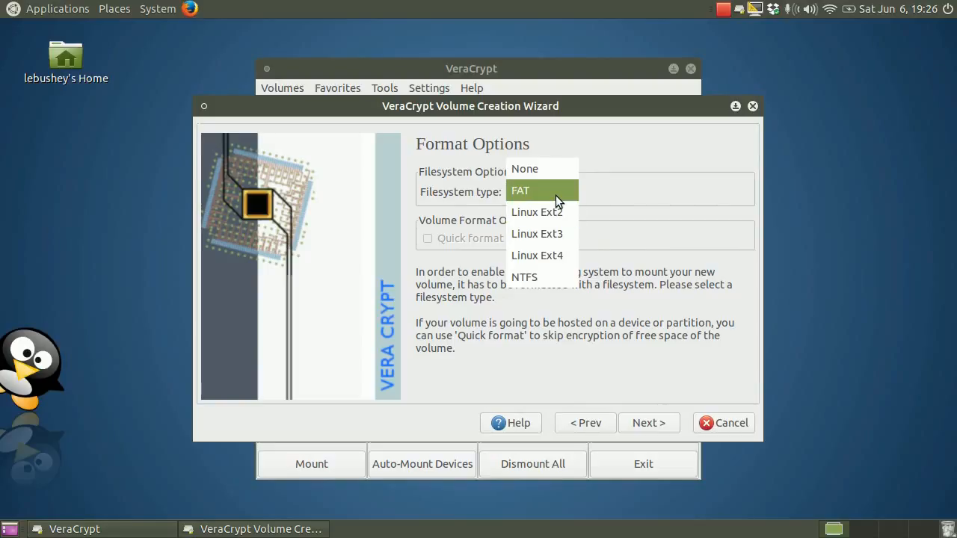
pyautogui.click(520, 191)
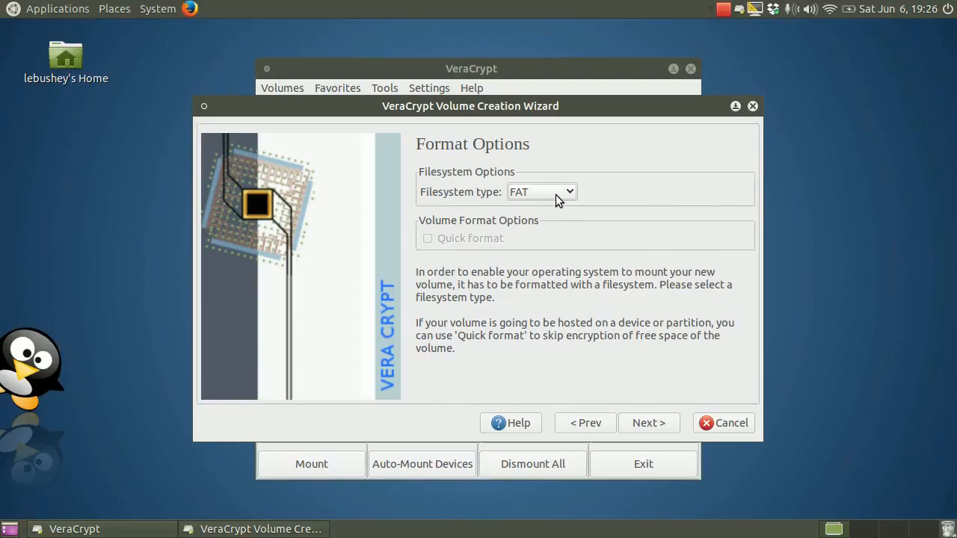
# Format the boring_presentation.ppt volume to 100% and acknowledge its successful creation.
pyautogui.click(649, 422)
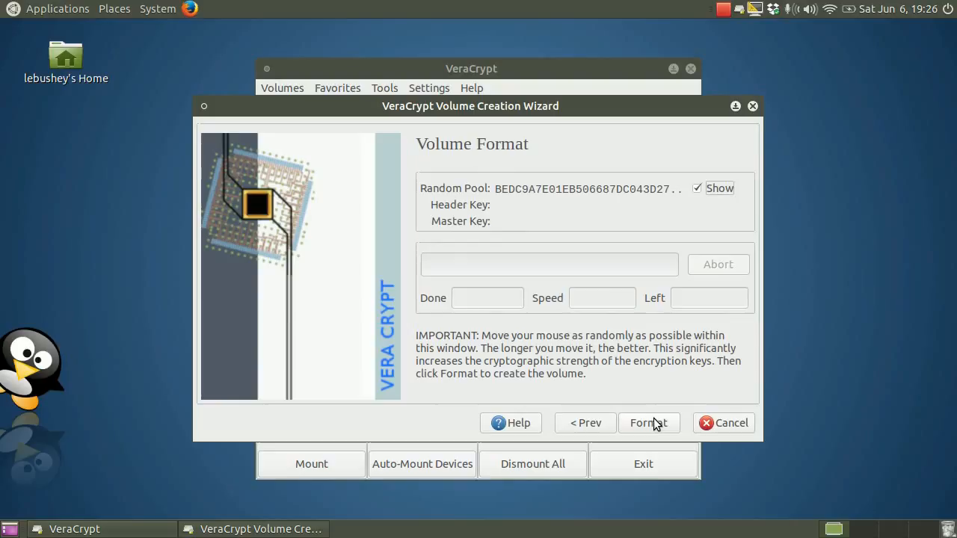
pyautogui.moveTo(656, 423)
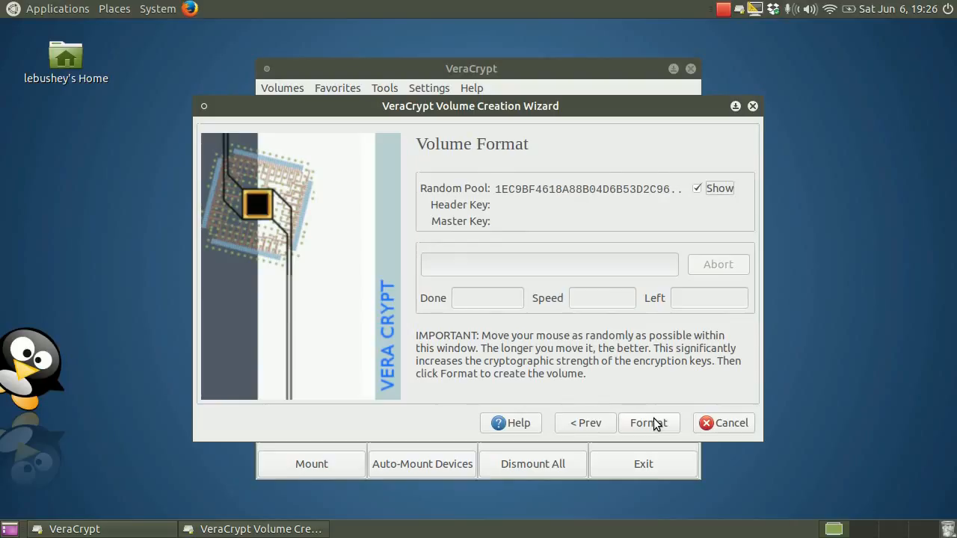
pyautogui.moveTo(680, 286)
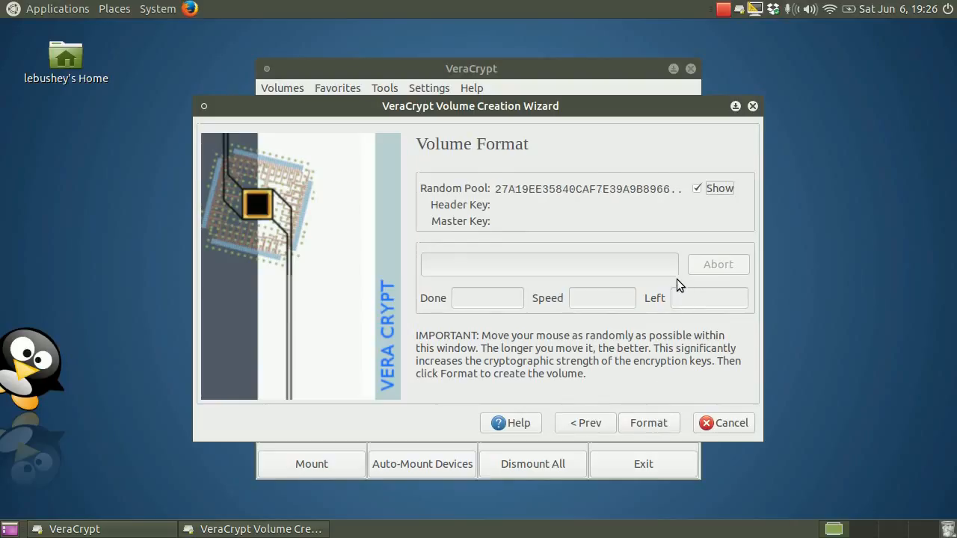
pyautogui.moveTo(648, 355)
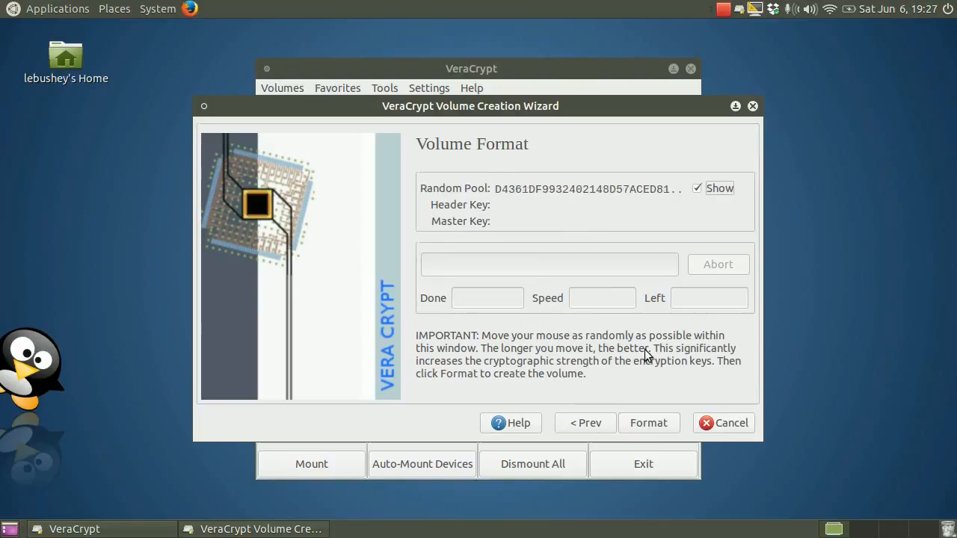
pyautogui.moveTo(695, 339)
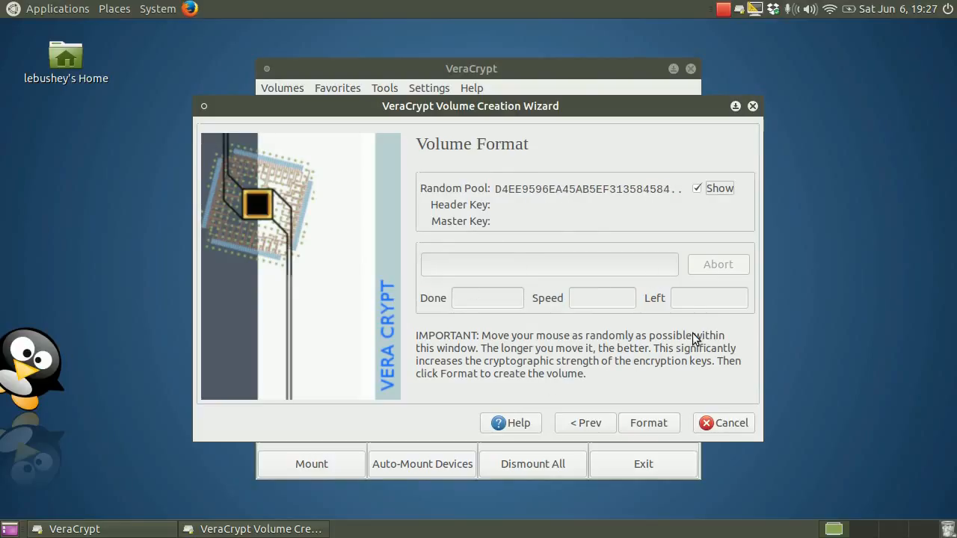
pyautogui.moveTo(343, 319)
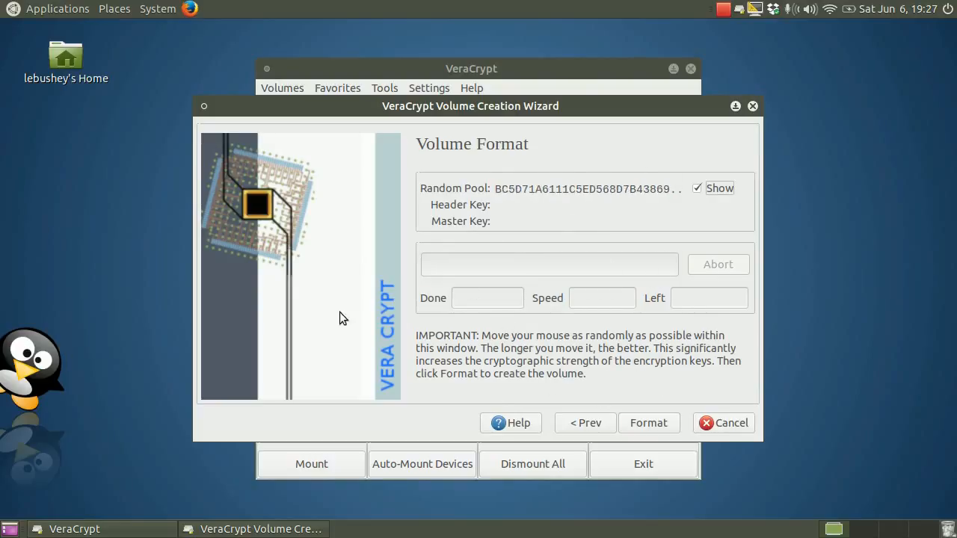
pyautogui.moveTo(448, 320)
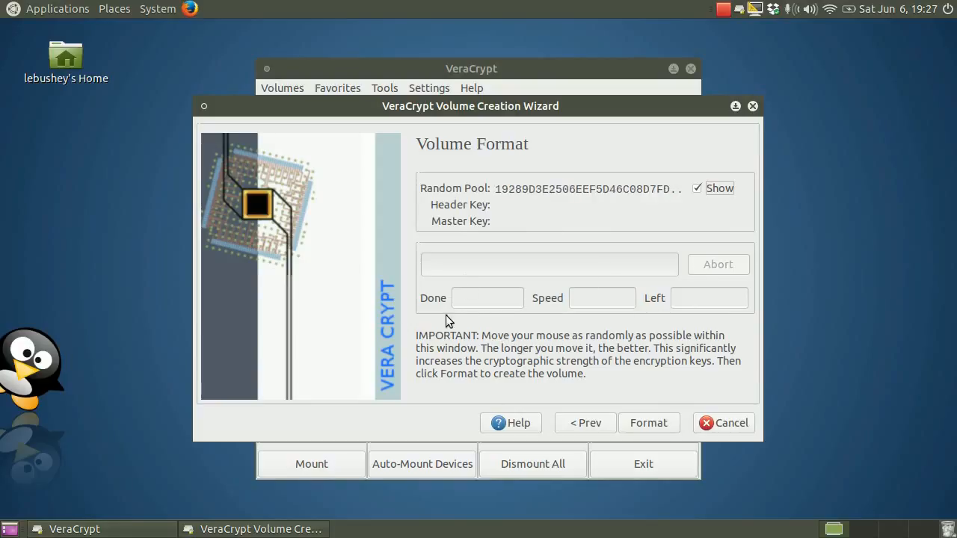
pyautogui.moveTo(574, 320)
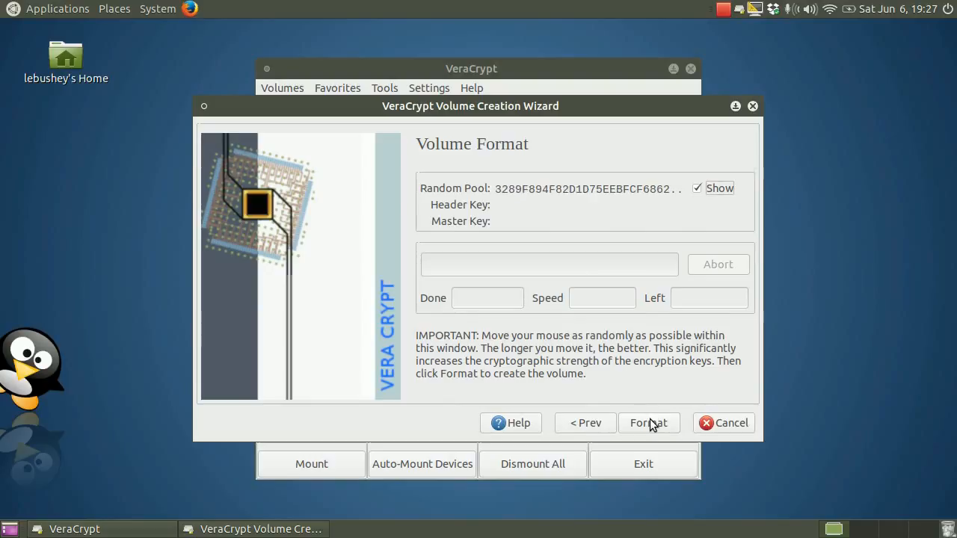
pyautogui.click(649, 422)
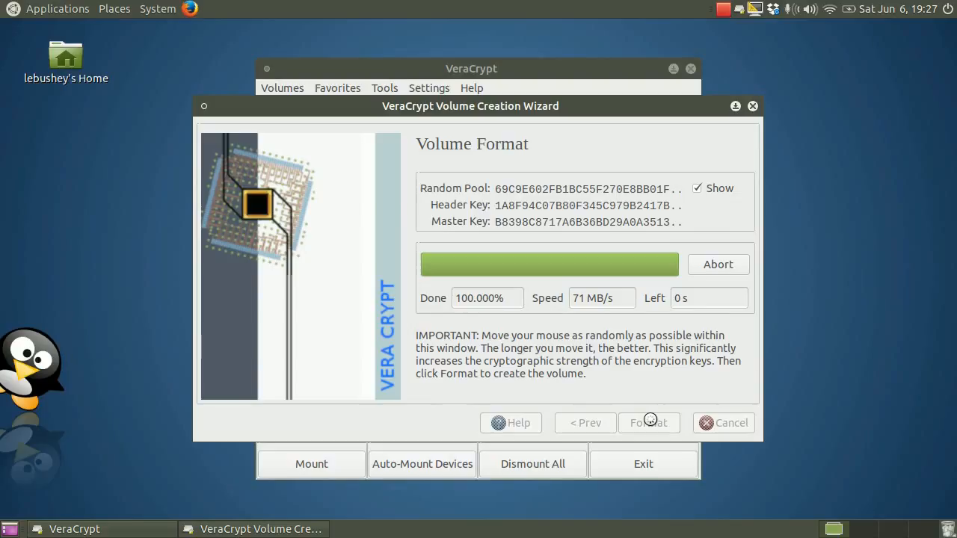
pyautogui.click(649, 422)
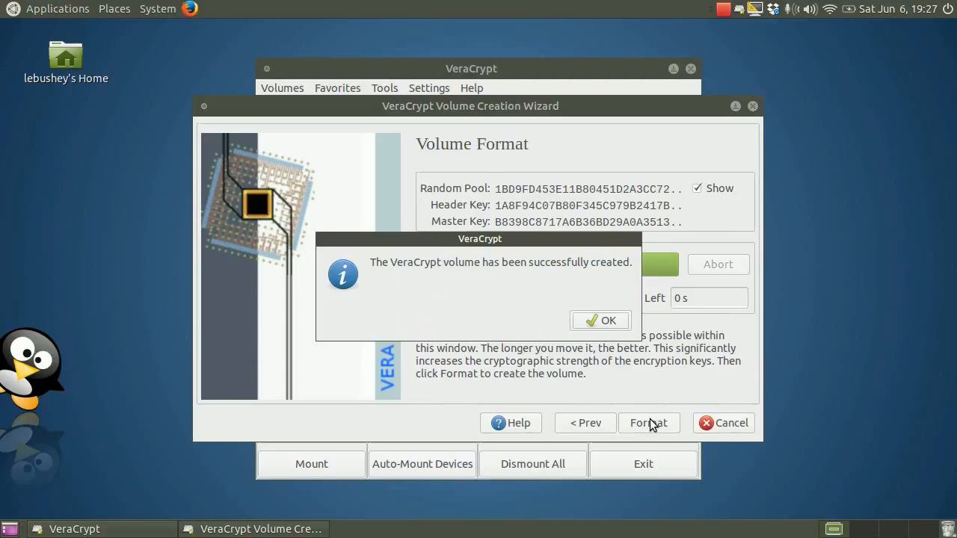
pyautogui.click(600, 320)
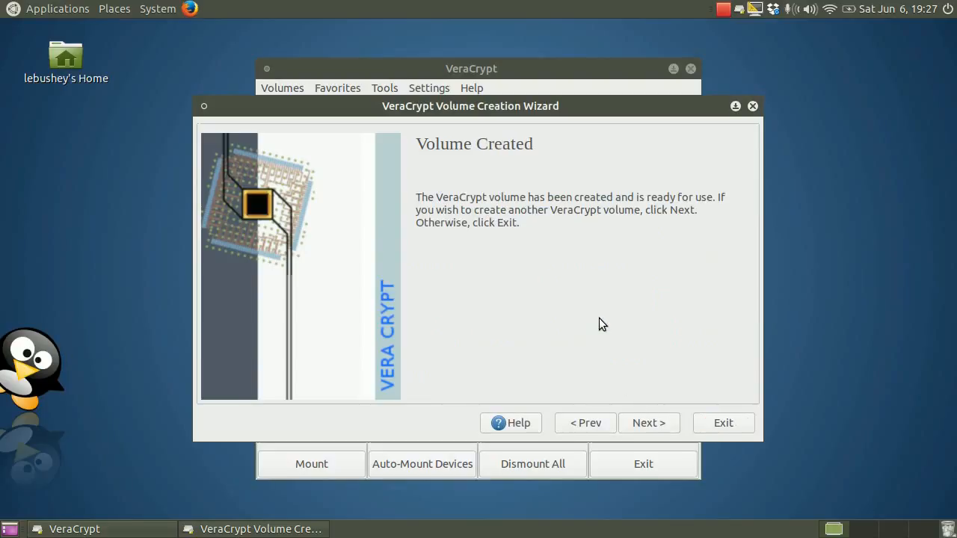
# Close the volume creation wizard, leaving the Dropbox folder showing boring_presentation.ppt.
pyautogui.click(723, 422)
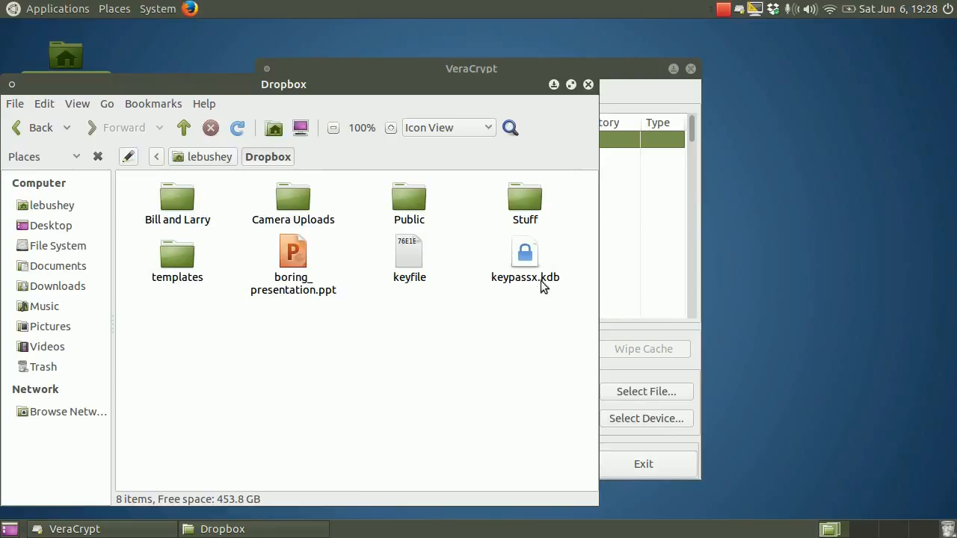
pyautogui.moveTo(399, 355)
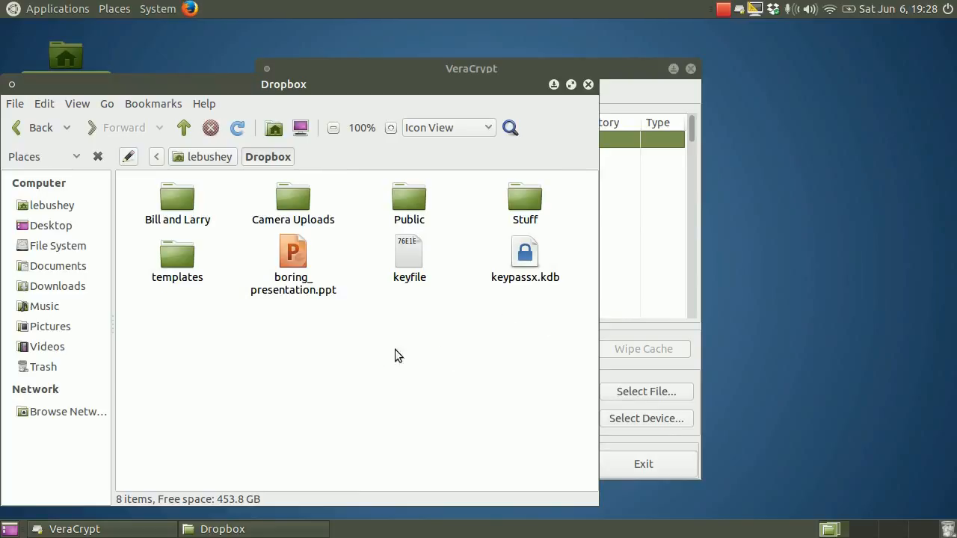
pyautogui.moveTo(428, 359)
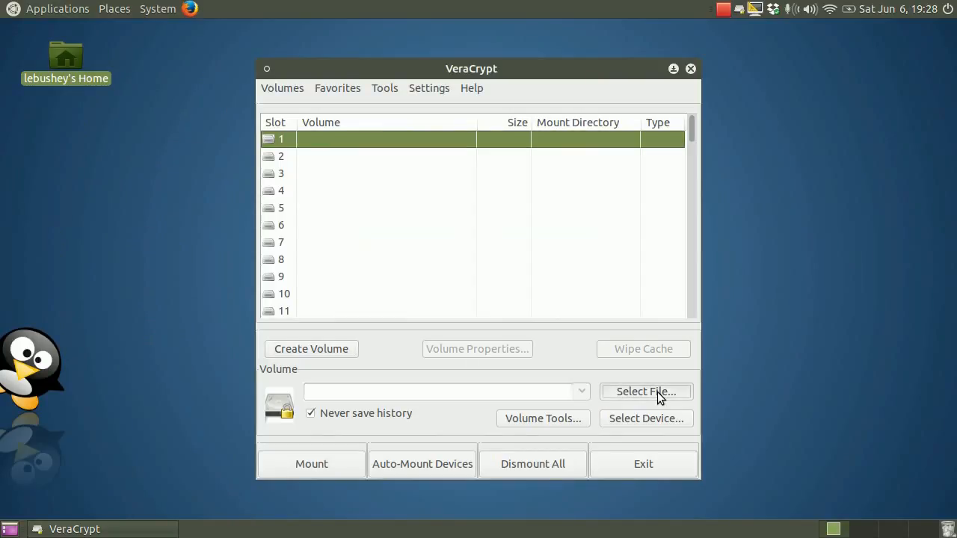
# Select boring_presentation.ppt from the Dropbox folder as the VeraCrypt volume file.
pyautogui.click(646, 391)
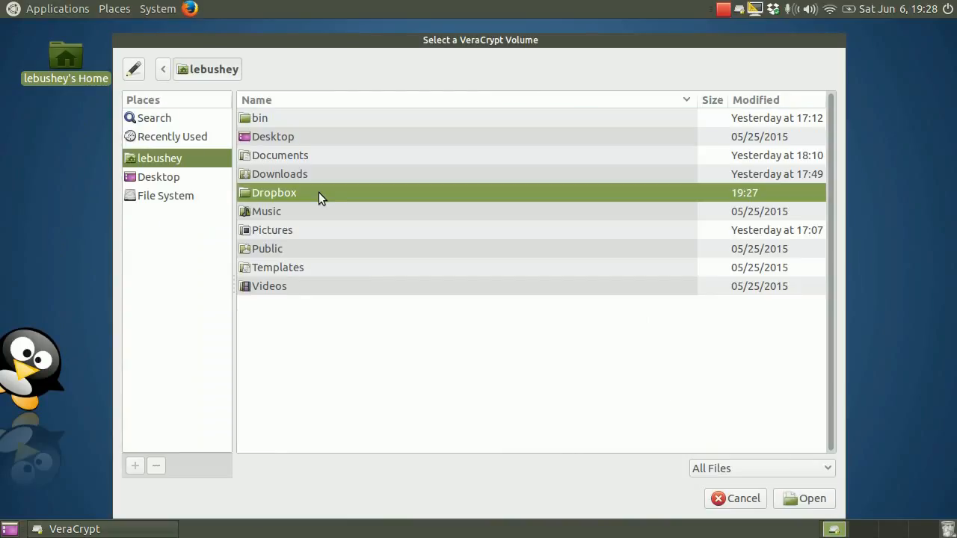
pyautogui.doubleClick(274, 192)
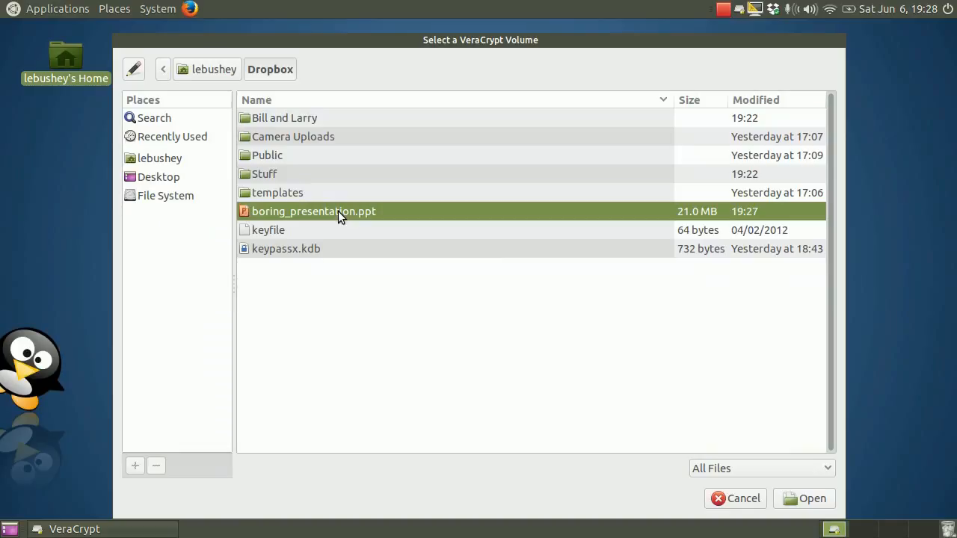
pyautogui.click(812, 499)
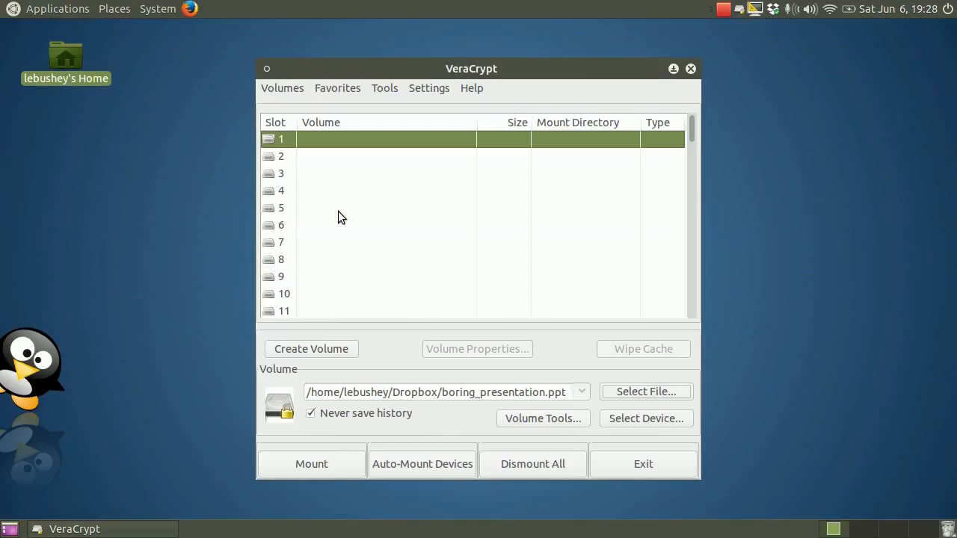
pyautogui.moveTo(333, 470)
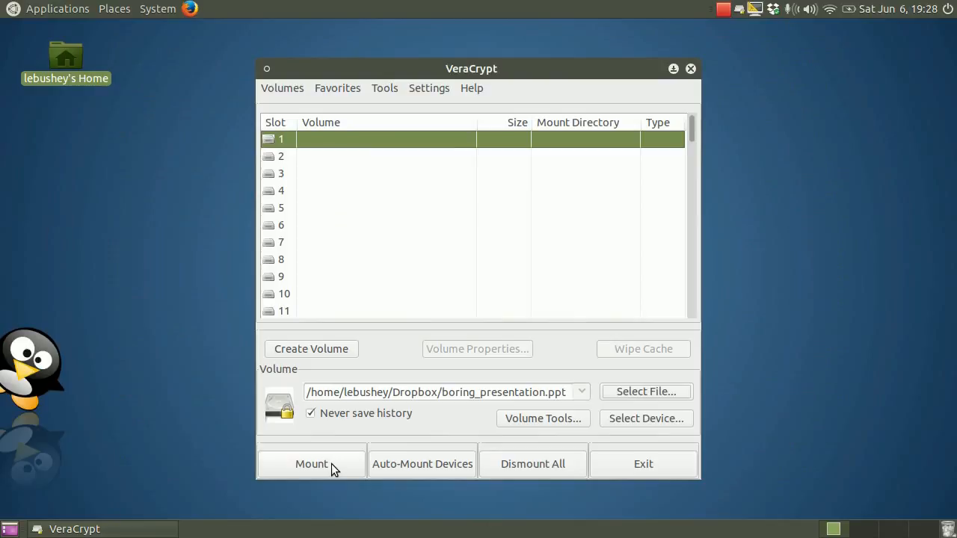
# Mount it to slot 1 at /media/veracrypt1, confirming the volume and administrator passwords.
pyautogui.click(311, 464)
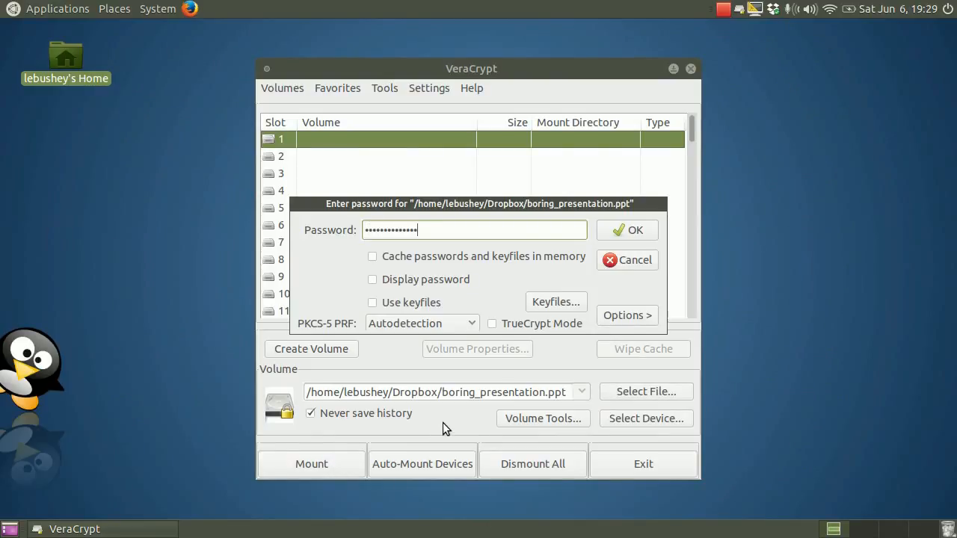
pyautogui.click(628, 229)
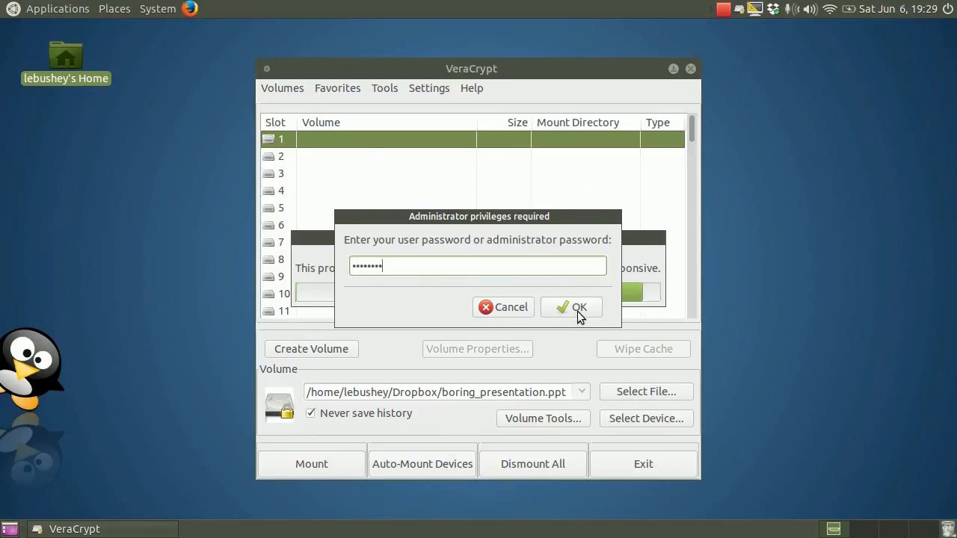
pyautogui.click(571, 306)
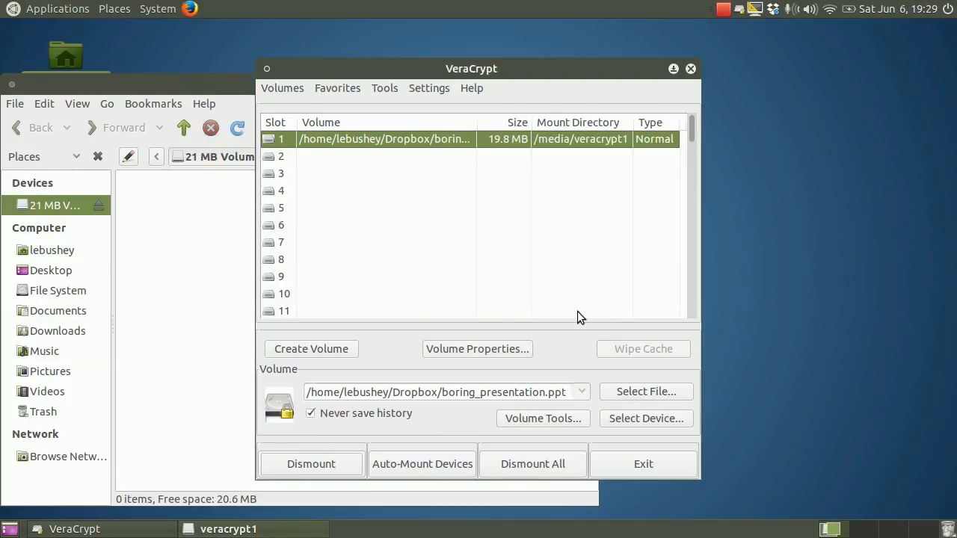
pyautogui.moveTo(728, 69)
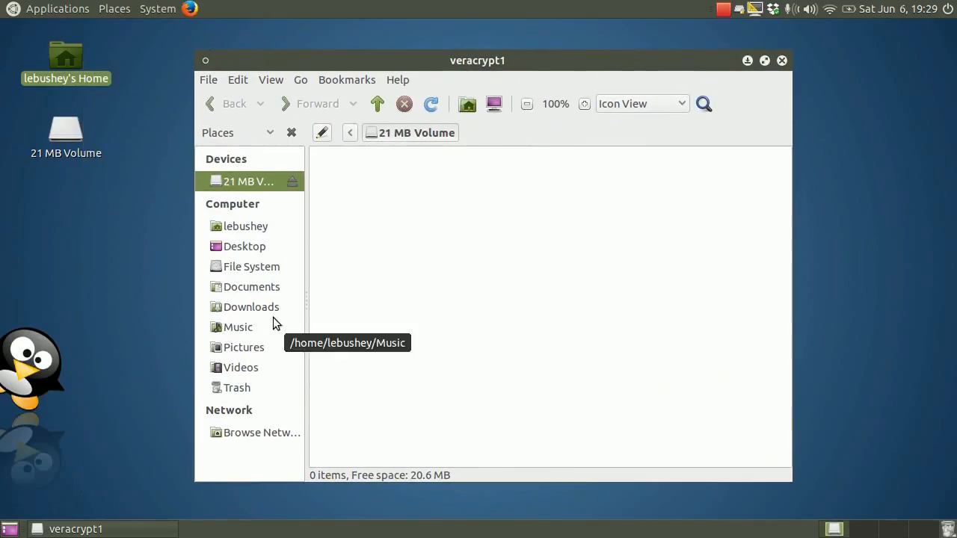
# Browse Home, Dropbox and the empty mounted 21 MB volume in Caja.
pyautogui.click(245, 226)
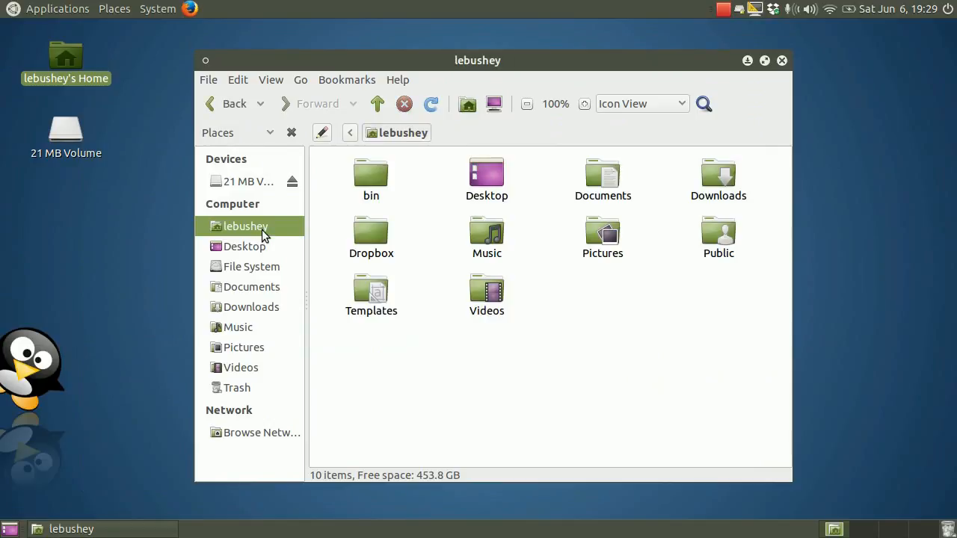
pyautogui.moveTo(341, 230)
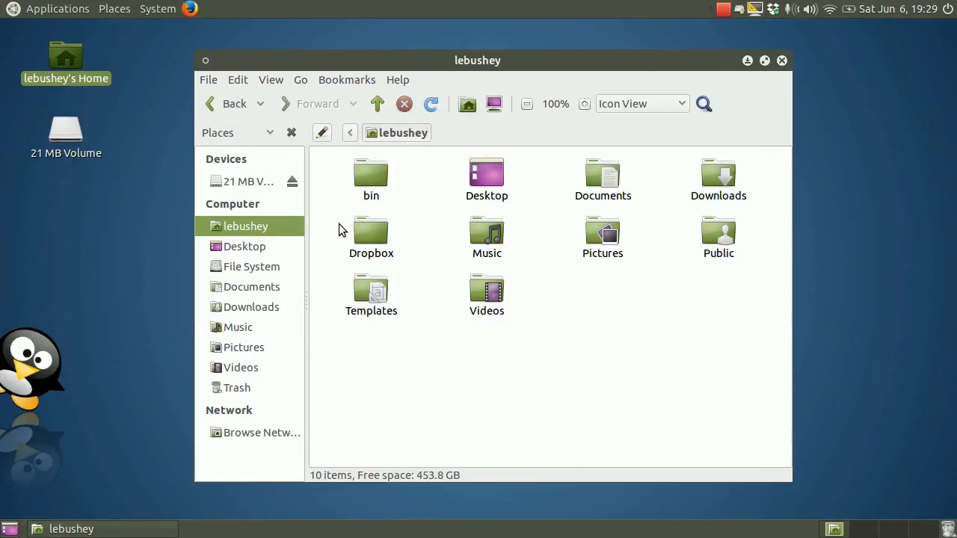
pyautogui.doubleClick(371, 232)
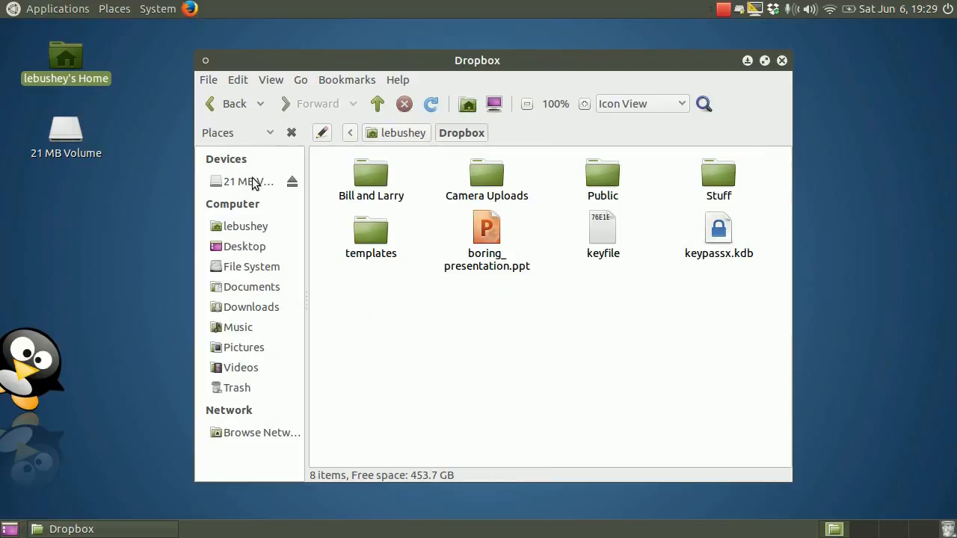
pyautogui.click(247, 181)
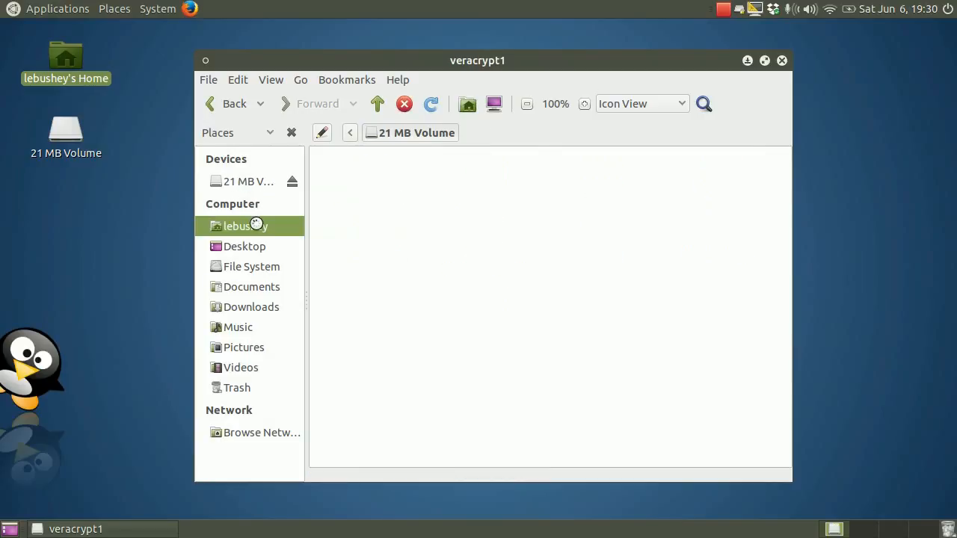
pyautogui.click(243, 225)
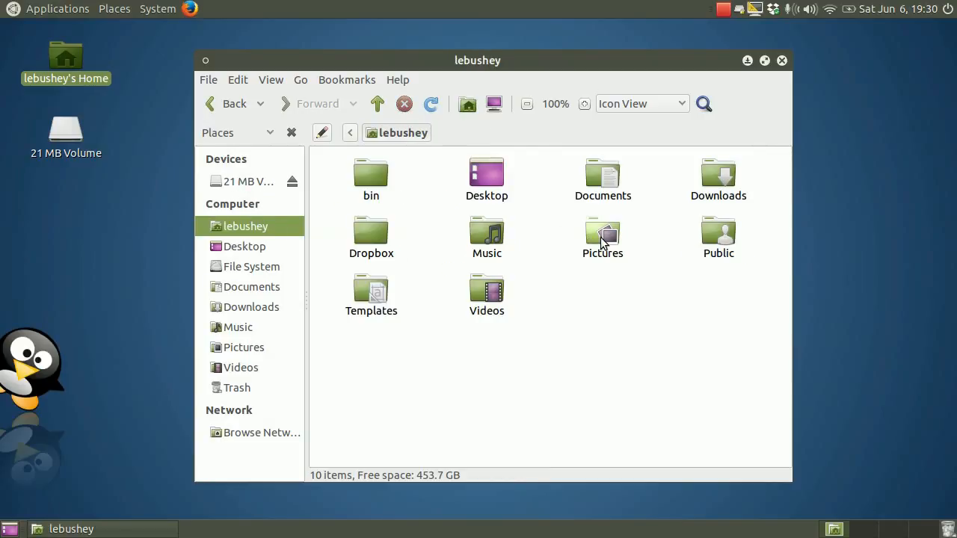
# Copy GoingLinuxPodcast_1920x1080.png from Pictures into the 21 MB Volume and return Home.
pyautogui.doubleClick(602, 232)
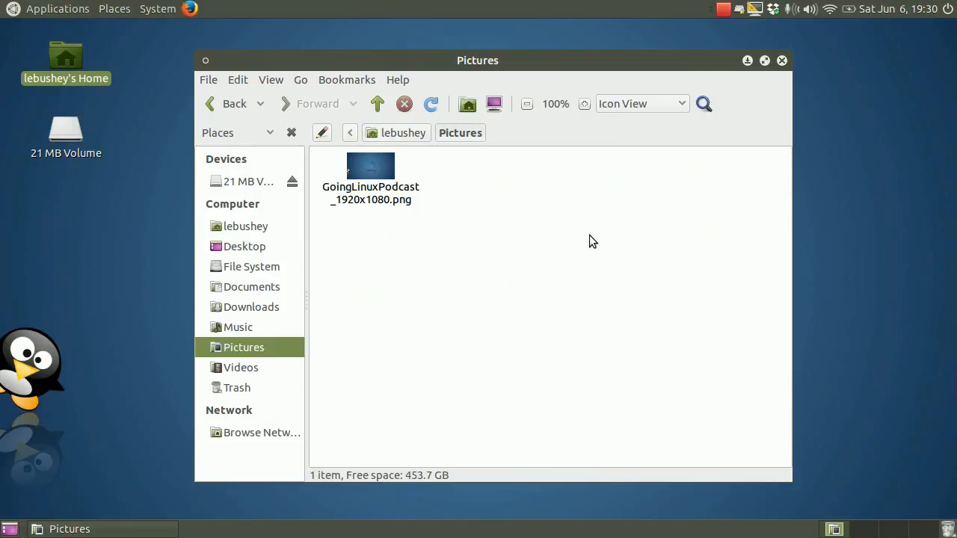
pyautogui.click(370, 166)
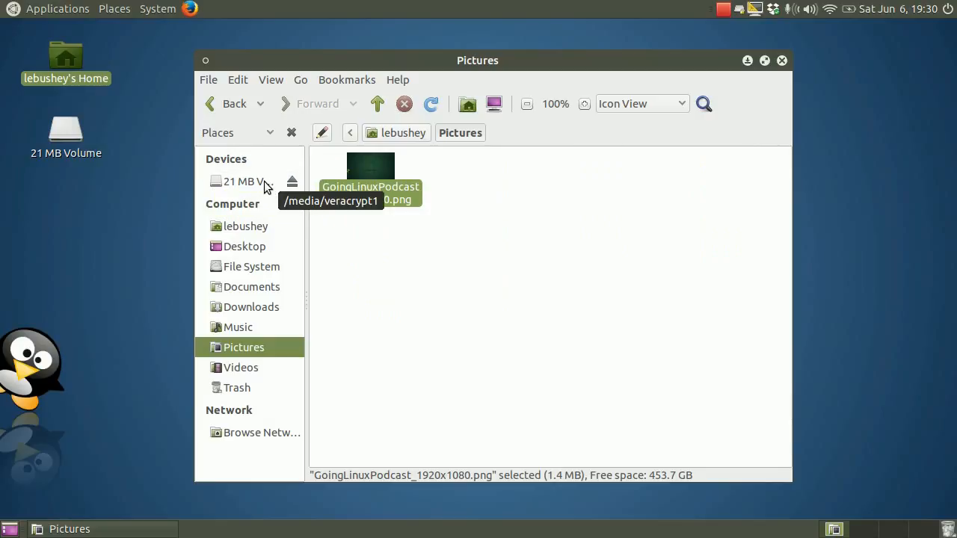
pyautogui.click(239, 181)
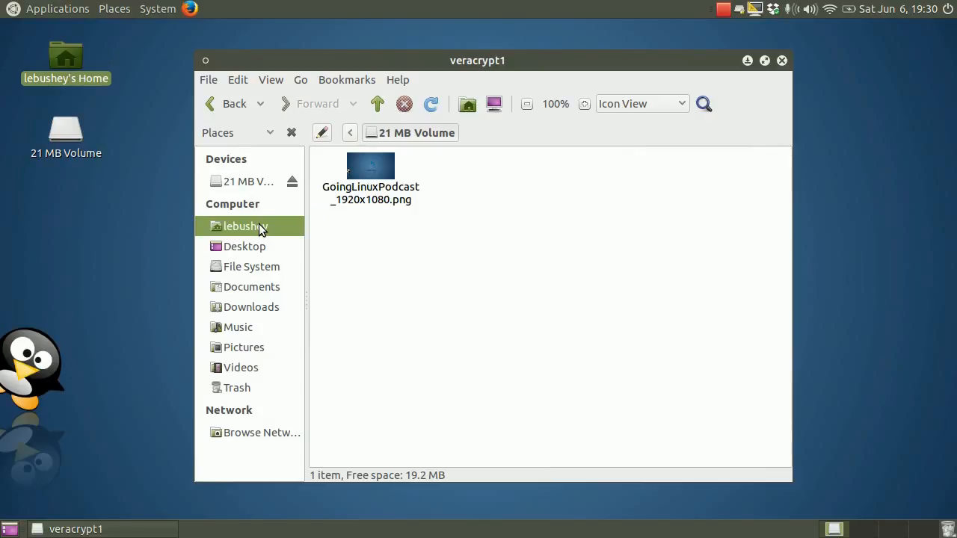
pyautogui.click(245, 226)
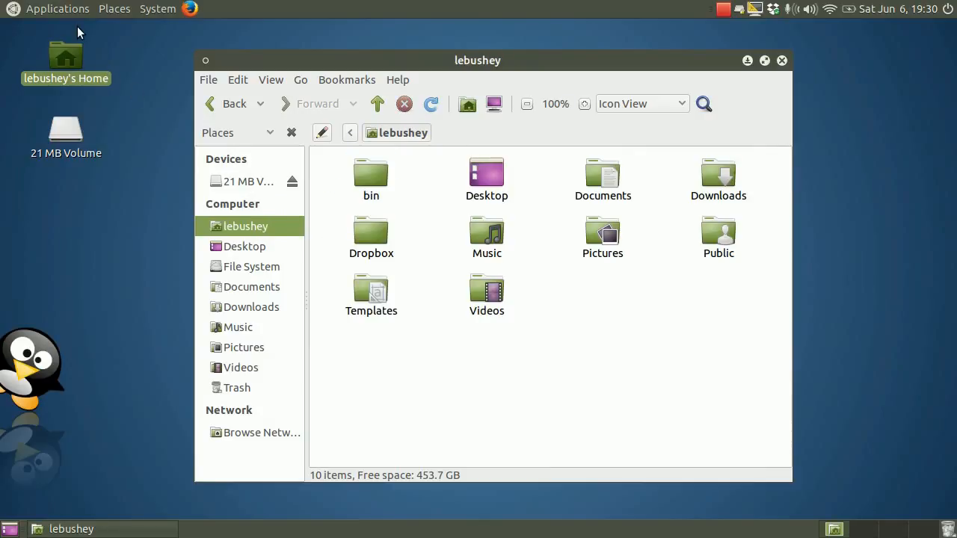
pyautogui.moveTo(73, 12)
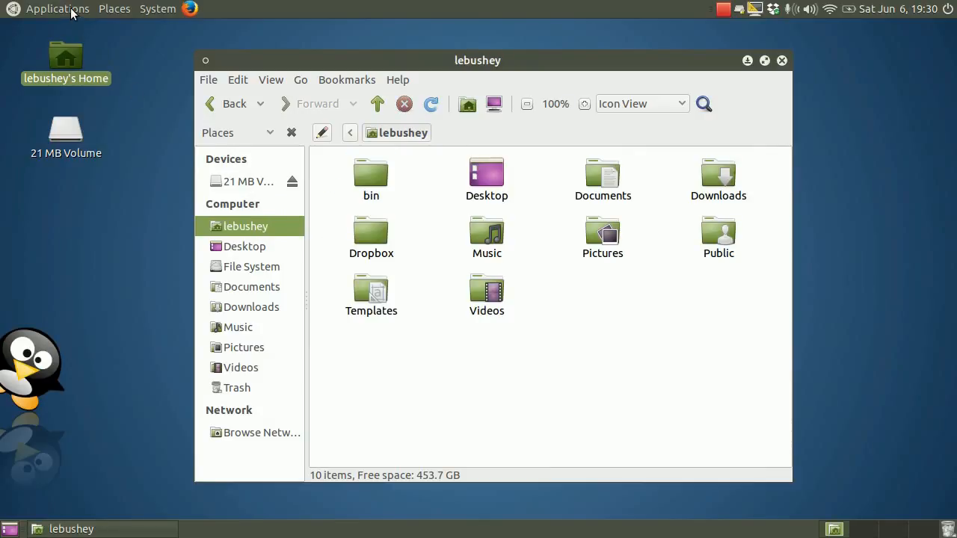
# Launch KeePassX and unlock the Dropbox keypassx.kdb database with the master password.
pyautogui.click(57, 8)
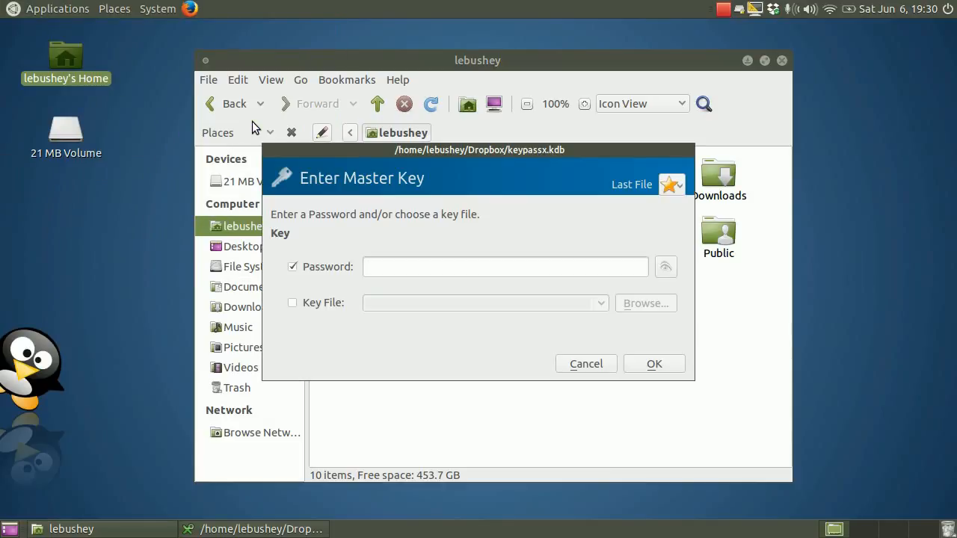
pyautogui.click(505, 266)
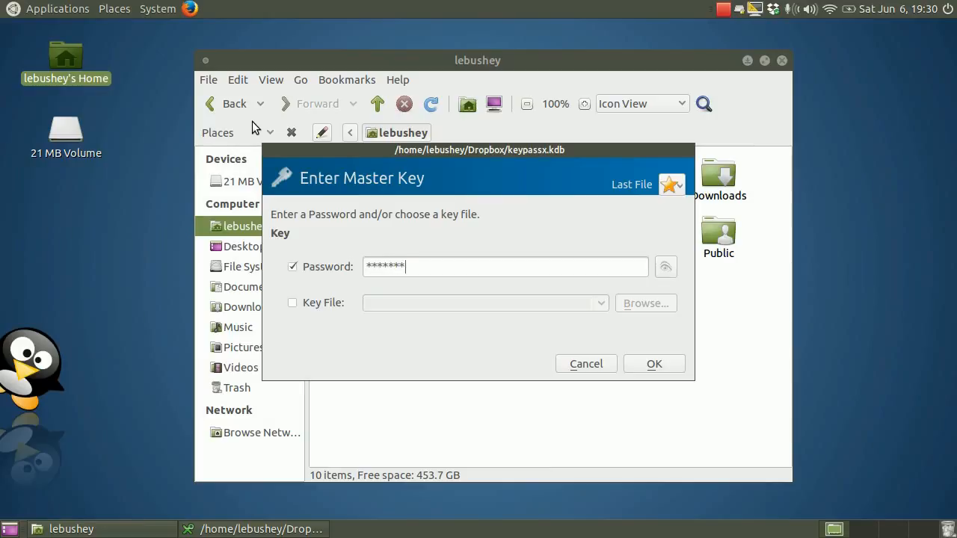
pyautogui.write('*')
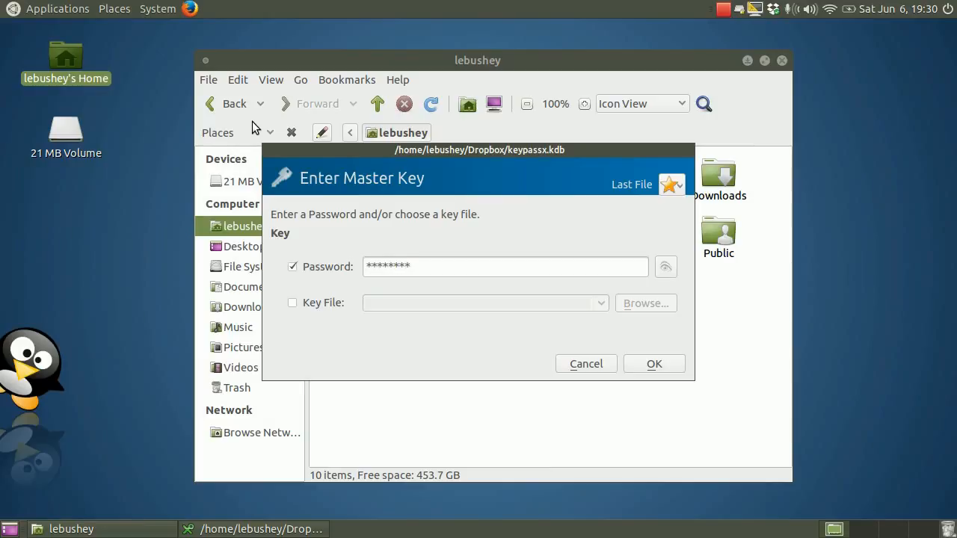
pyautogui.click(654, 363)
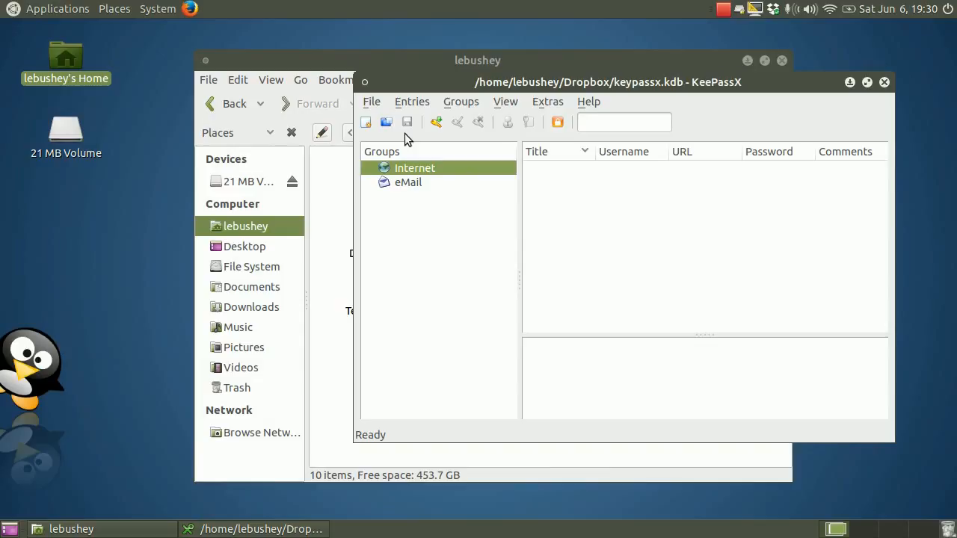
pyautogui.moveTo(377, 109)
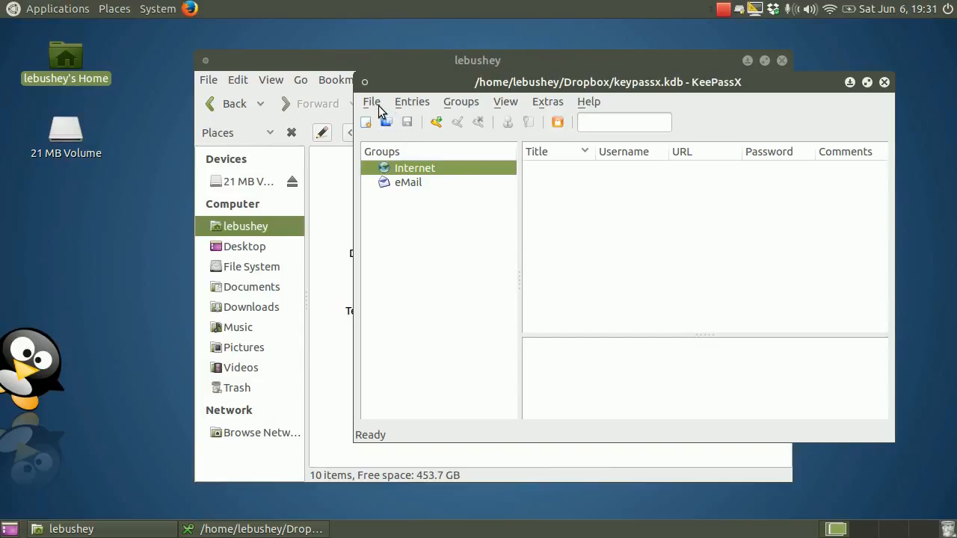
# Close the unlocked KeePassX database showing Internet and eMail groups.
pyautogui.click(371, 102)
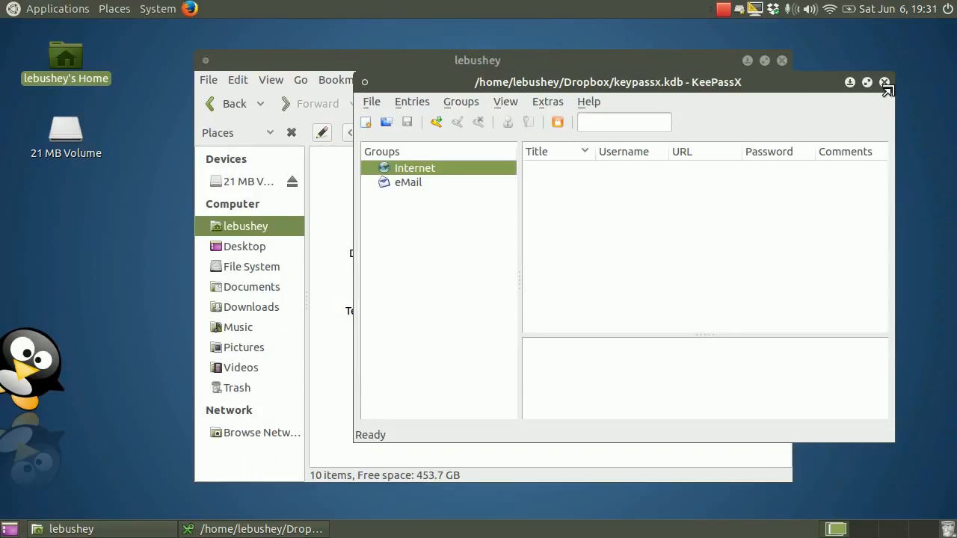
pyautogui.click(883, 83)
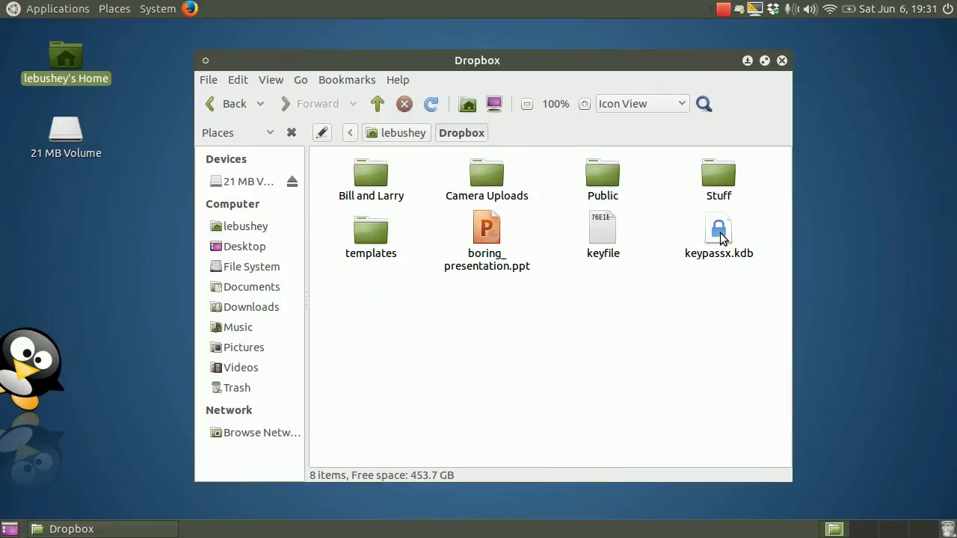
# Drag keypassx.kdb from Dropbox into the 21 MB Volume and show it beside the podcast image.
pyautogui.click(718, 228)
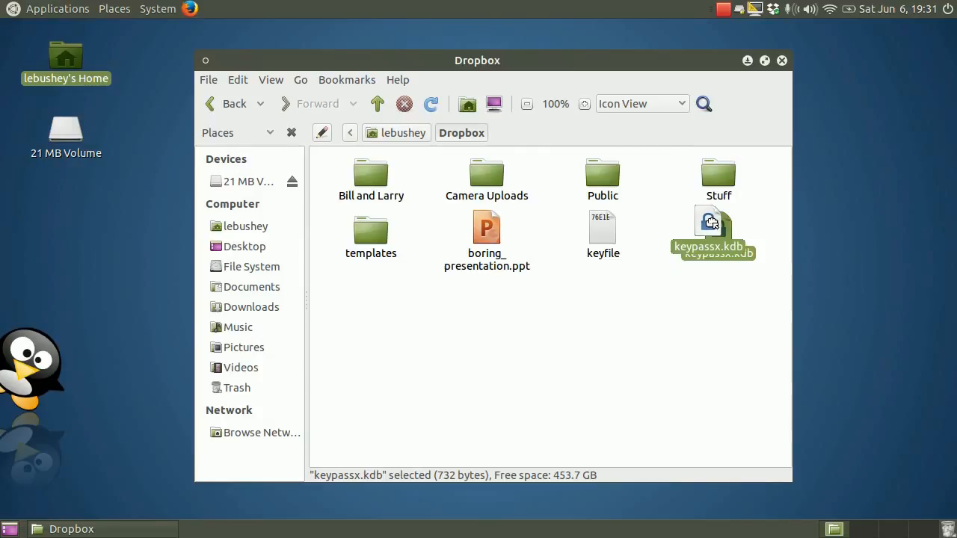
pyautogui.moveTo(710, 224); pyautogui.dragTo(695, 219)
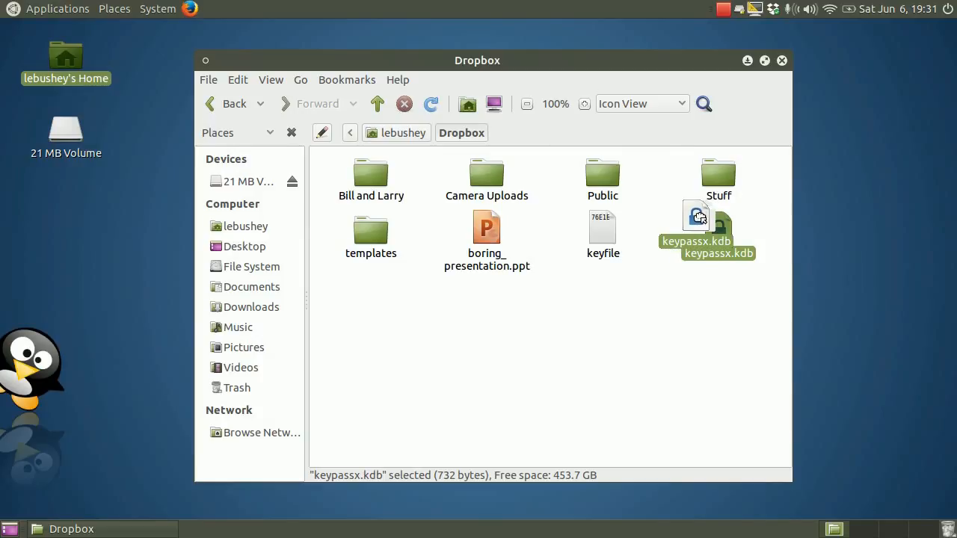
pyautogui.moveTo(695, 217); pyautogui.dragTo(251, 183)
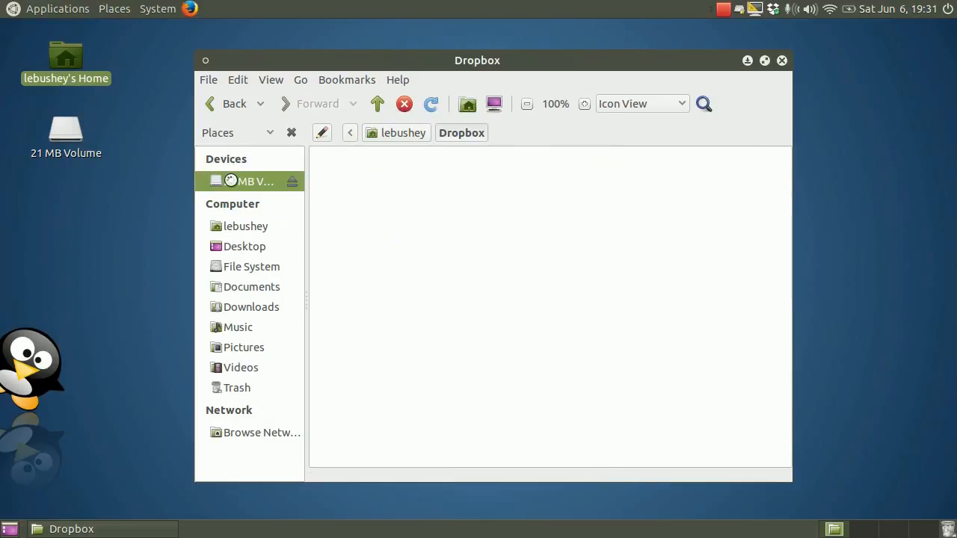
pyautogui.click(248, 180)
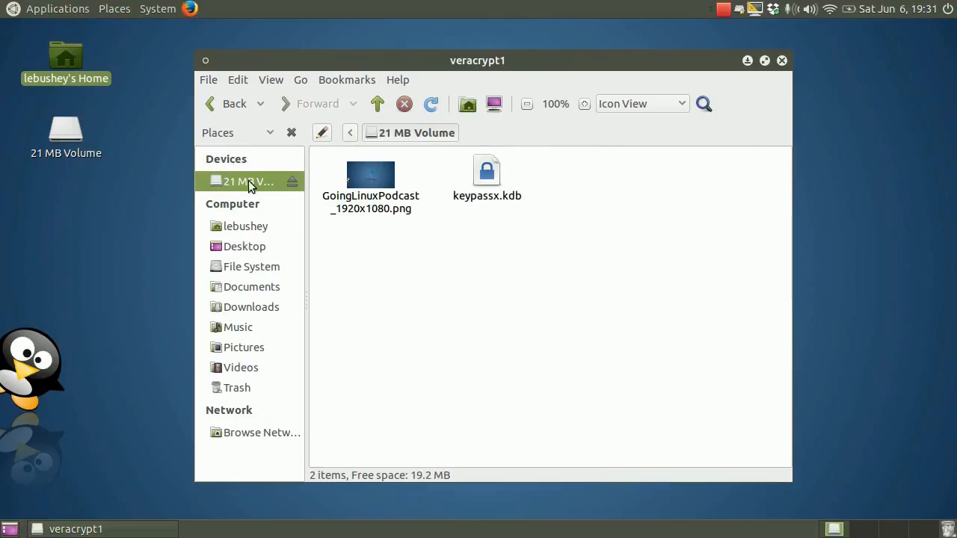
pyautogui.moveTo(173, 90)
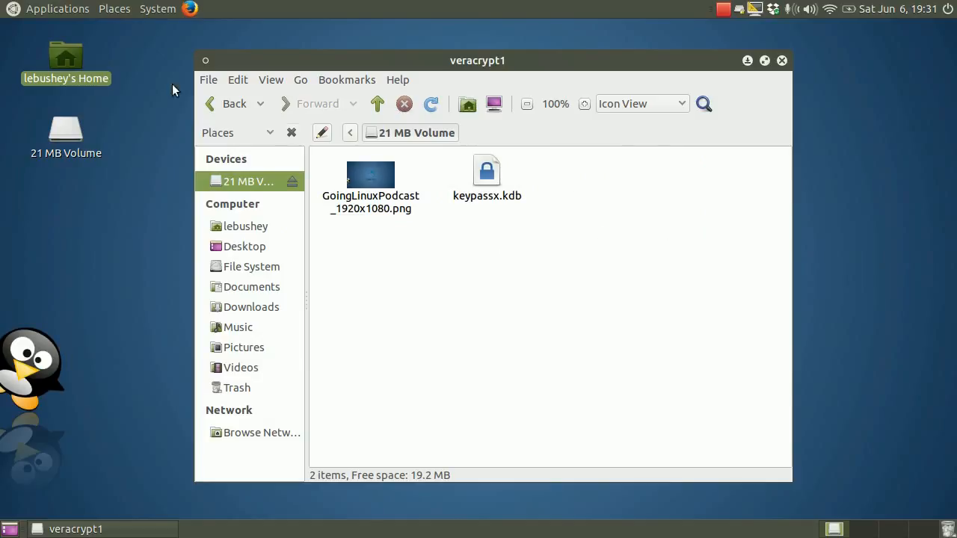
pyautogui.moveTo(64, 14)
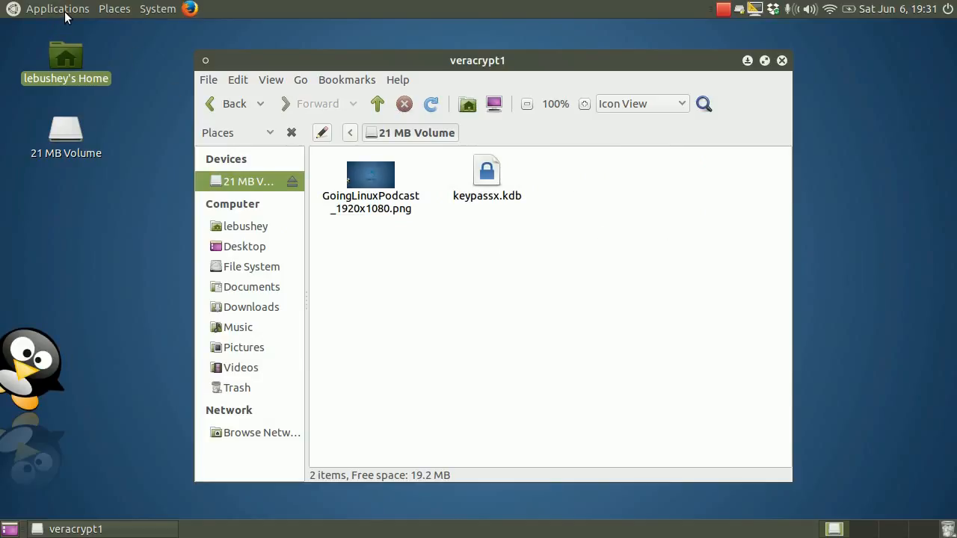
# Launch KeePassX and open keypassx.kdb from the 21 MB Volume via File > Open Database.
pyautogui.click(56, 8)
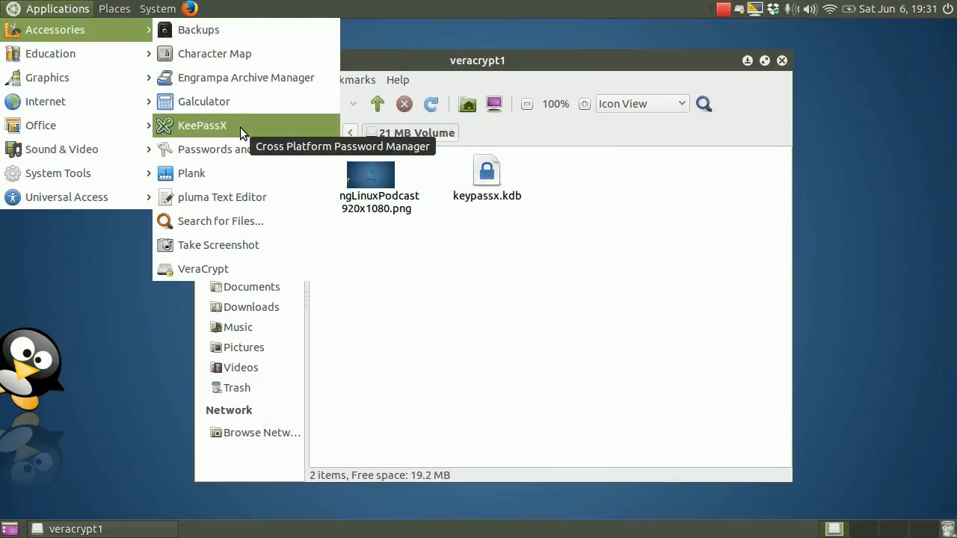
pyautogui.click(202, 125)
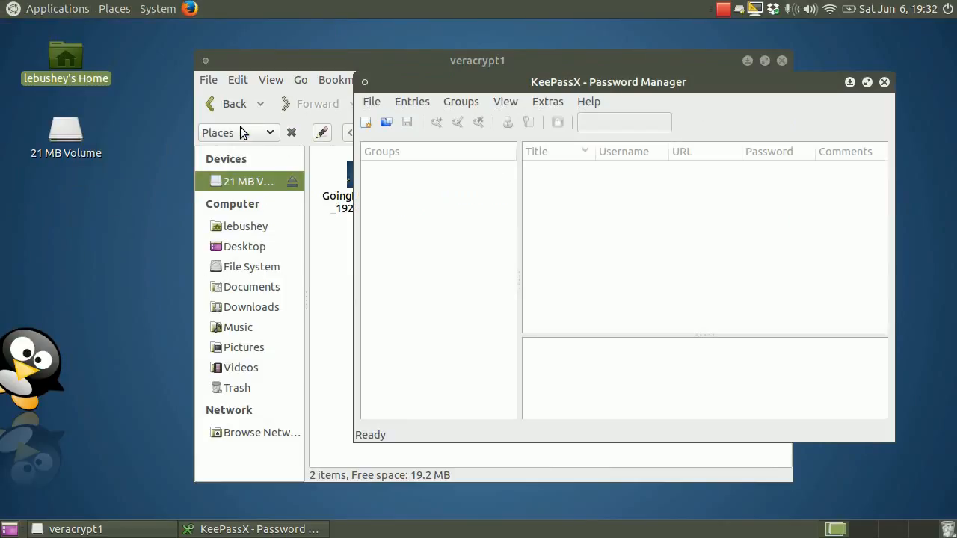
pyautogui.click(372, 102)
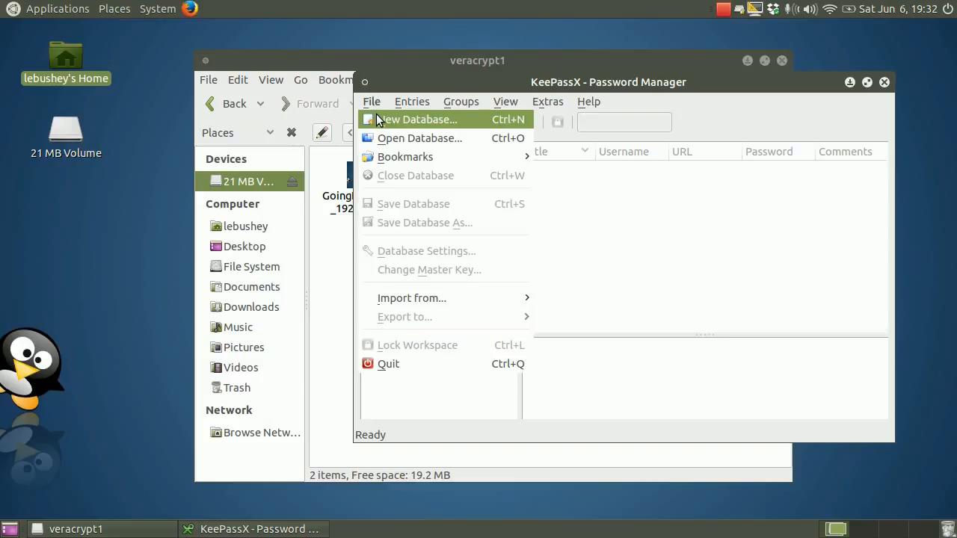
pyautogui.click(418, 137)
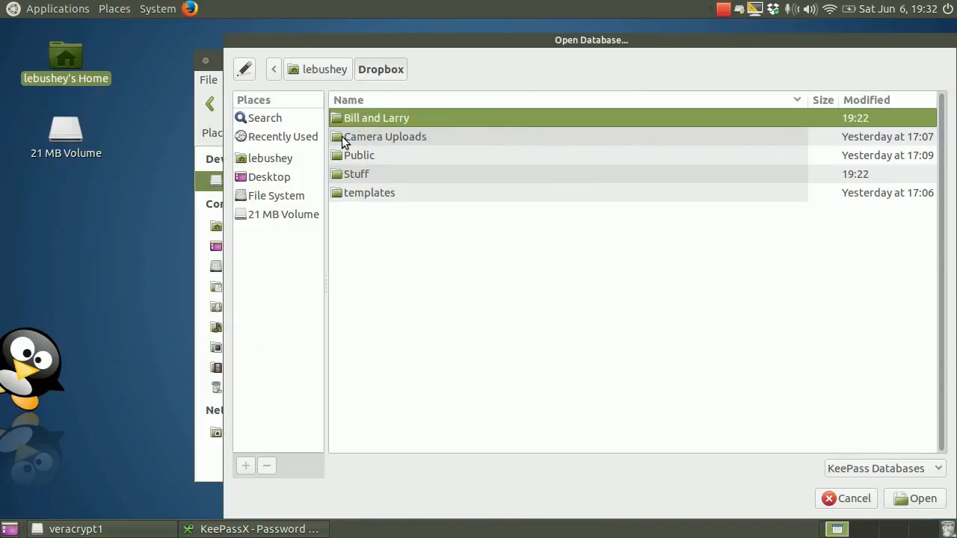
pyautogui.click(284, 214)
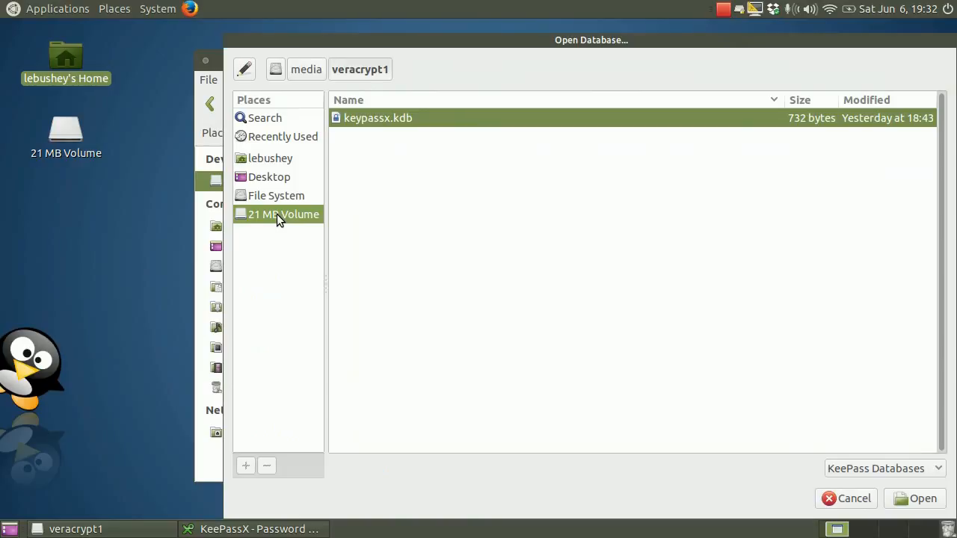
pyautogui.moveTo(586, 347)
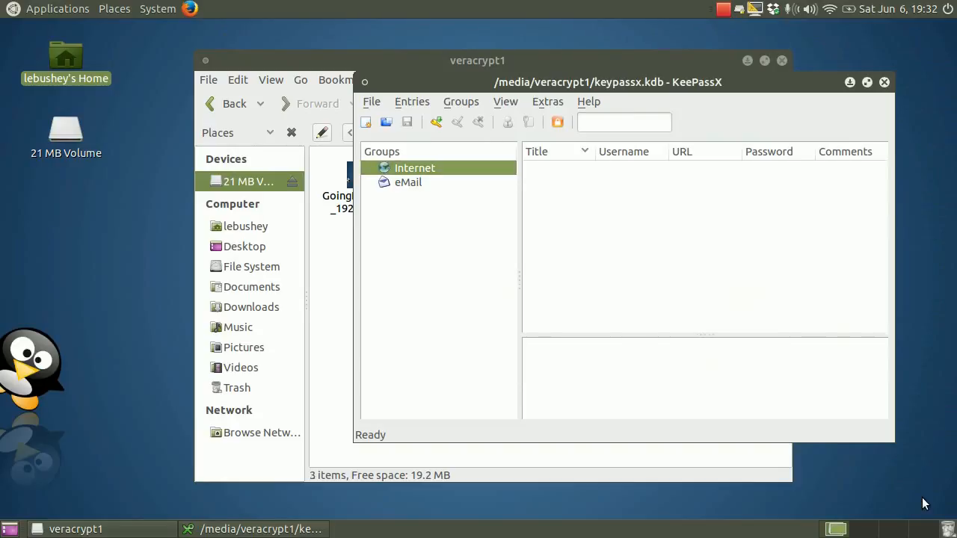
pyautogui.moveTo(948, 490)
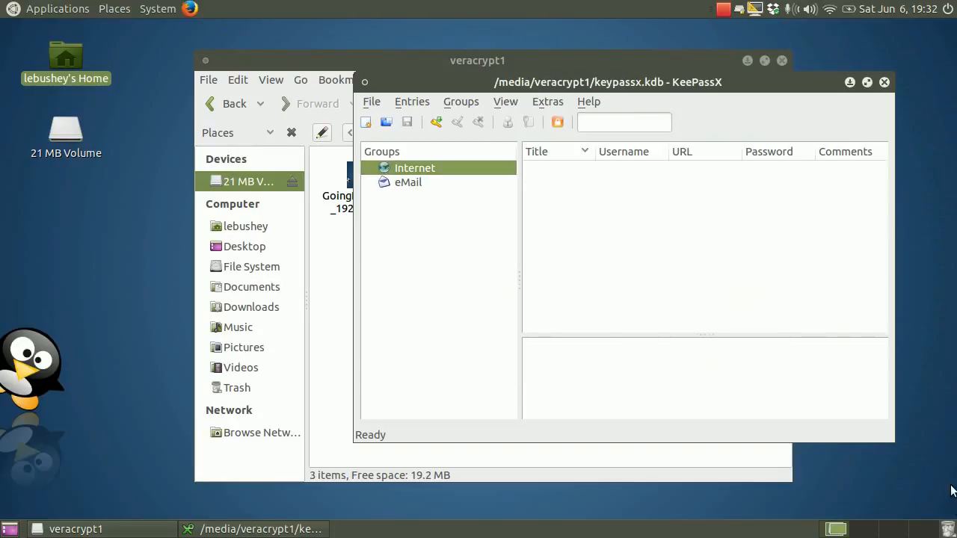
pyautogui.moveTo(940, 103)
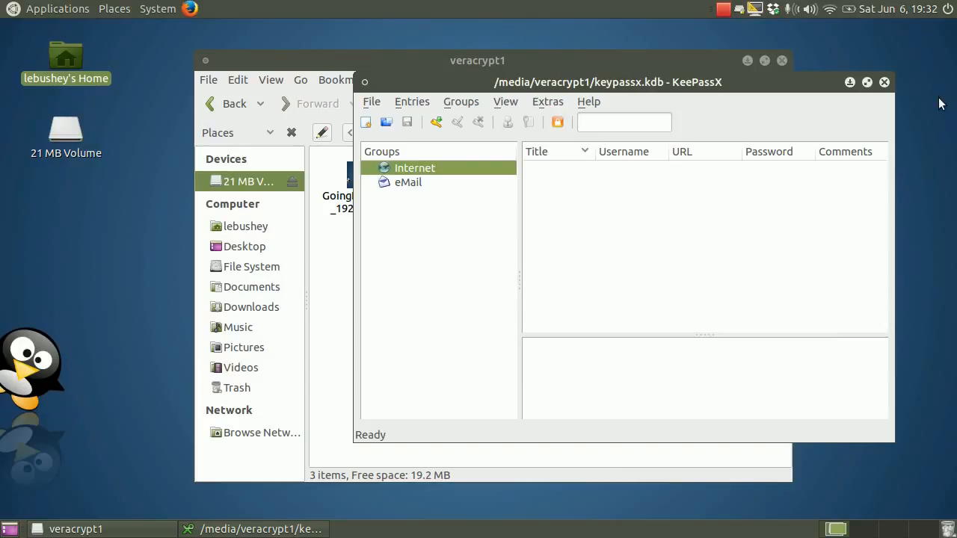
# Close KeePassX and the Caja file manager, leaving the desktop.
pyautogui.click(883, 82)
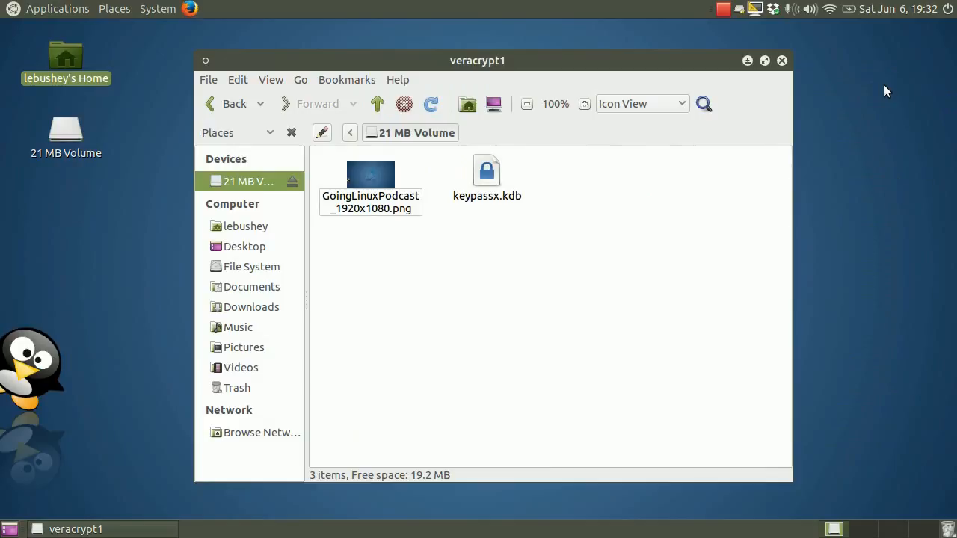
pyautogui.click(780, 61)
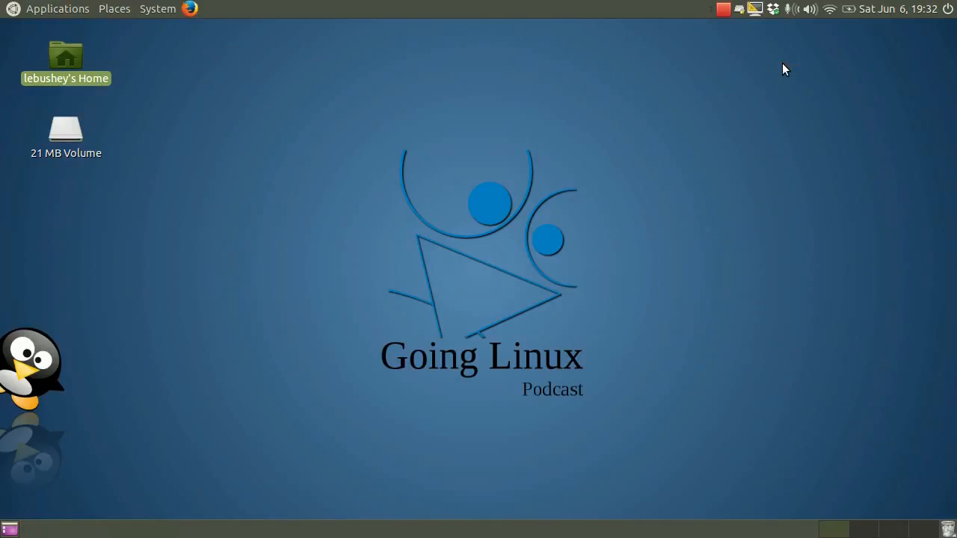
pyautogui.moveTo(62, 15)
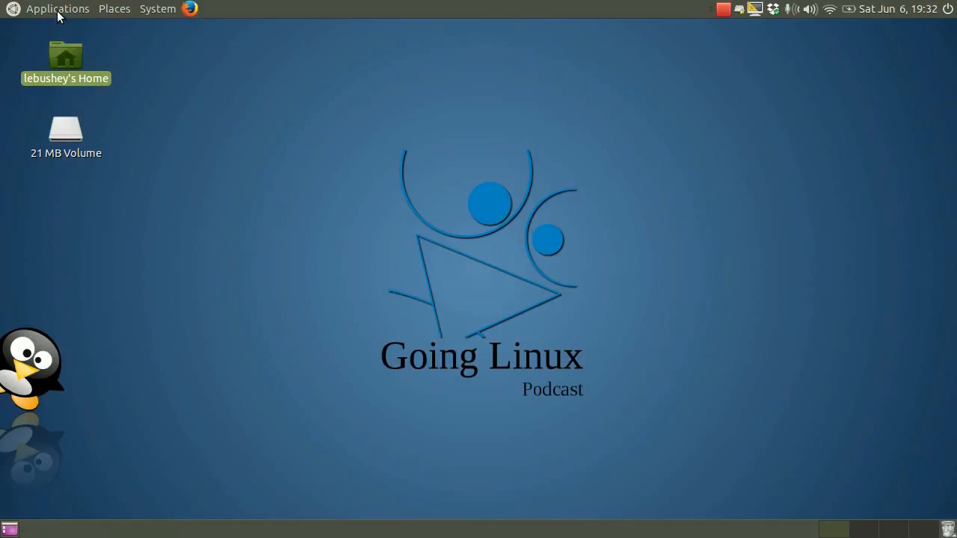
# Launch VeraCrypt from Accessories and dismount the boring_presentation.ppt volume in slot 1.
pyautogui.click(58, 8)
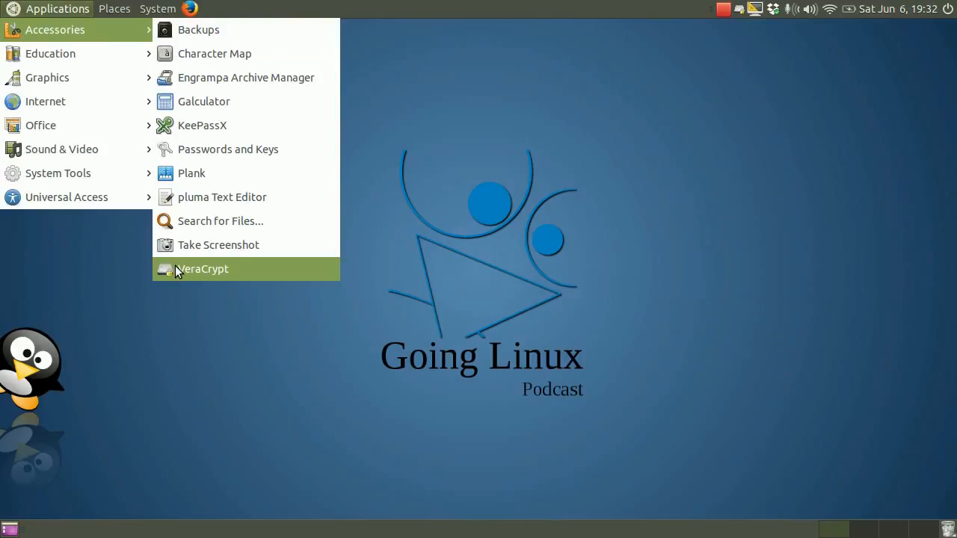
pyautogui.click(202, 268)
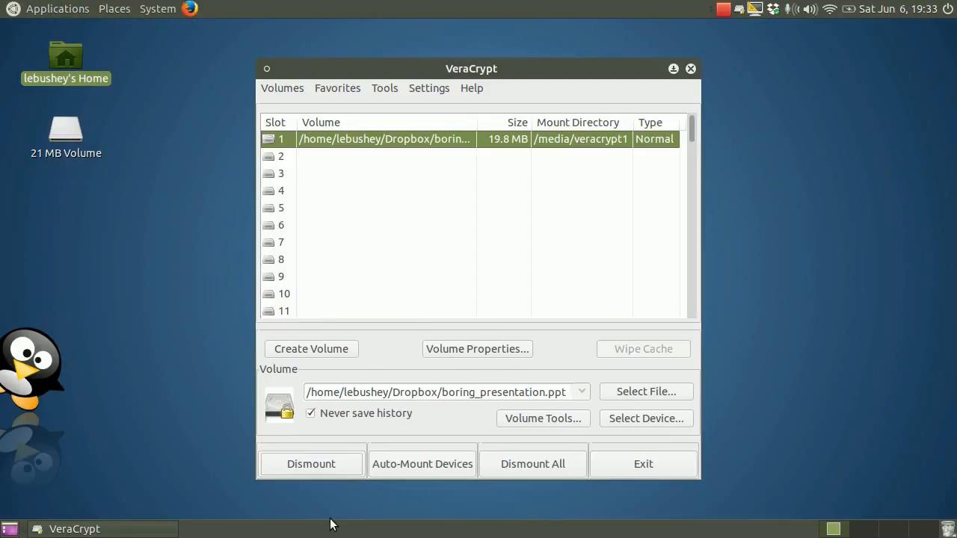
pyautogui.moveTo(327, 470)
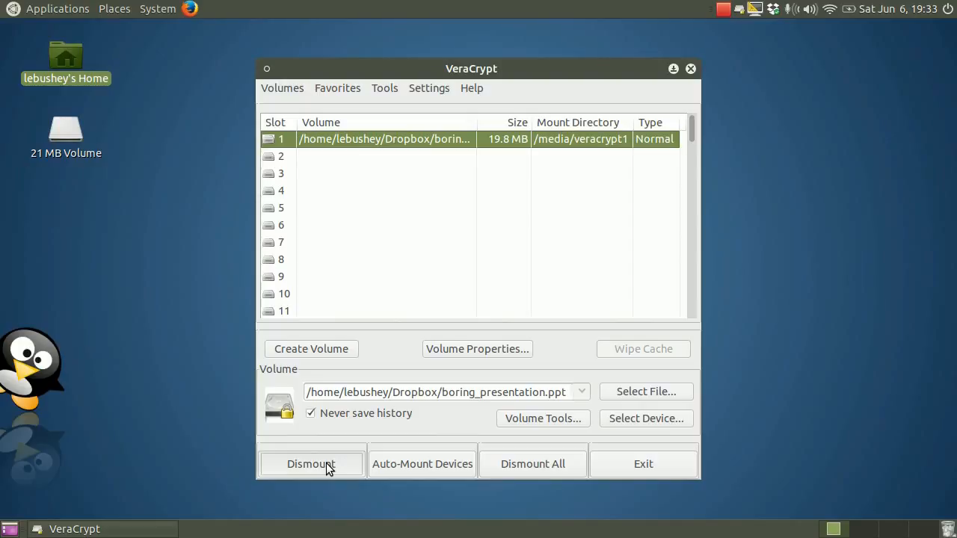
pyautogui.click(311, 464)
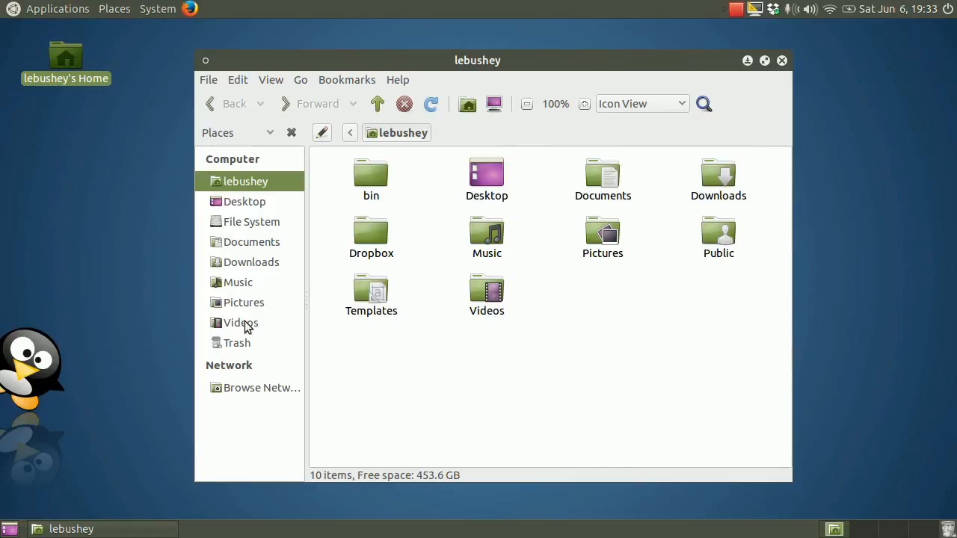
pyautogui.moveTo(276, 243)
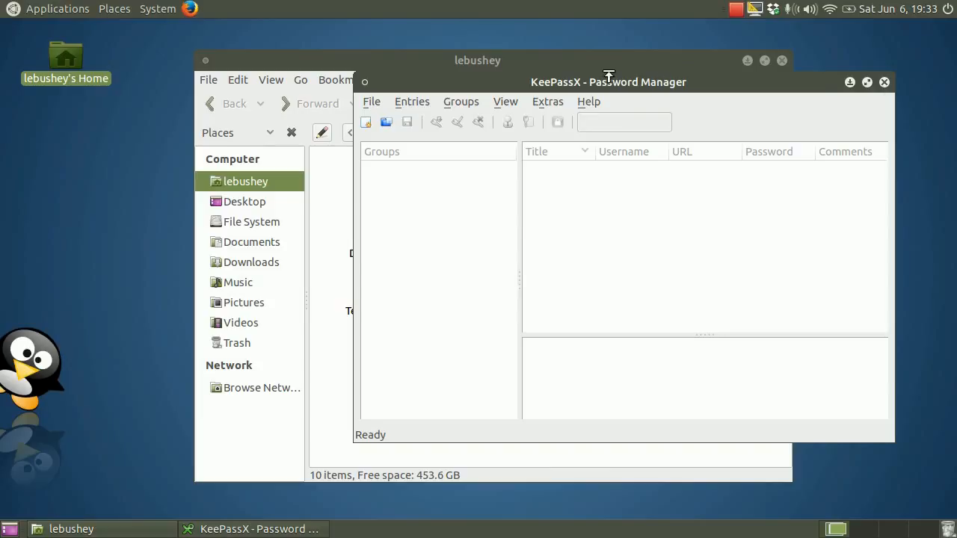
# Raise KeePassX and move the home folder window aside to bring VeraCrypt back.
pyautogui.click(477, 60)
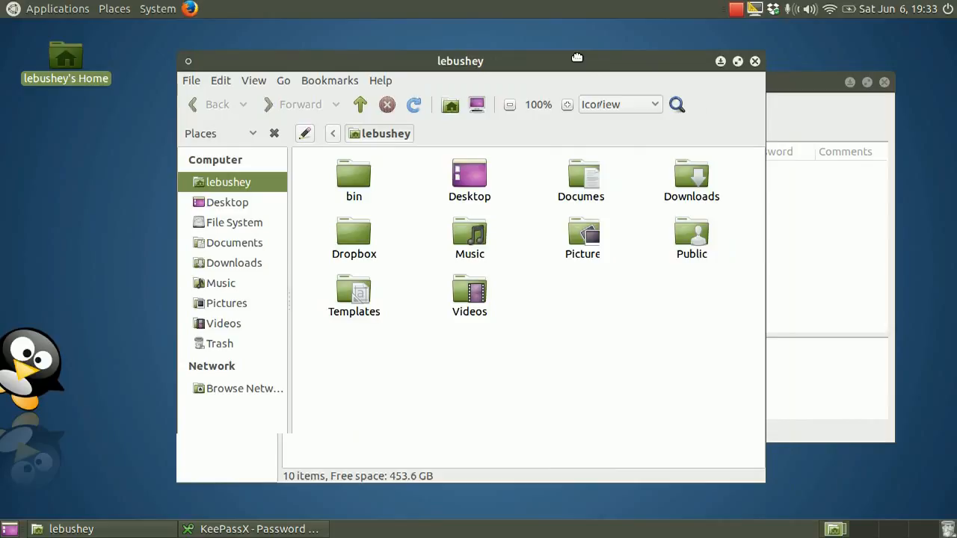
pyautogui.click(56, 8)
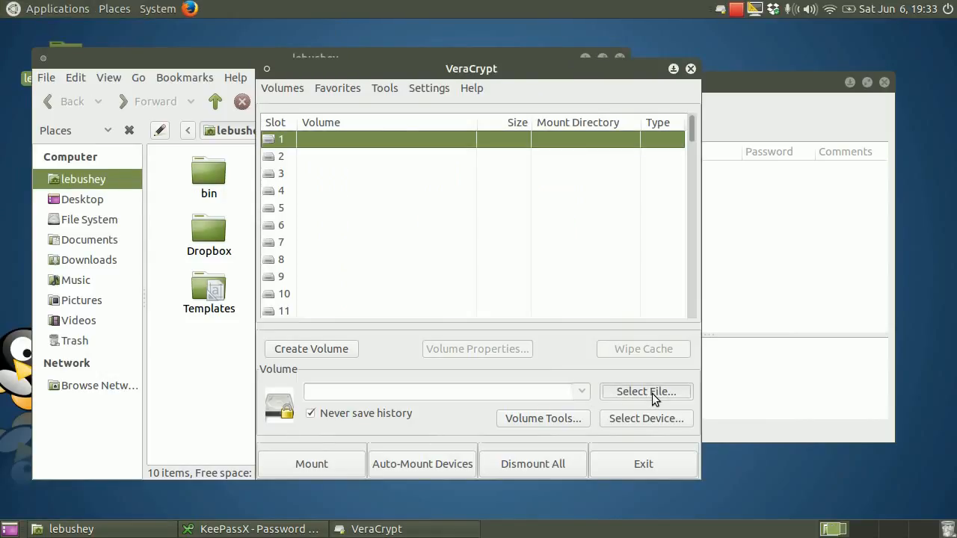
# Remount boring_presentation.ppt from Dropbox with its password, restoring the 21 MB Volume.
pyautogui.click(645, 391)
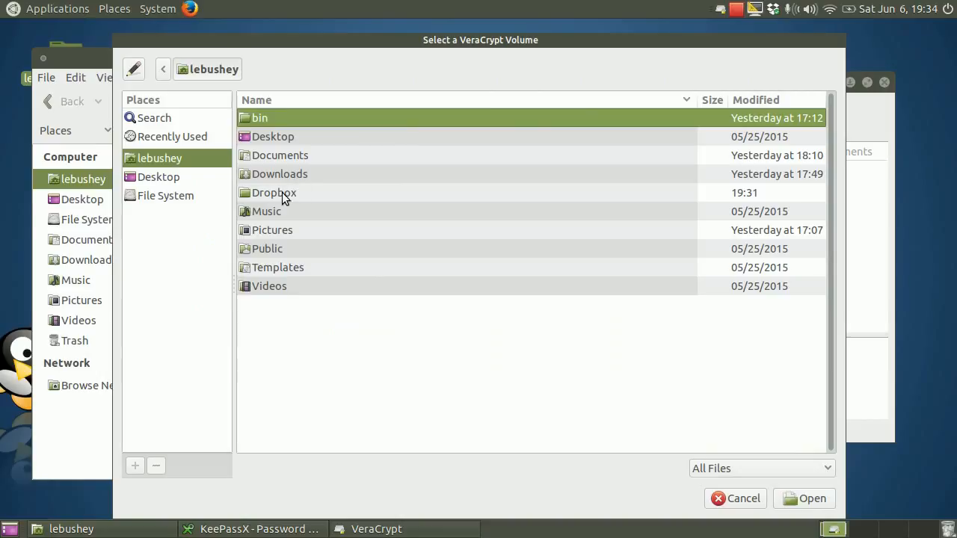
pyautogui.doubleClick(273, 192)
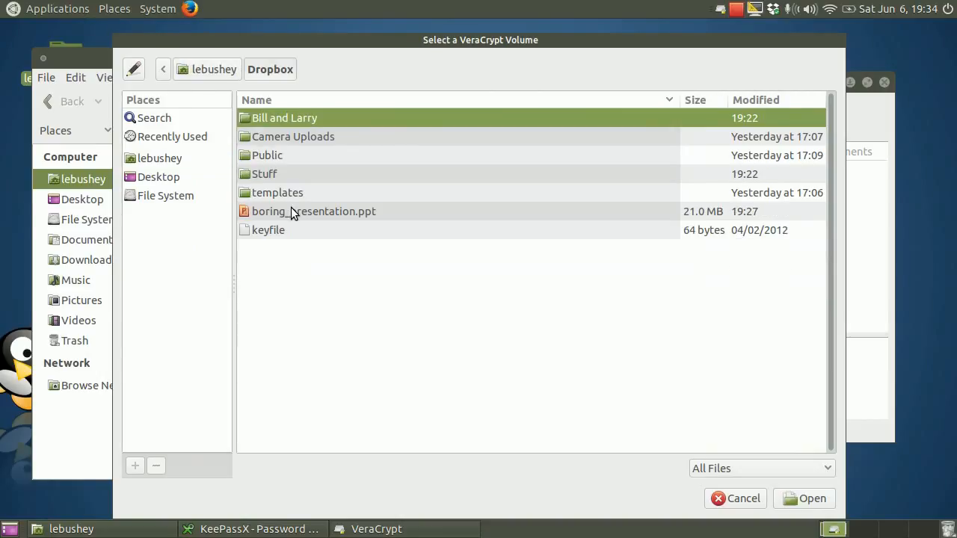
pyautogui.click(811, 499)
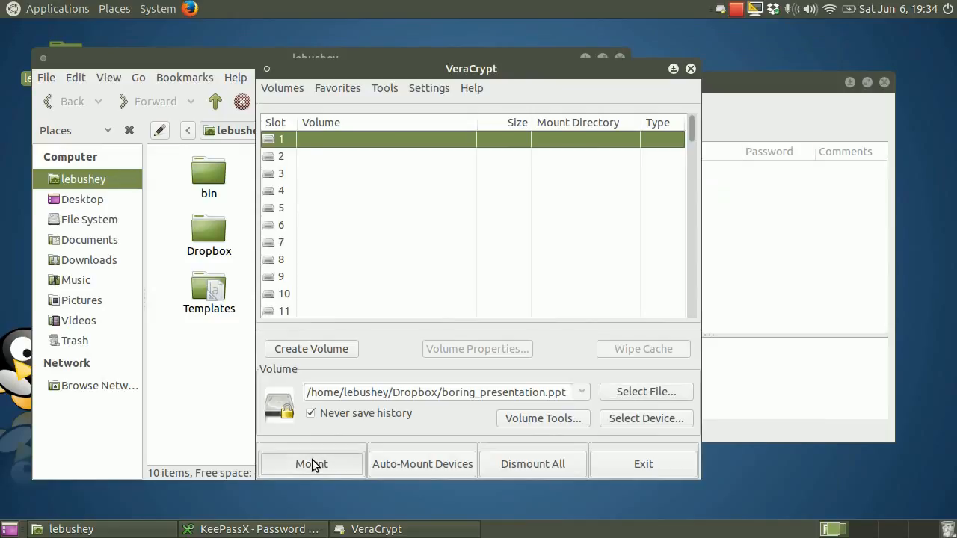
pyautogui.click(311, 463)
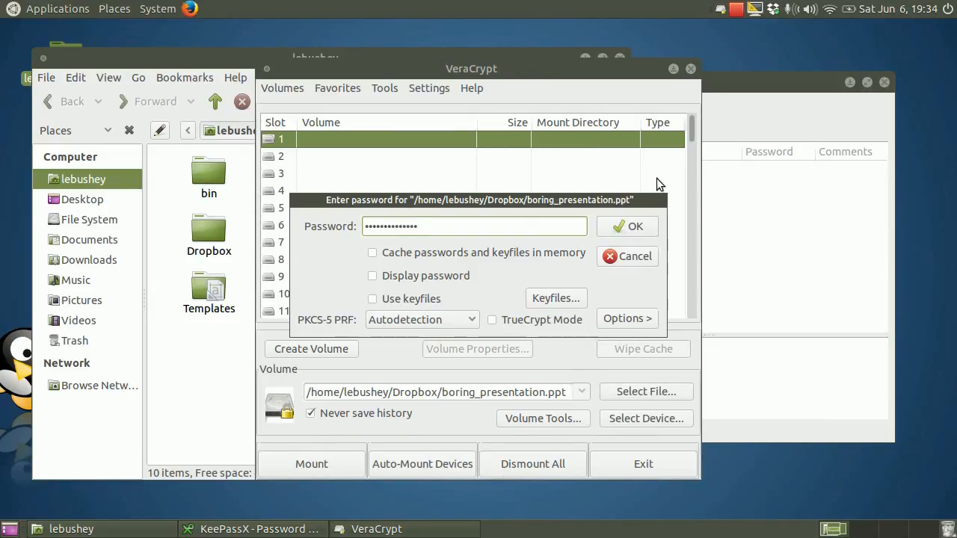
pyautogui.click(626, 225)
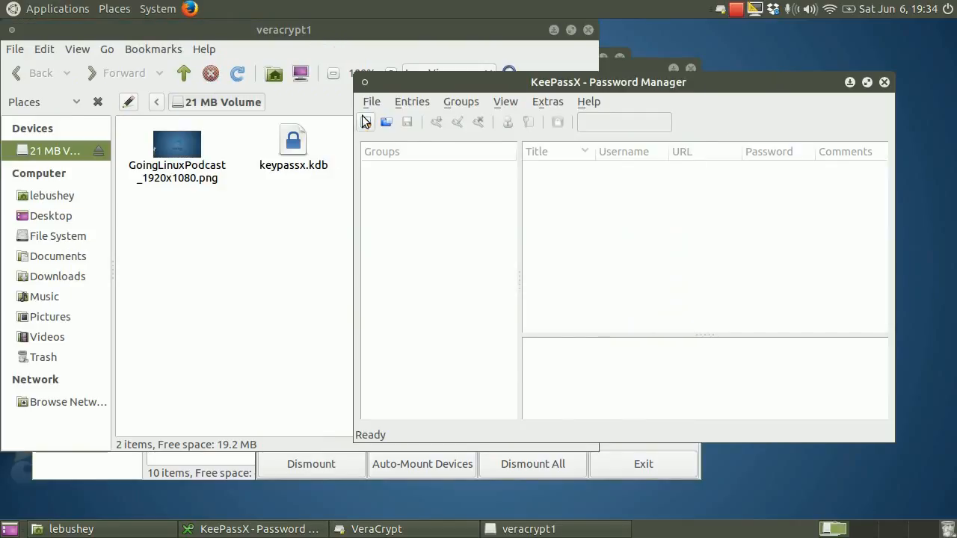
# Open keypassx.kdb from /media/veracrypt1 through File > Open Database.
pyautogui.click(371, 102)
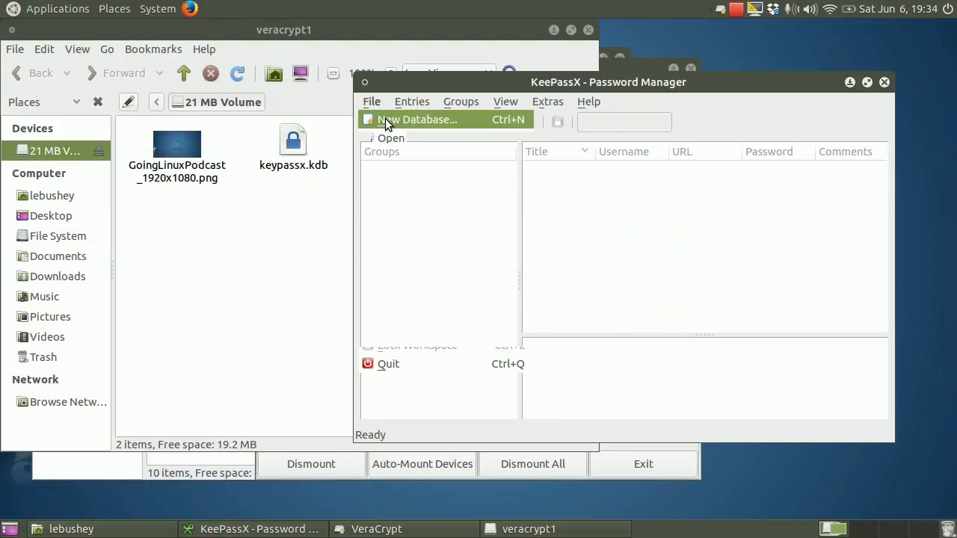
pyautogui.click(390, 138)
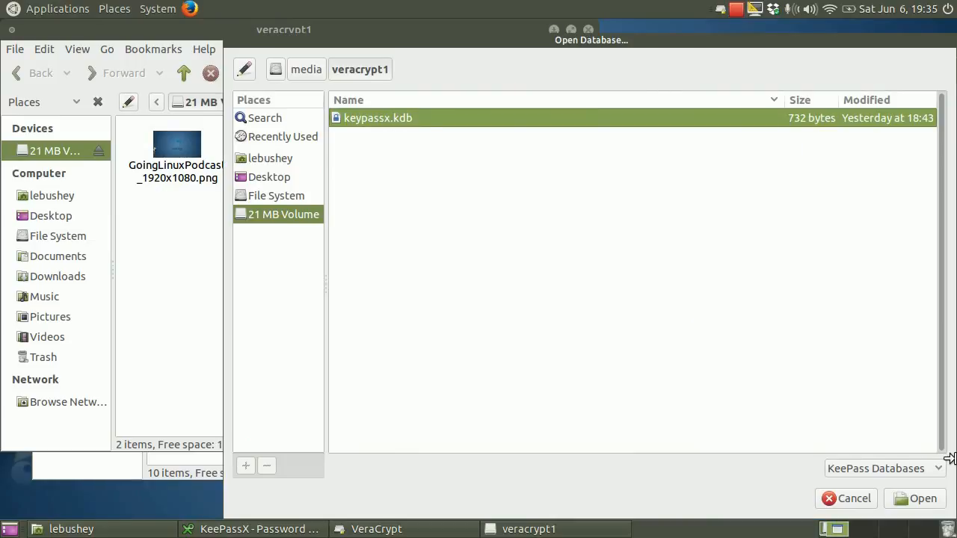
pyautogui.click(923, 499)
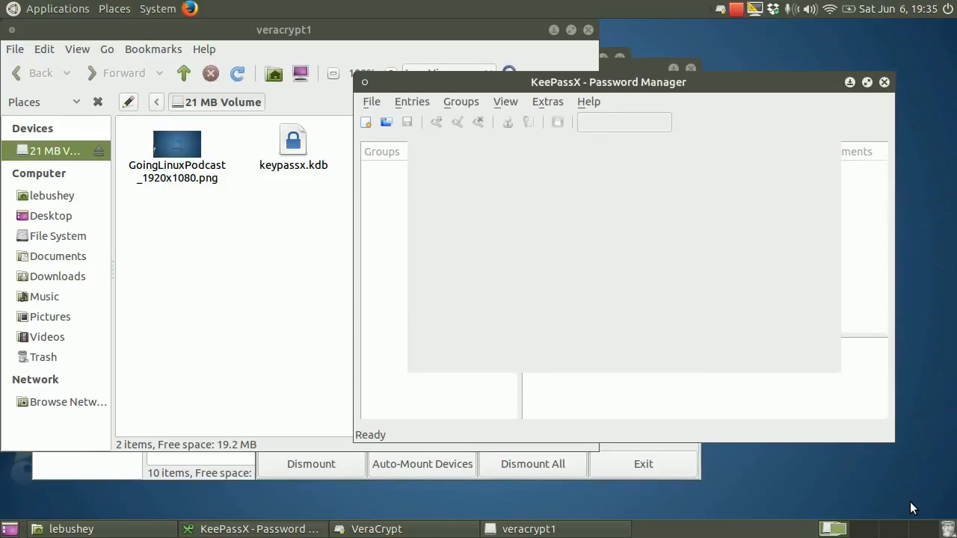